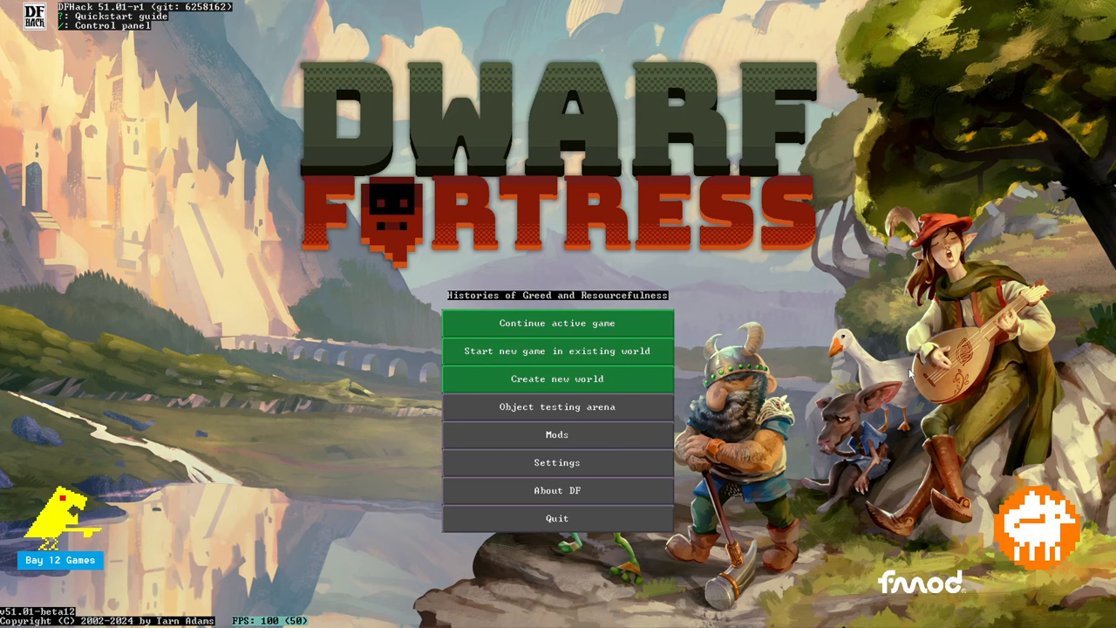
{"action": "mouse_move", "coordinate": [589, 368]}
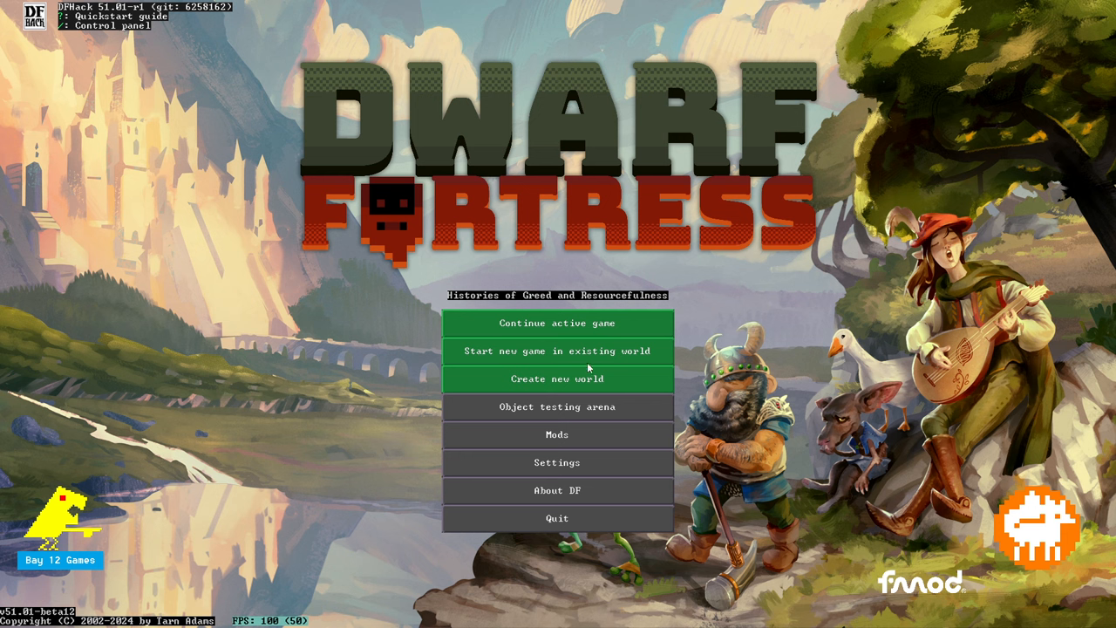
Step: Start creating a new world and dismiss the welcome dialog
{"action": "left_click", "coordinate": [556, 378]}
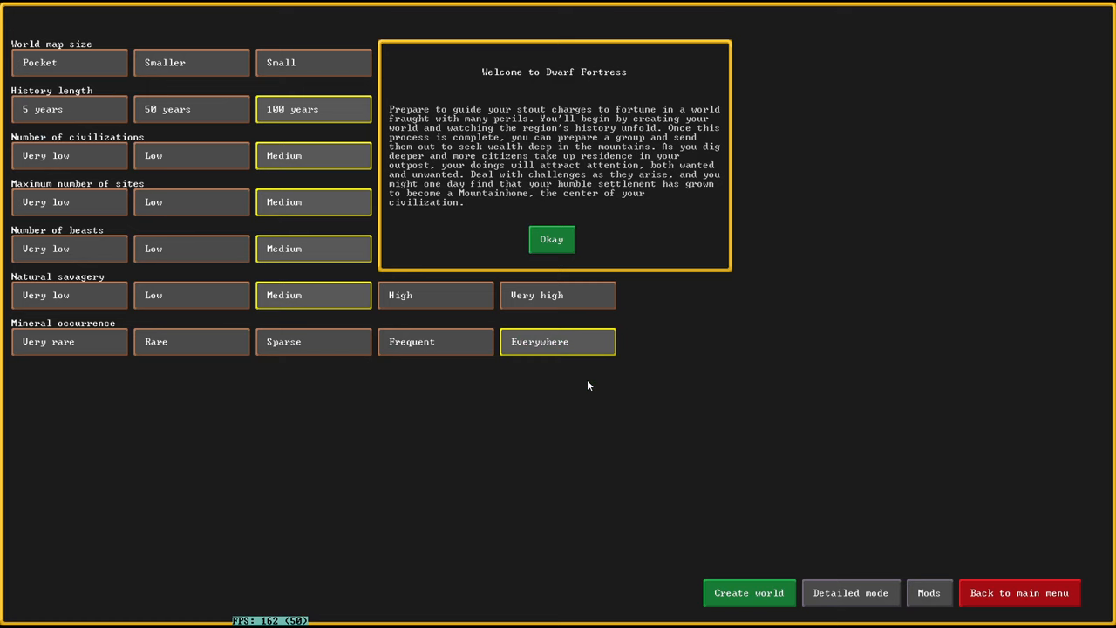
{"action": "left_click", "coordinate": [551, 239]}
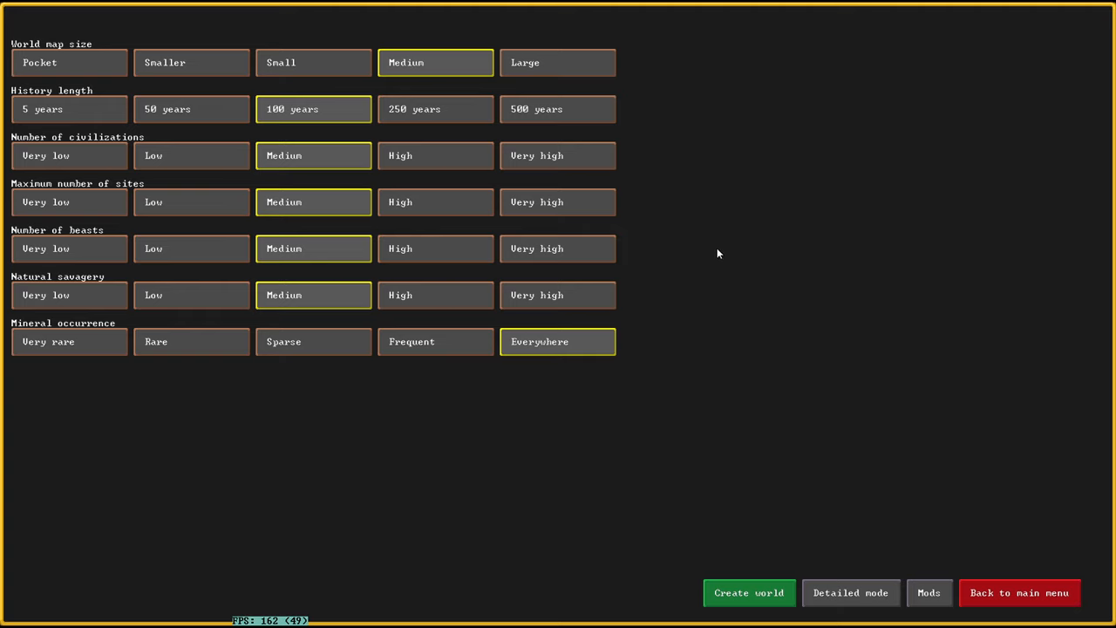
{"action": "mouse_move", "coordinate": [826, 366]}
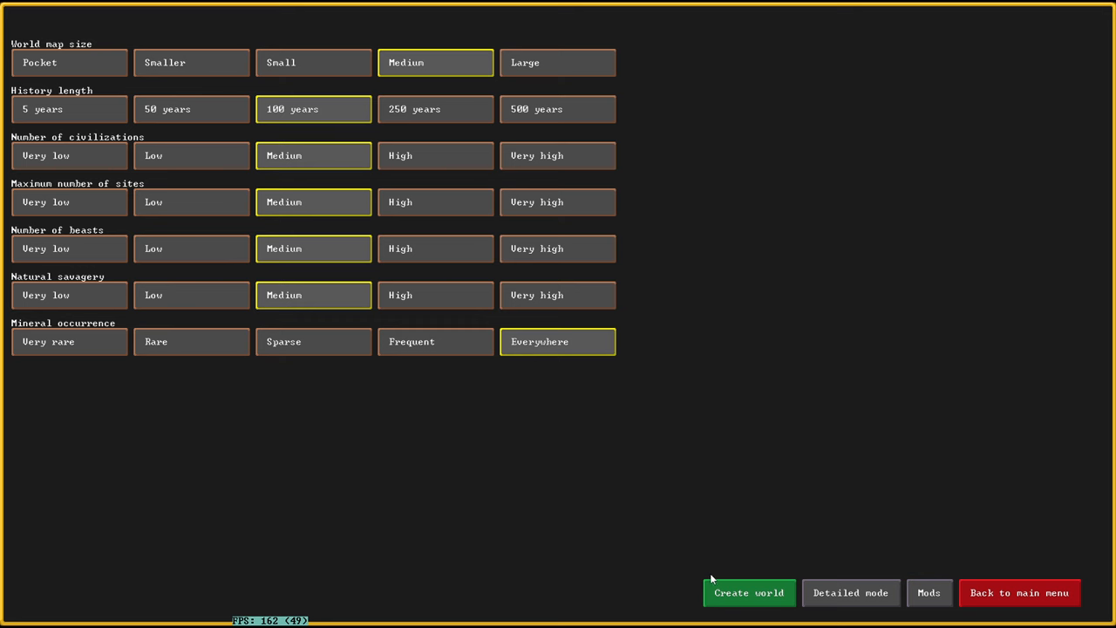
Step: Generate the world with default settings, then start a new game in an existing world
{"action": "left_click", "coordinate": [1018, 593]}
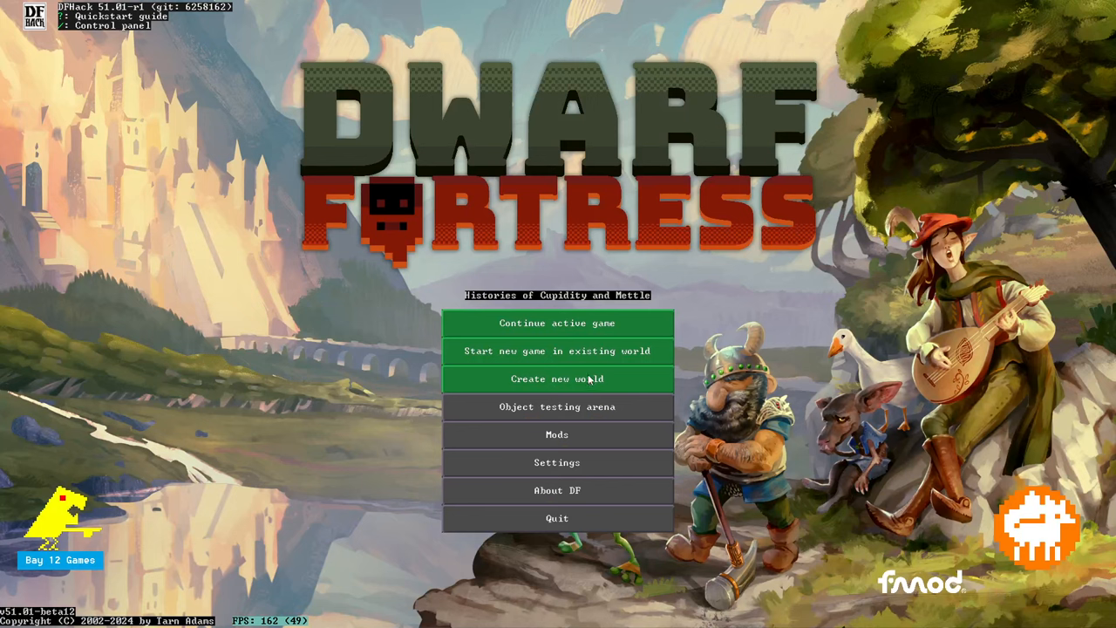
{"action": "mouse_move", "coordinate": [538, 359]}
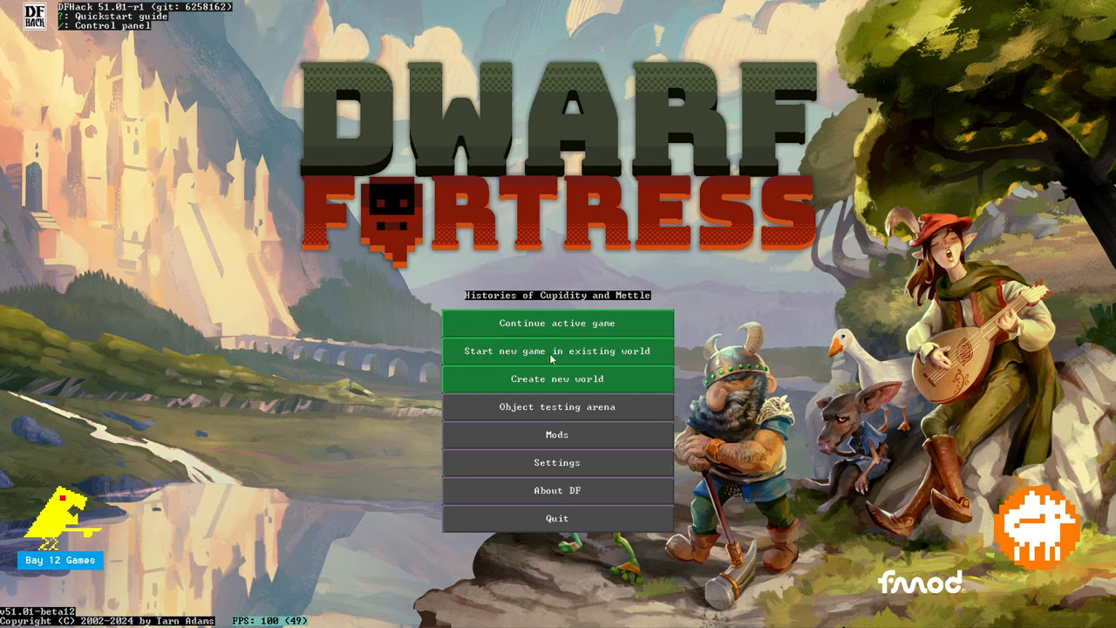
{"action": "left_click", "coordinate": [558, 351]}
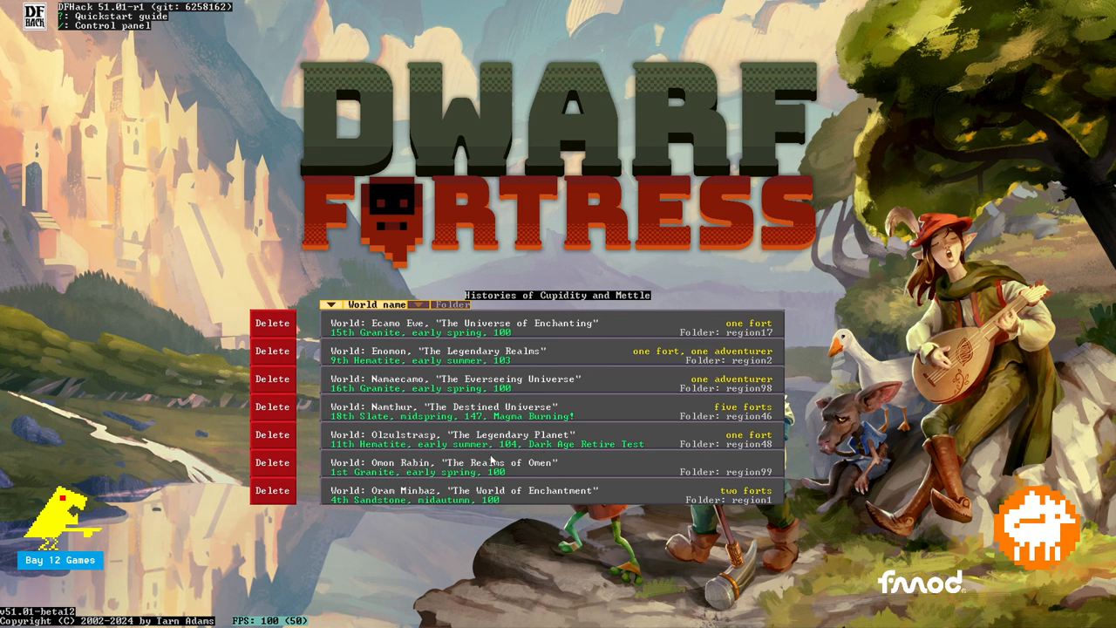
{"action": "mouse_move", "coordinate": [364, 464]}
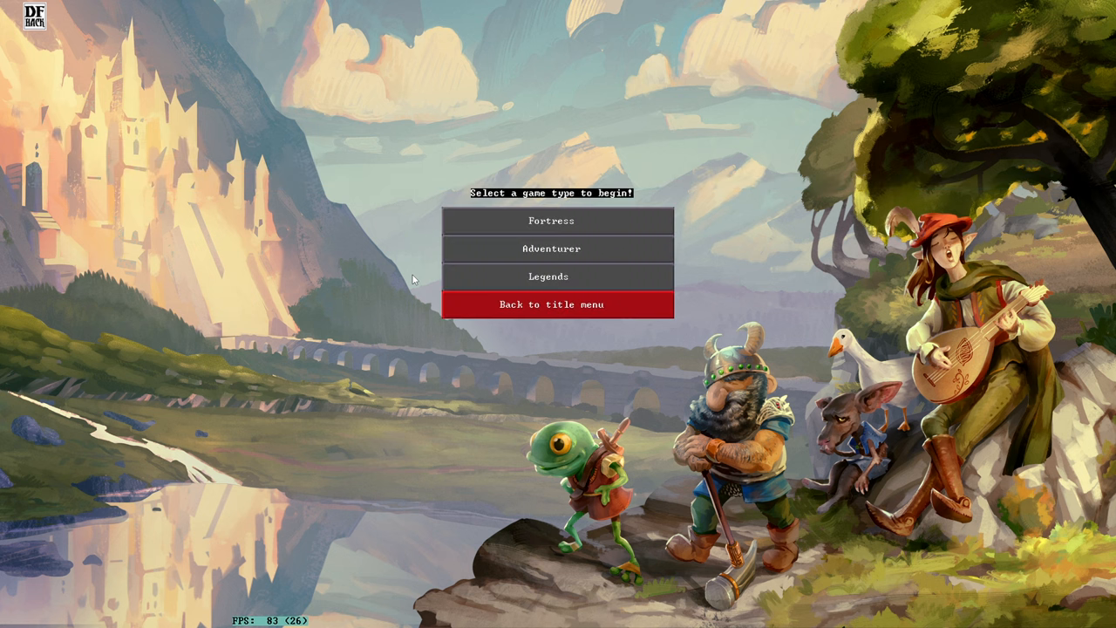
{"action": "mouse_move", "coordinate": [419, 275]}
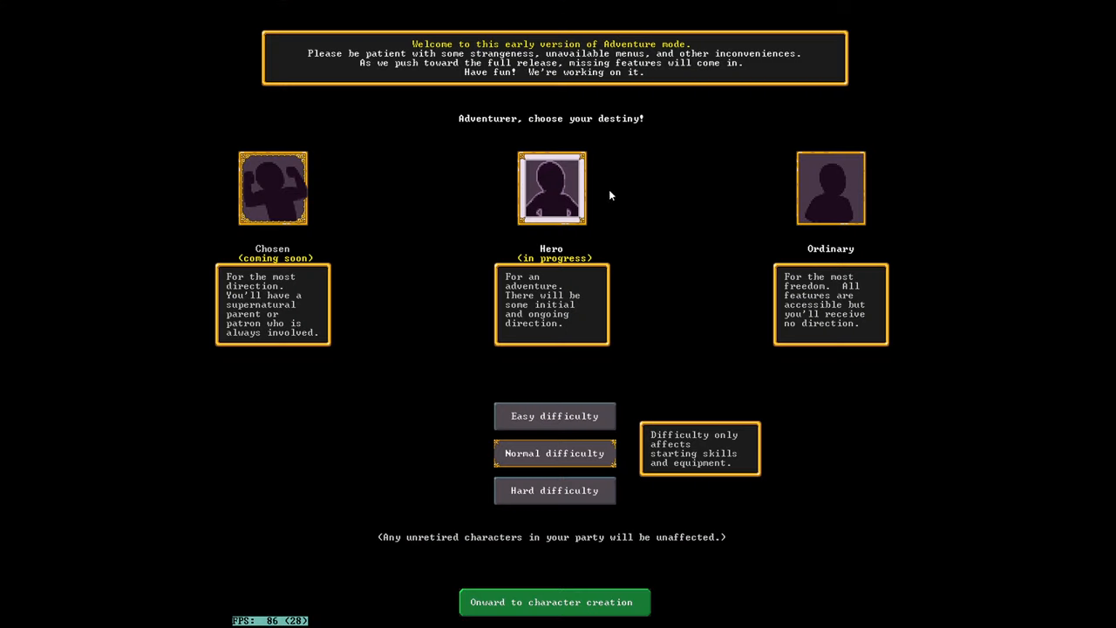
{"action": "mouse_move", "coordinate": [771, 230]}
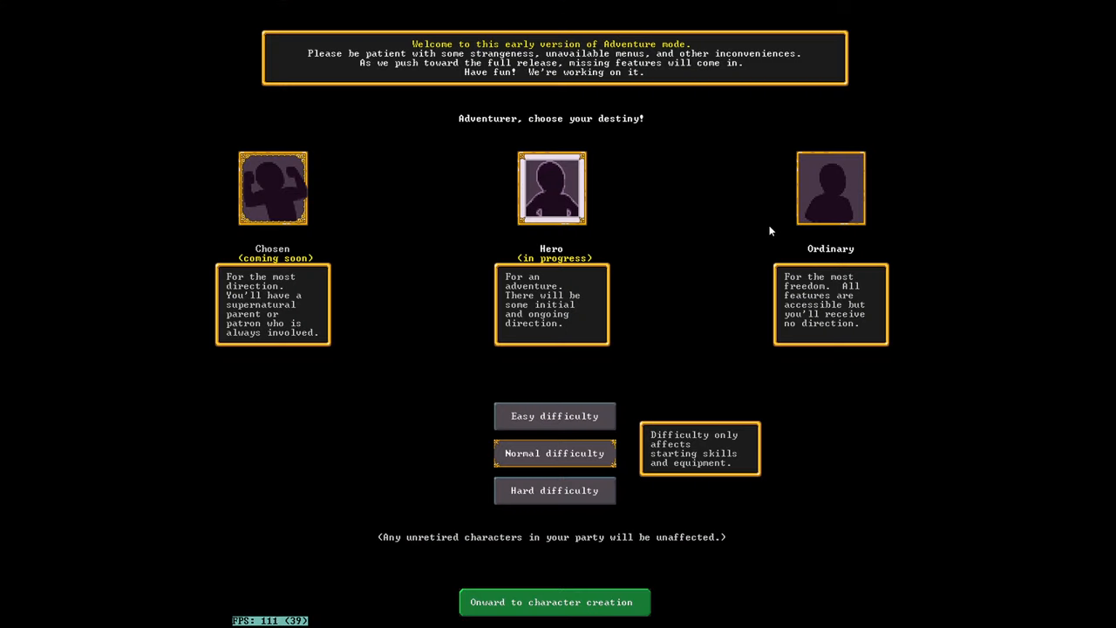
{"action": "mouse_move", "coordinate": [512, 213]}
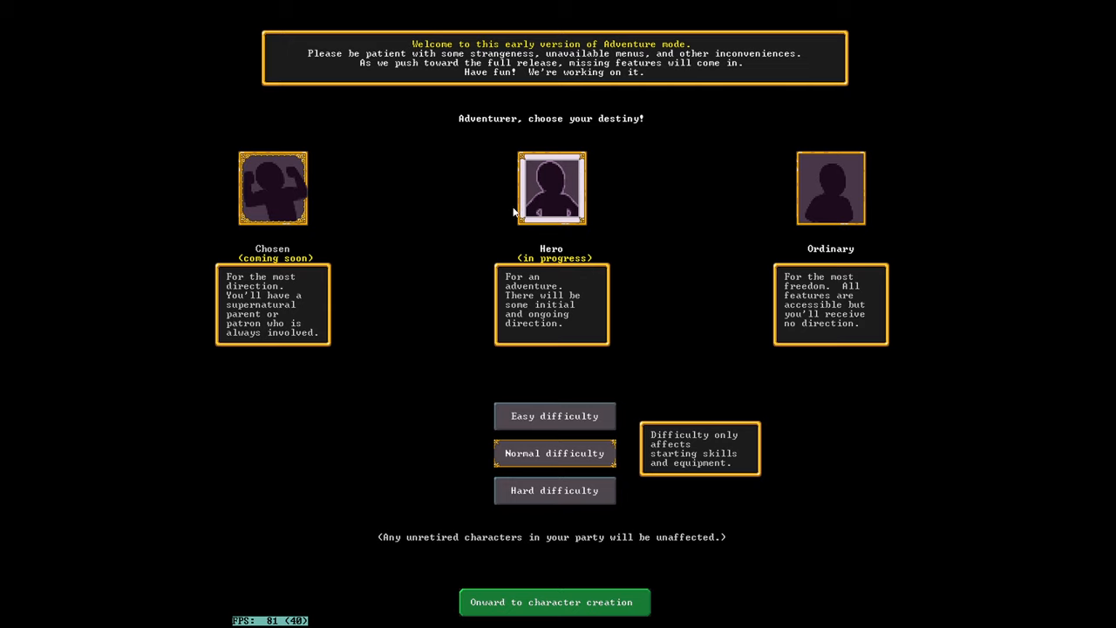
Step: Choose Easy difficulty on the destiny screen
{"action": "left_click", "coordinate": [555, 415]}
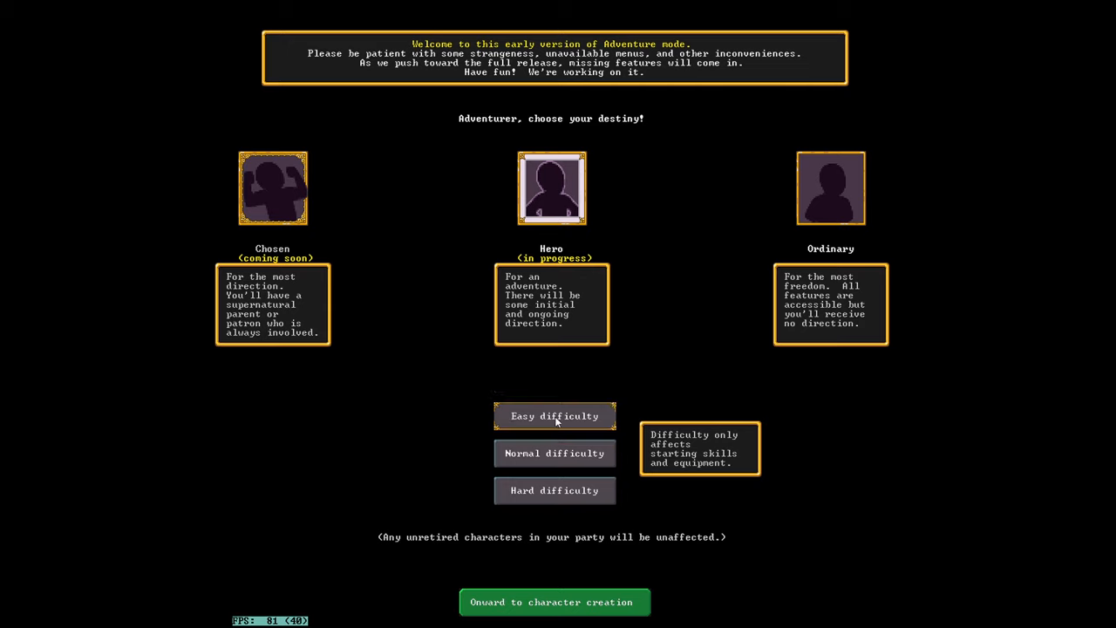
{"action": "mouse_move", "coordinate": [832, 382]}
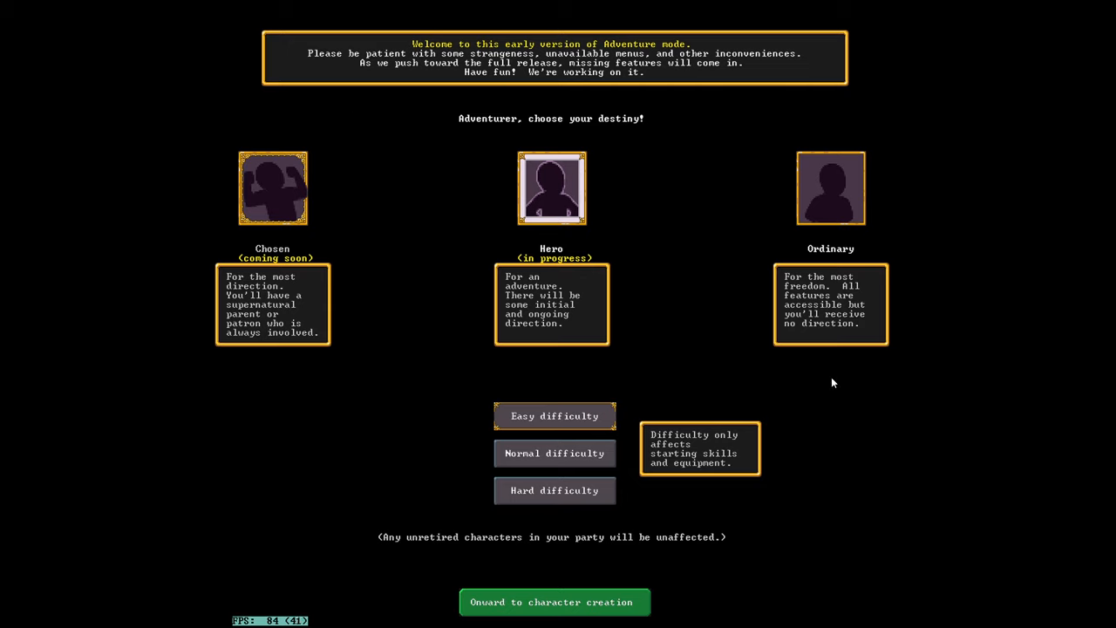
{"action": "mouse_move", "coordinate": [617, 251]}
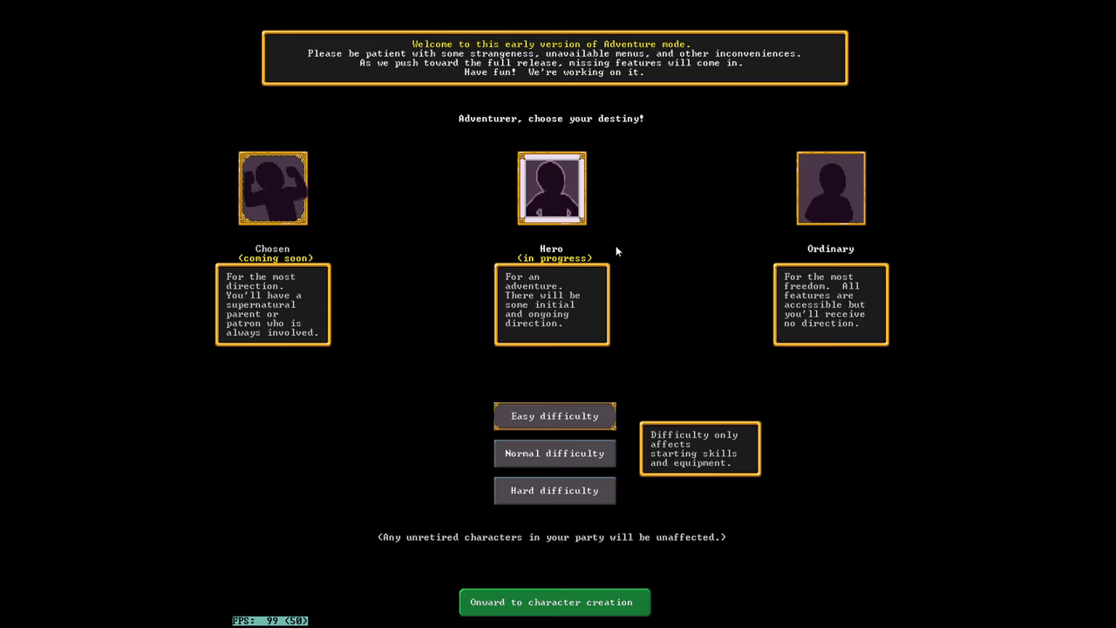
{"action": "mouse_move", "coordinate": [582, 180]}
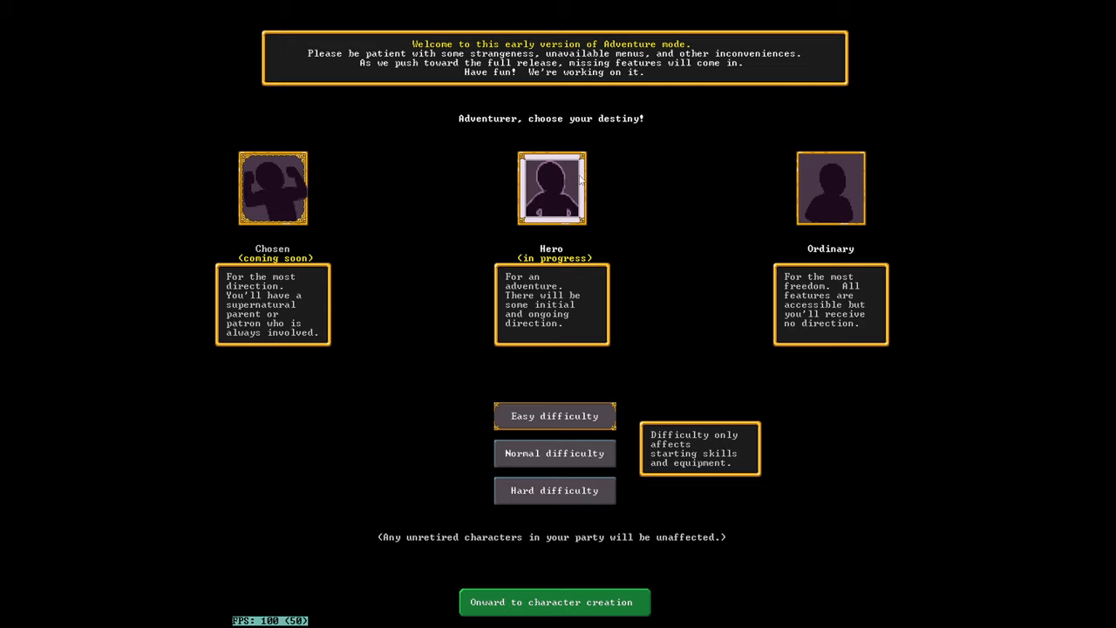
{"action": "mouse_move", "coordinate": [677, 63]}
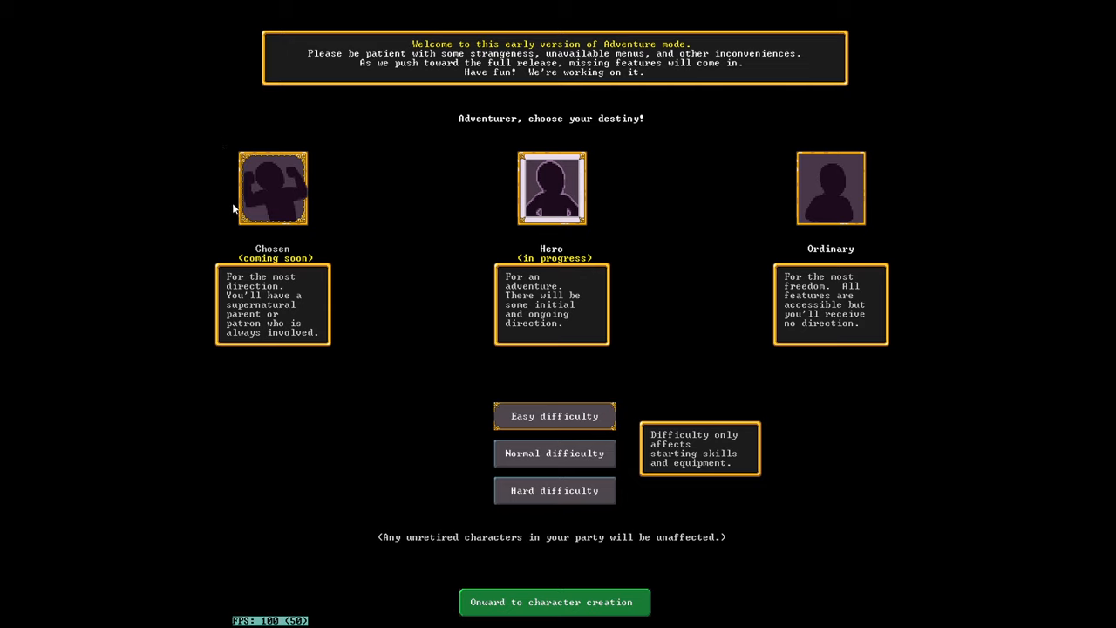
{"action": "mouse_move", "coordinate": [415, 317]}
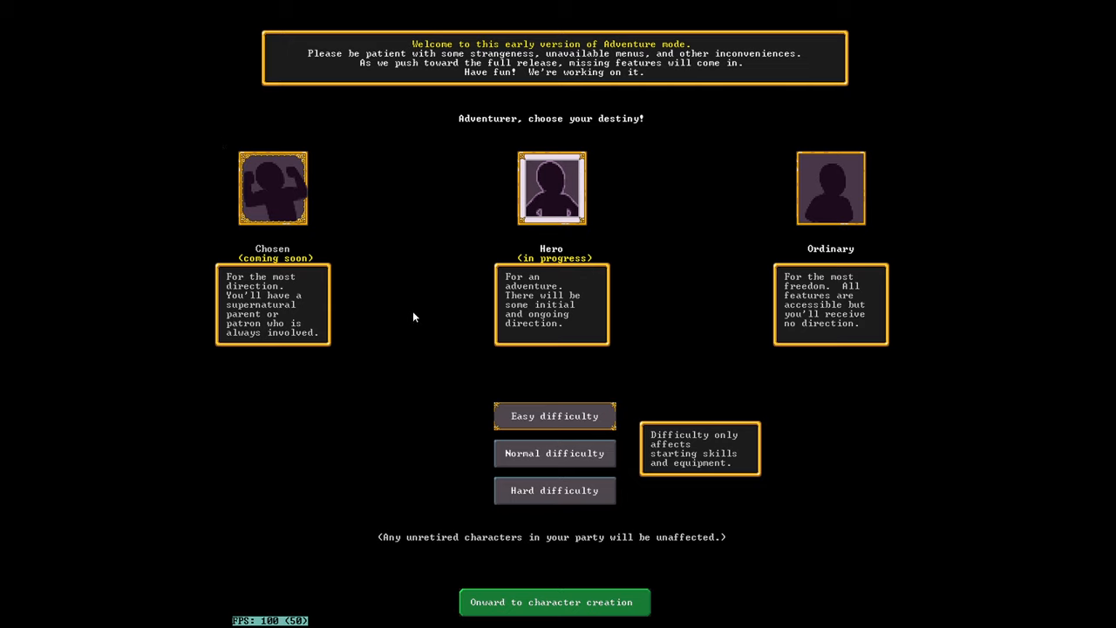
{"action": "mouse_move", "coordinate": [502, 115]}
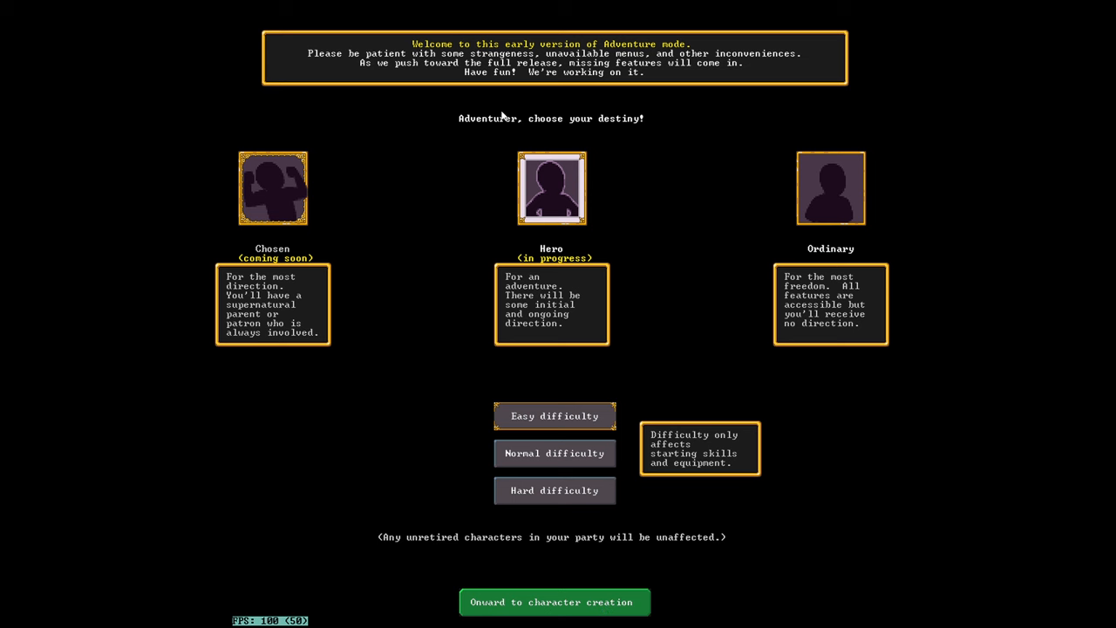
Step: Proceed to character creation and pick Goblin as the adventurer's race
{"action": "left_click", "coordinate": [555, 602]}
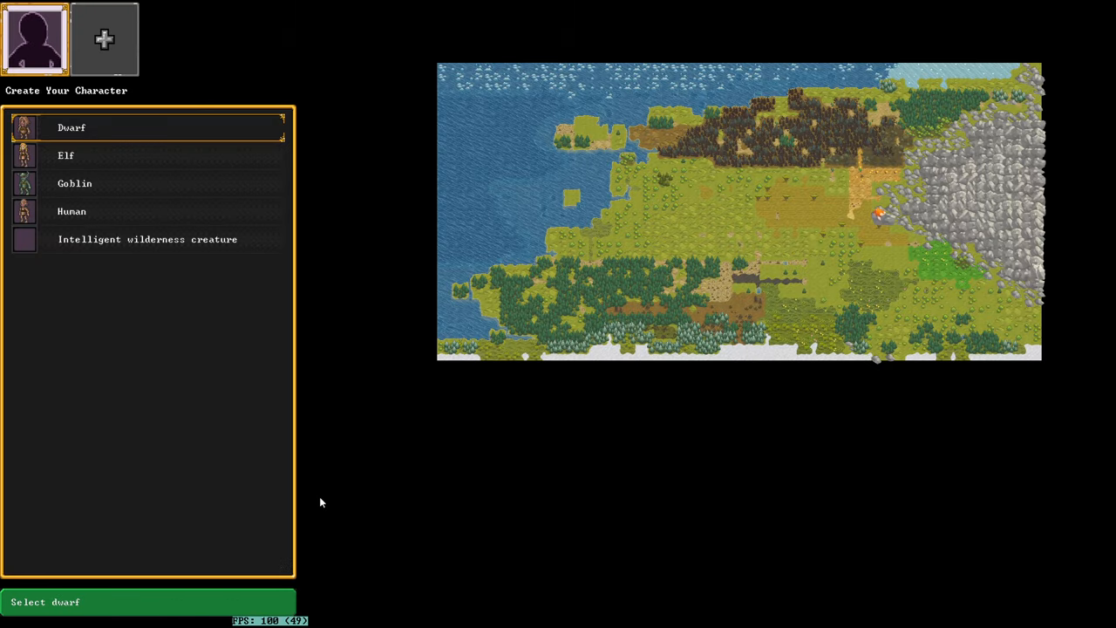
{"action": "mouse_move", "coordinate": [148, 185]}
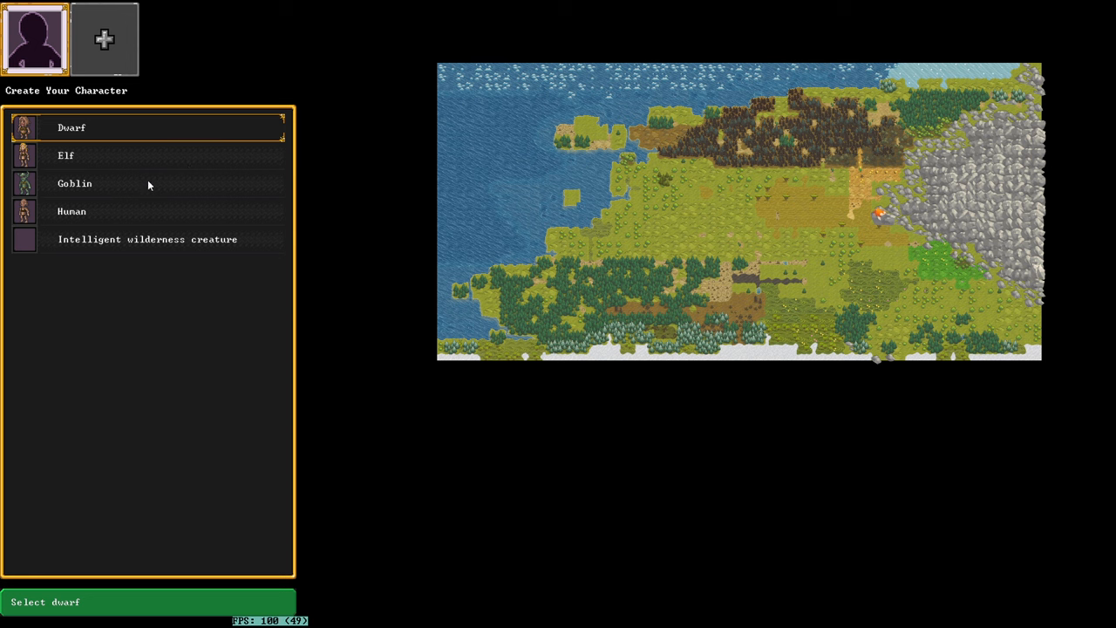
{"action": "mouse_move", "coordinate": [84, 191]}
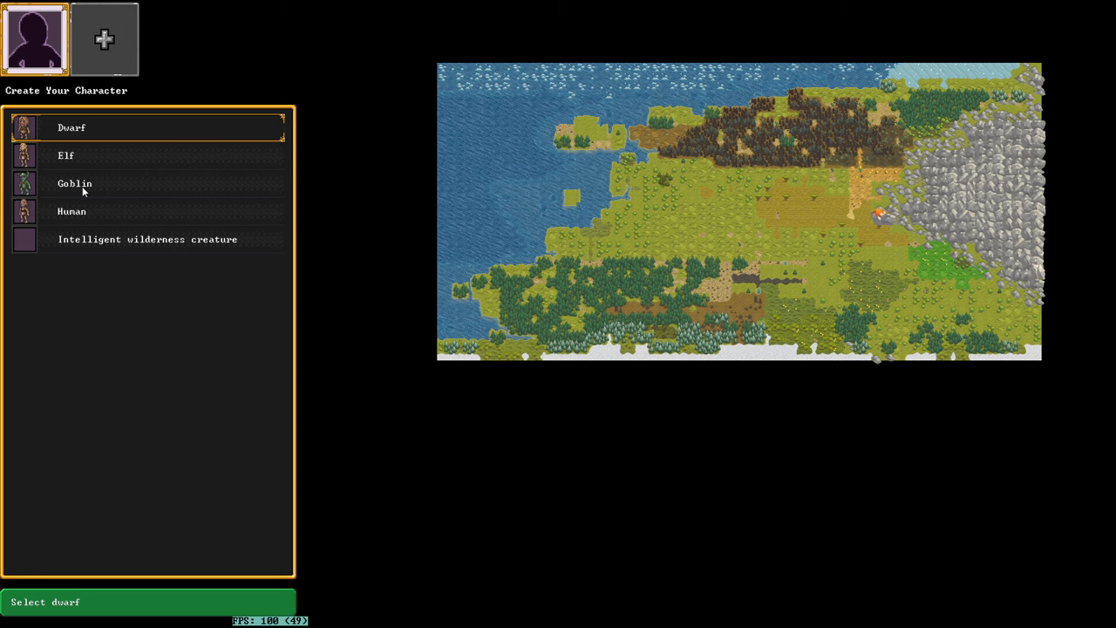
{"action": "mouse_move", "coordinate": [77, 190]}
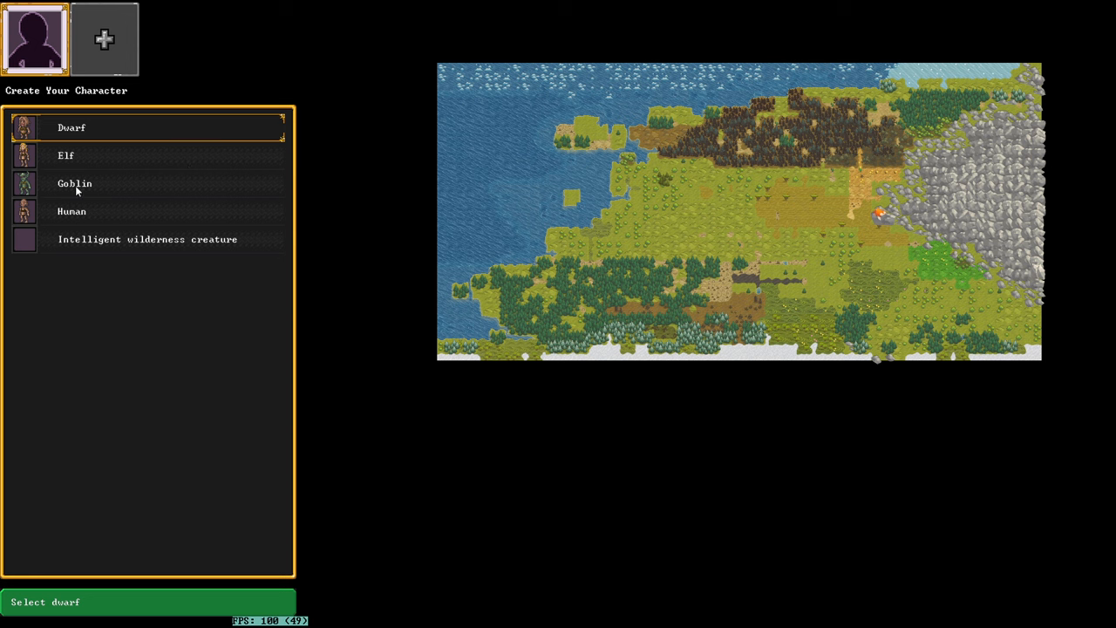
{"action": "mouse_move", "coordinate": [94, 190]}
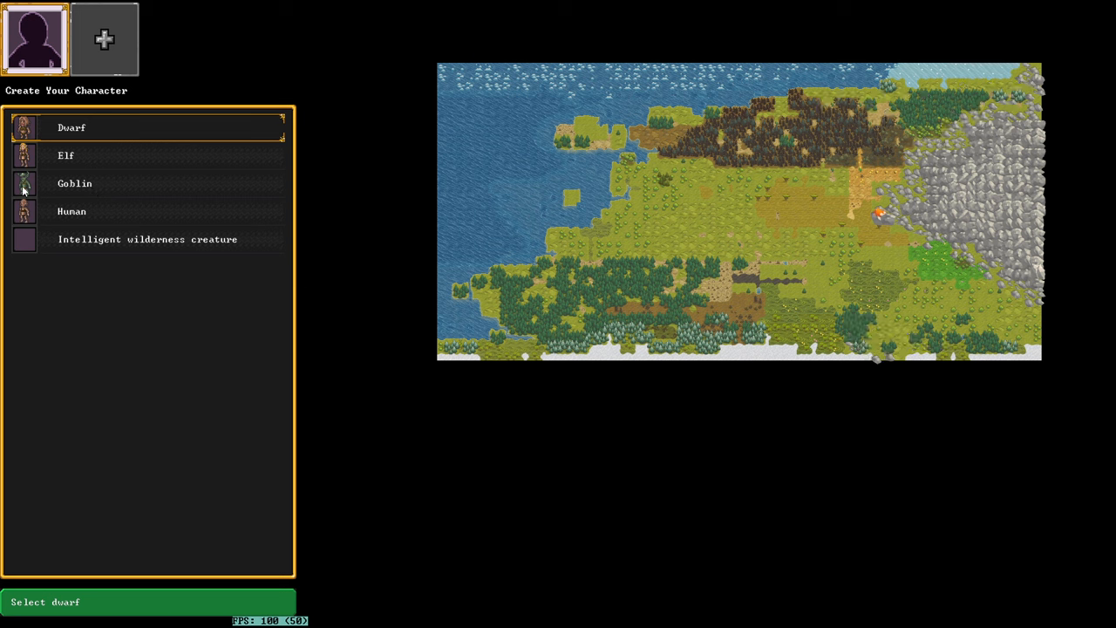
{"action": "mouse_move", "coordinate": [84, 184]}
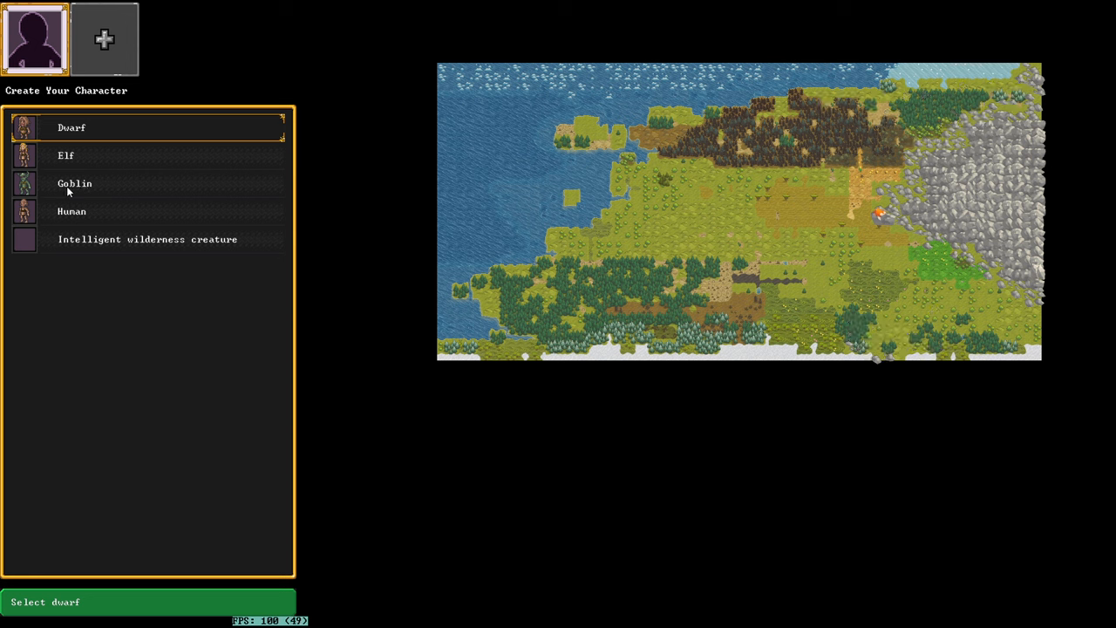
{"action": "mouse_move", "coordinate": [46, 189]}
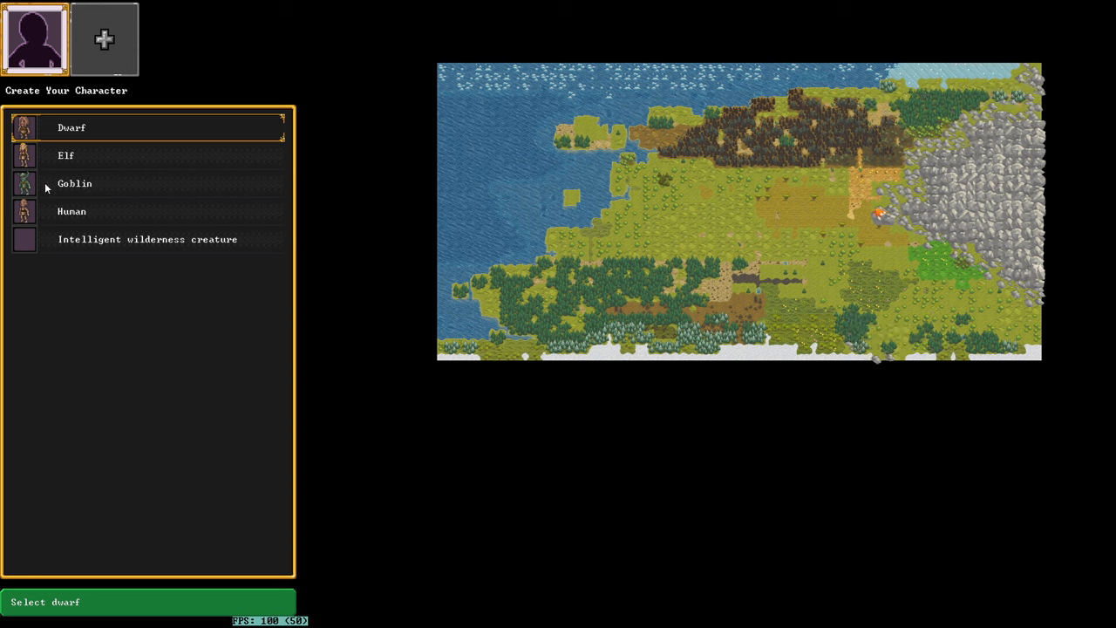
{"action": "left_click", "coordinate": [73, 183]}
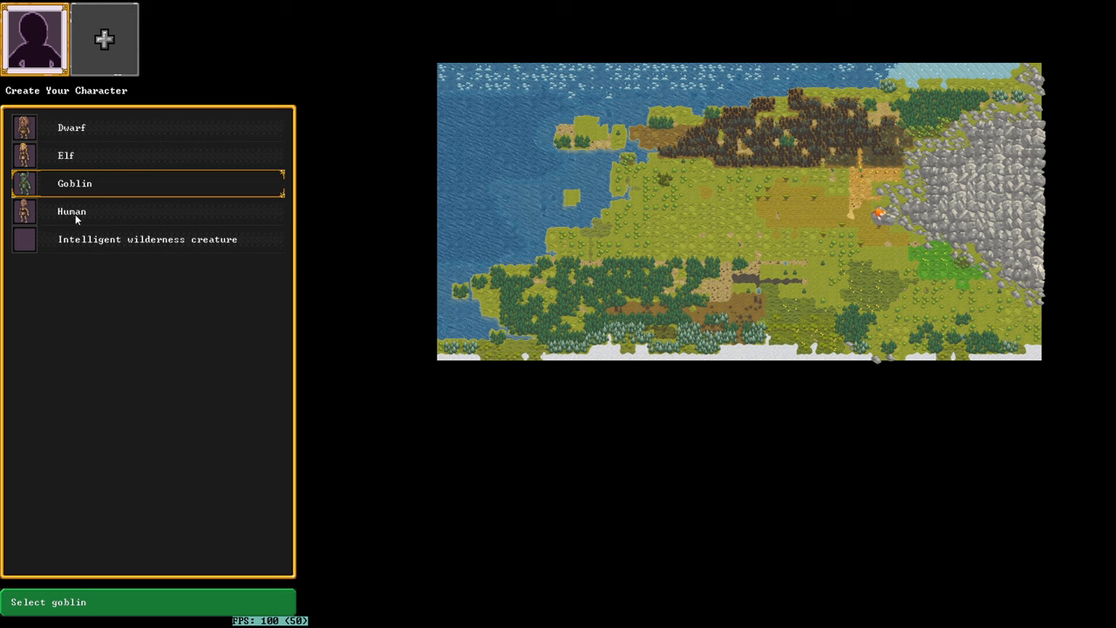
{"action": "mouse_move", "coordinate": [178, 562]}
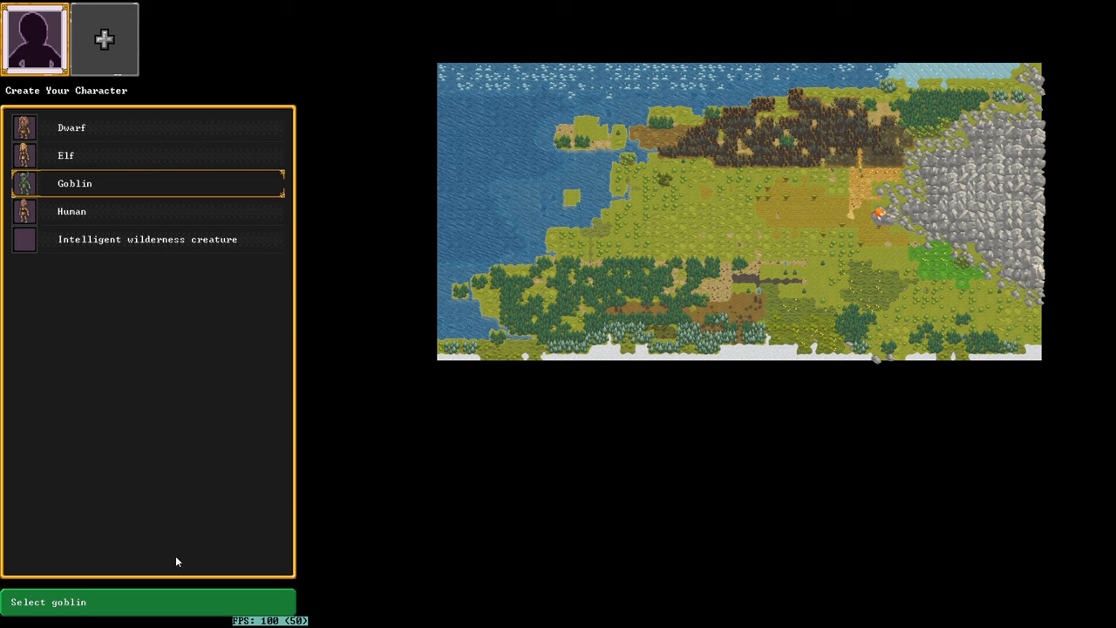
{"action": "mouse_move", "coordinate": [231, 502]}
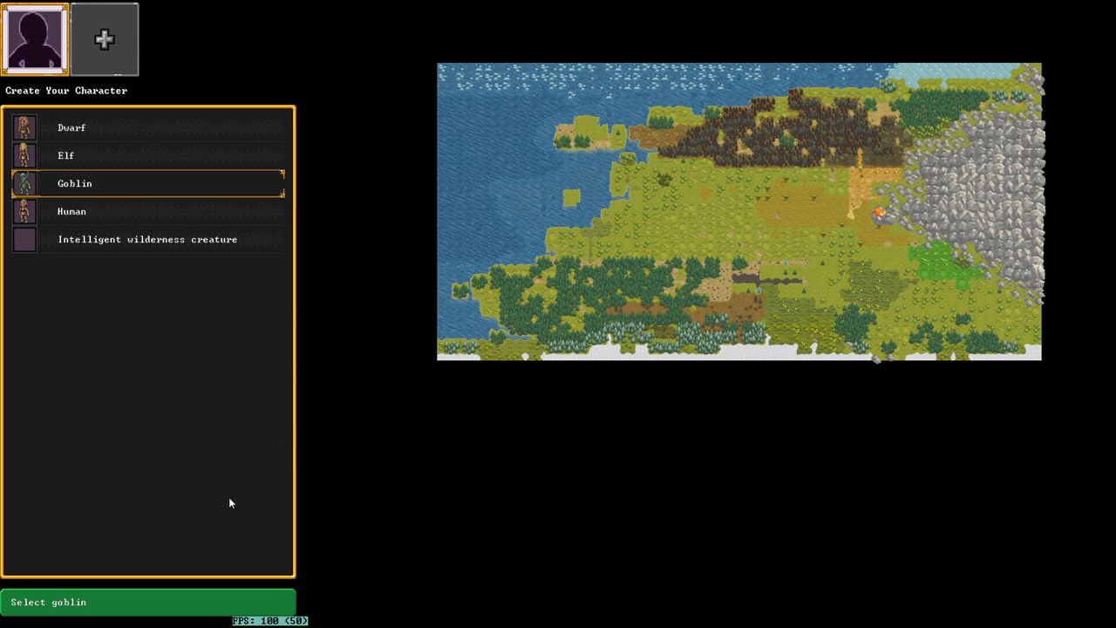
{"action": "mouse_move", "coordinate": [49, 597]}
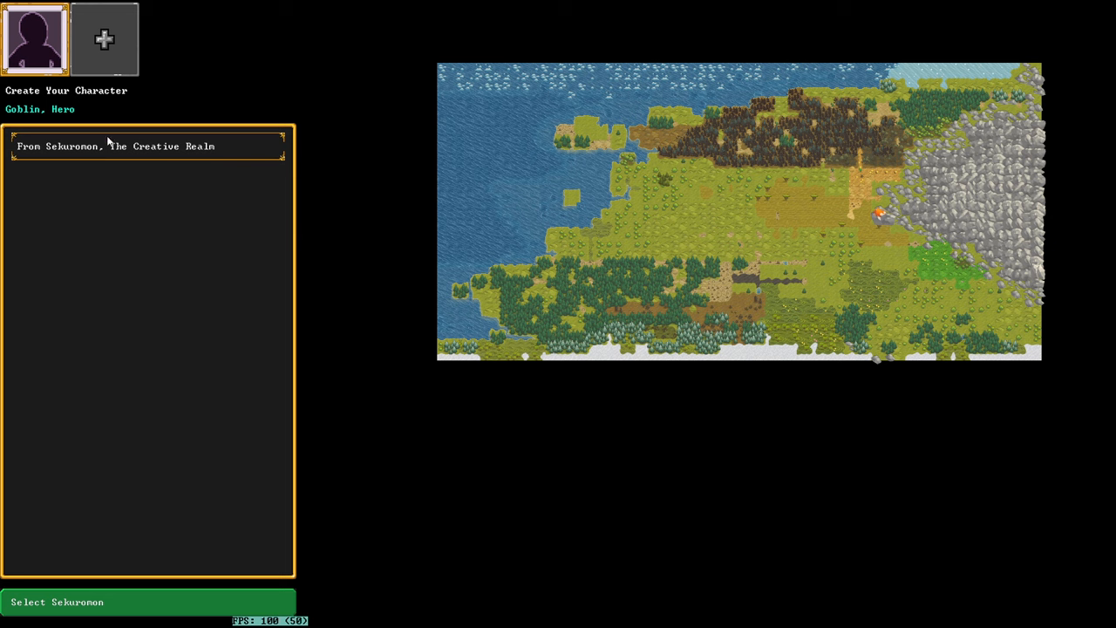
{"action": "mouse_move", "coordinate": [204, 335]}
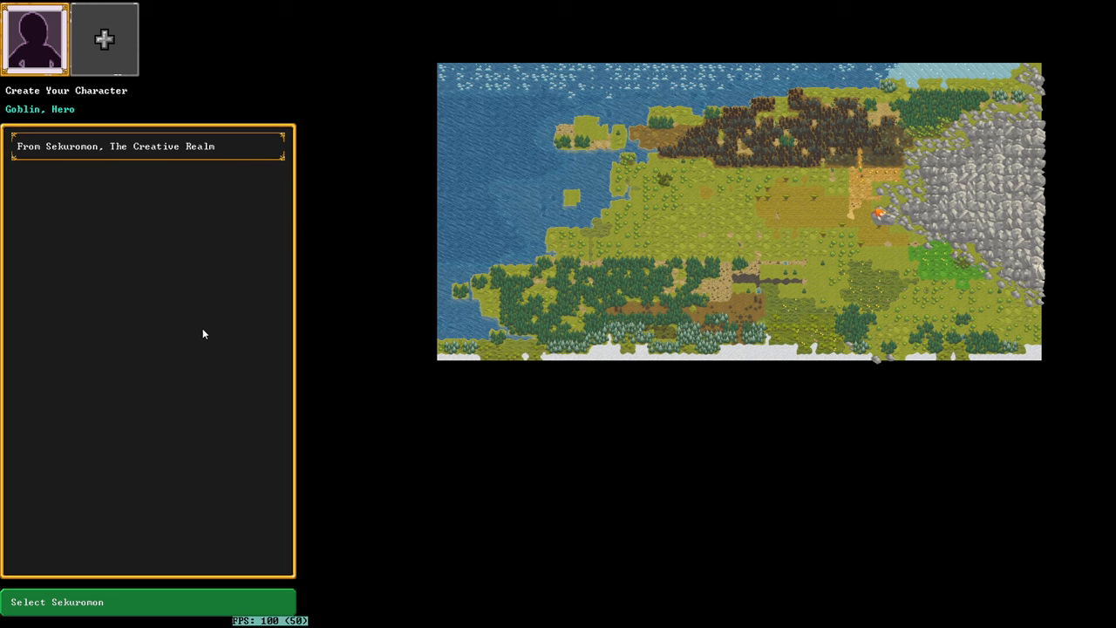
{"action": "mouse_move", "coordinate": [428, 311]}
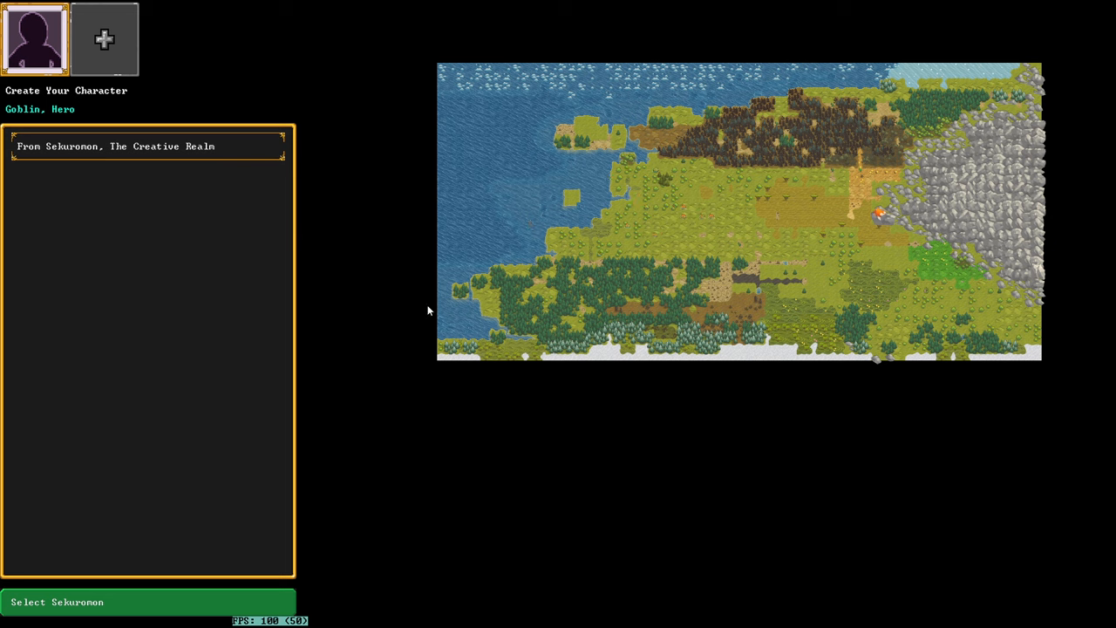
{"action": "mouse_move", "coordinate": [783, 157]}
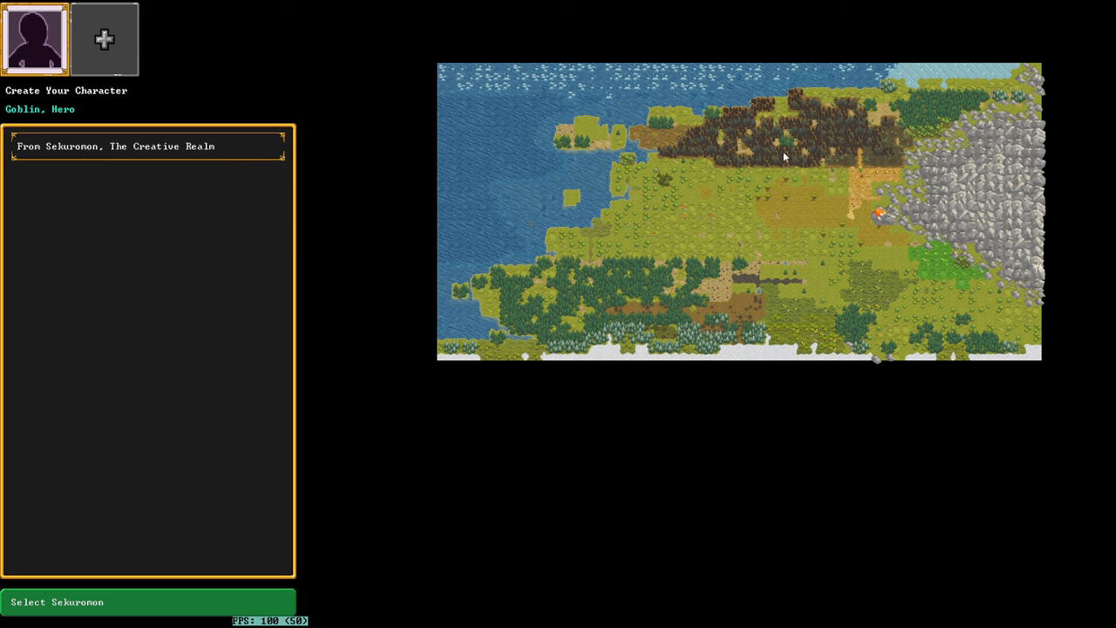
{"action": "mouse_move", "coordinate": [631, 326]}
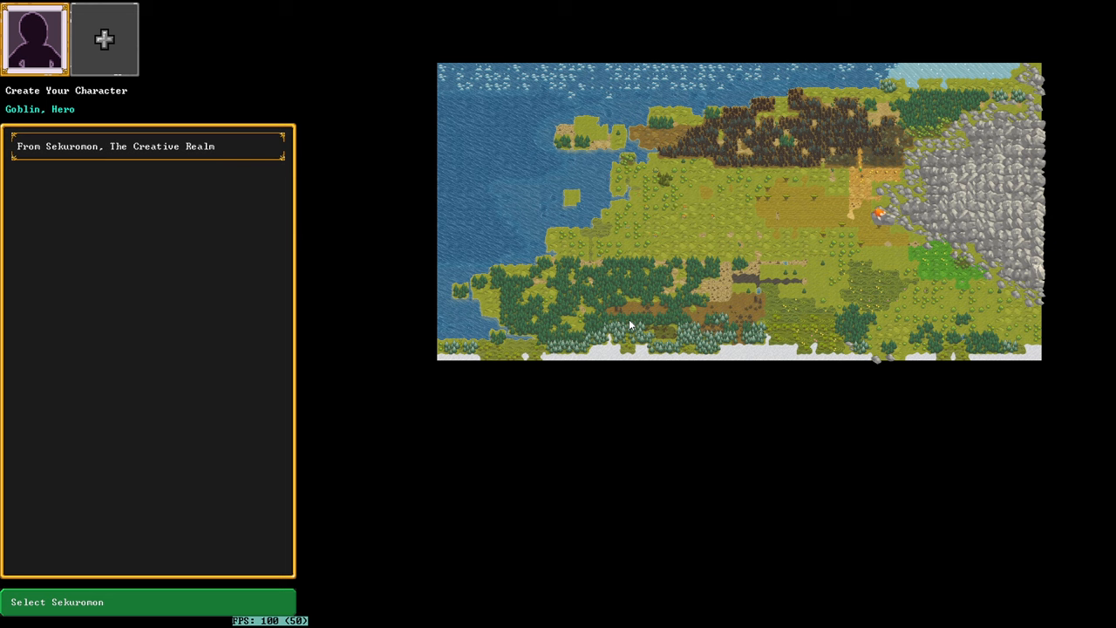
{"action": "mouse_move", "coordinate": [614, 324]}
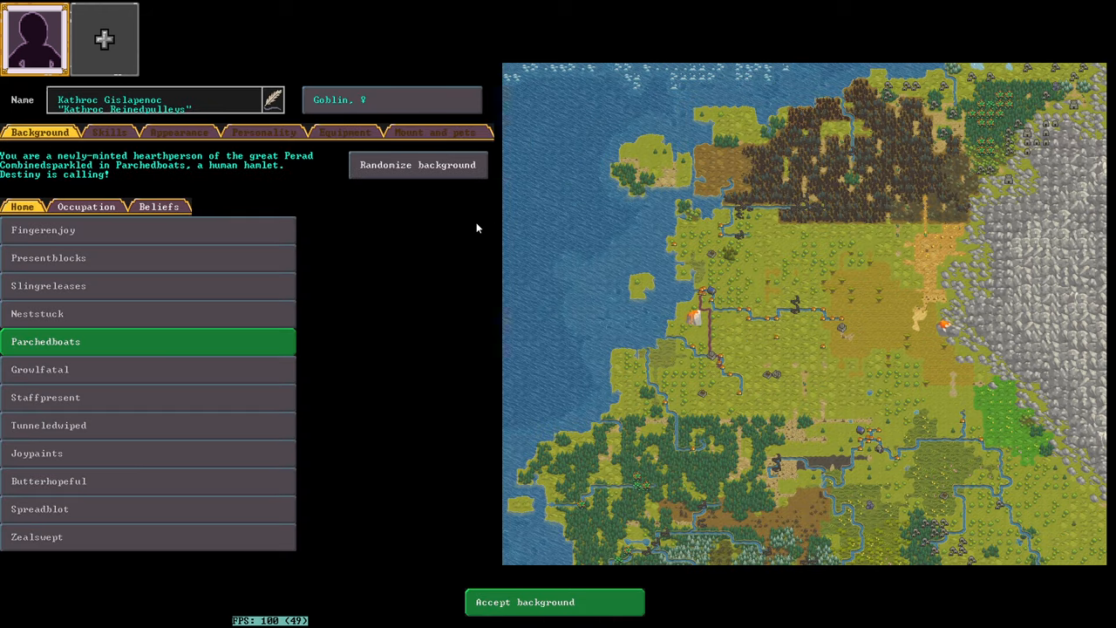
Step: Make the hero a blacksmith from Weststuck with no beliefs and accept the background
{"action": "left_click", "coordinate": [49, 426]}
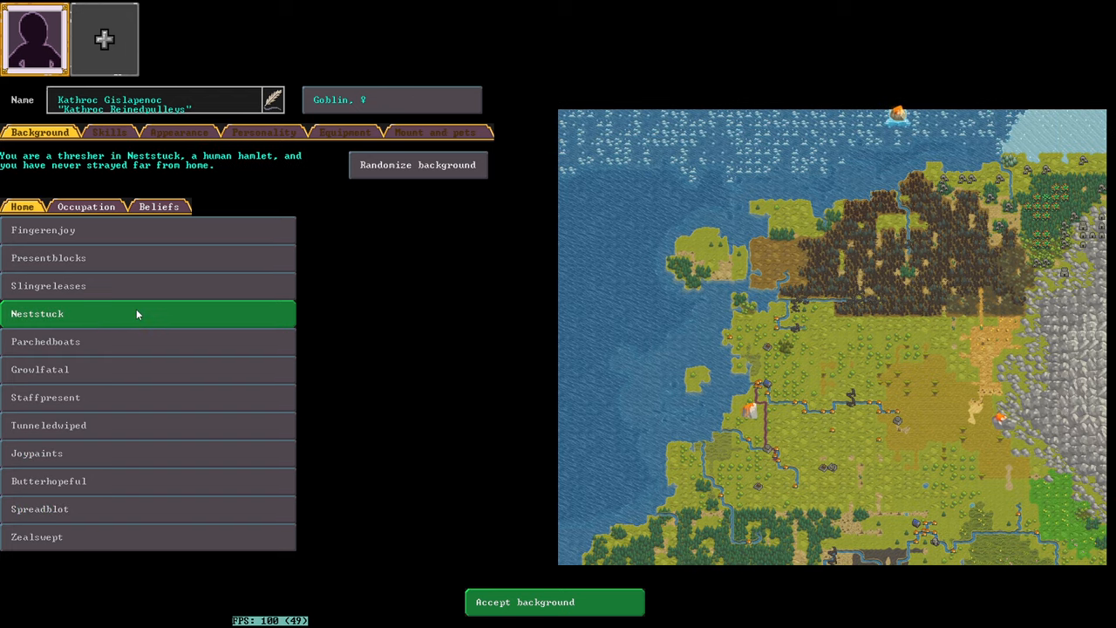
{"action": "mouse_move", "coordinate": [236, 256]}
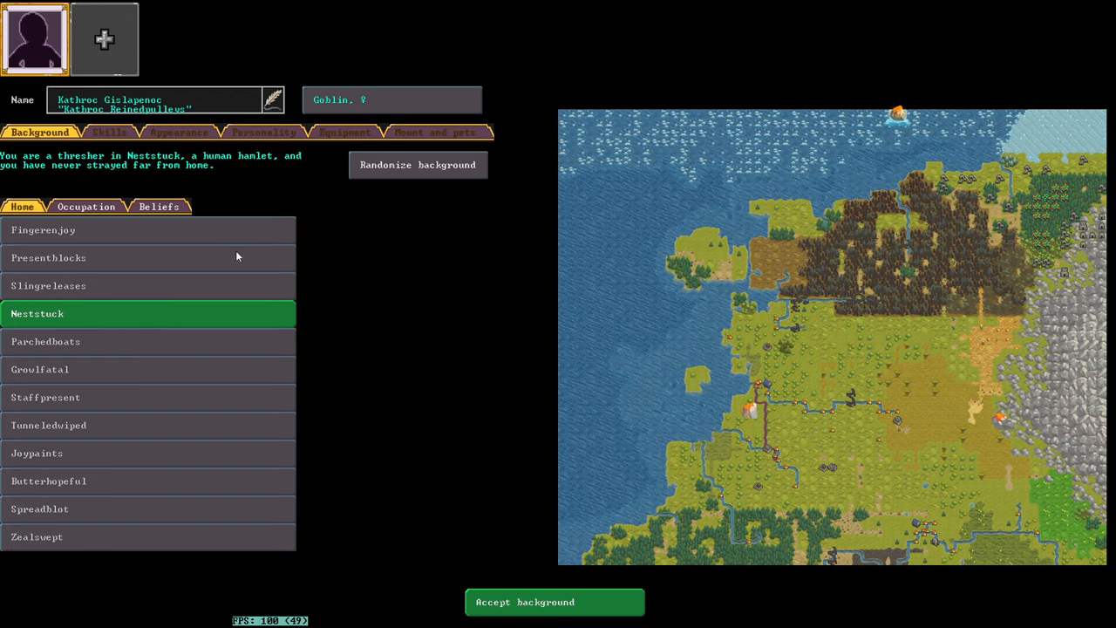
{"action": "left_click", "coordinate": [85, 206]}
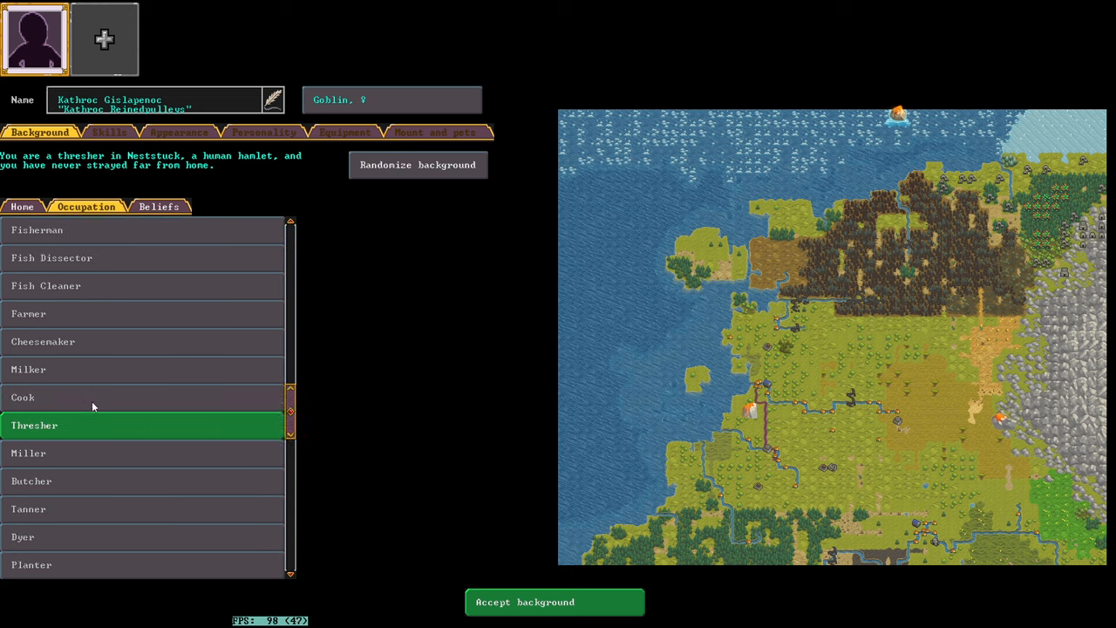
{"action": "scroll", "scroll_direction": "down", "scroll_amount": 3}
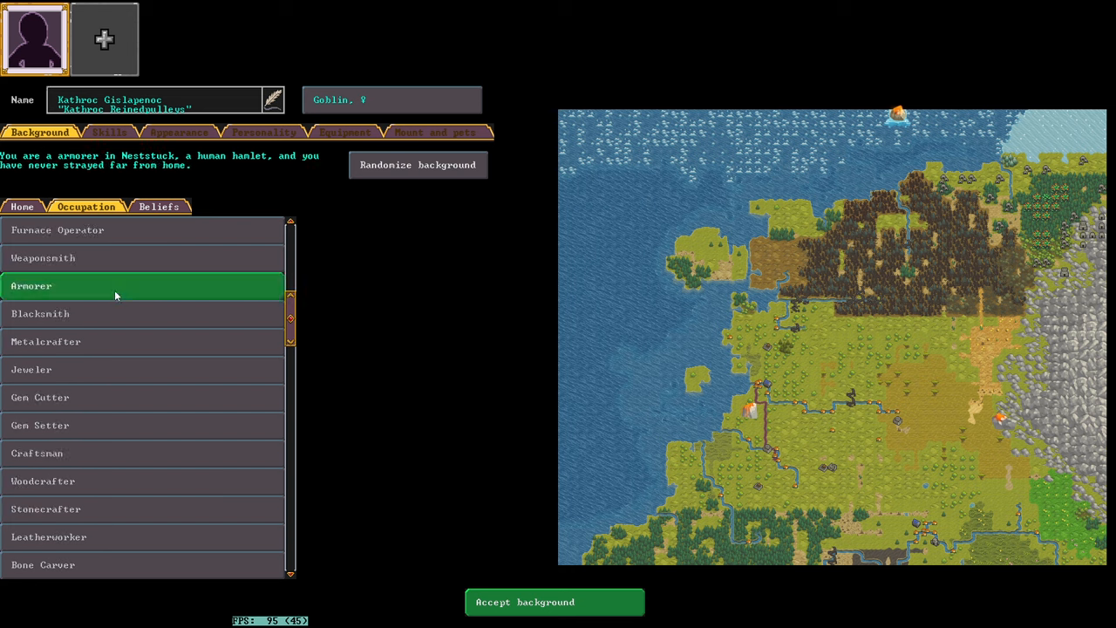
{"action": "left_click", "coordinate": [40, 314]}
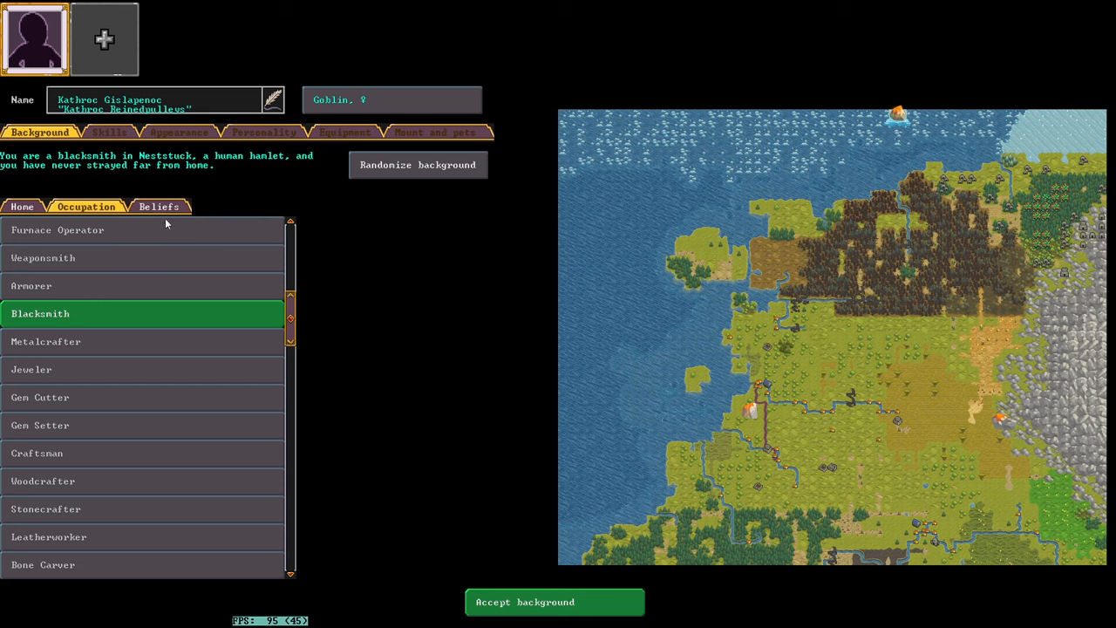
{"action": "left_click", "coordinate": [159, 206]}
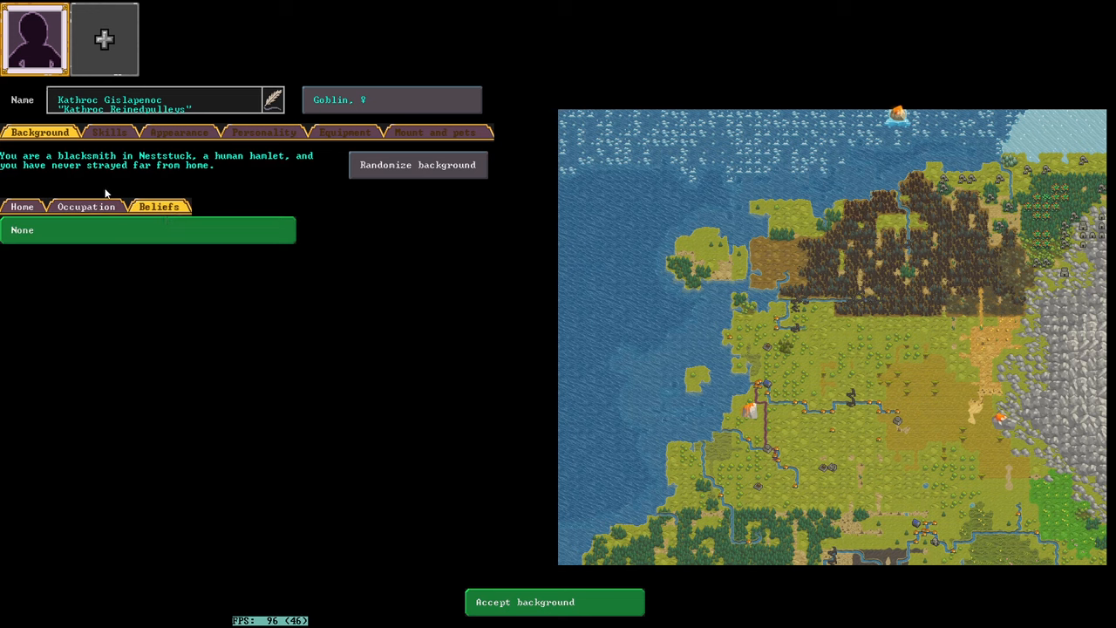
{"action": "left_click", "coordinate": [85, 205]}
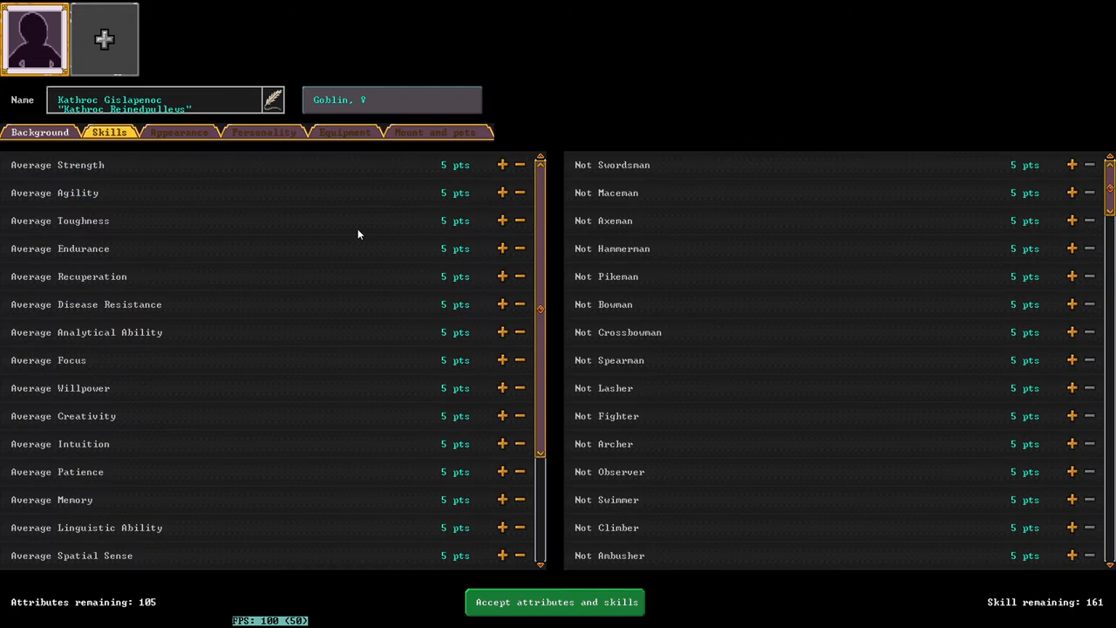
{"action": "mouse_move", "coordinate": [351, 238]}
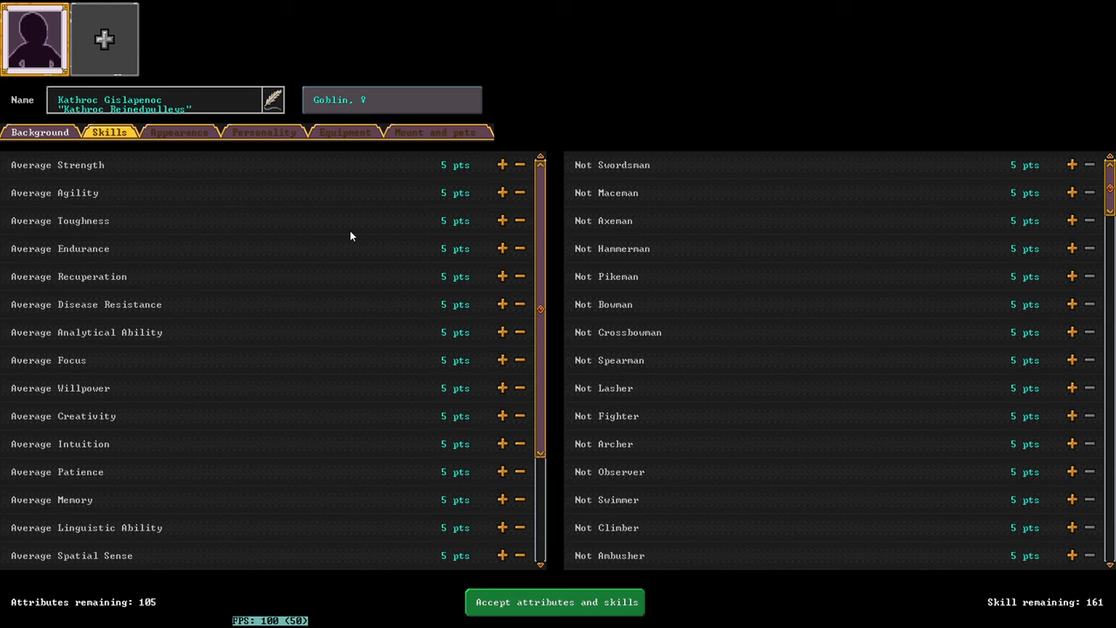
{"action": "mouse_move", "coordinate": [449, 162]}
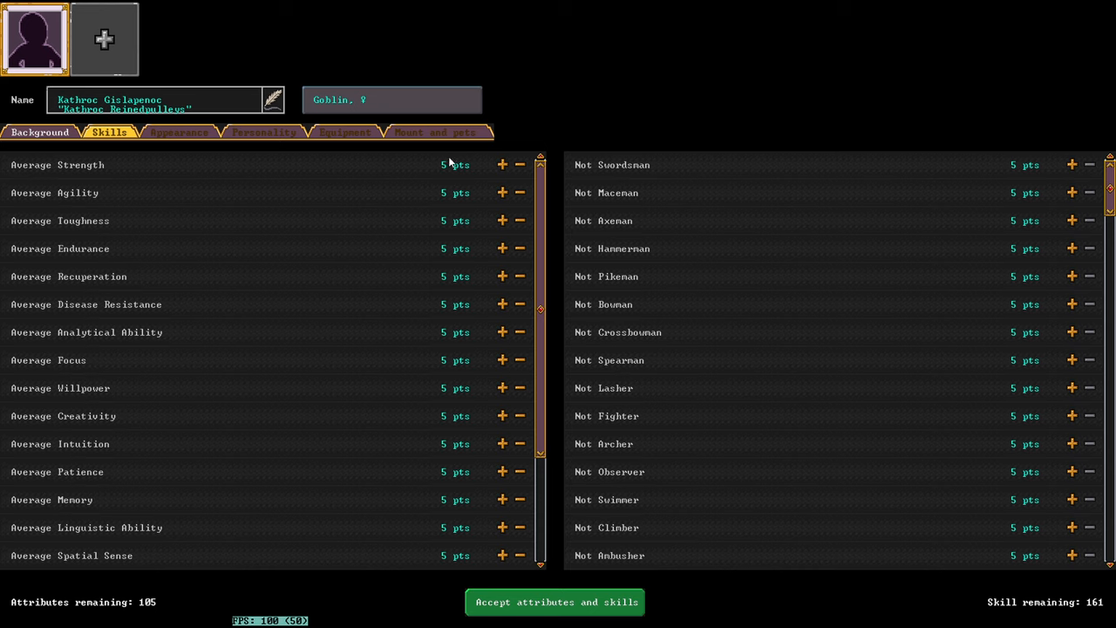
{"action": "mouse_move", "coordinate": [510, 179]}
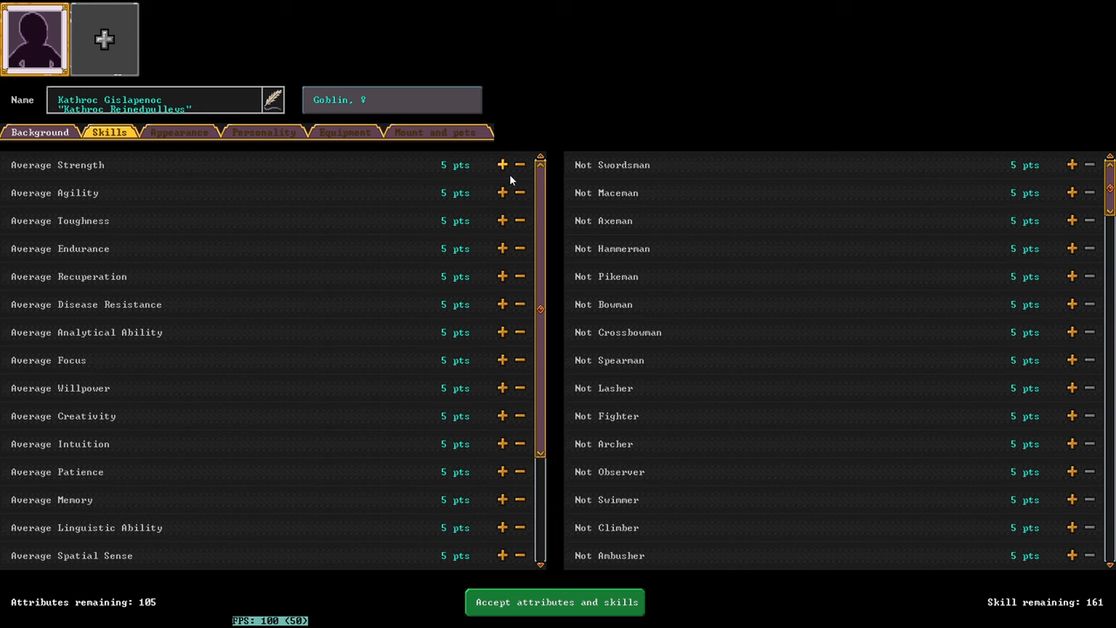
Step: Raise Strength, Agility and Recuperation to High, Toughness and Endurance to Above Average
{"action": "left_click", "coordinate": [503, 192]}
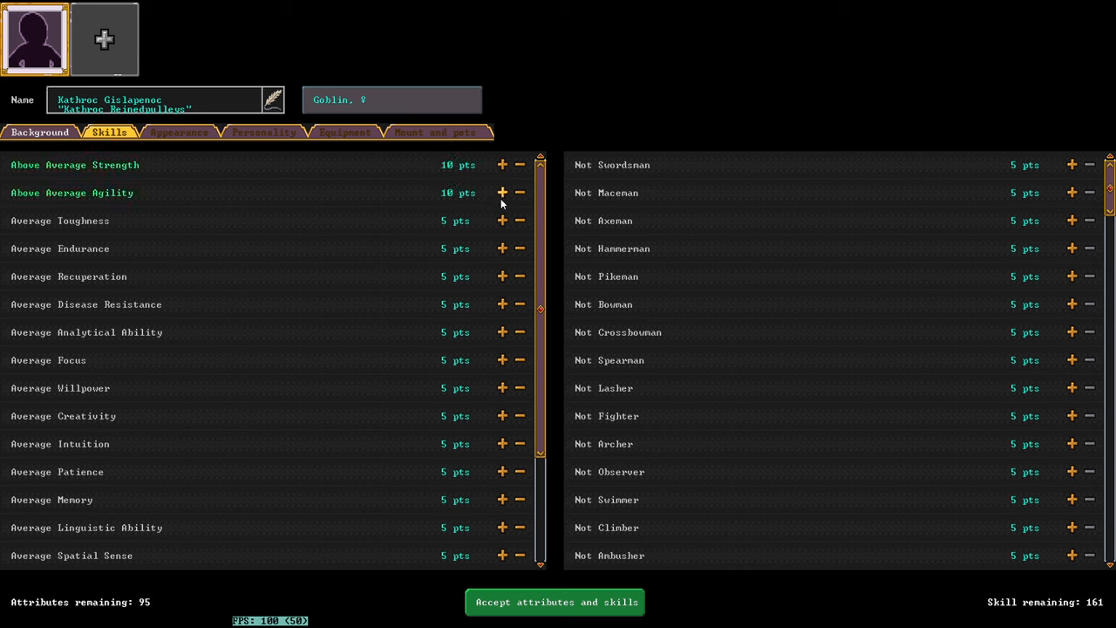
{"action": "left_click", "coordinate": [502, 164]}
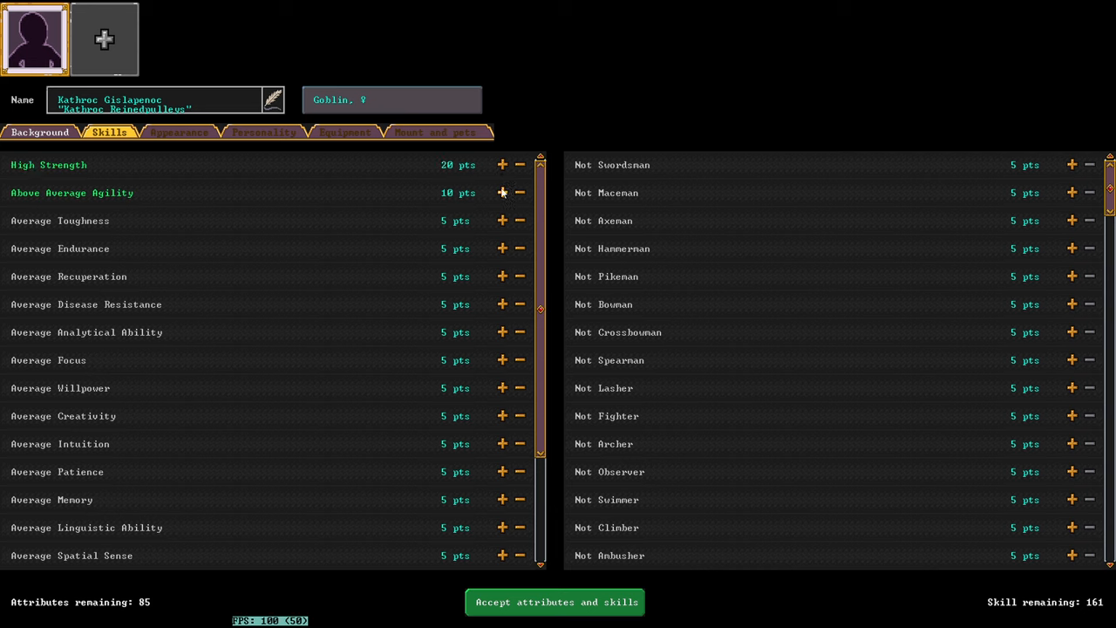
{"action": "left_click", "coordinate": [502, 192]}
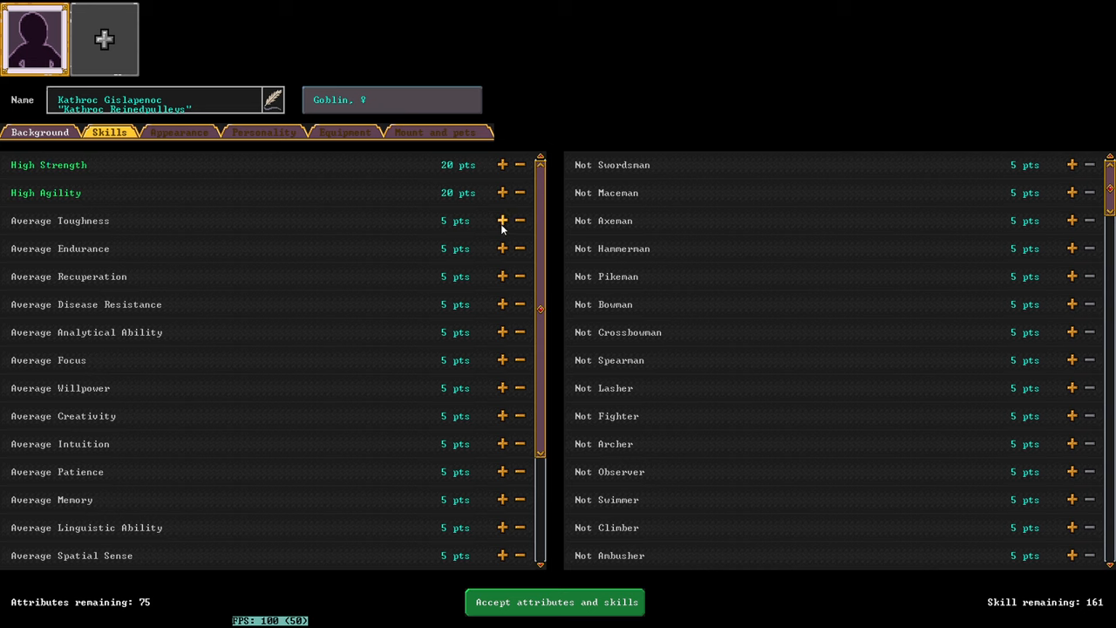
{"action": "left_click", "coordinate": [503, 220]}
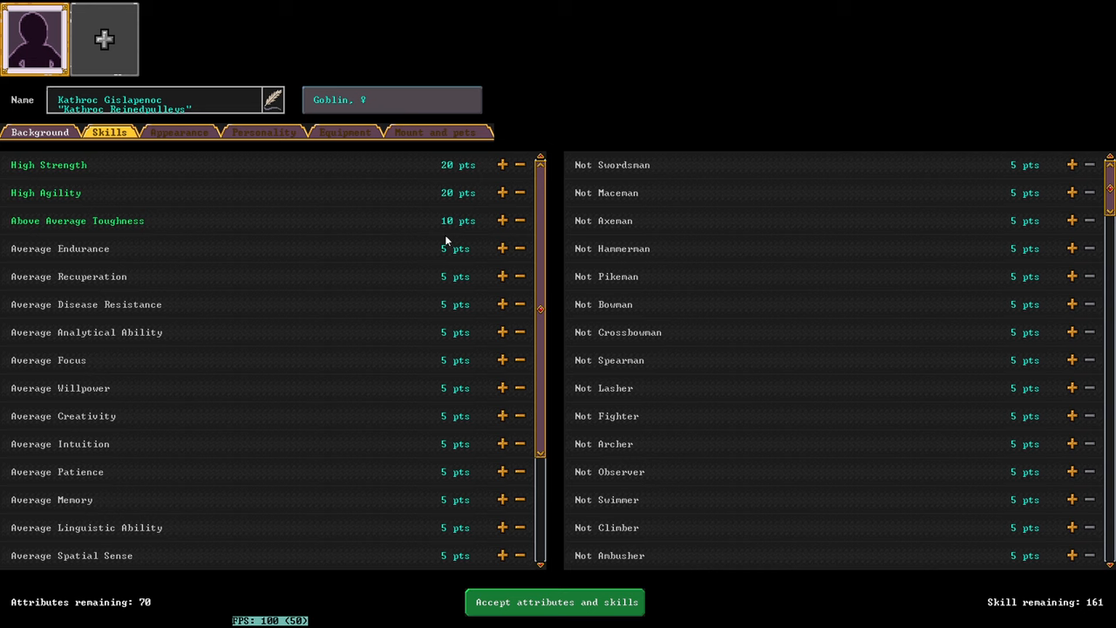
{"action": "left_click", "coordinate": [503, 248]}
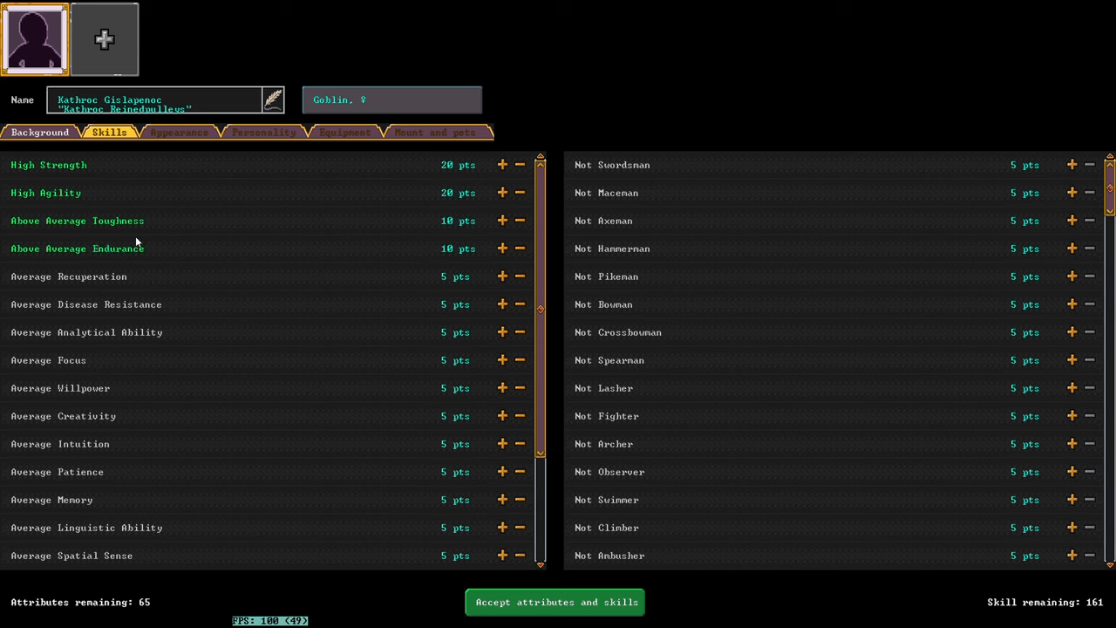
{"action": "mouse_move", "coordinate": [157, 237]}
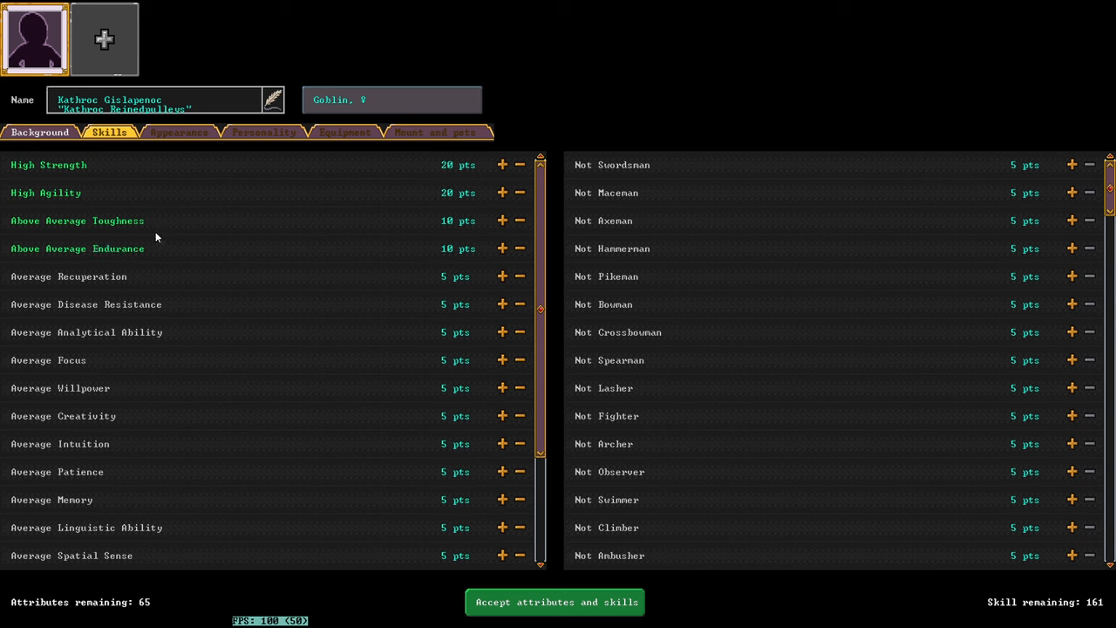
{"action": "mouse_move", "coordinate": [480, 272]}
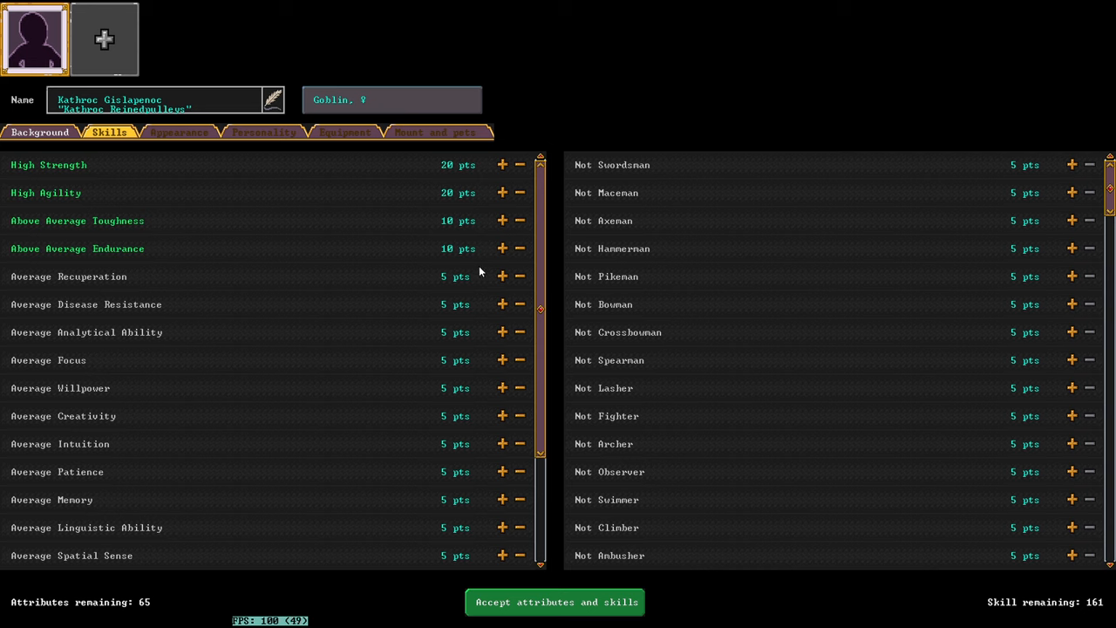
{"action": "left_click", "coordinate": [502, 276]}
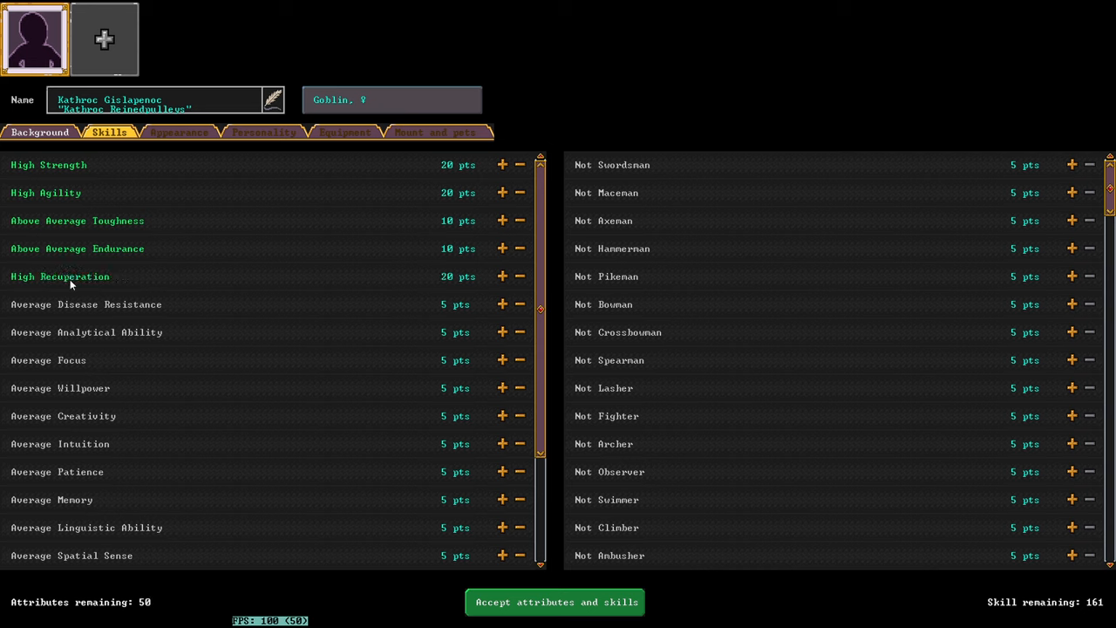
{"action": "mouse_move", "coordinate": [820, 619]}
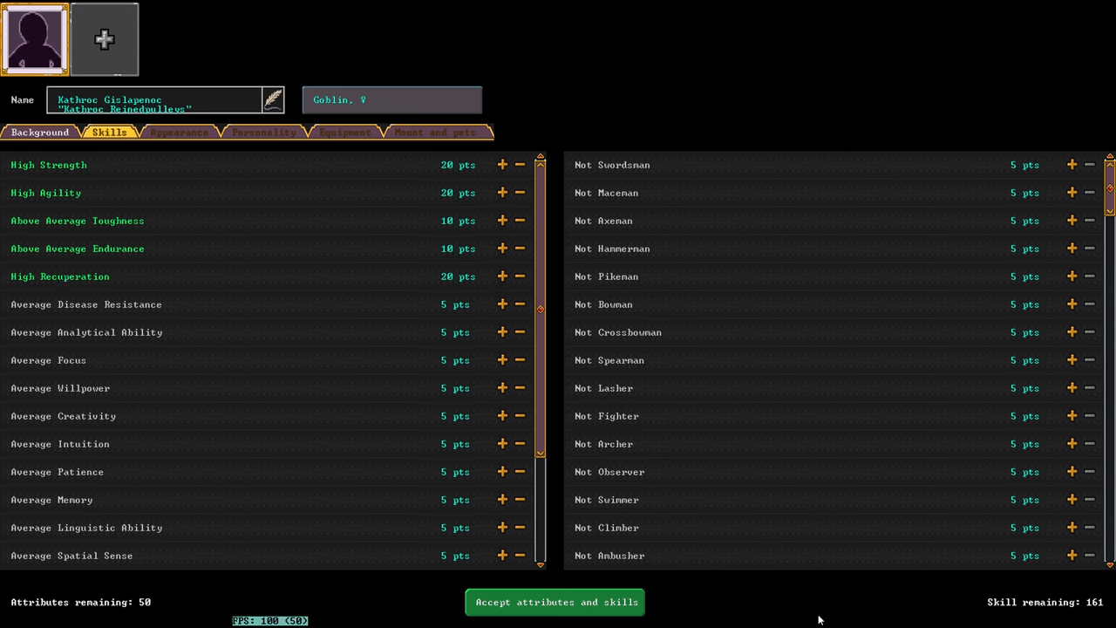
{"action": "mouse_move", "coordinate": [282, 360]}
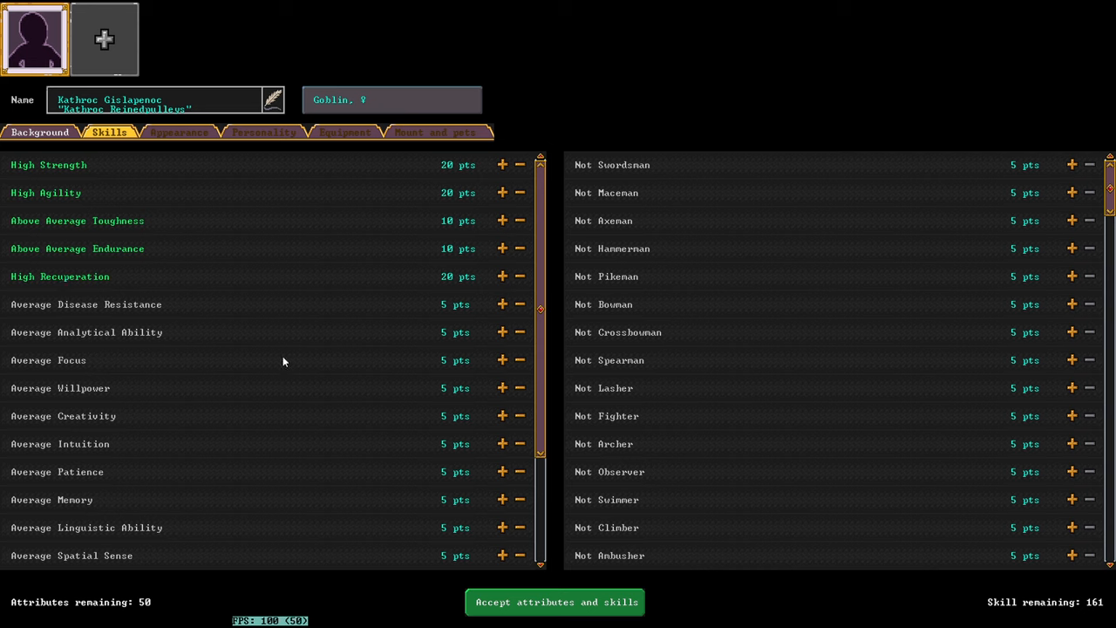
Step: Raise Spatial and Kinesthetic Sense to High and Disease Resistance to Above Average, spending all points
{"action": "scroll", "scroll_direction": "down", "scroll_amount": 3}
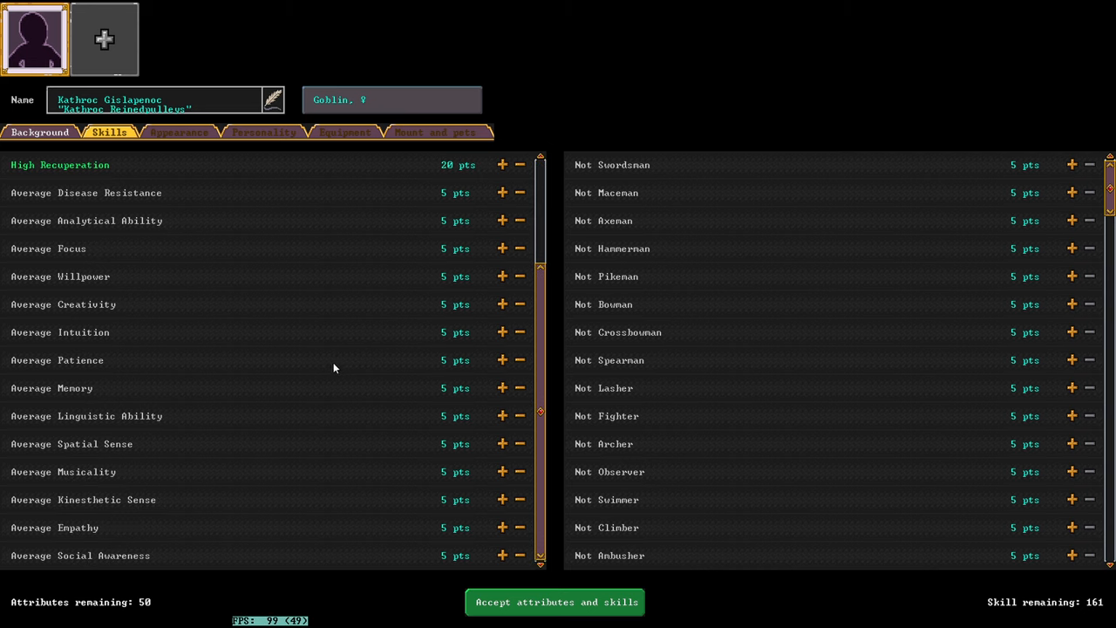
{"action": "left_click", "coordinate": [502, 444]}
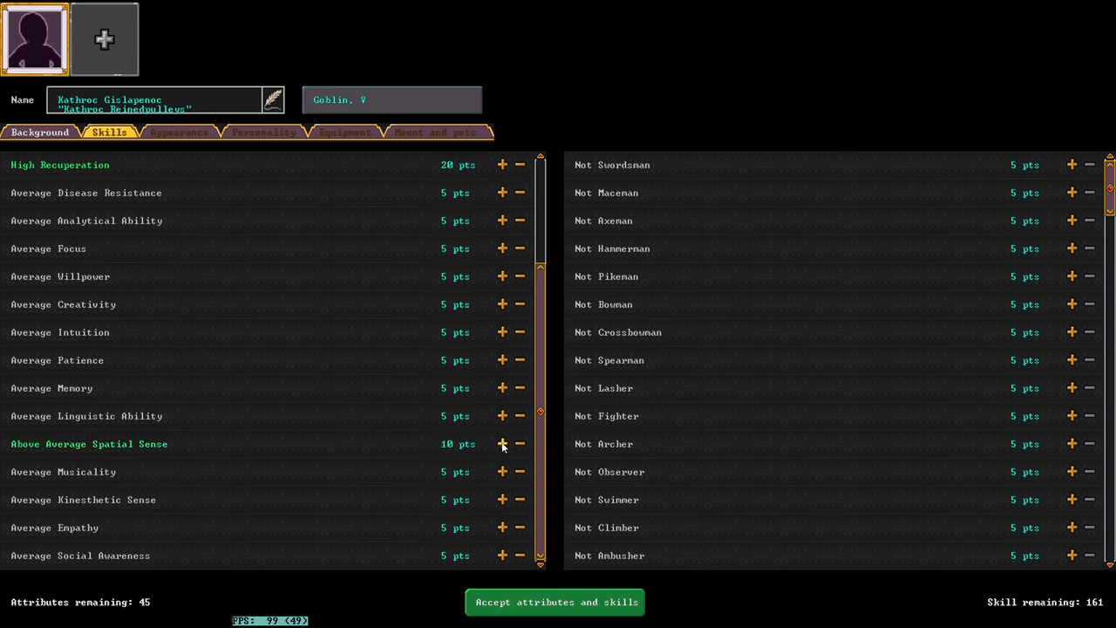
{"action": "left_click", "coordinate": [502, 445]}
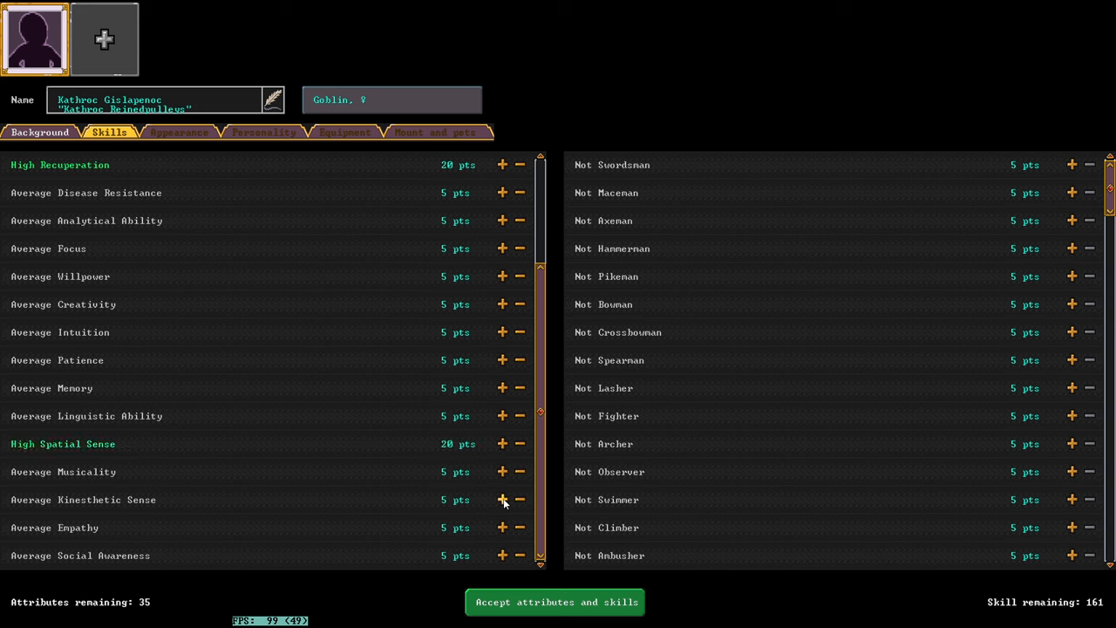
{"action": "left_click", "coordinate": [502, 499]}
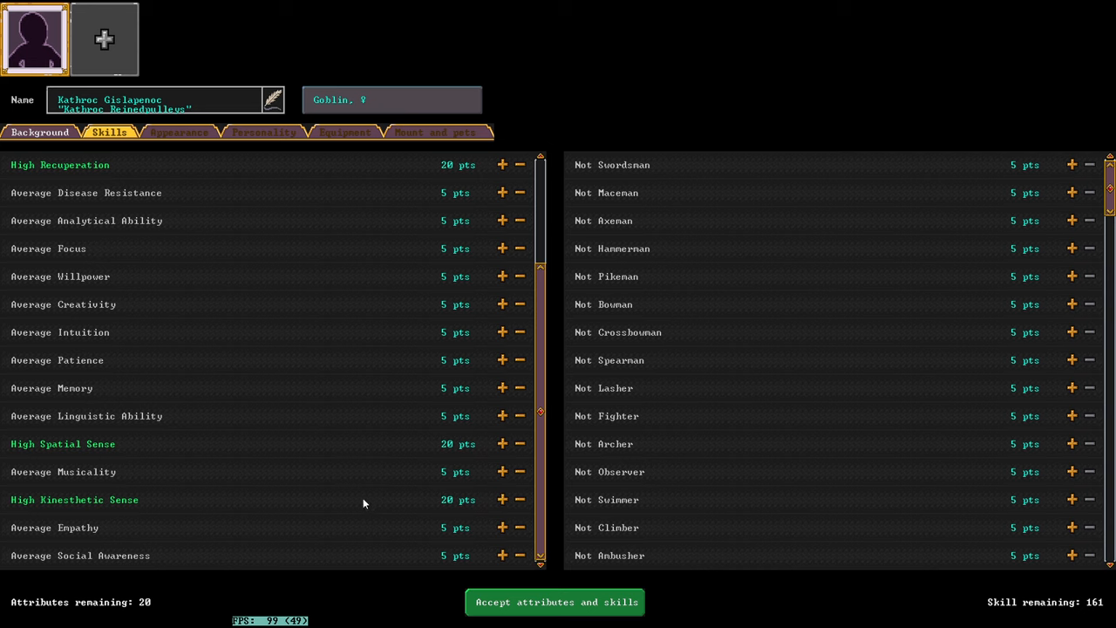
{"action": "mouse_move", "coordinate": [461, 385]}
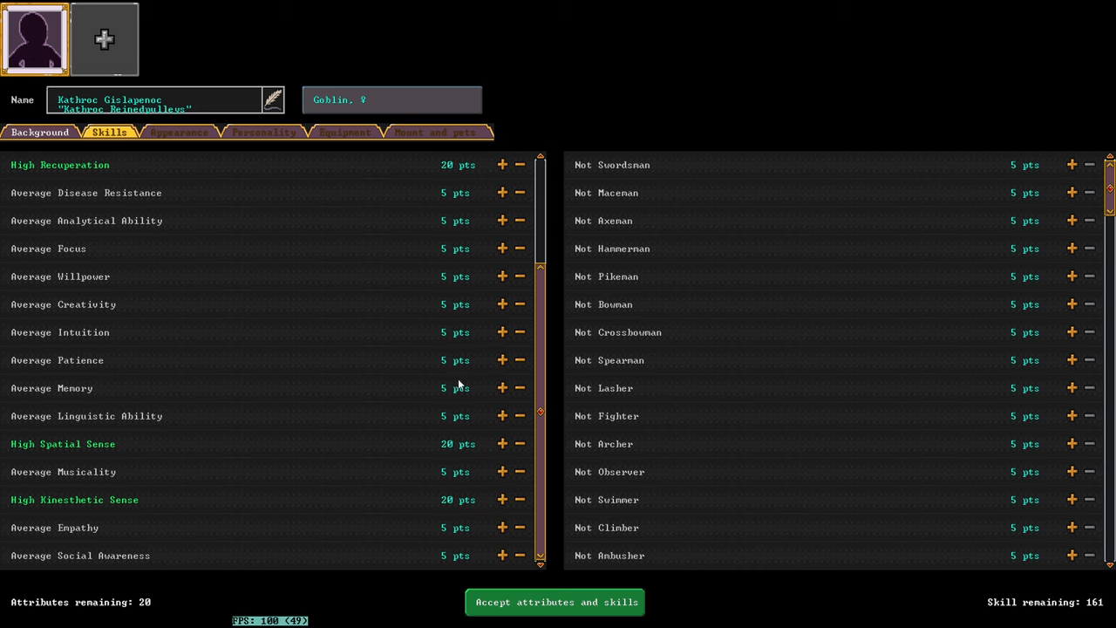
{"action": "left_click", "coordinate": [503, 332]}
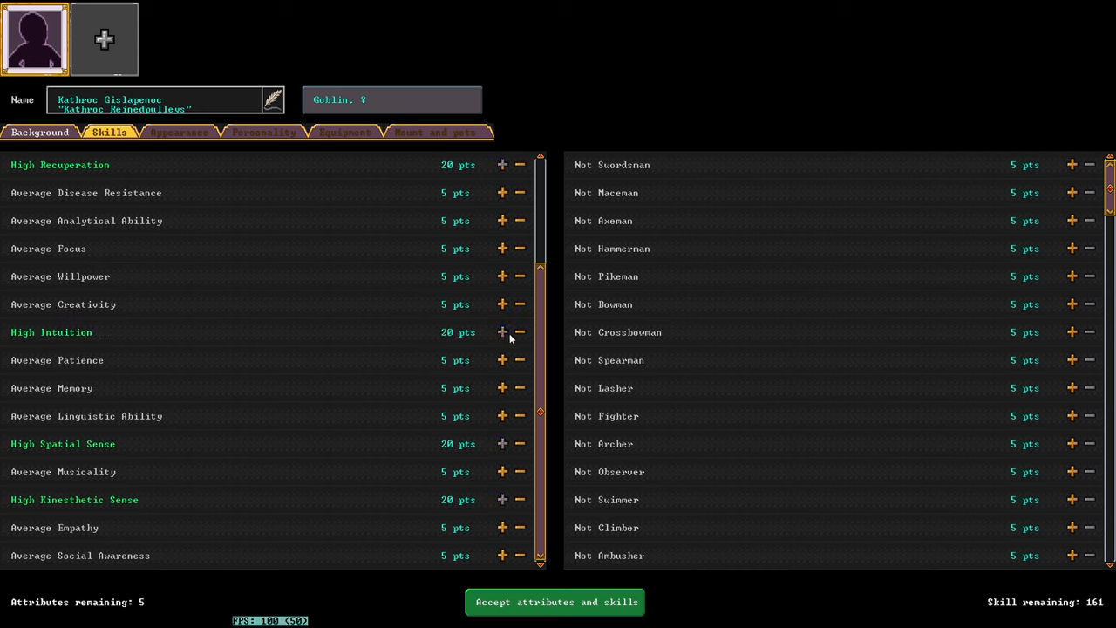
{"action": "left_click", "coordinate": [520, 331]}
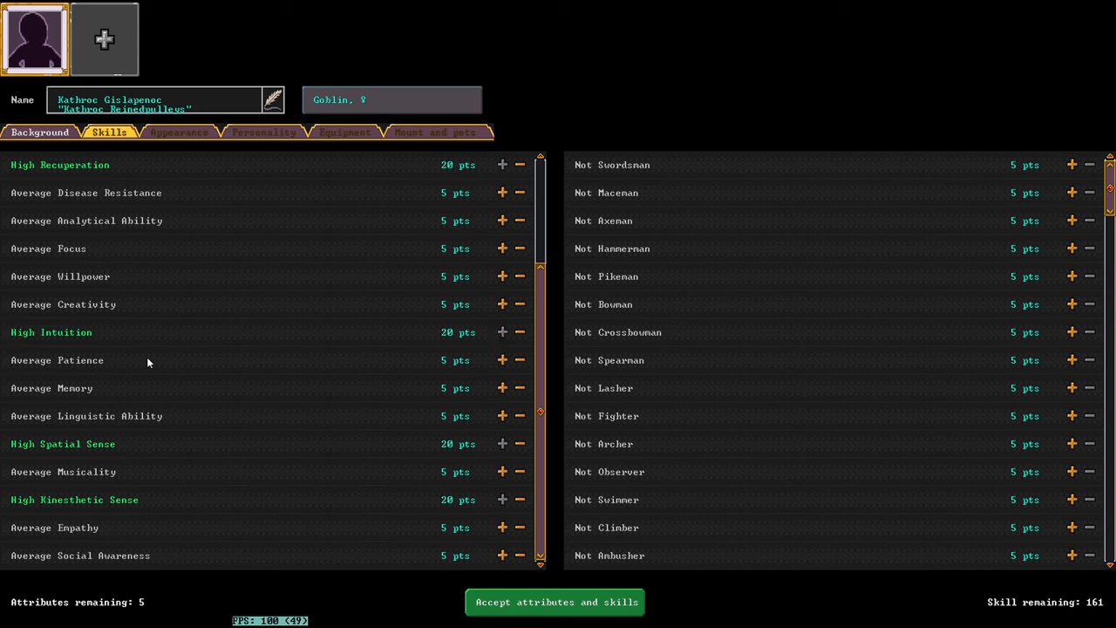
{"action": "mouse_move", "coordinate": [418, 450]}
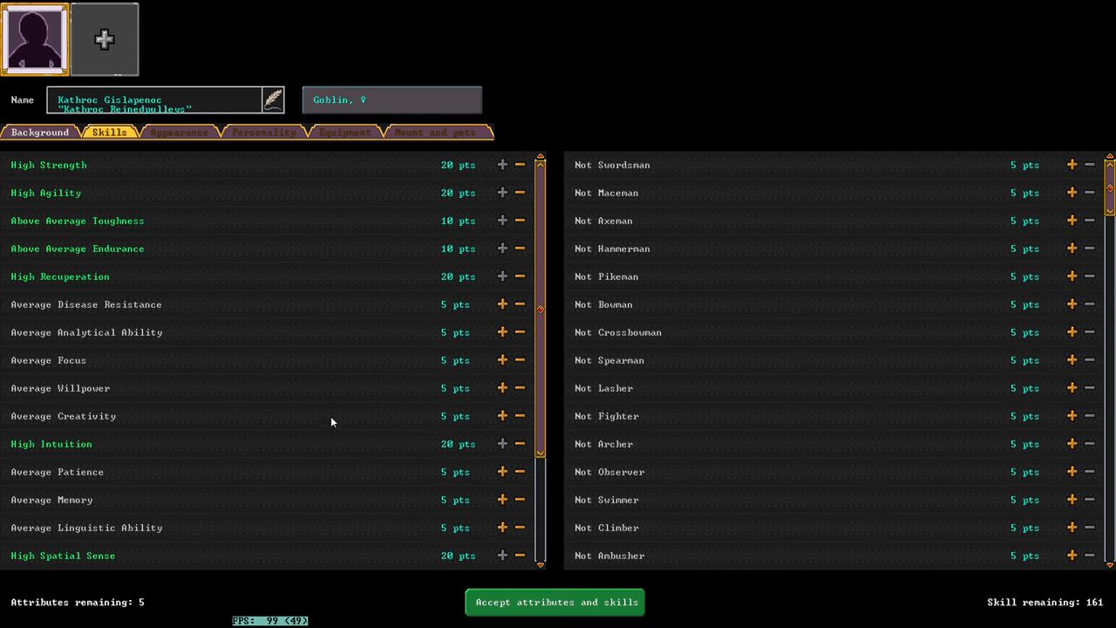
{"action": "mouse_move", "coordinate": [502, 332]}
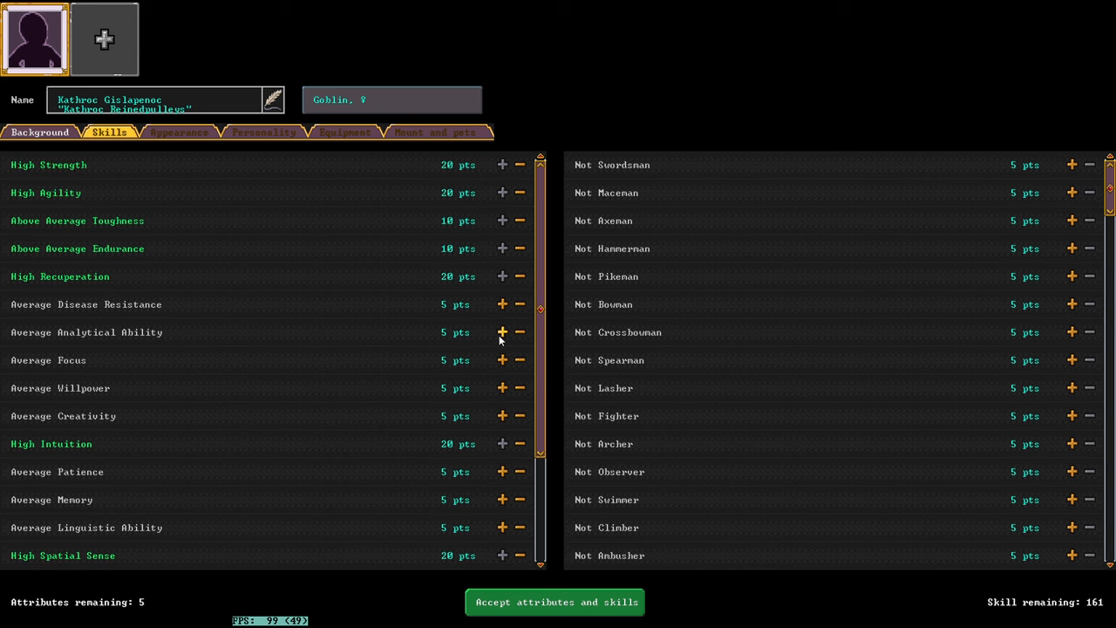
{"action": "left_click", "coordinate": [502, 303]}
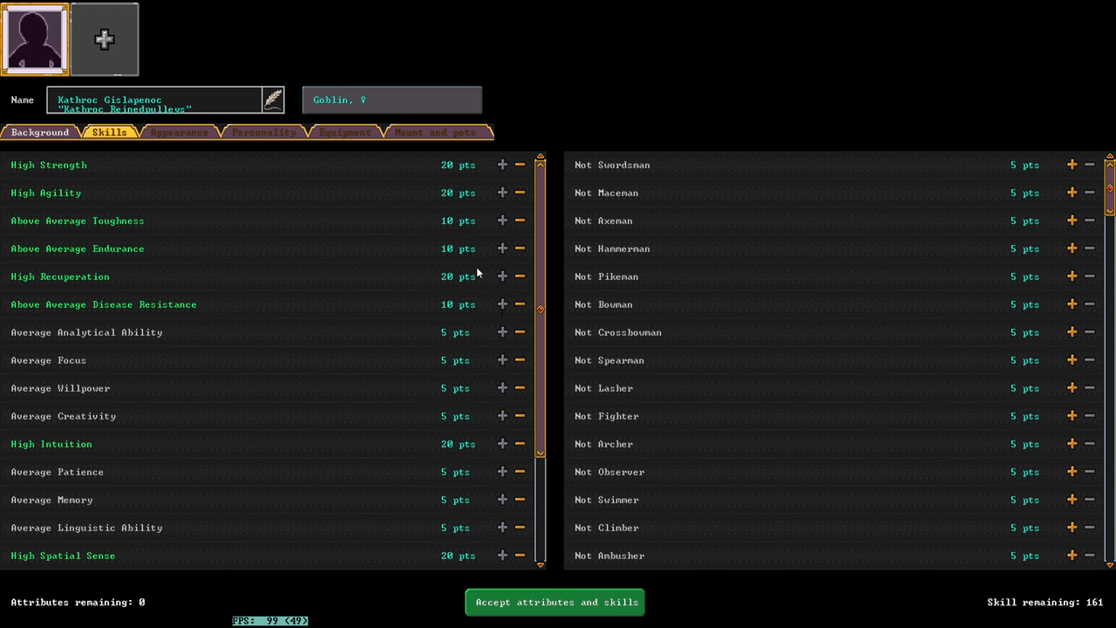
{"action": "mouse_move", "coordinate": [112, 167]}
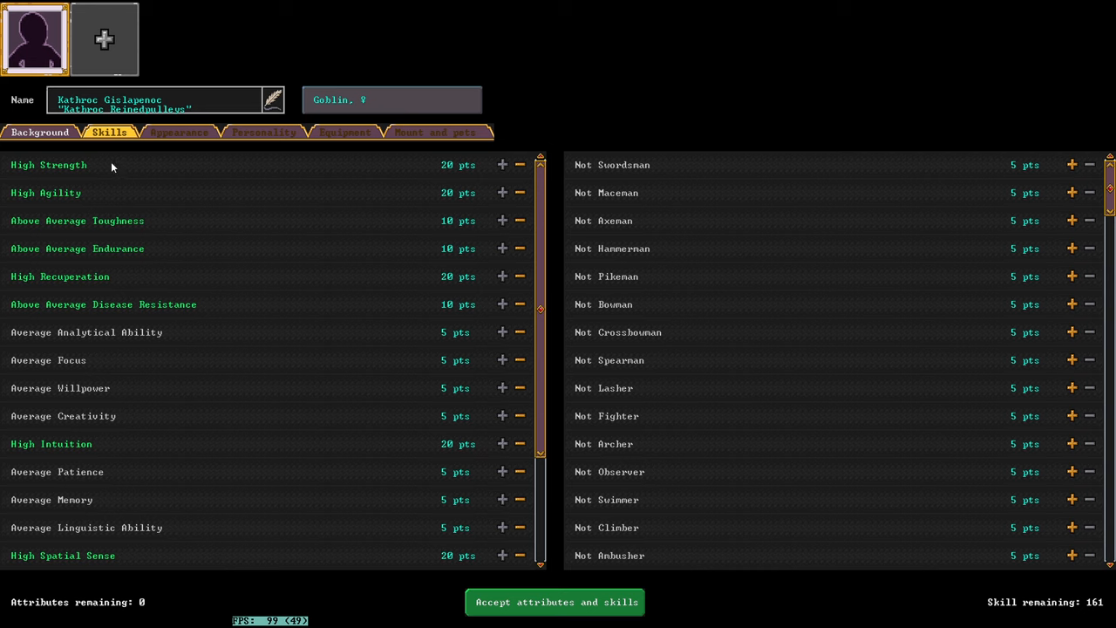
{"action": "mouse_move", "coordinate": [106, 164]}
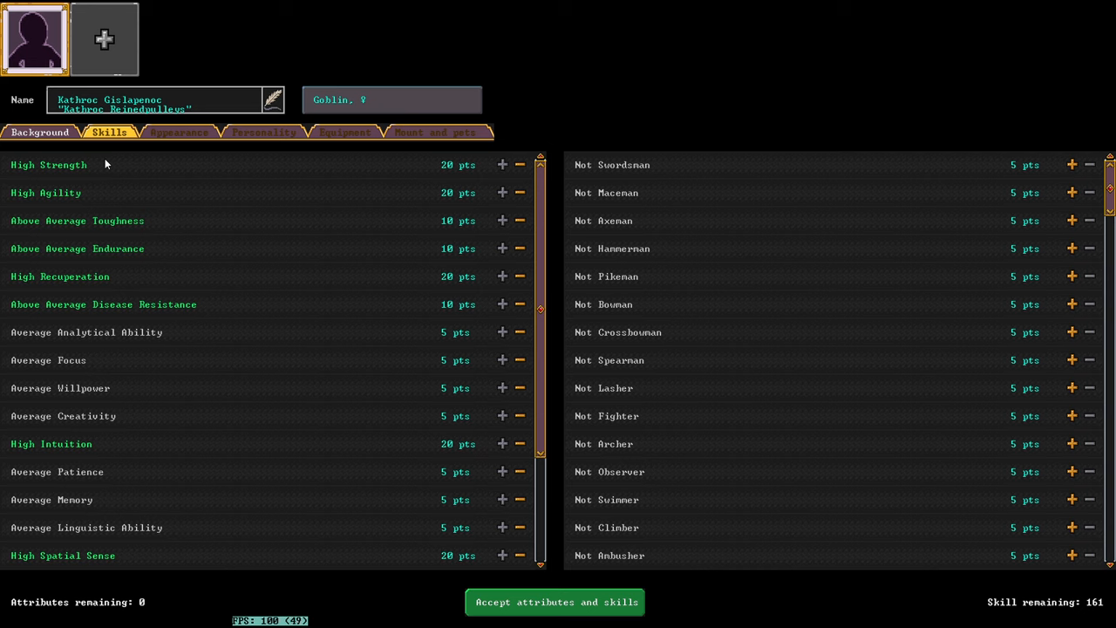
{"action": "mouse_move", "coordinate": [96, 192]}
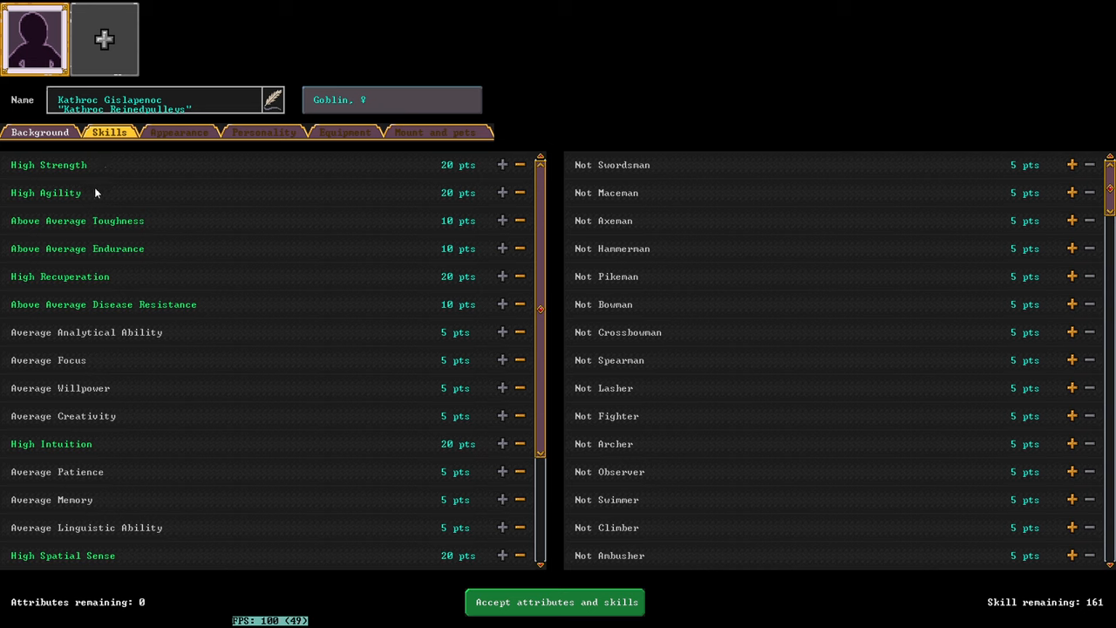
{"action": "mouse_move", "coordinate": [446, 262]}
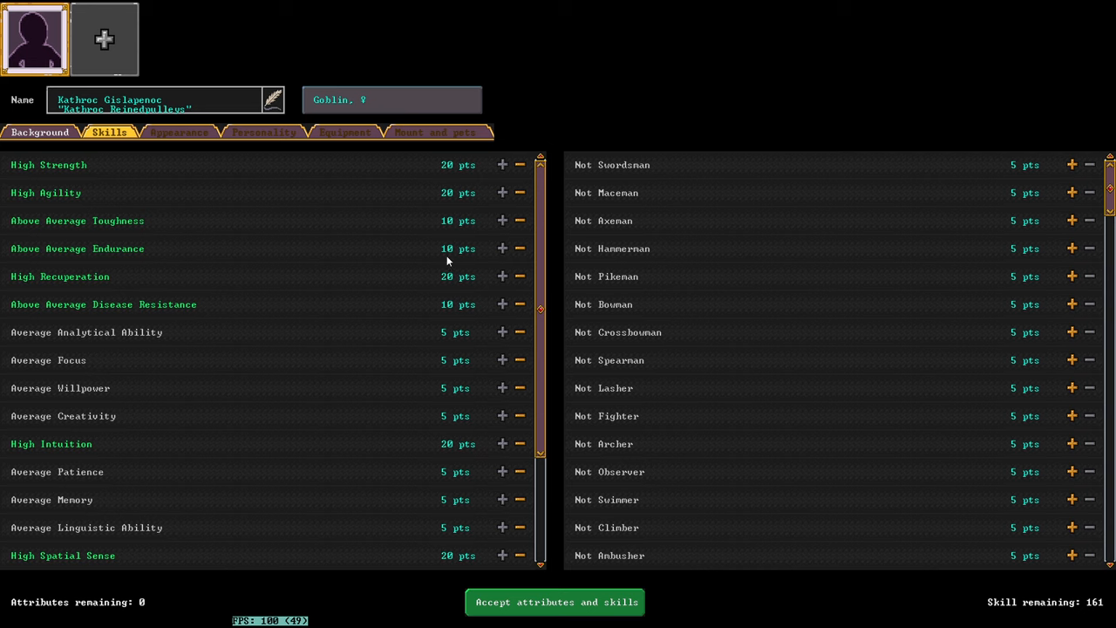
{"action": "mouse_move", "coordinate": [662, 175]}
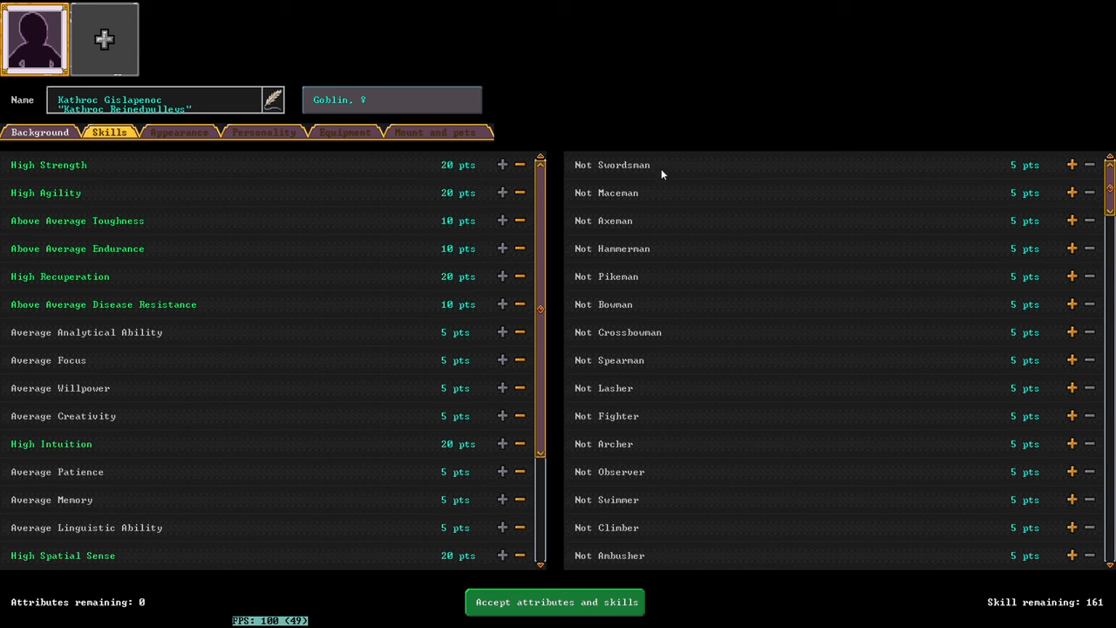
{"action": "mouse_move", "coordinate": [962, 621]}
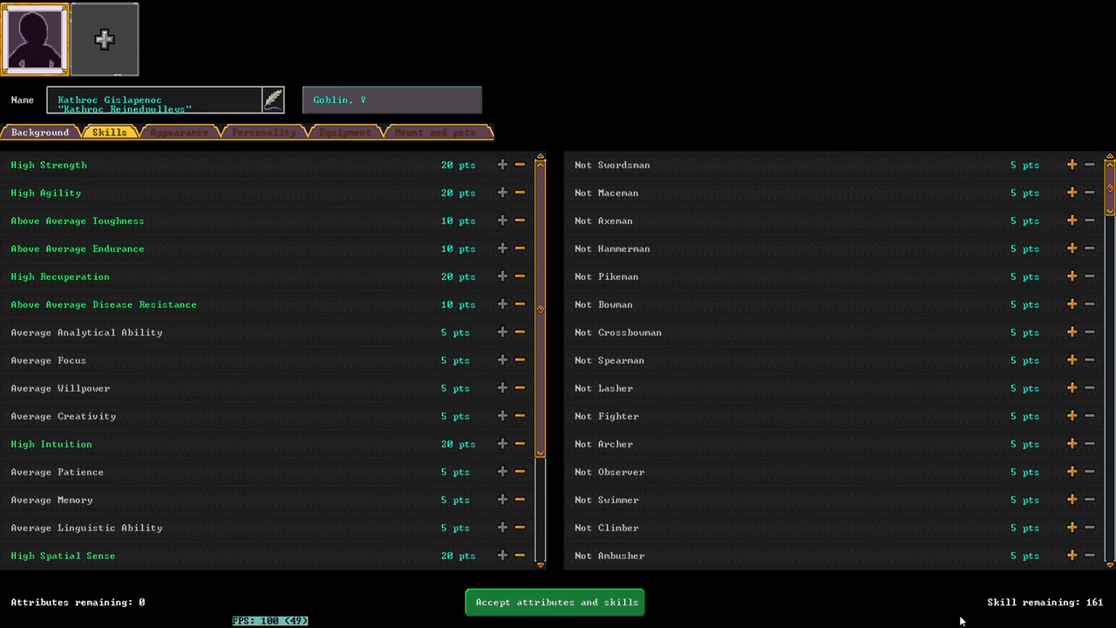
{"action": "mouse_move", "coordinate": [1107, 196]}
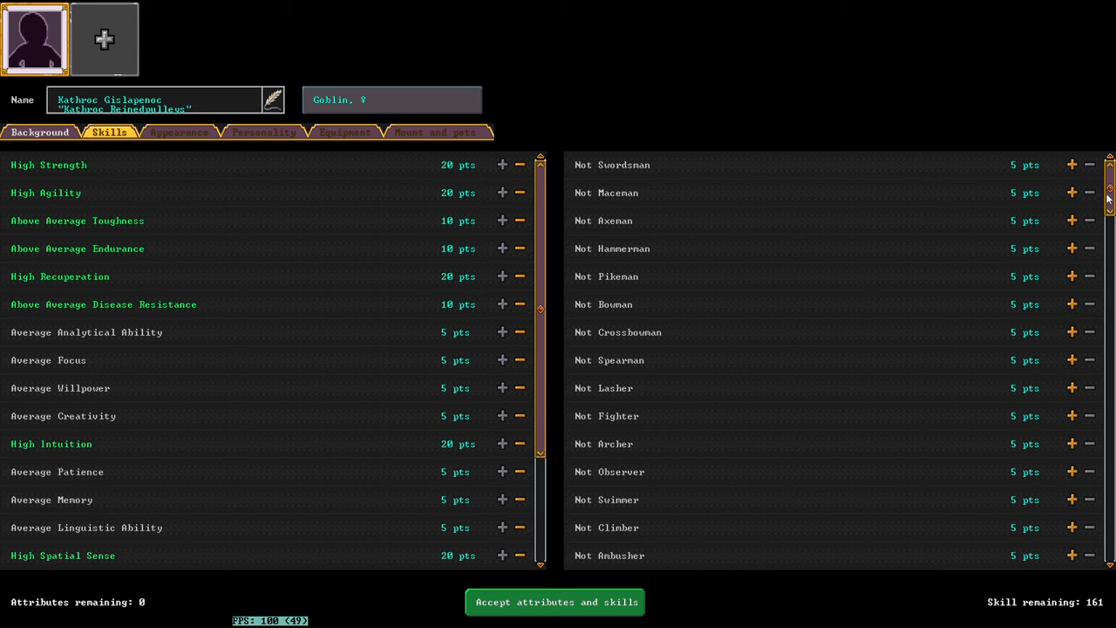
Step: Raise Swordsman to Proficient and Swimmer and Climber to Adequate
{"action": "left_click", "coordinate": [1071, 164]}
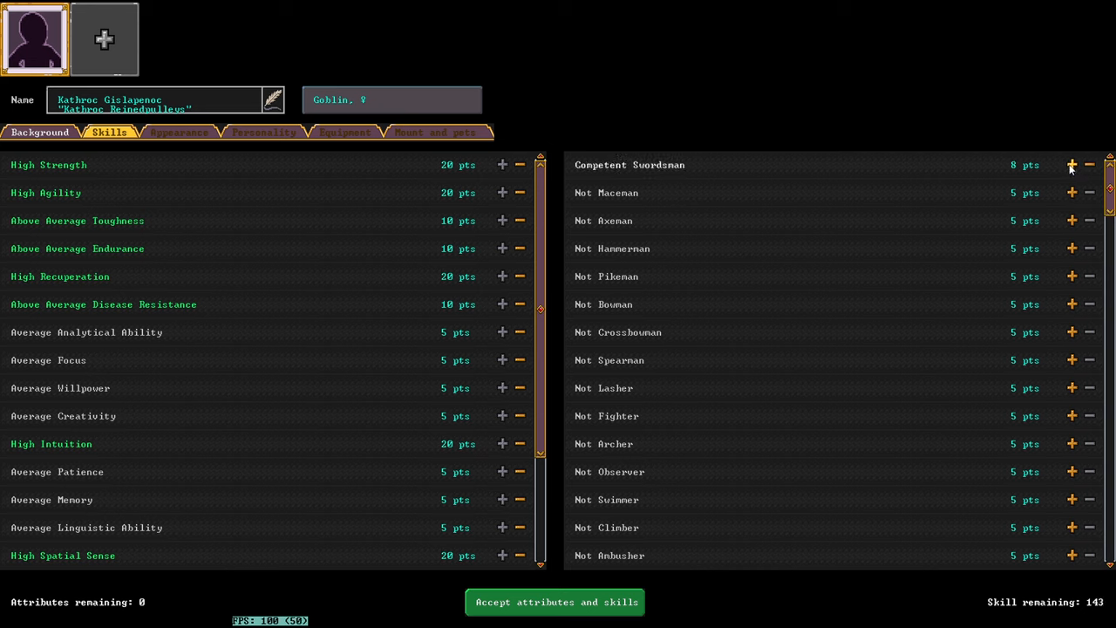
{"action": "left_click", "coordinate": [1070, 164]}
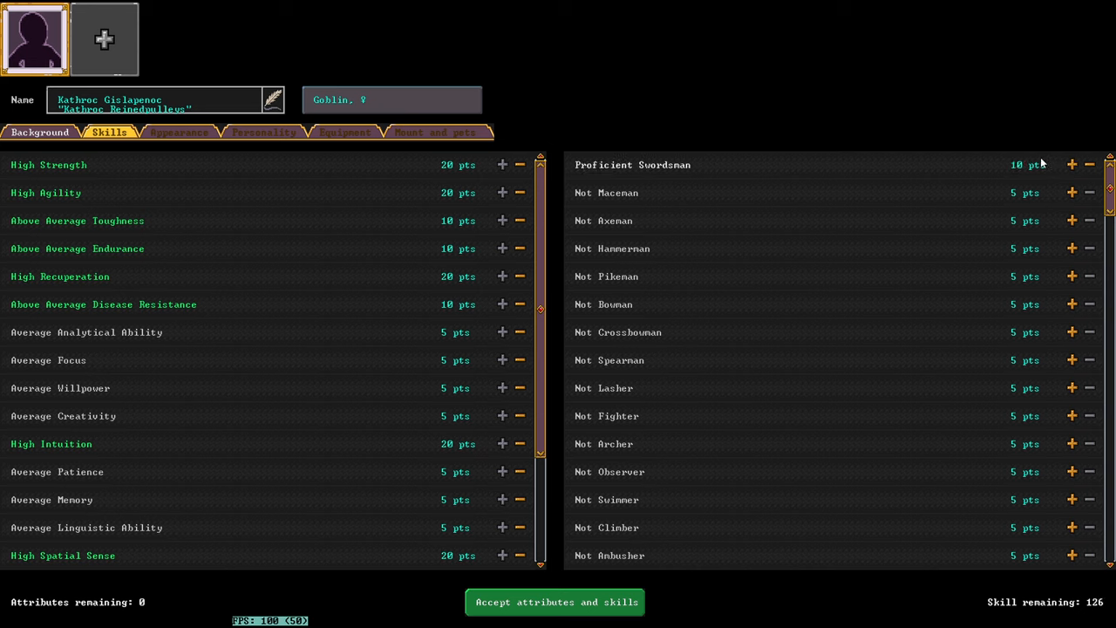
{"action": "mouse_move", "coordinate": [933, 168]}
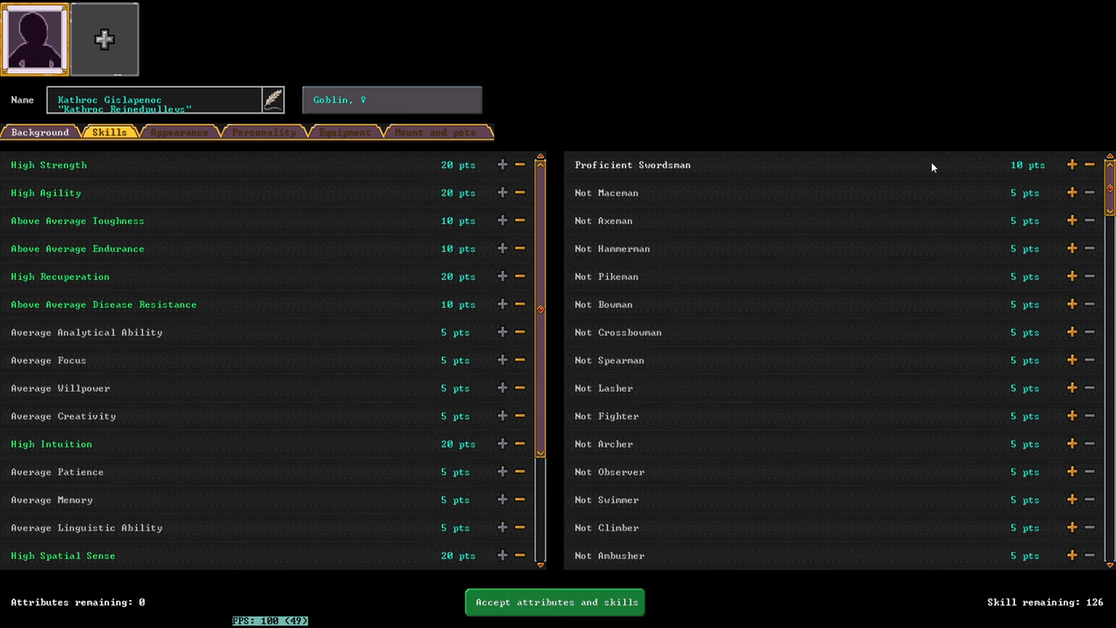
{"action": "mouse_move", "coordinate": [603, 227]}
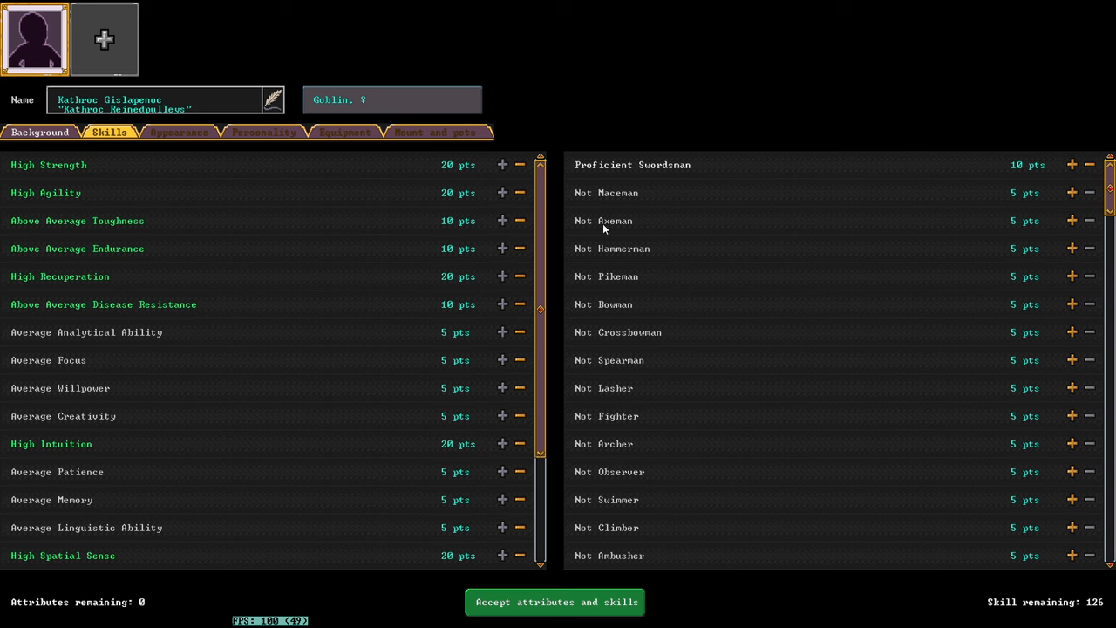
{"action": "mouse_move", "coordinate": [601, 227]}
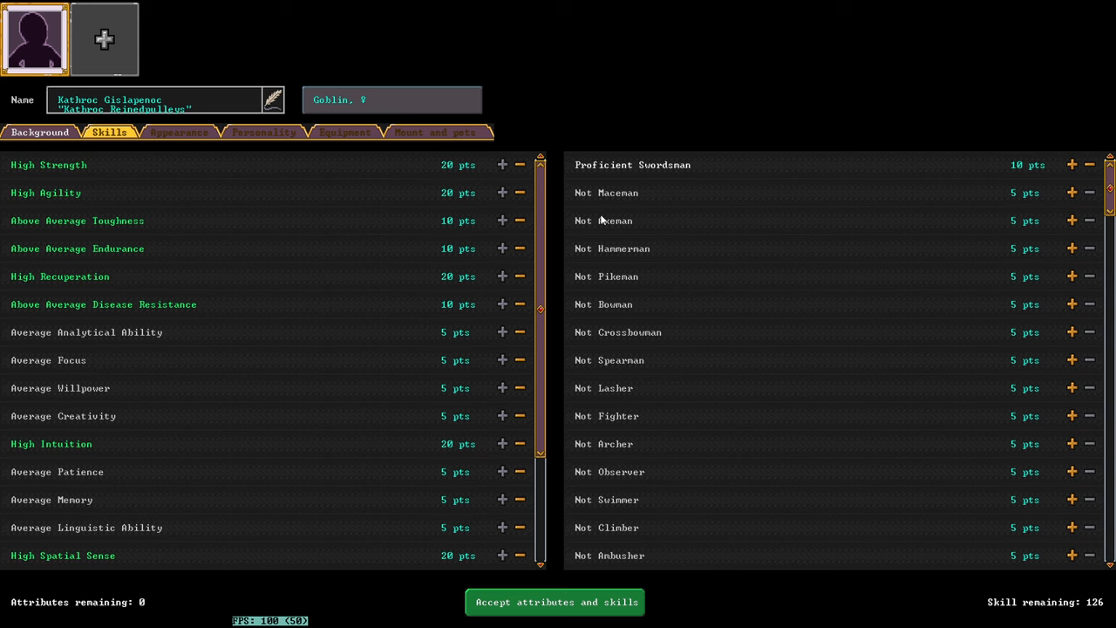
{"action": "mouse_move", "coordinate": [627, 220]}
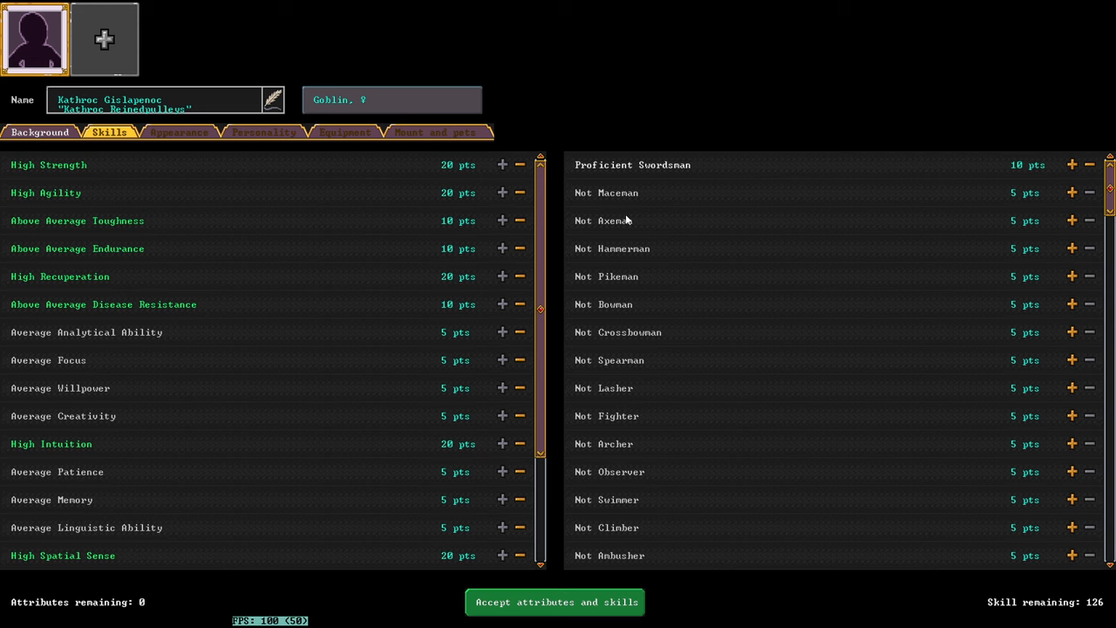
{"action": "mouse_move", "coordinate": [643, 220]}
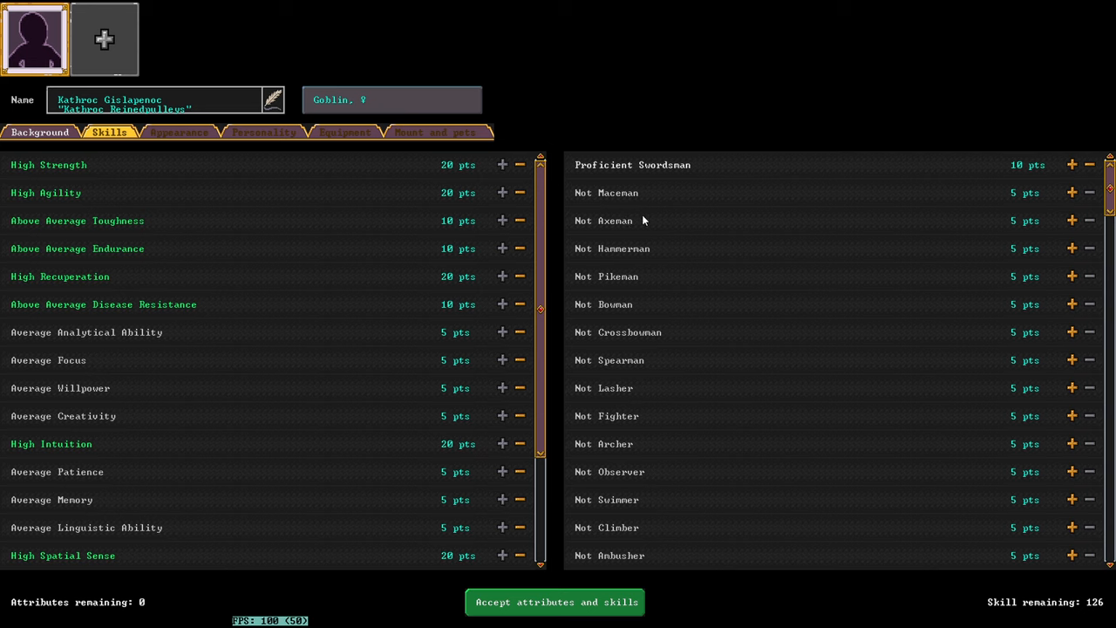
{"action": "mouse_move", "coordinate": [724, 215]}
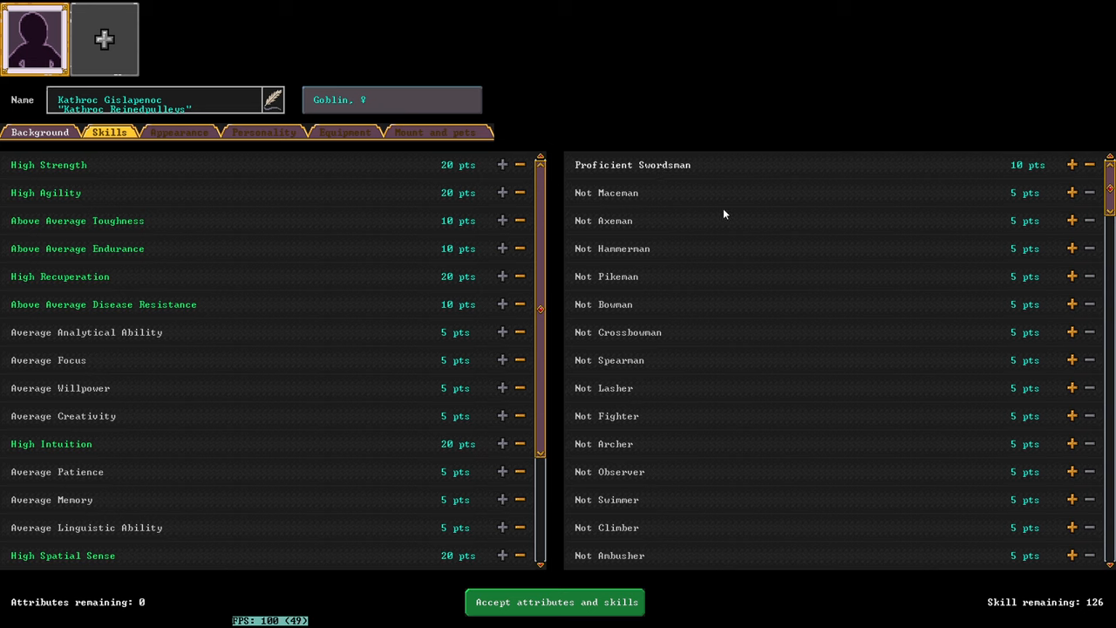
{"action": "left_click", "coordinate": [1071, 499]}
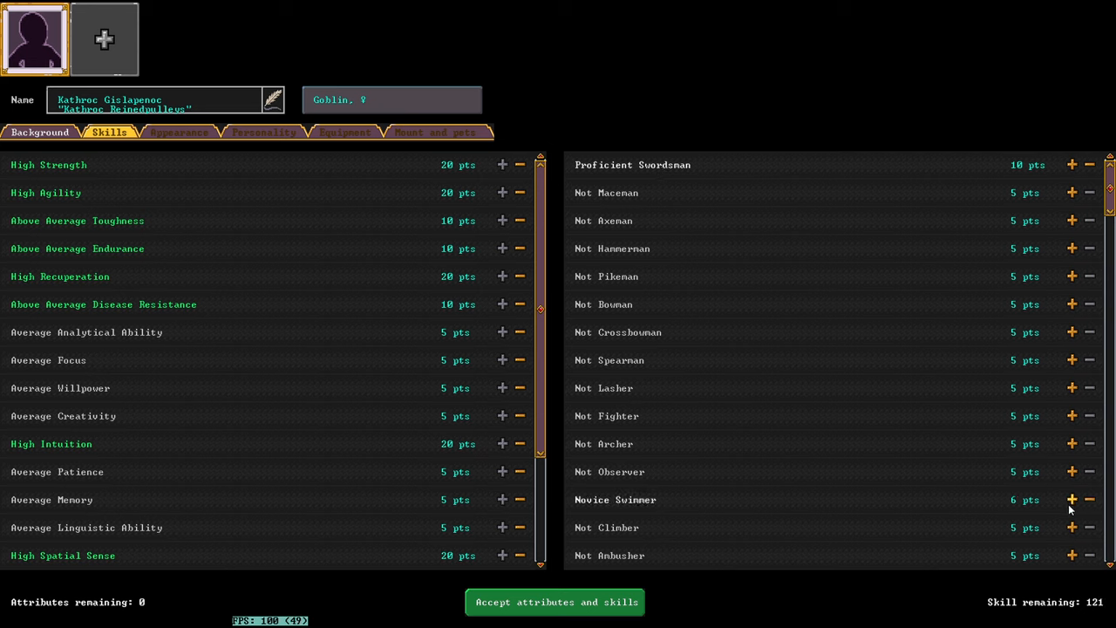
{"action": "left_click", "coordinate": [1071, 498]}
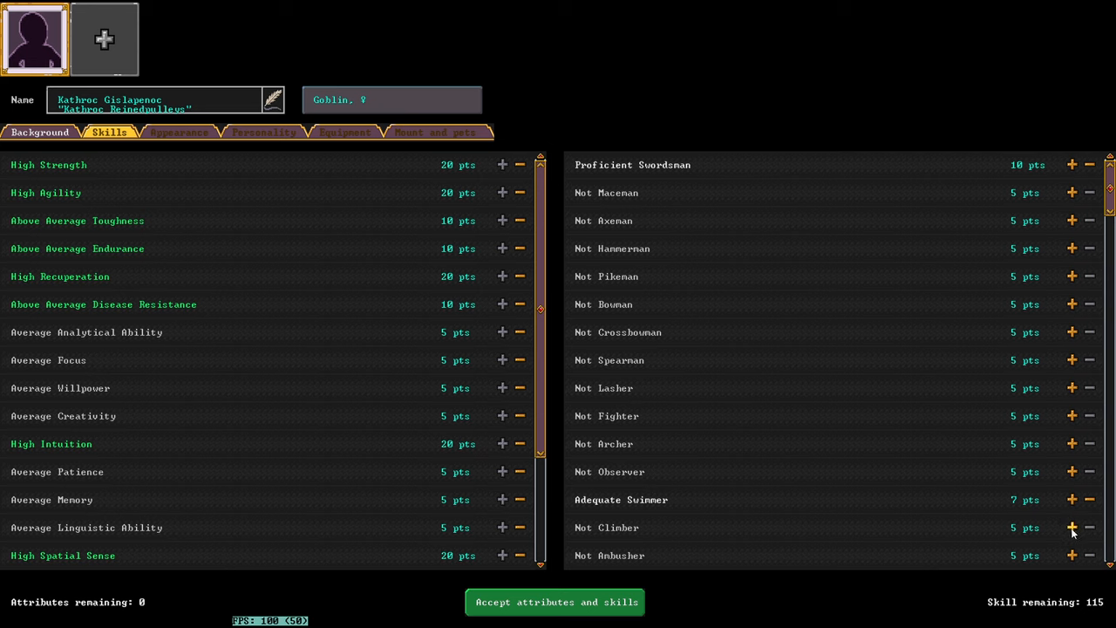
{"action": "left_click", "coordinate": [1071, 526]}
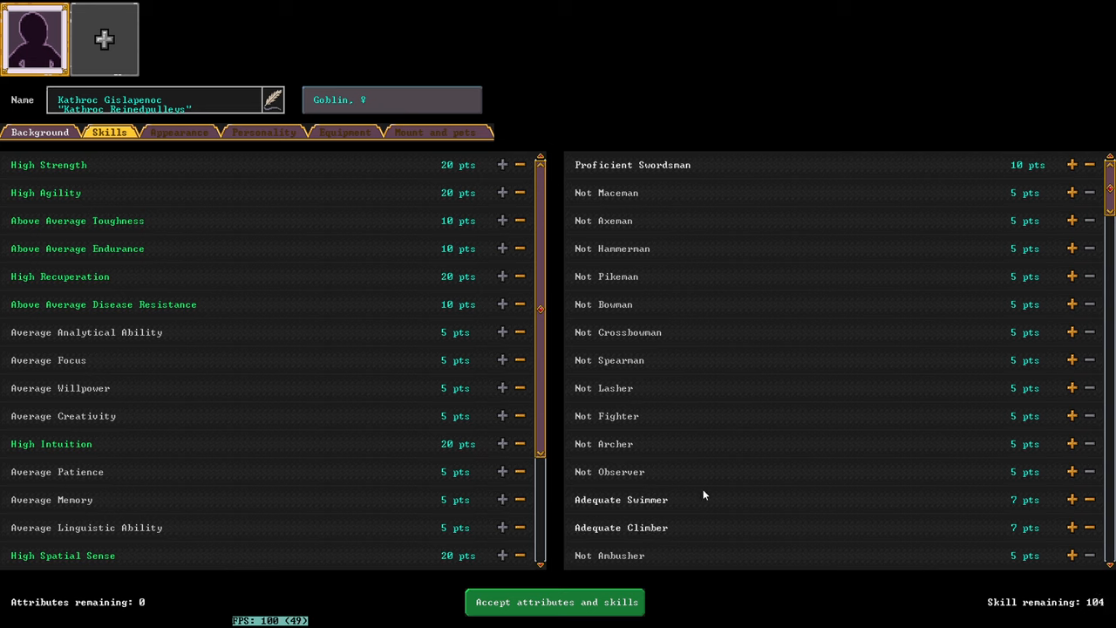
{"action": "mouse_move", "coordinate": [734, 453]}
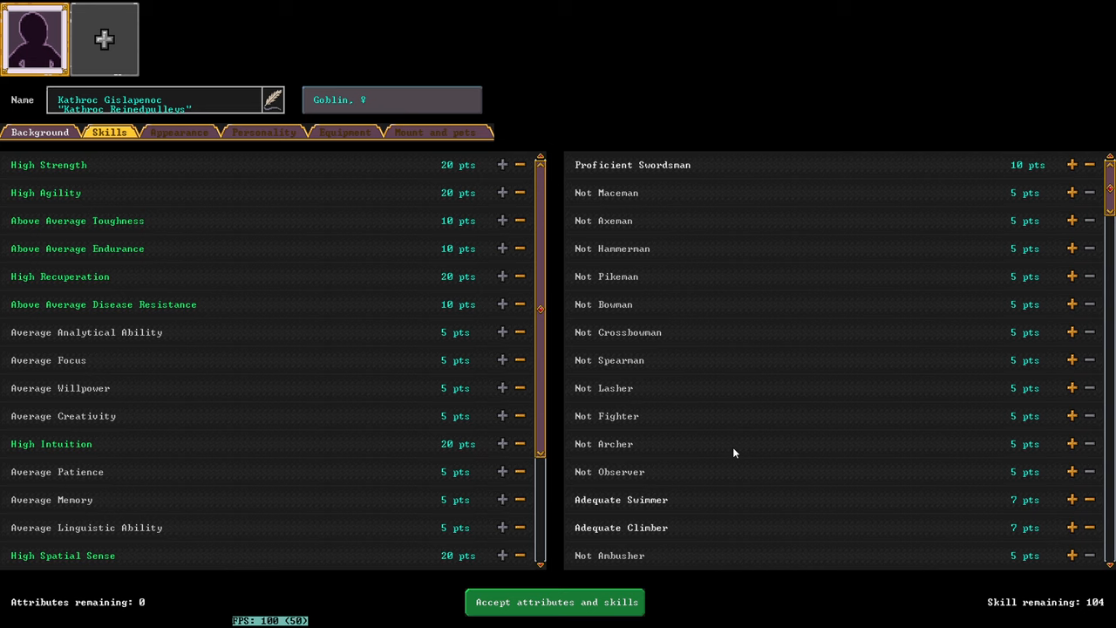
{"action": "scroll", "scroll_direction": "down", "scroll_amount": 3}
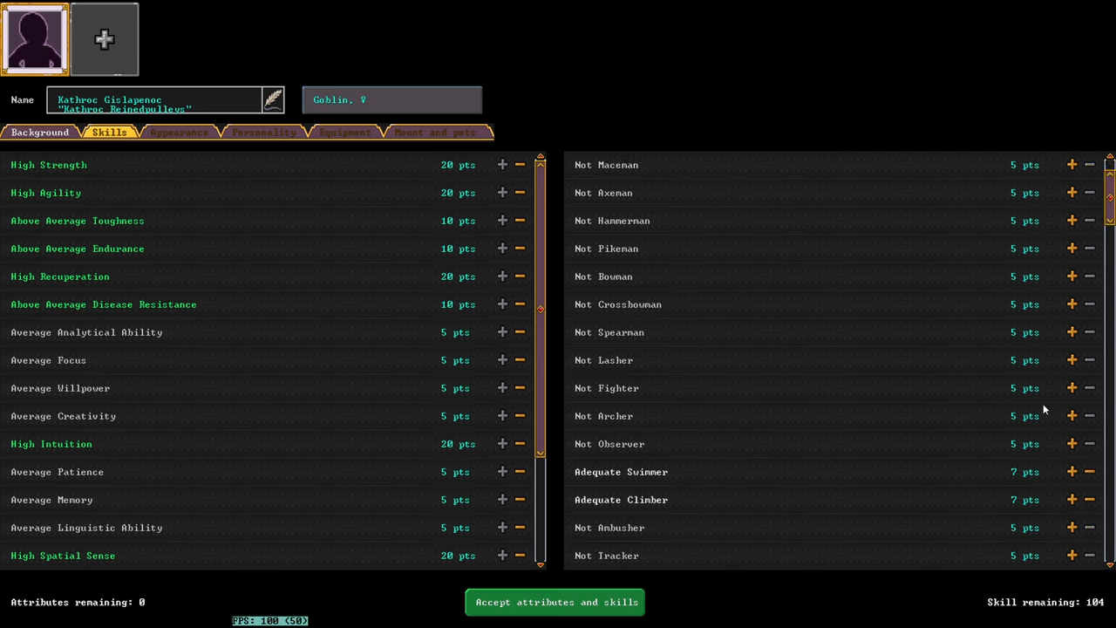
{"action": "left_click", "coordinate": [1071, 387]}
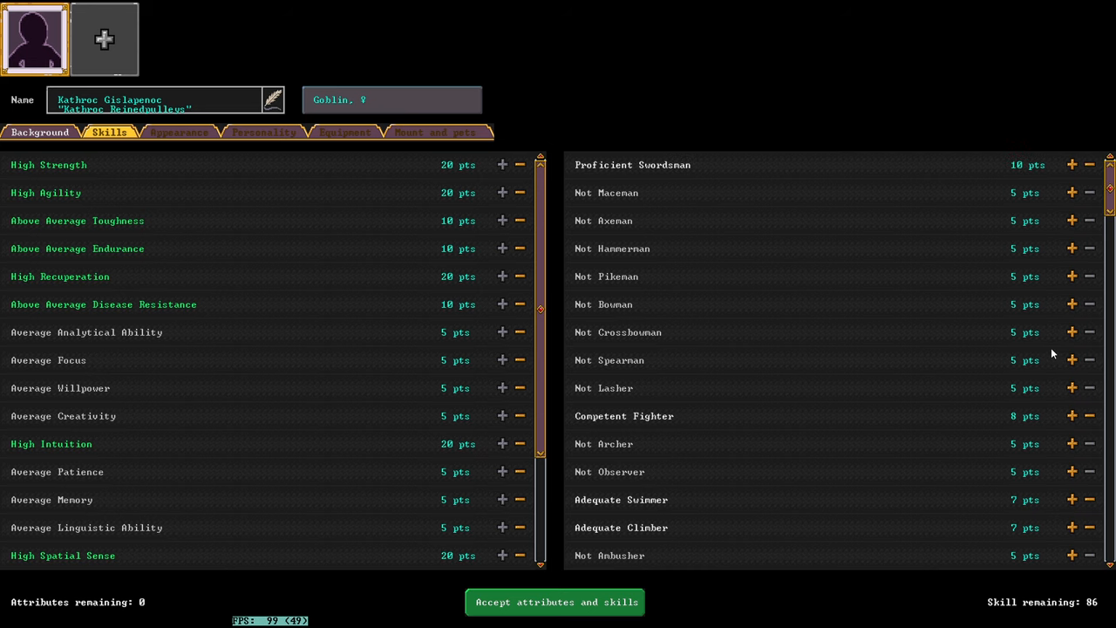
{"action": "scroll", "scroll_direction": "down", "scroll_amount": 3}
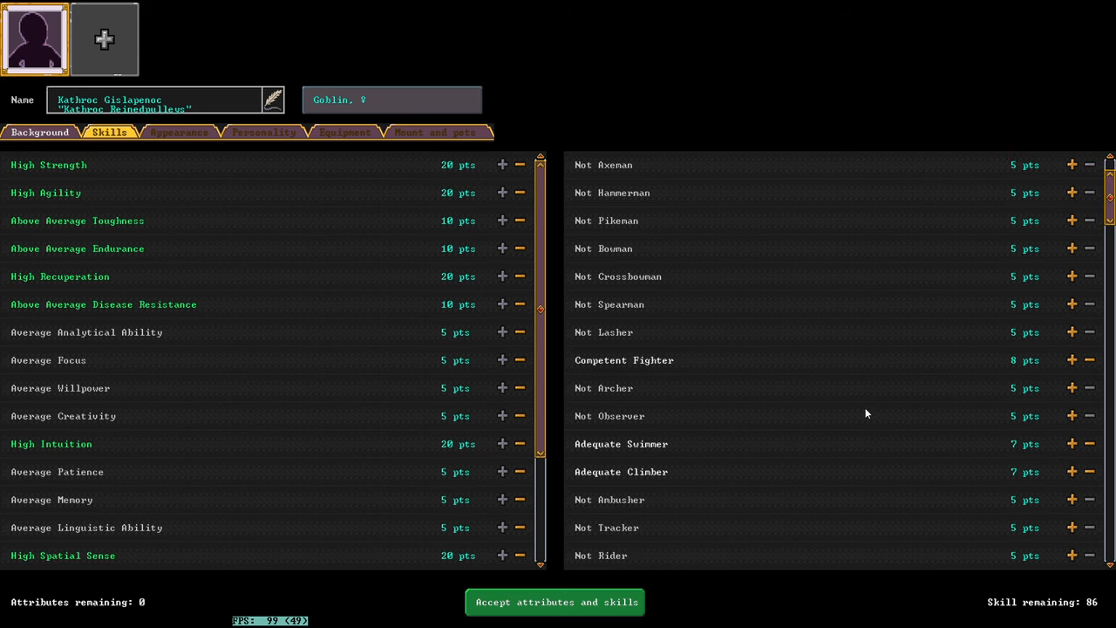
{"action": "mouse_move", "coordinate": [850, 392]}
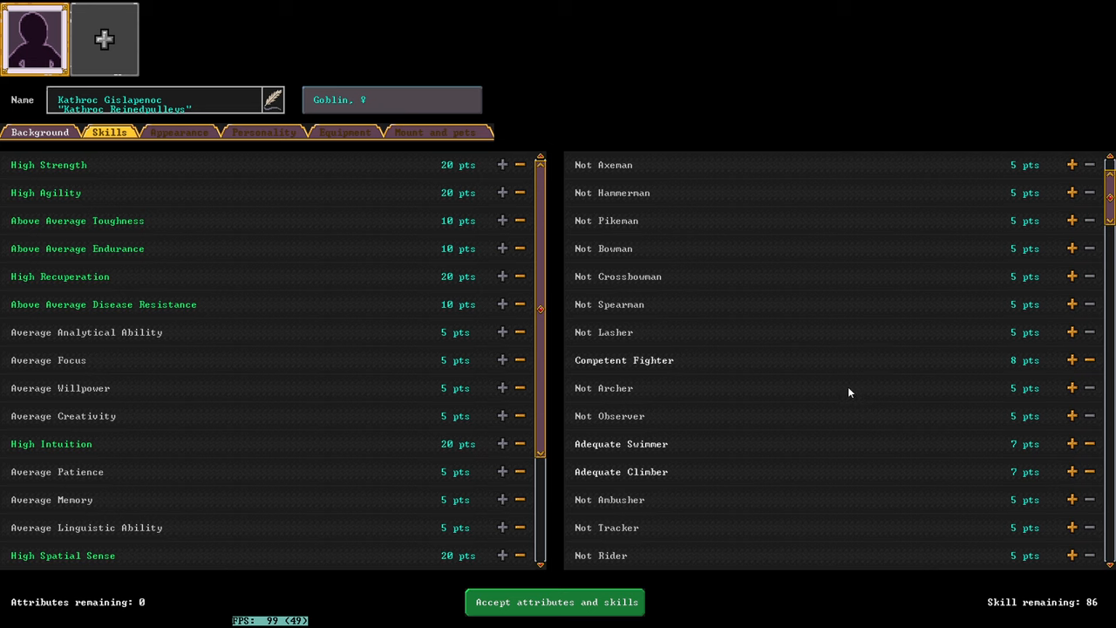
{"action": "scroll", "scroll_direction": "down", "scroll_amount": 3}
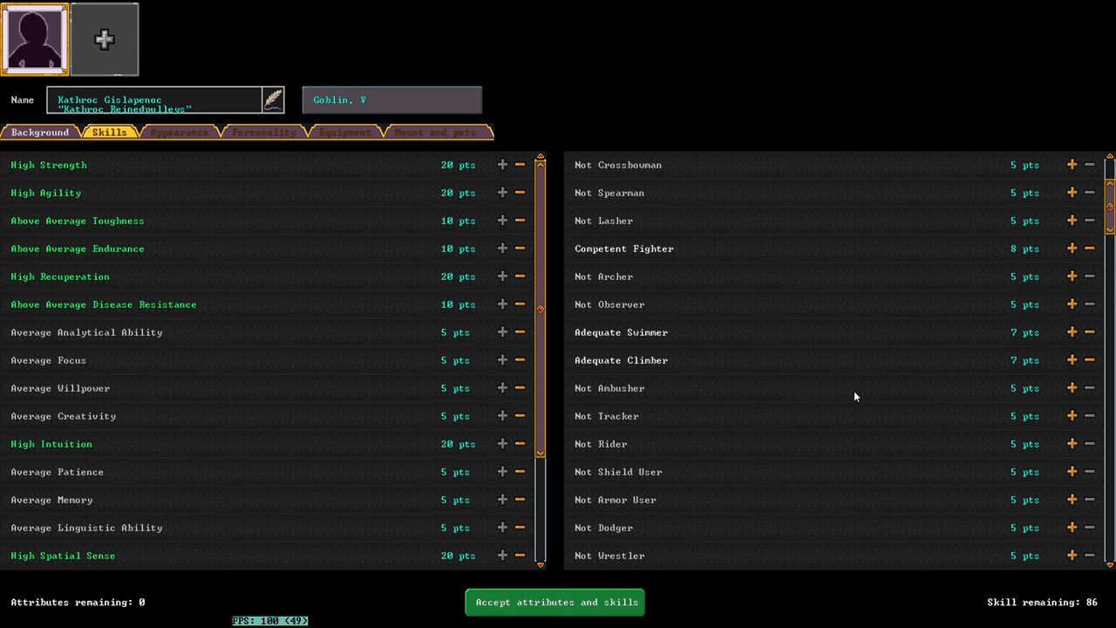
{"action": "left_click", "coordinate": [1070, 471]}
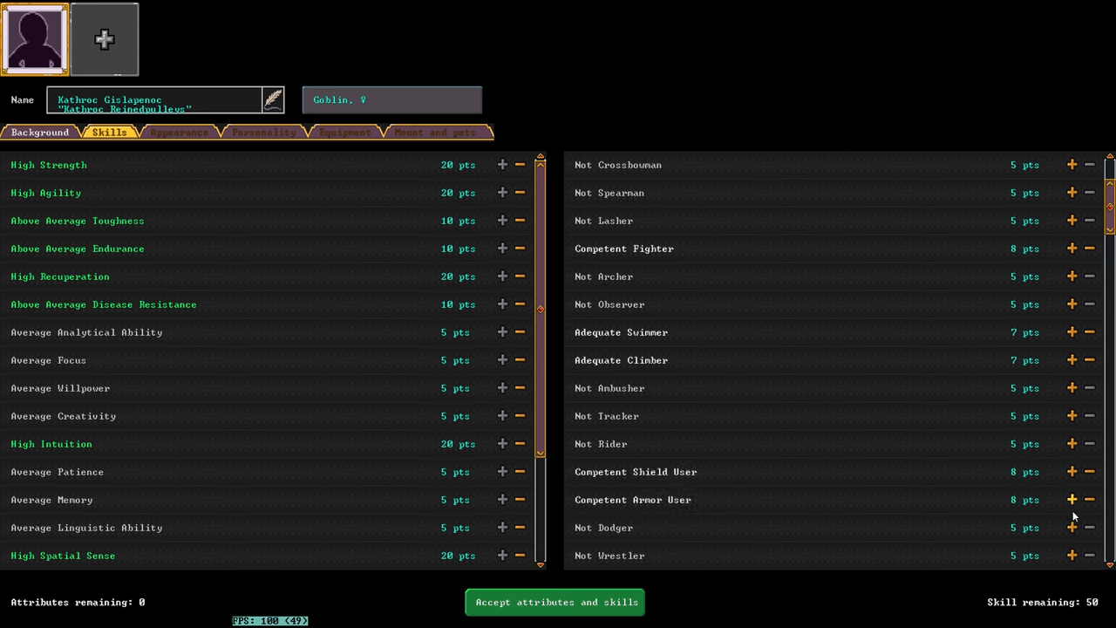
{"action": "left_click", "coordinate": [1071, 527]}
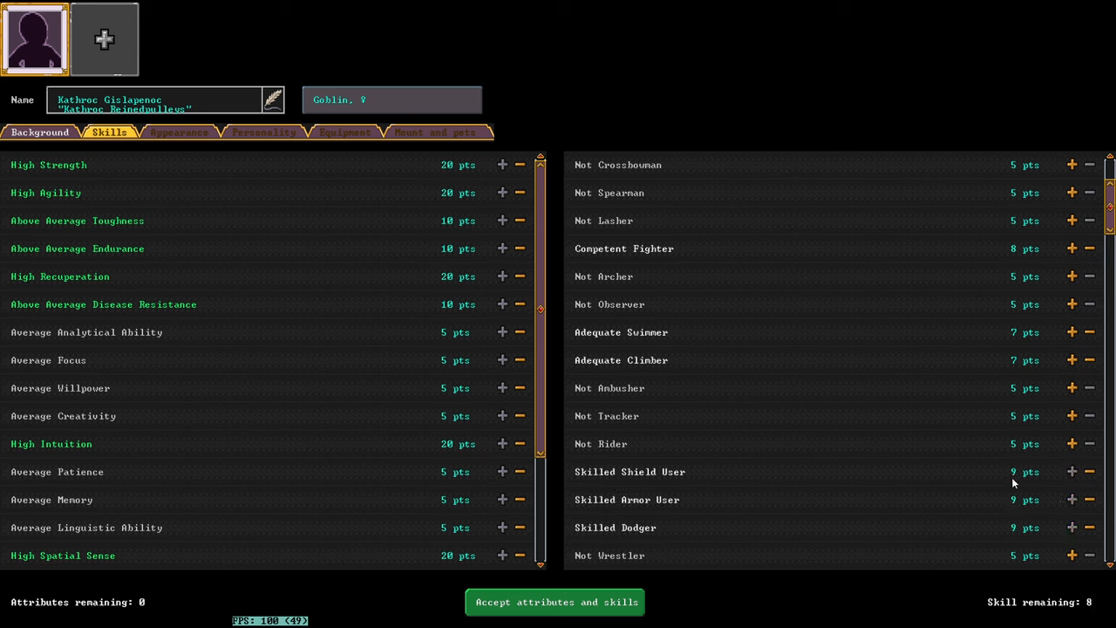
{"action": "mouse_move", "coordinate": [1011, 419]}
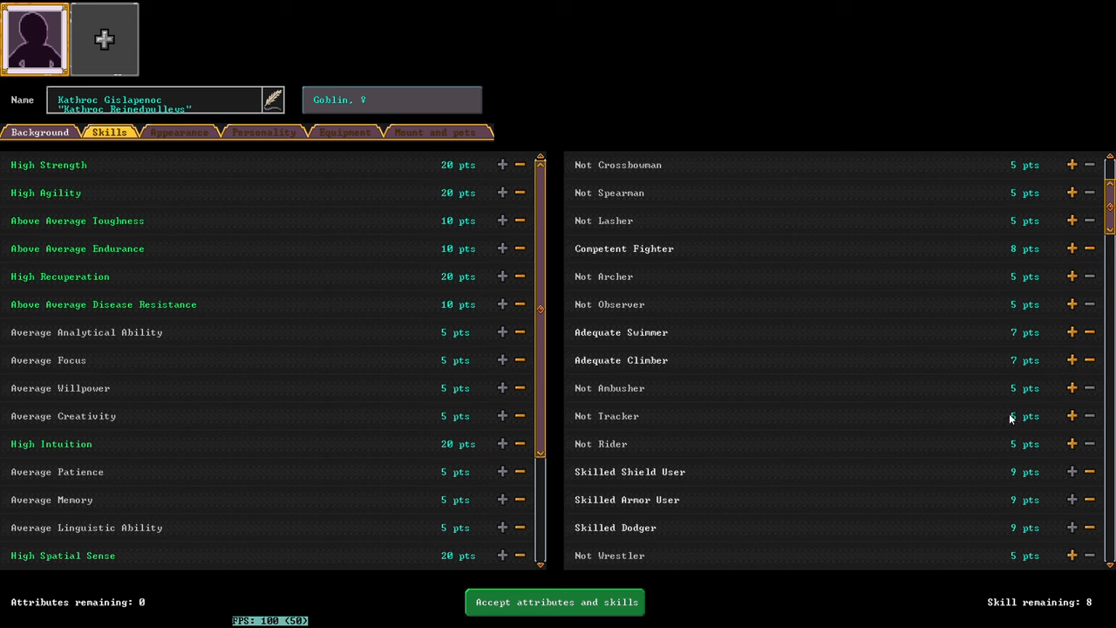
{"action": "mouse_move", "coordinate": [739, 404]}
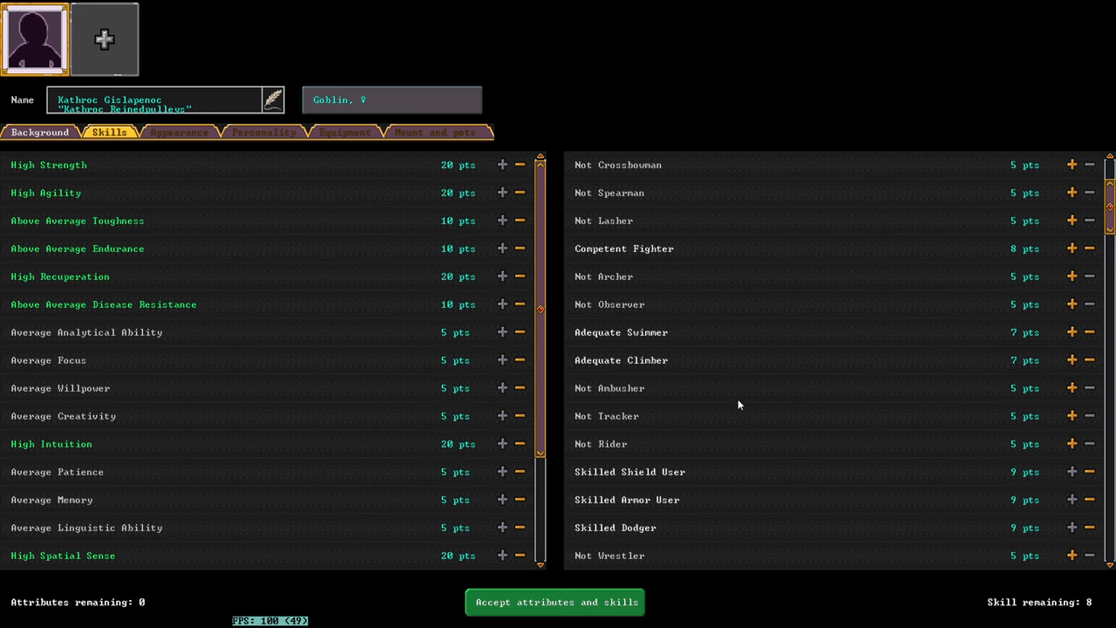
{"action": "mouse_move", "coordinate": [659, 334]}
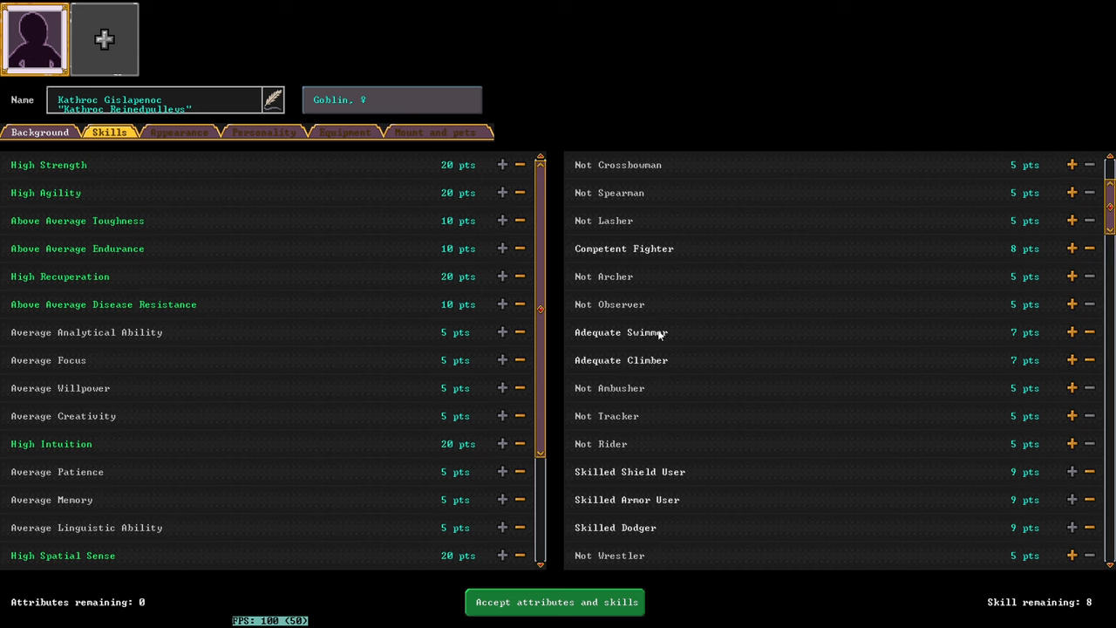
{"action": "mouse_move", "coordinate": [663, 311]}
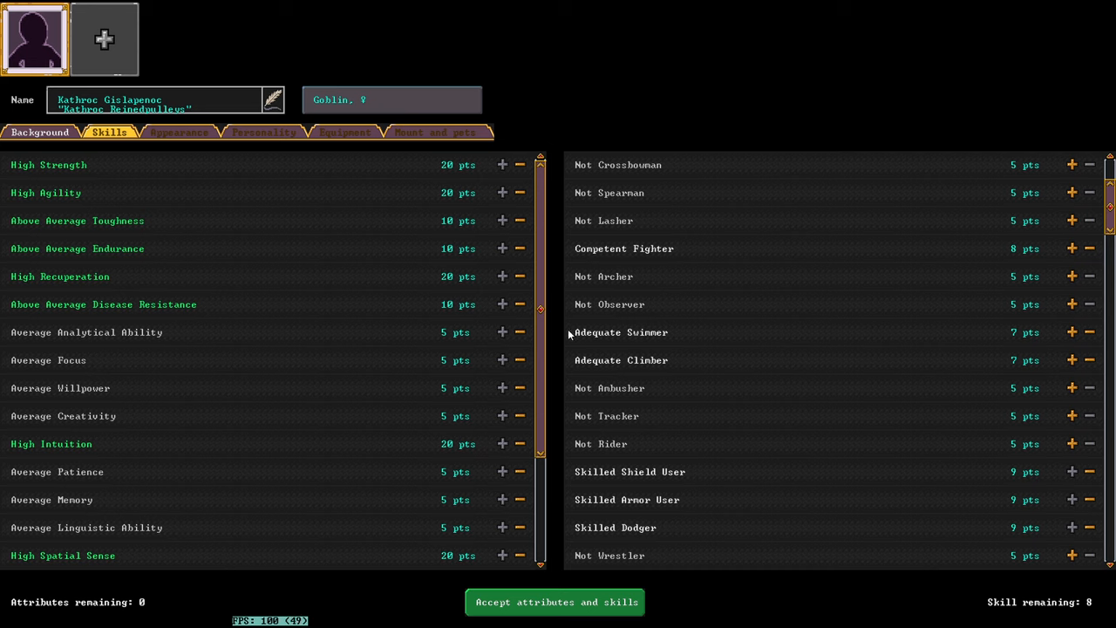
{"action": "mouse_move", "coordinate": [659, 356]}
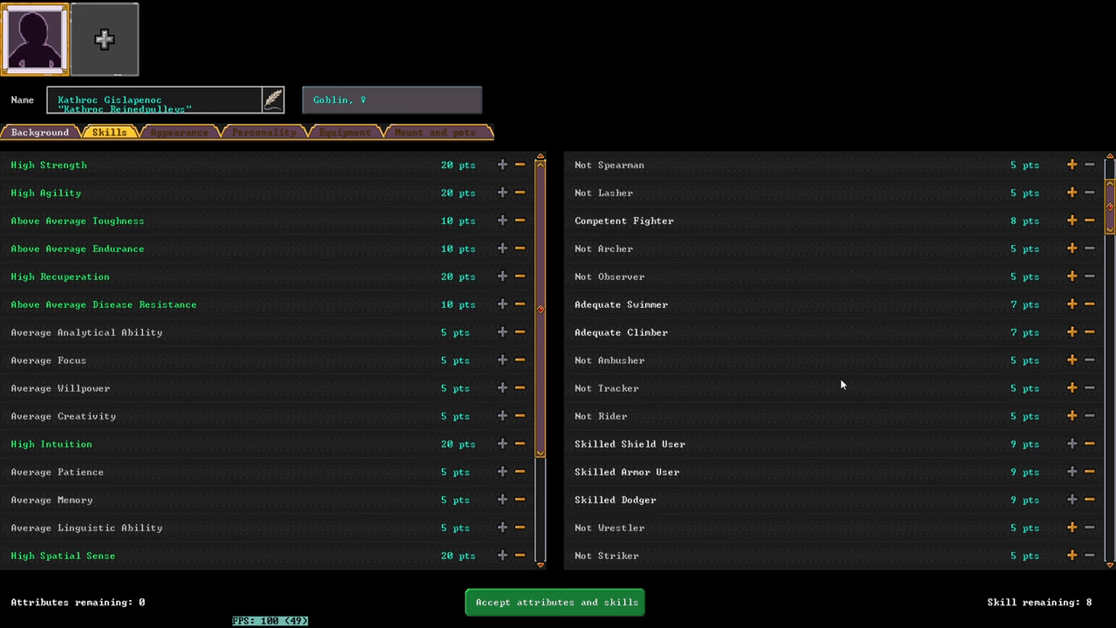
{"action": "mouse_move", "coordinate": [900, 509]}
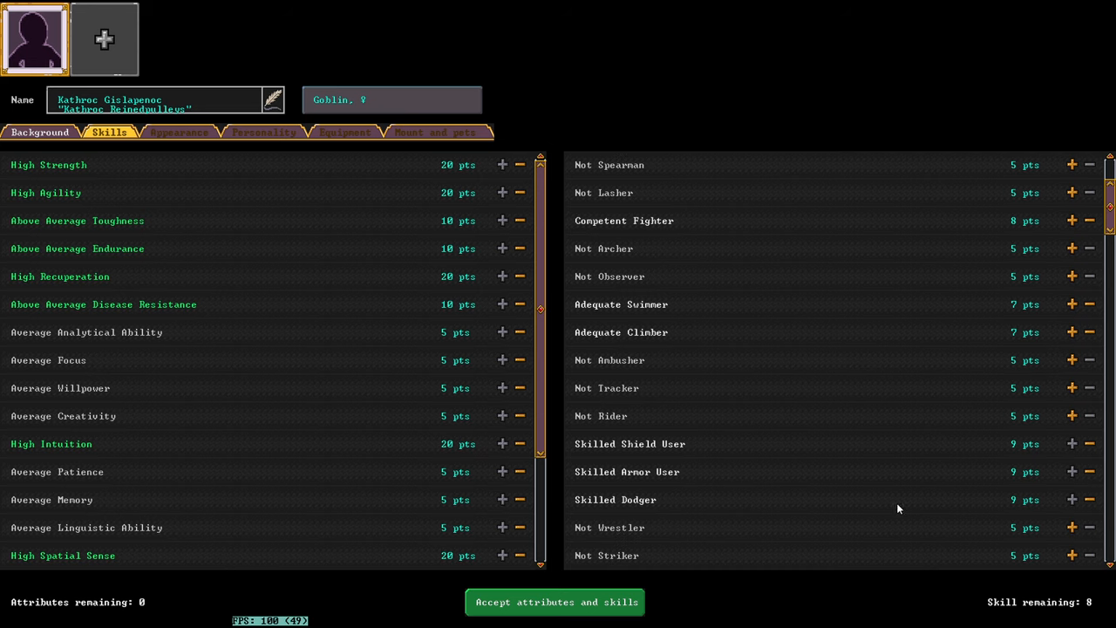
{"action": "scroll", "scroll_direction": "down", "scroll_amount": 3}
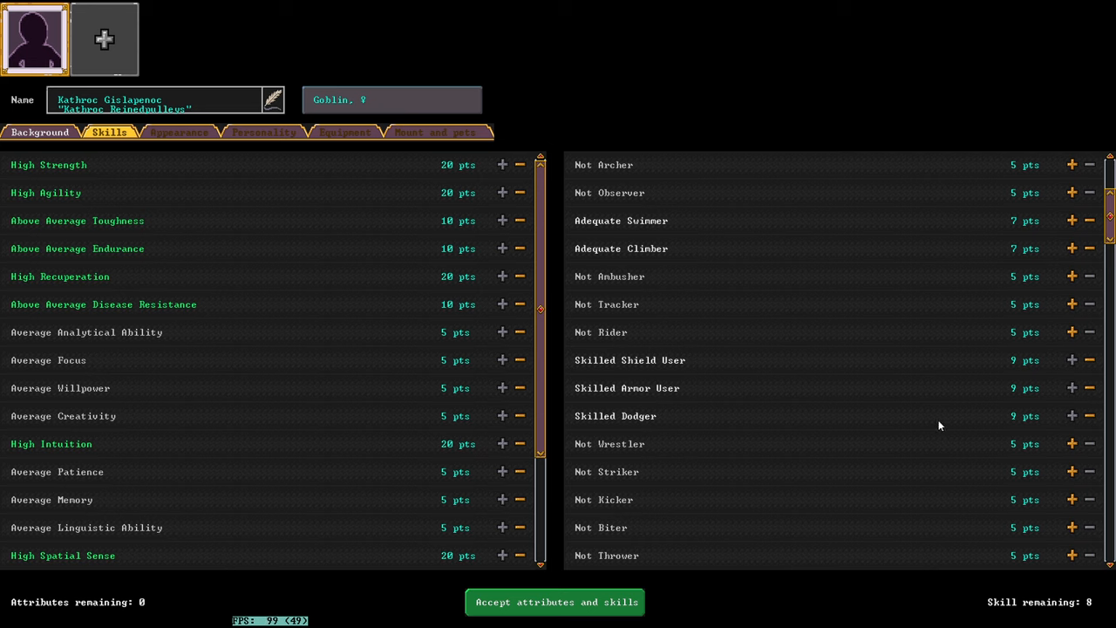
{"action": "scroll", "scroll_direction": "down", "scroll_amount": 3}
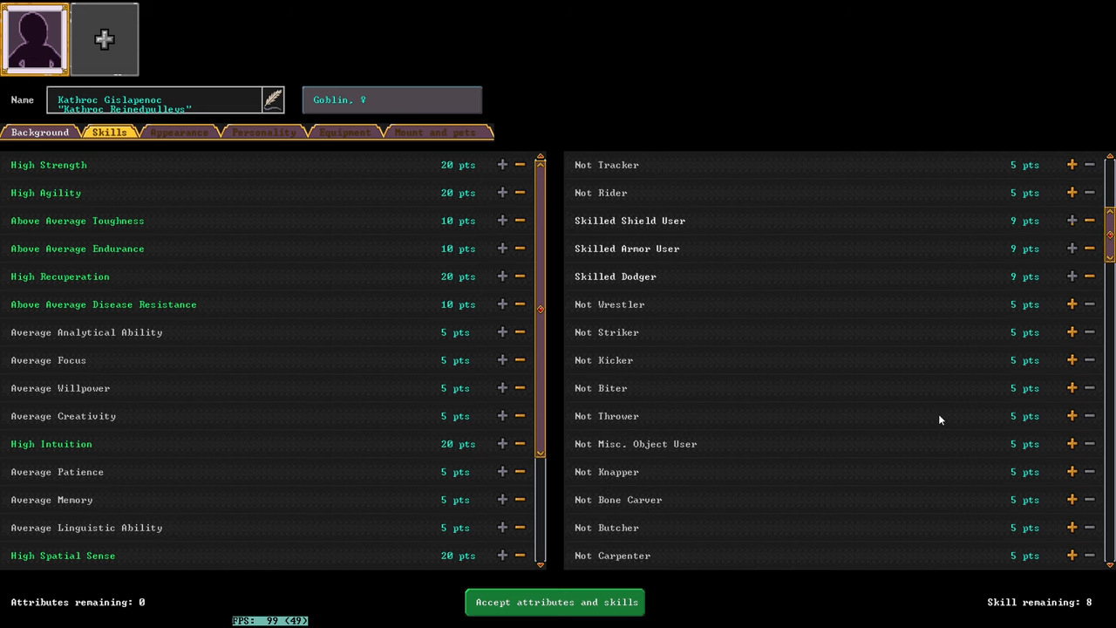
{"action": "scroll", "scroll_direction": "down", "scroll_amount": 3}
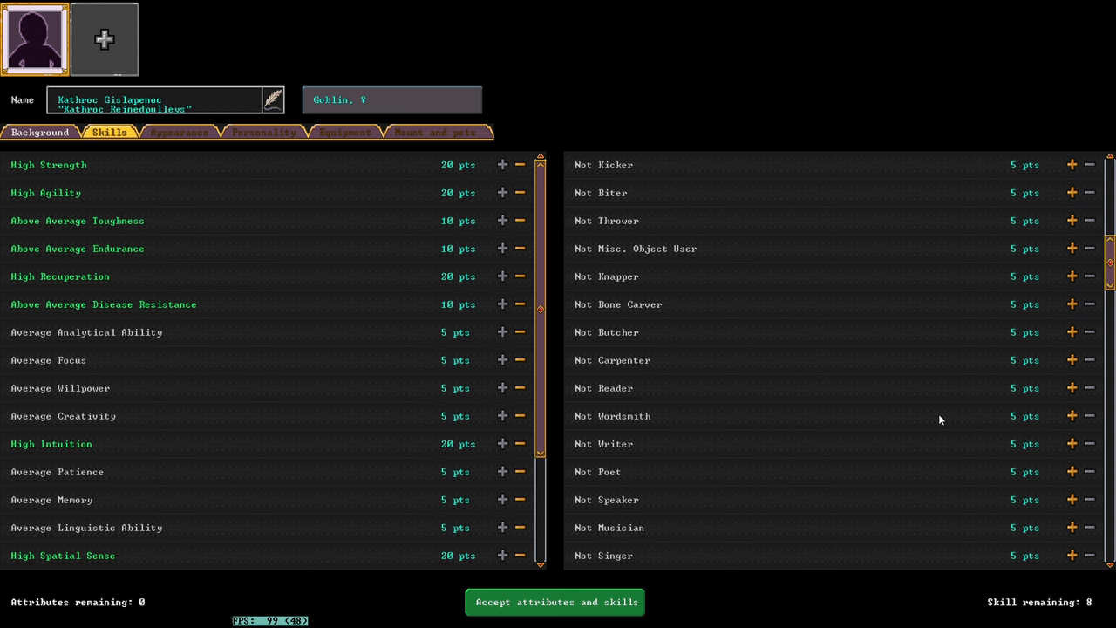
{"action": "scroll", "scroll_direction": "down", "scroll_amount": 3}
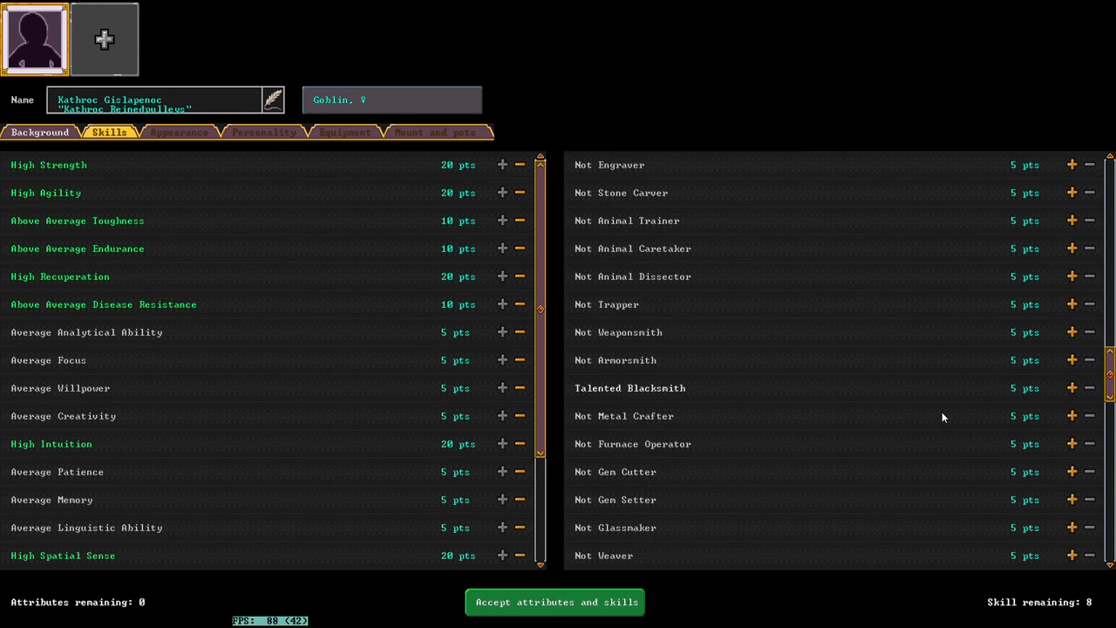
{"action": "scroll", "scroll_direction": "down", "scroll_amount": 3}
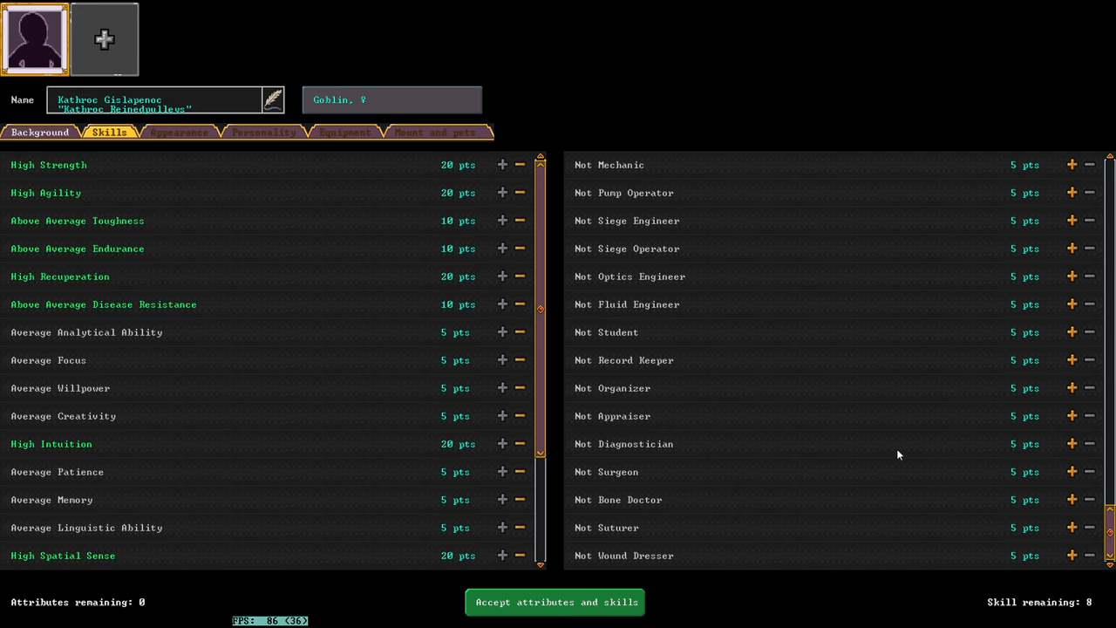
{"action": "mouse_move", "coordinate": [768, 426]}
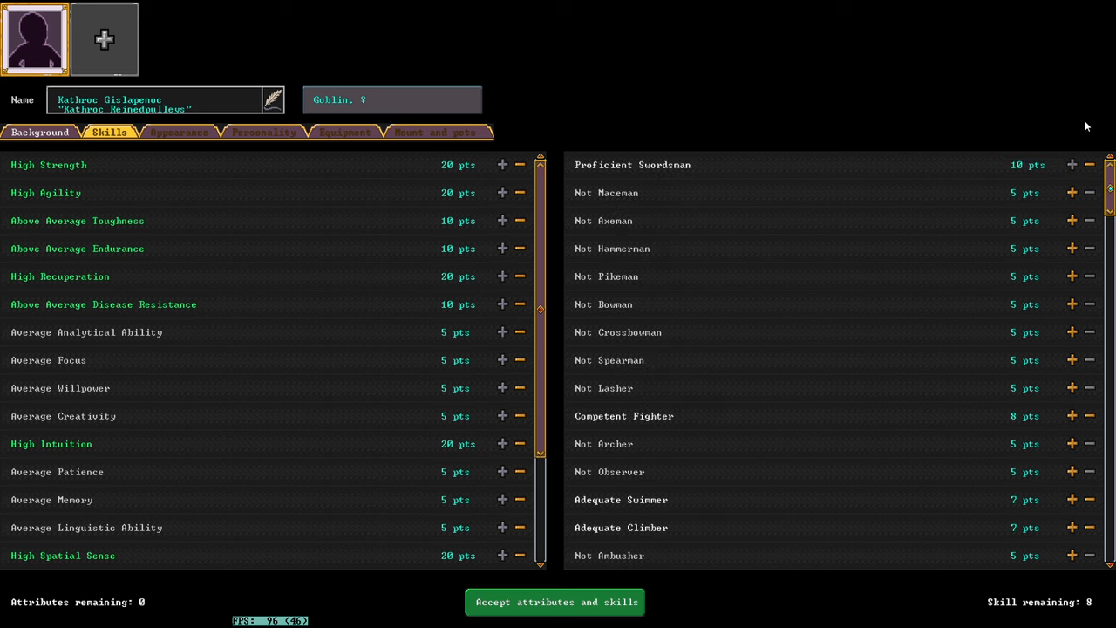
Step: Upgrade Fighter from Competent to Skilled, using the last skill points
{"action": "scroll", "scroll_direction": "down", "scroll_amount": 3}
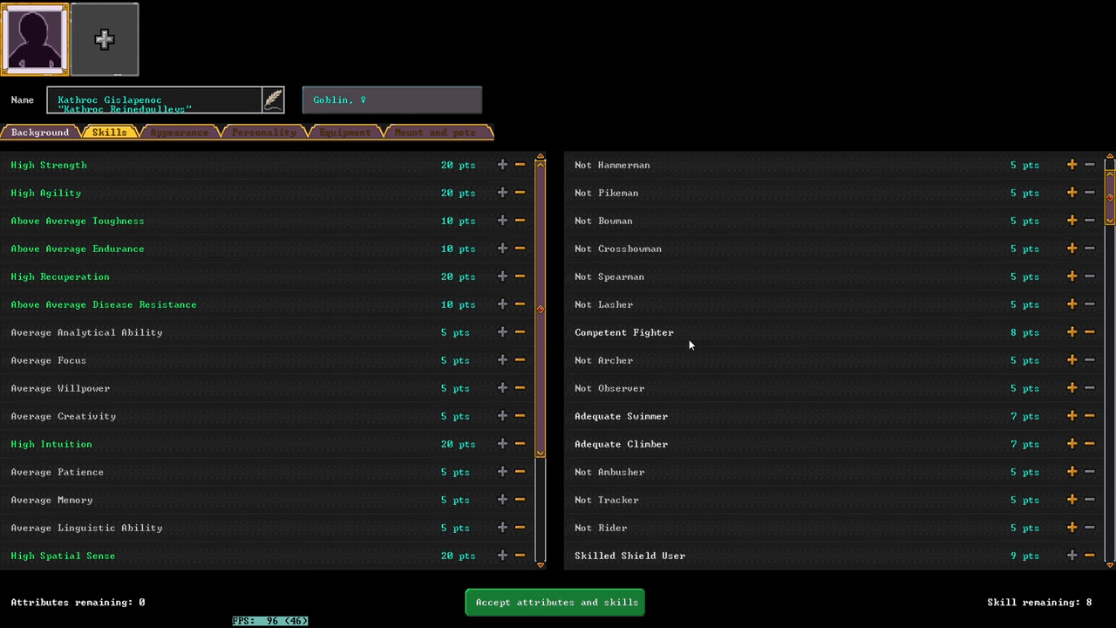
{"action": "left_click", "coordinate": [1071, 331]}
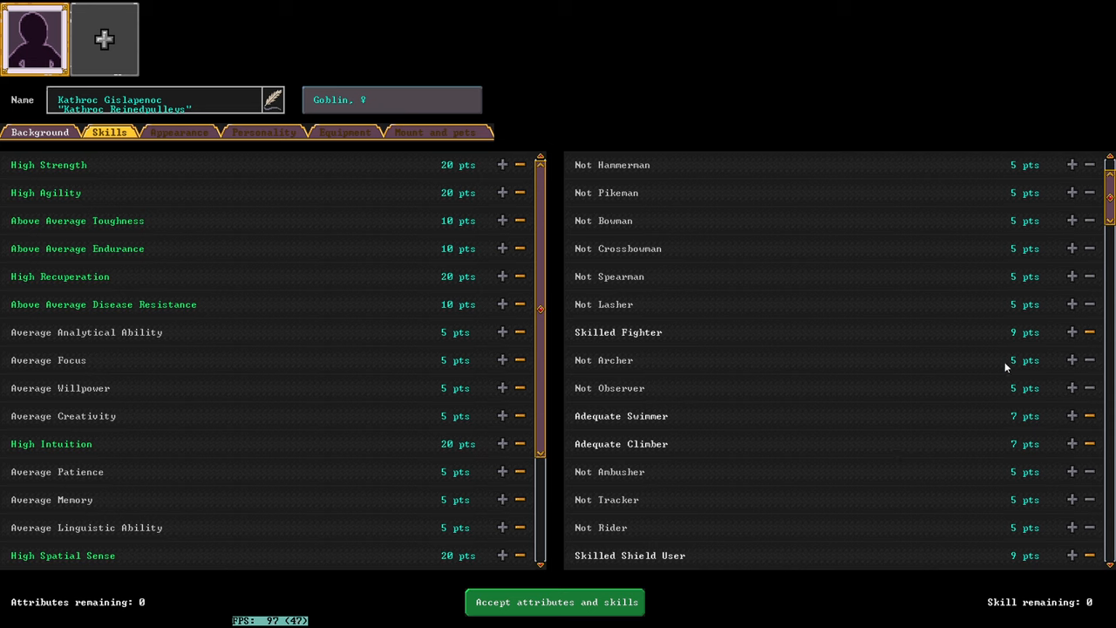
{"action": "scroll", "scroll_direction": "down", "scroll_amount": 3}
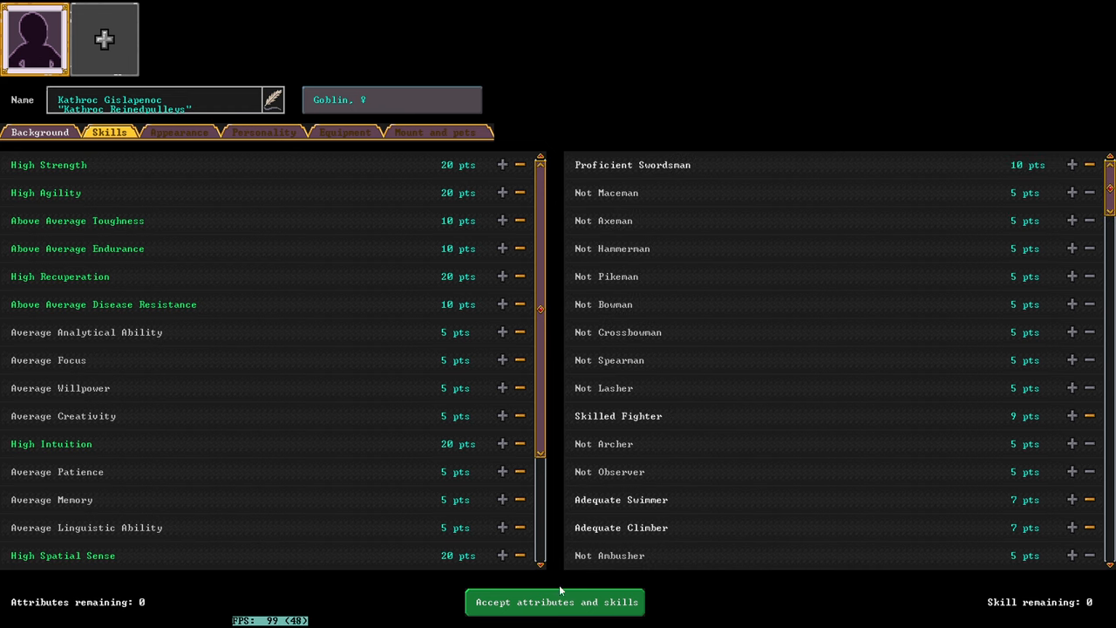
{"action": "mouse_move", "coordinate": [863, 308]}
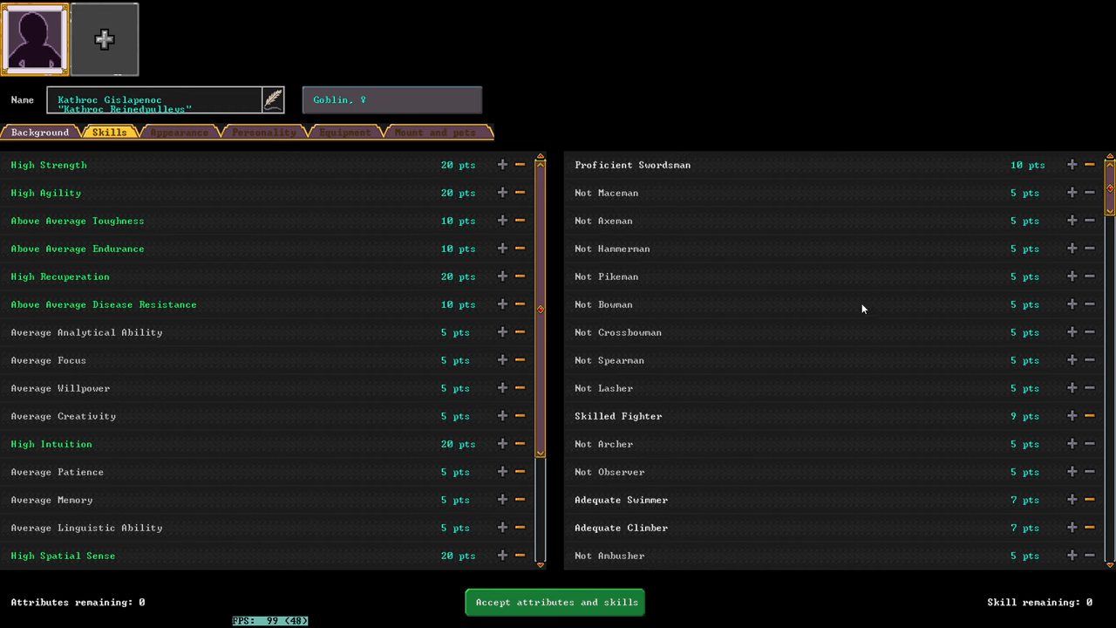
{"action": "mouse_move", "coordinate": [931, 84]}
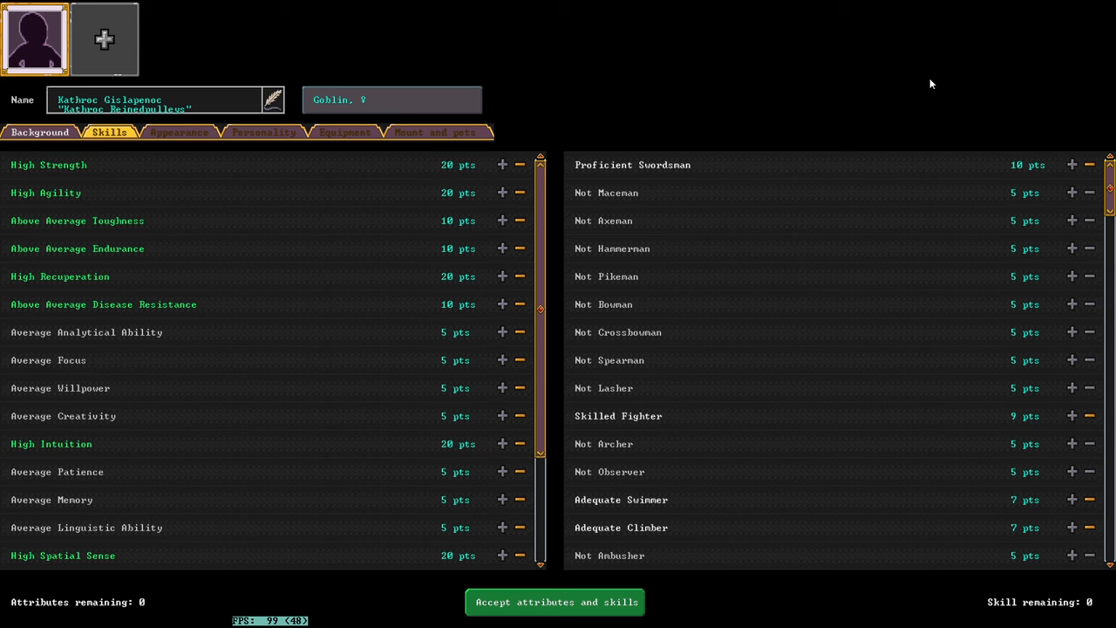
{"action": "mouse_move", "coordinate": [997, 259]}
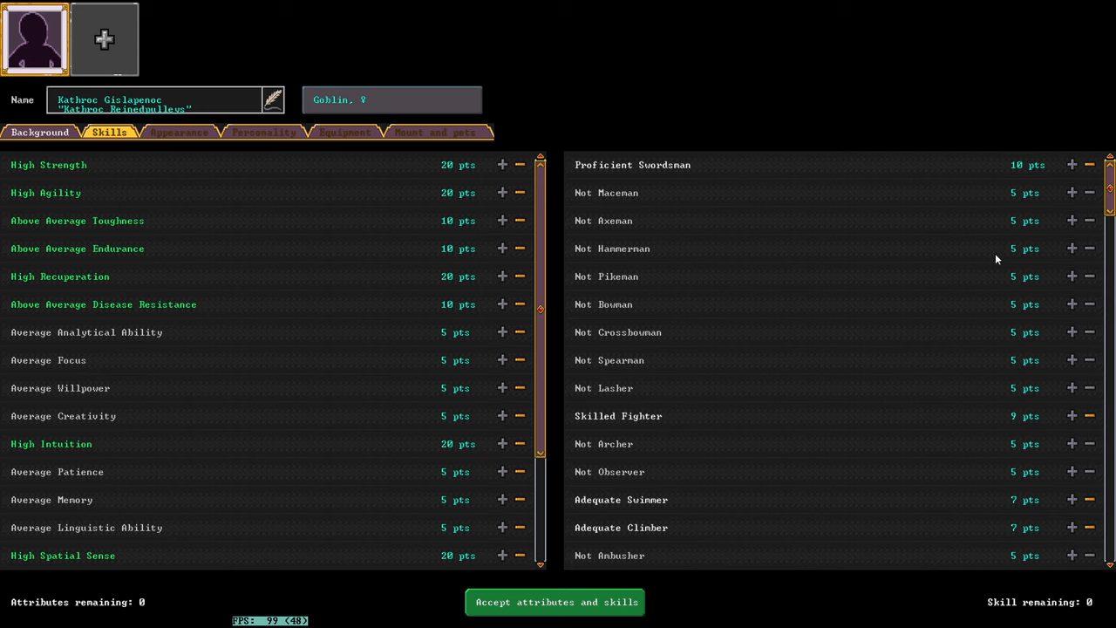
{"action": "mouse_move", "coordinate": [223, 227]}
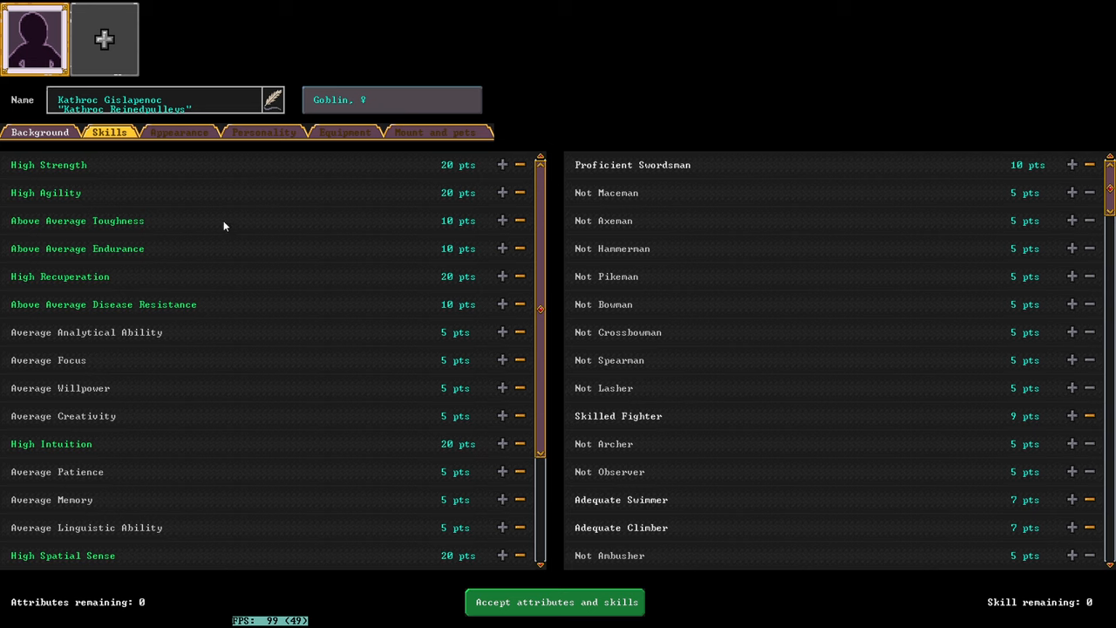
{"action": "mouse_move", "coordinate": [223, 262]}
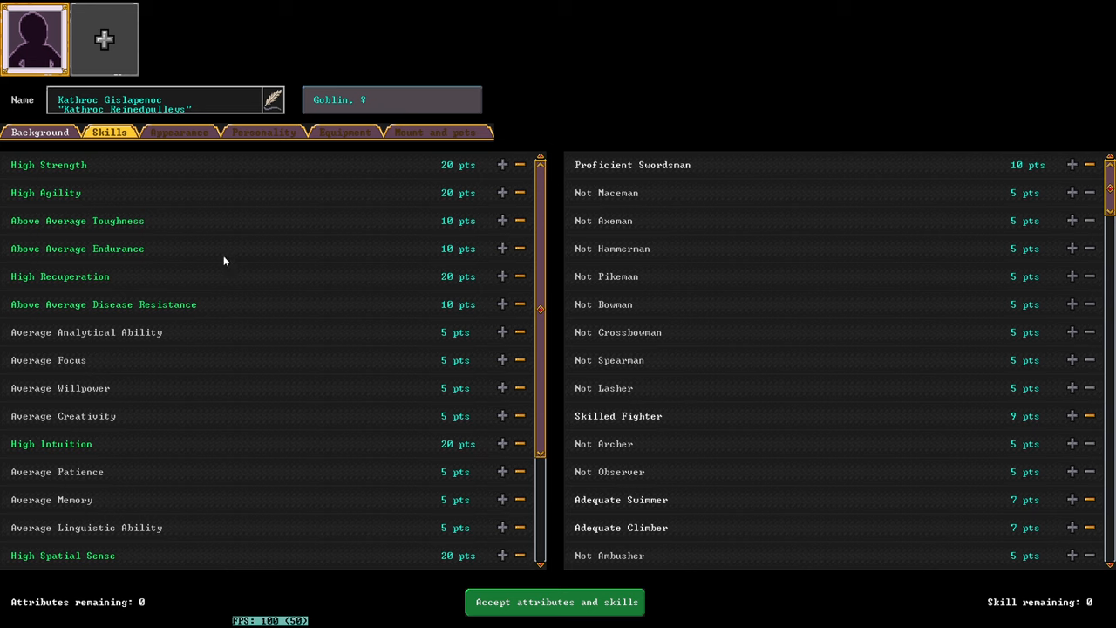
{"action": "mouse_move", "coordinate": [380, 253]}
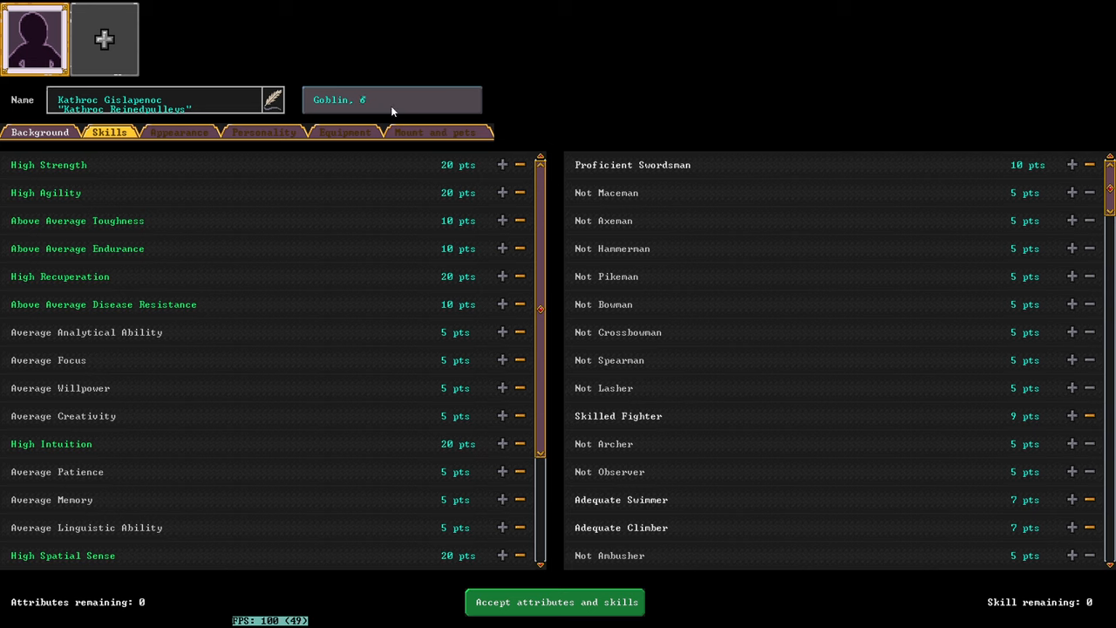
{"action": "mouse_move", "coordinate": [342, 133]}
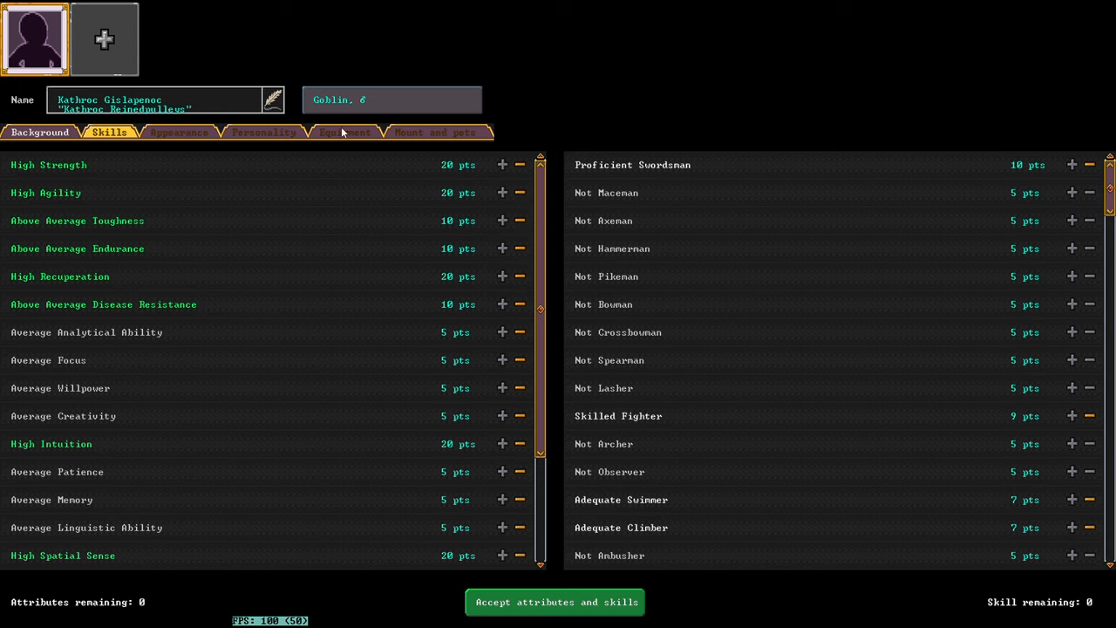
{"action": "mouse_move", "coordinate": [565, 523]}
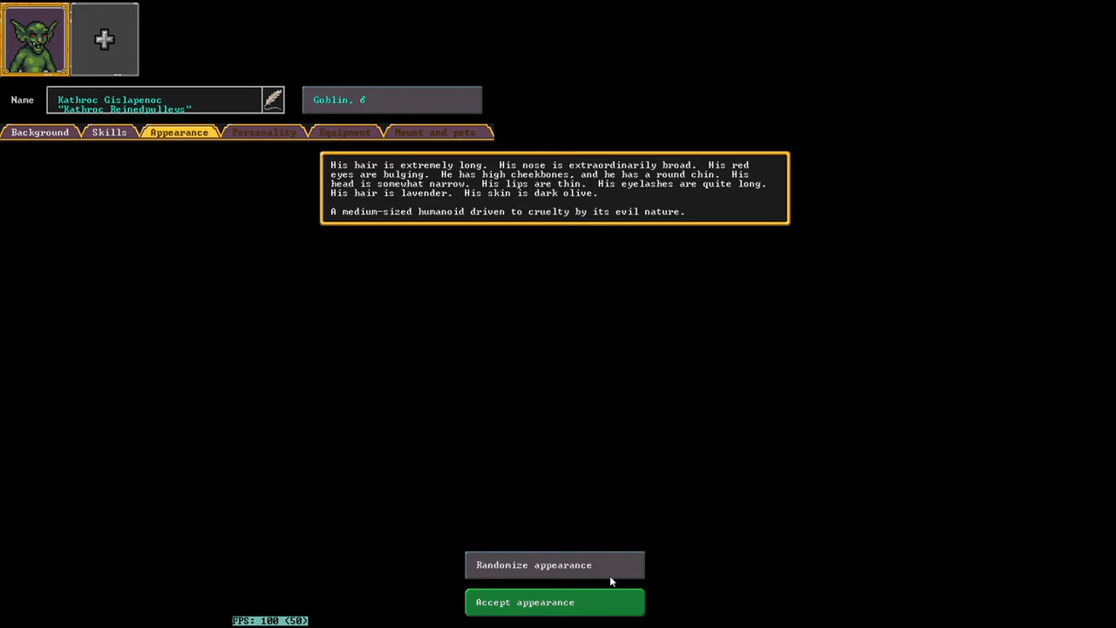
Step: Randomize the goblin's appearance three times, ending gray-skinned with dark scarlet hair
{"action": "left_click", "coordinate": [534, 565]}
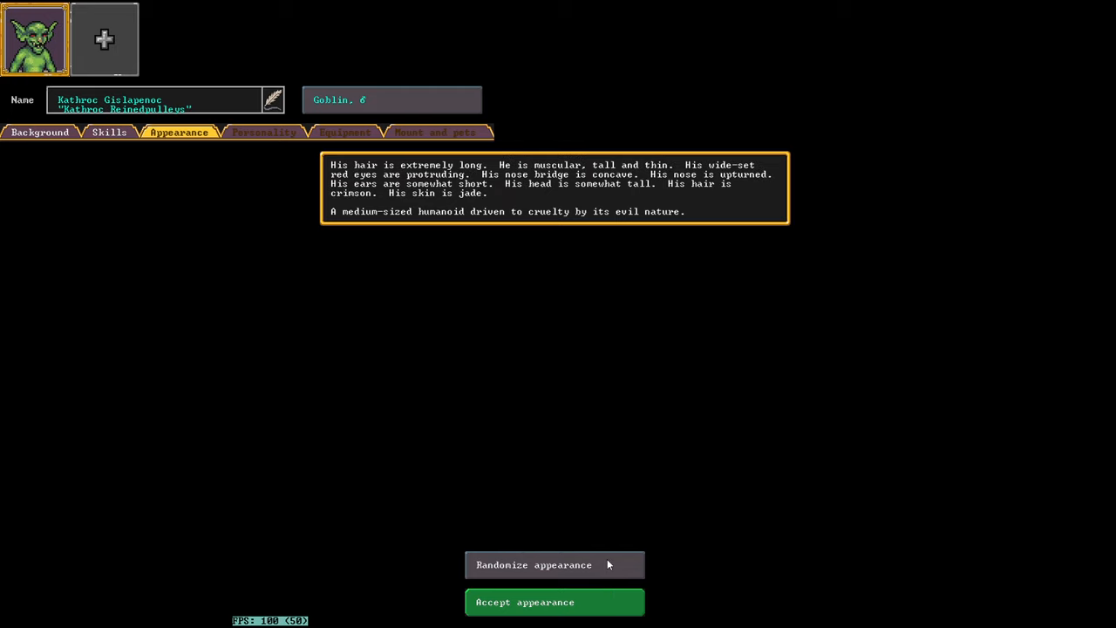
{"action": "left_click", "coordinate": [534, 565]}
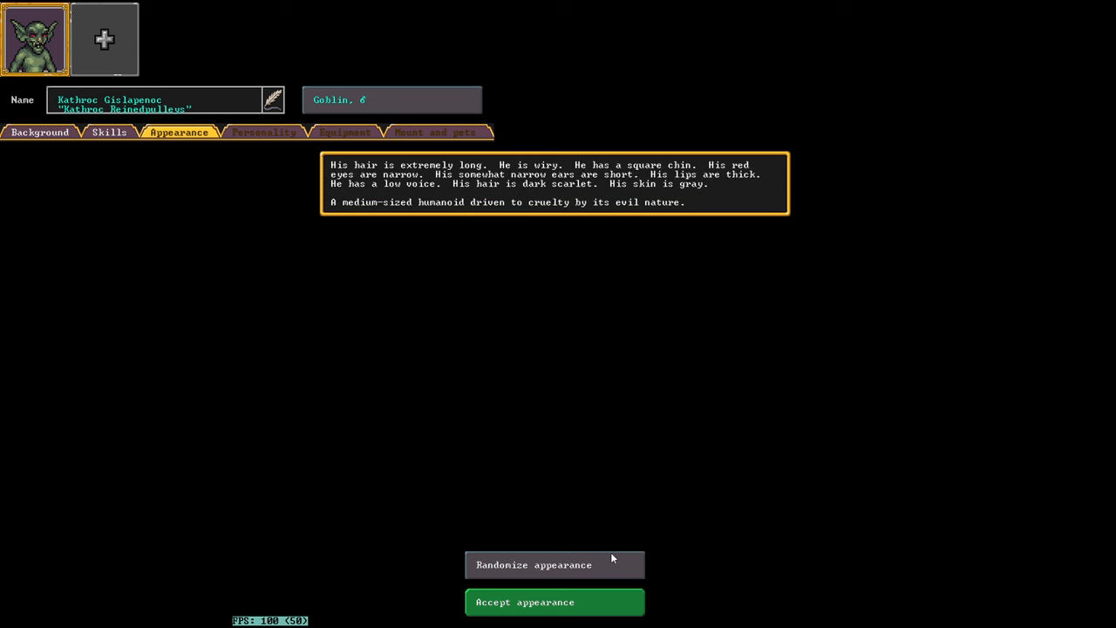
{"action": "left_click", "coordinate": [554, 565]}
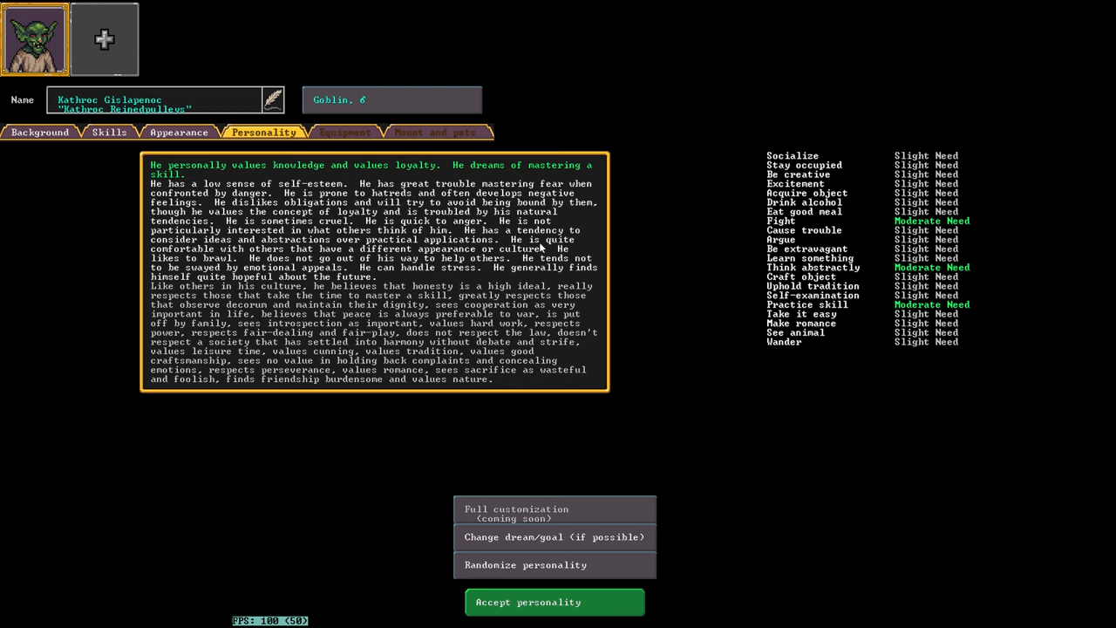
{"action": "mouse_move", "coordinate": [523, 569]}
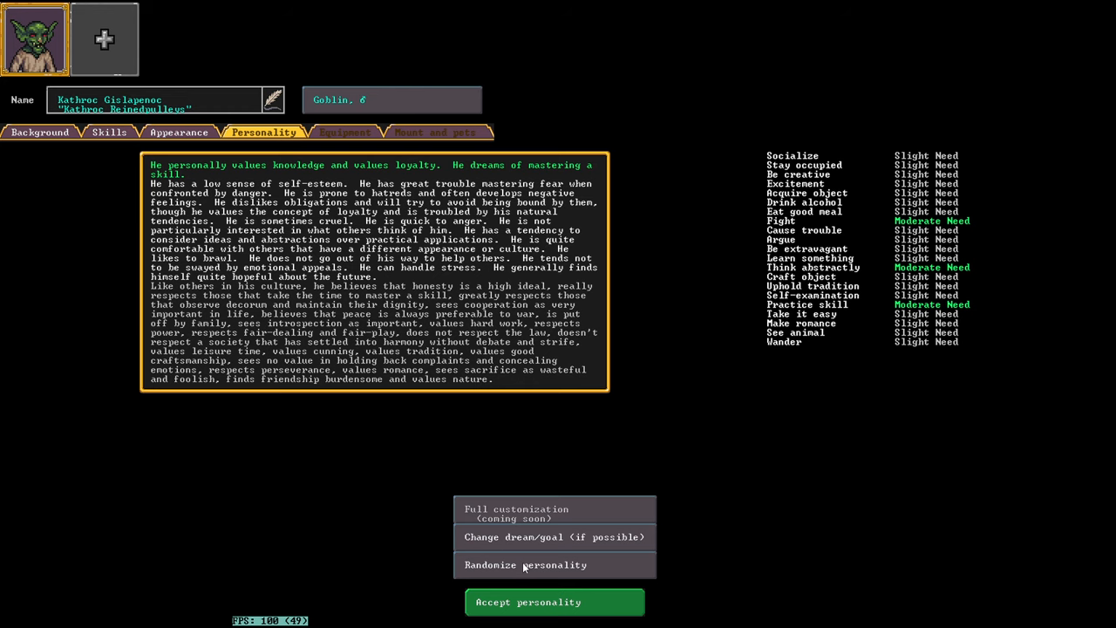
Step: Randomize the personality four times until the goblin values honesty and dreams of mastering a skill
{"action": "left_click", "coordinate": [525, 565]}
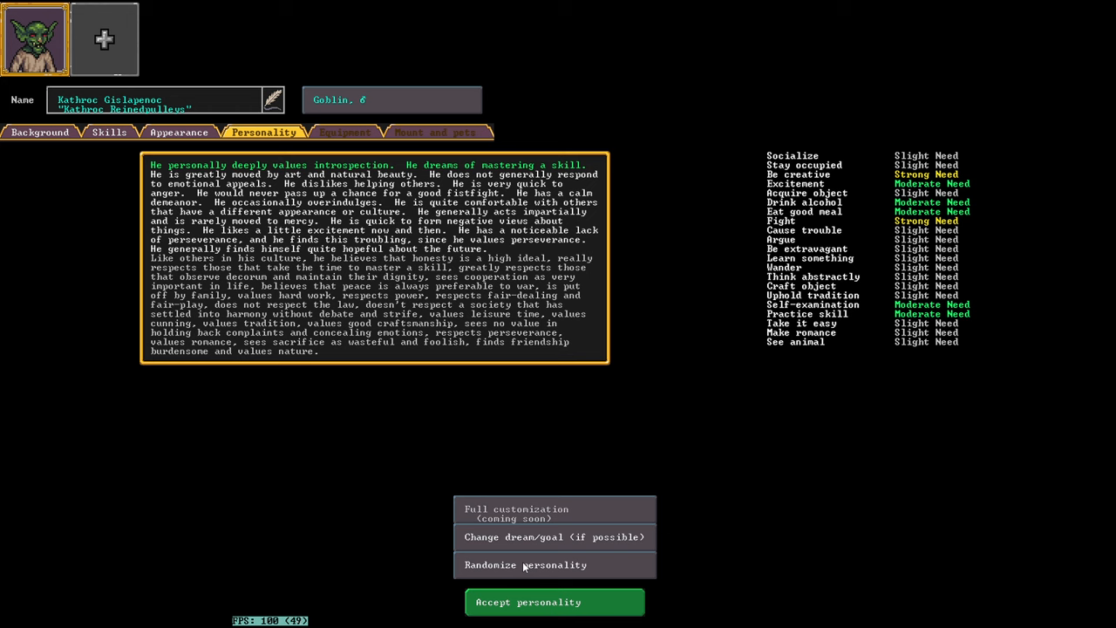
{"action": "mouse_move", "coordinate": [535, 565]}
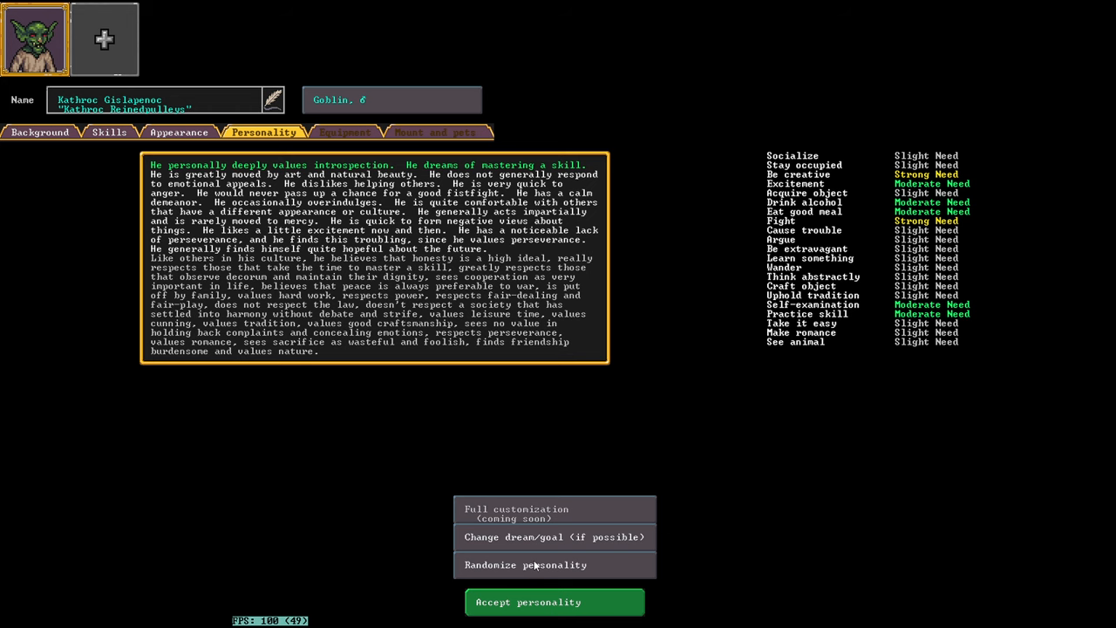
{"action": "left_click", "coordinate": [525, 565]}
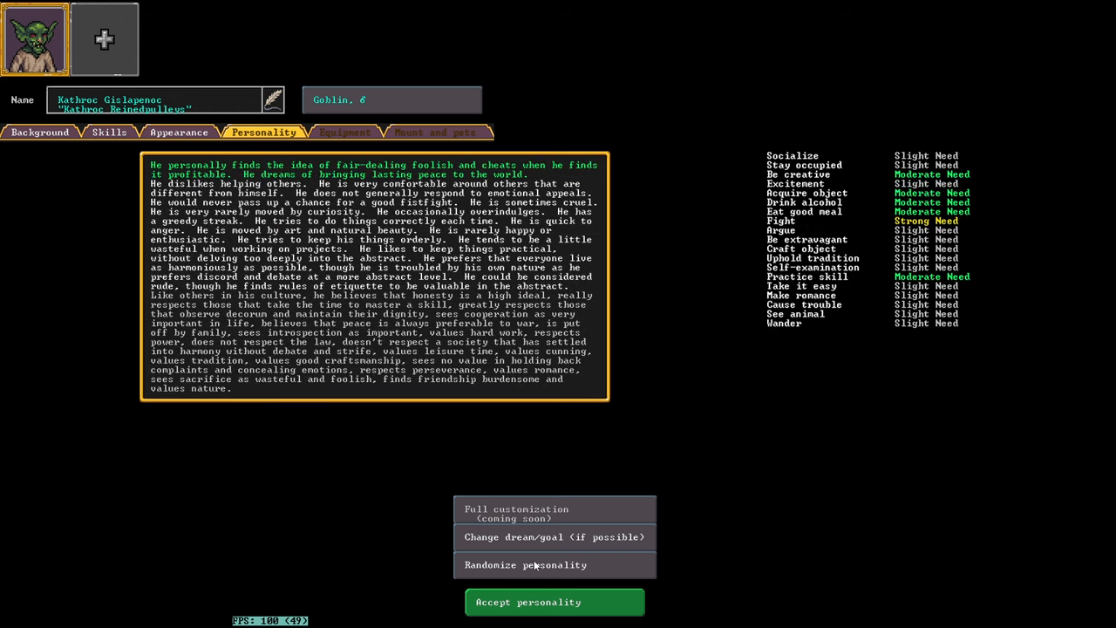
{"action": "left_click", "coordinate": [526, 565]}
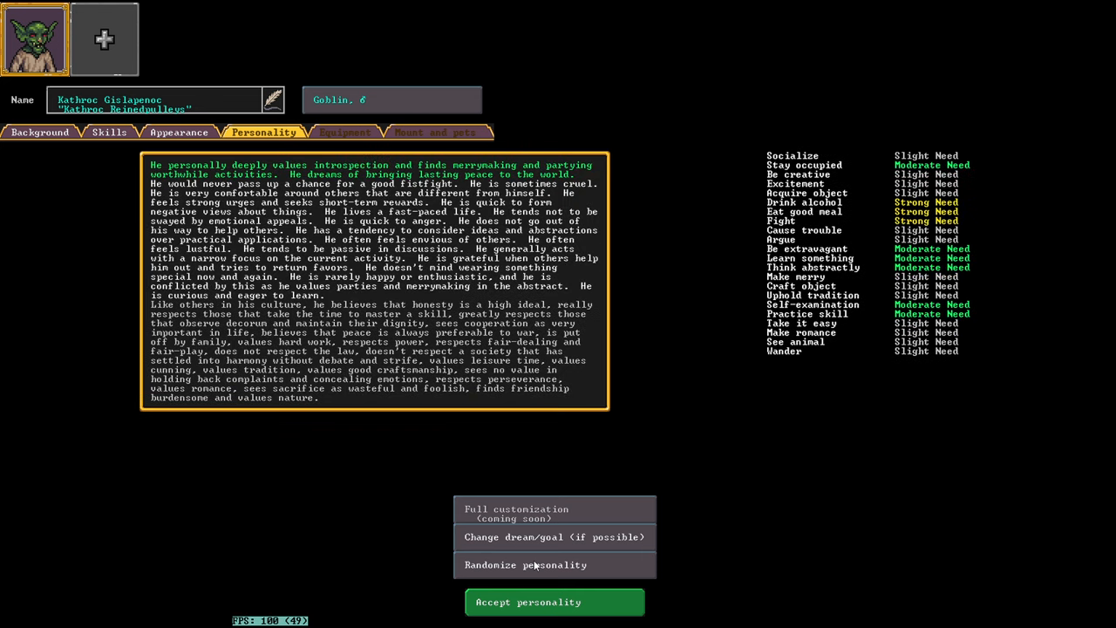
{"action": "left_click", "coordinate": [523, 565]}
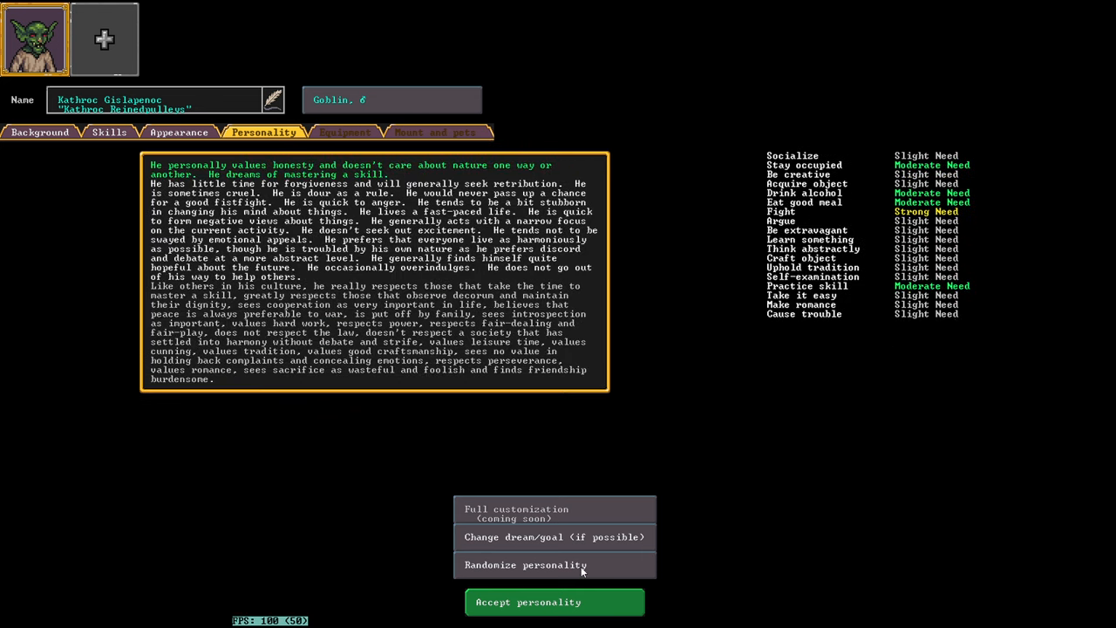
{"action": "mouse_move", "coordinate": [593, 614]}
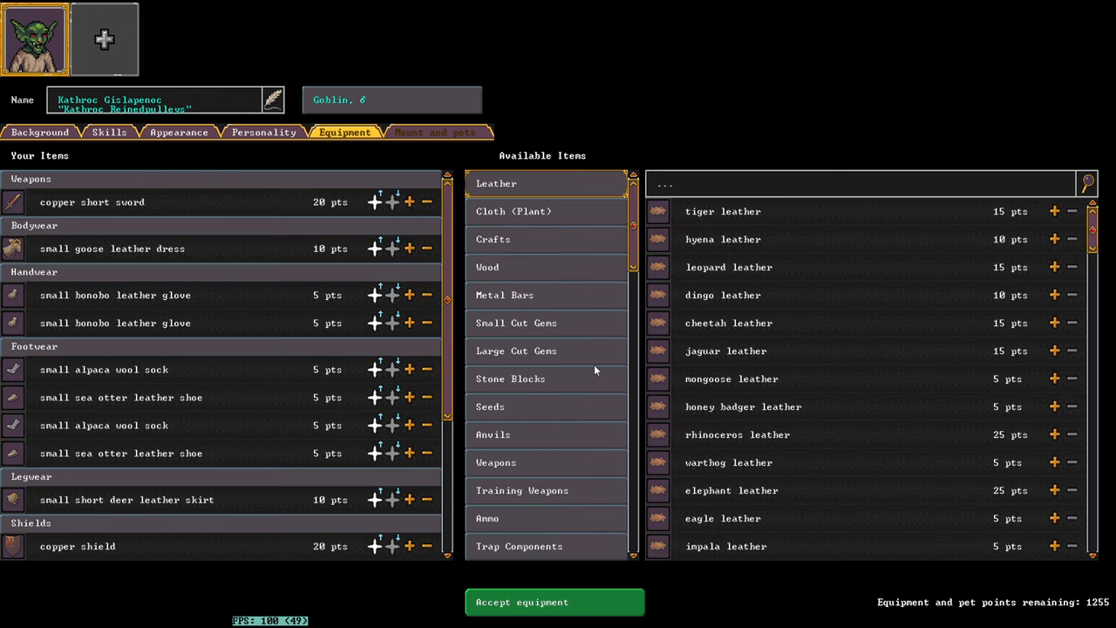
{"action": "mouse_move", "coordinate": [492, 129]}
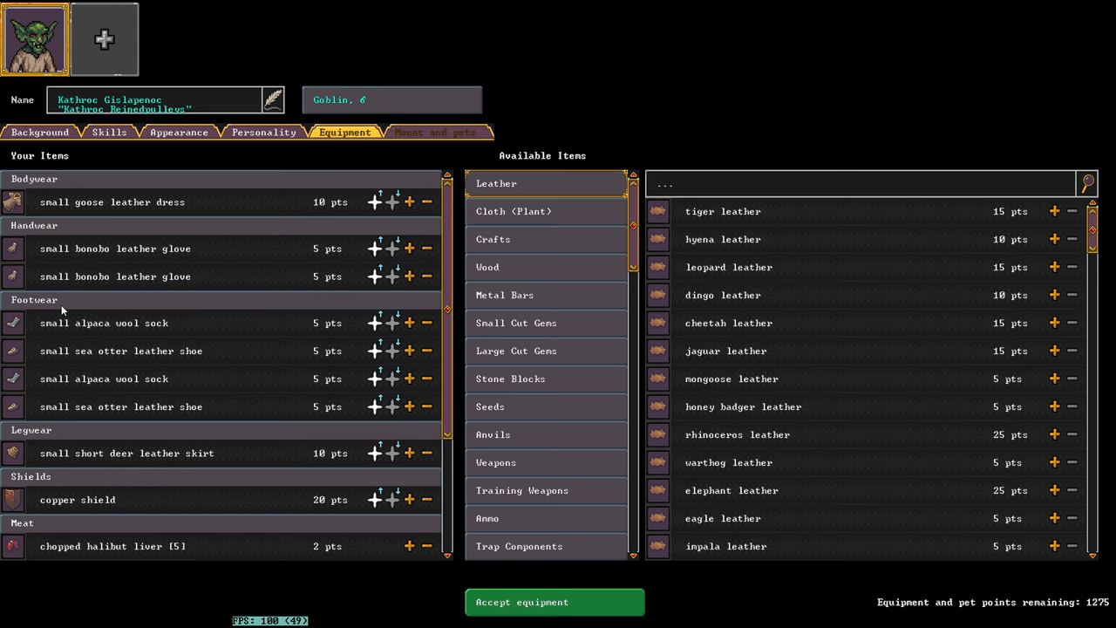
Step: Scroll through Your Items after removing the copper short sword and copper shield
{"action": "scroll", "scroll_direction": "down", "scroll_amount": 3}
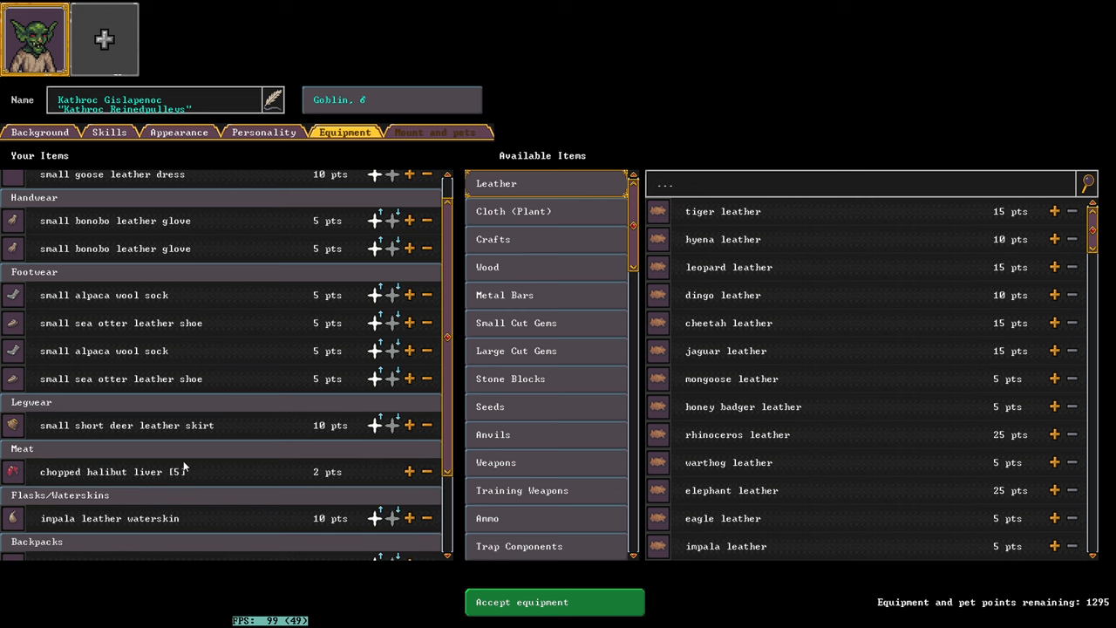
{"action": "scroll", "scroll_direction": "down", "scroll_amount": 3}
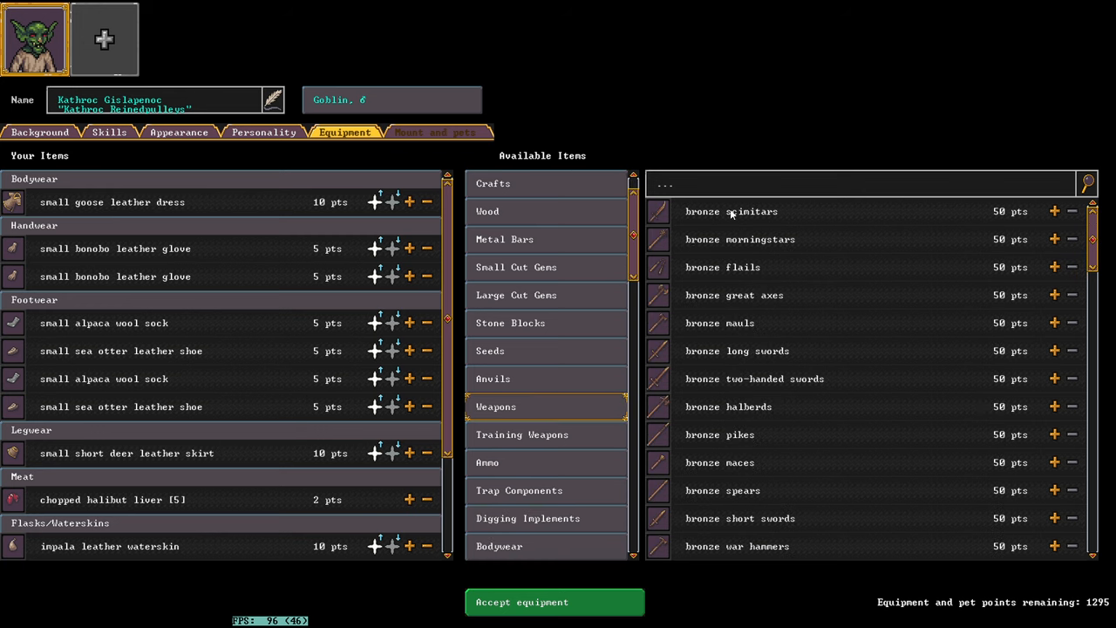
Step: Scroll the Available Items weapons list down to the iron short swords and add one
{"action": "scroll", "scroll_direction": "down", "scroll_amount": 3}
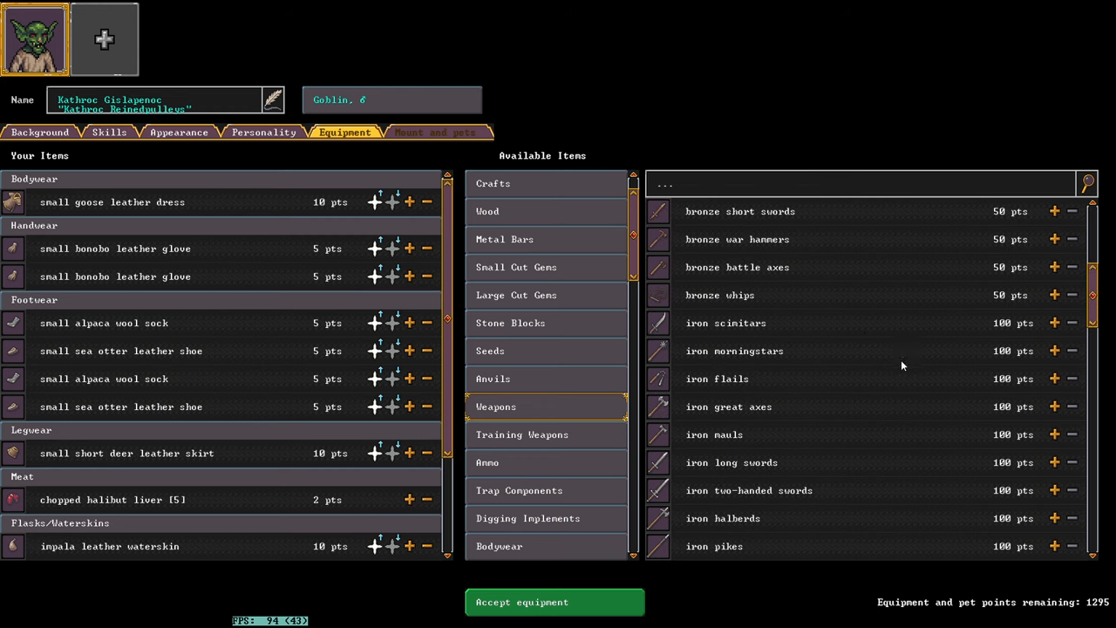
{"action": "scroll", "scroll_direction": "down", "scroll_amount": 3}
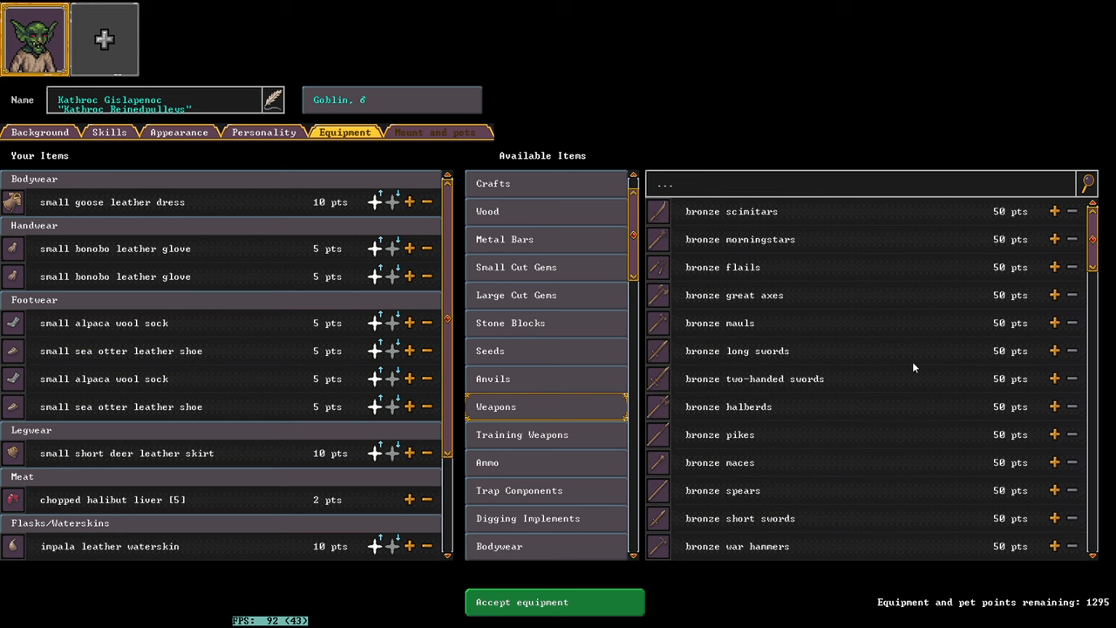
{"action": "mouse_move", "coordinate": [833, 408]}
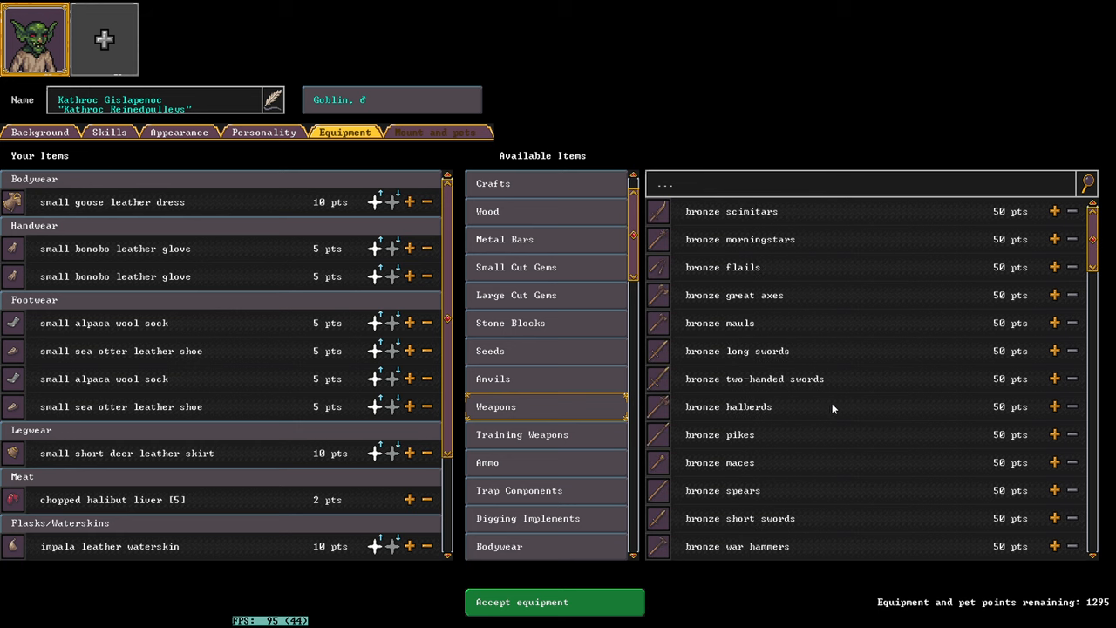
{"action": "scroll", "scroll_direction": "down", "scroll_amount": 3}
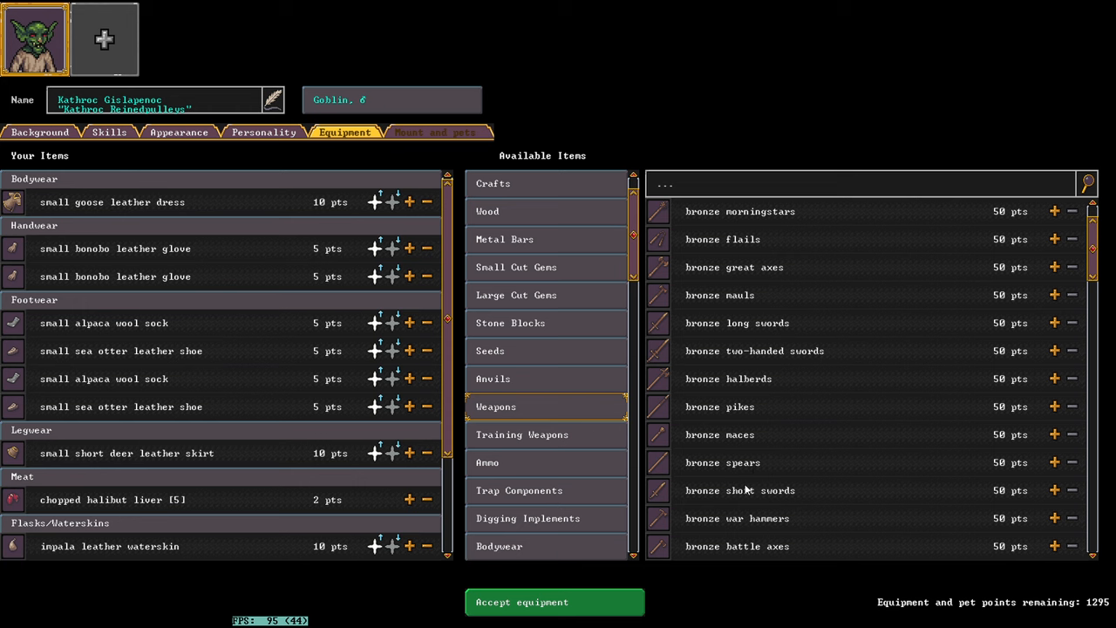
{"action": "scroll", "scroll_direction": "down", "scroll_amount": 3}
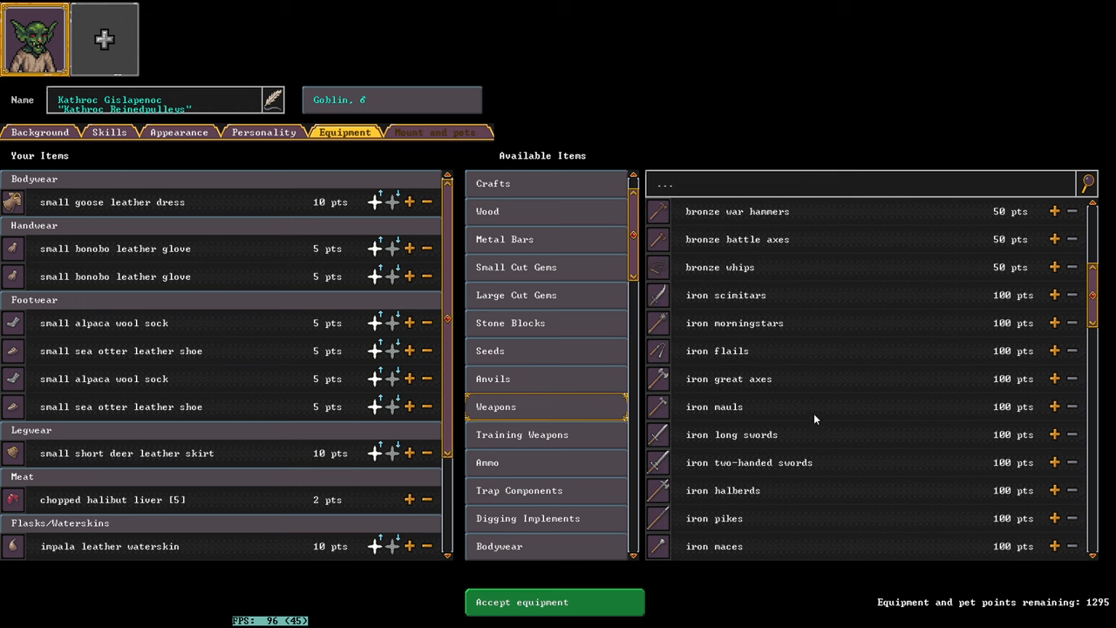
{"action": "scroll", "scroll_direction": "down", "scroll_amount": 3}
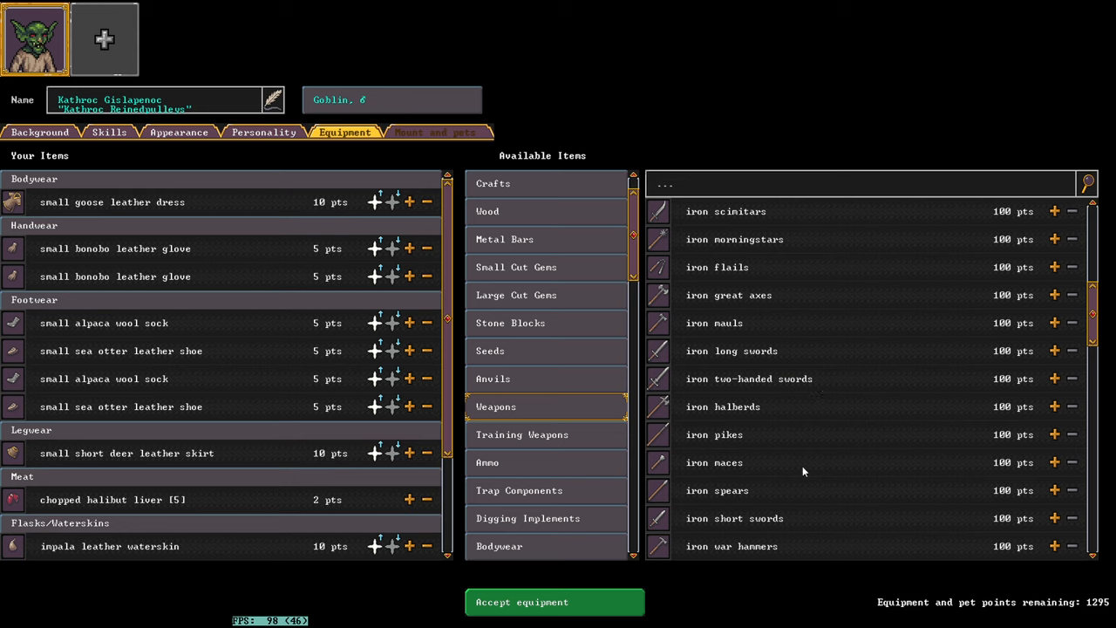
{"action": "scroll", "scroll_direction": "down", "scroll_amount": 3}
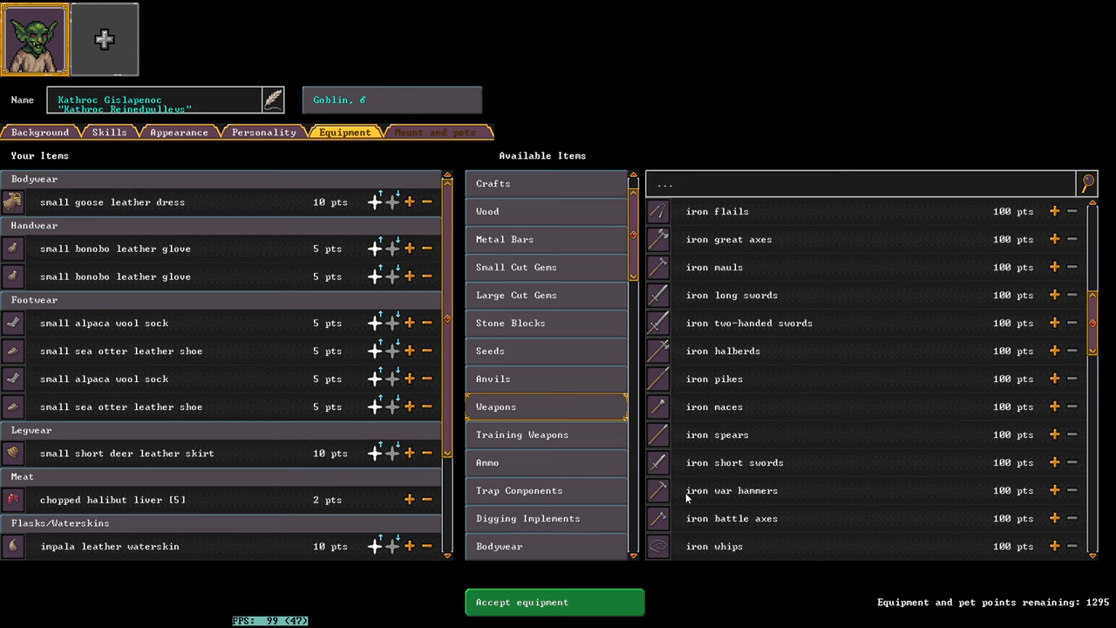
{"action": "scroll", "scroll_direction": "down", "scroll_amount": 3}
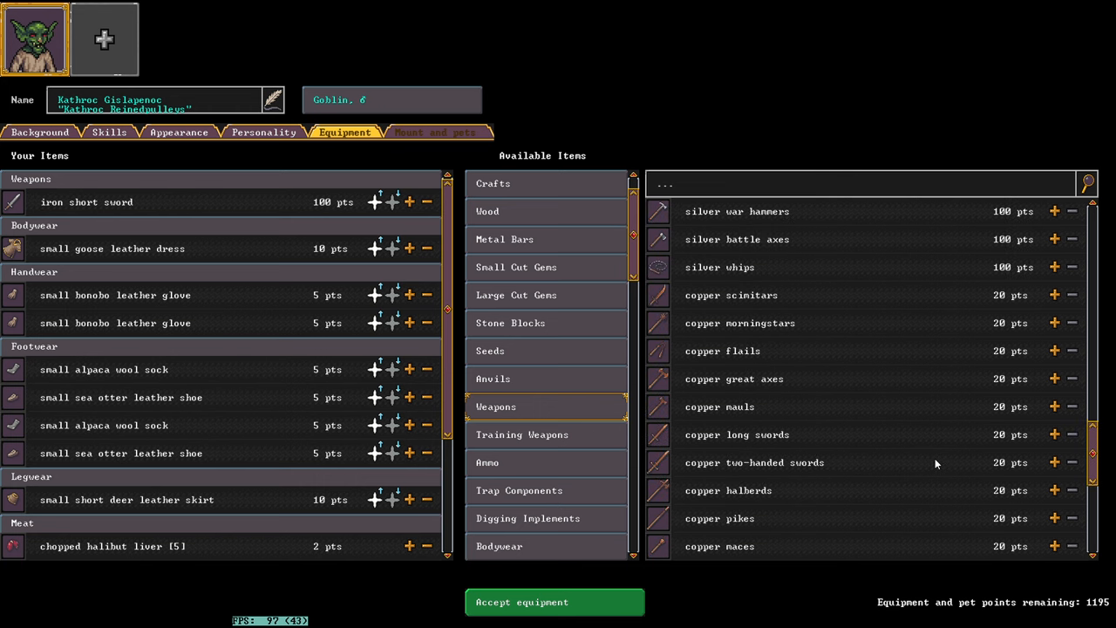
{"action": "scroll", "scroll_direction": "down", "scroll_amount": 3}
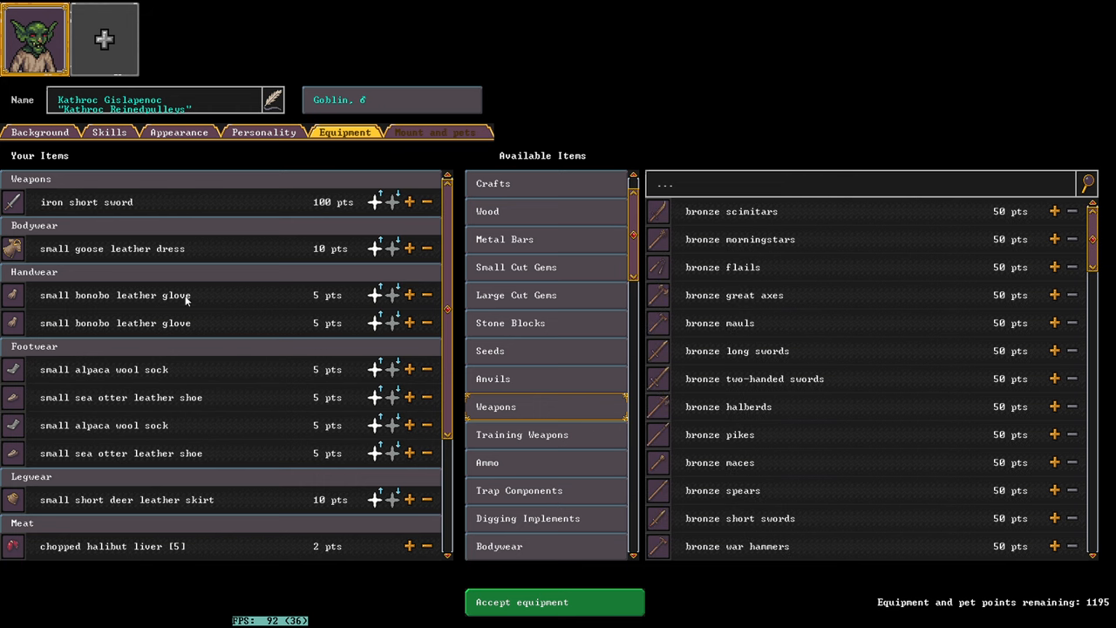
{"action": "mouse_move", "coordinate": [865, 287]}
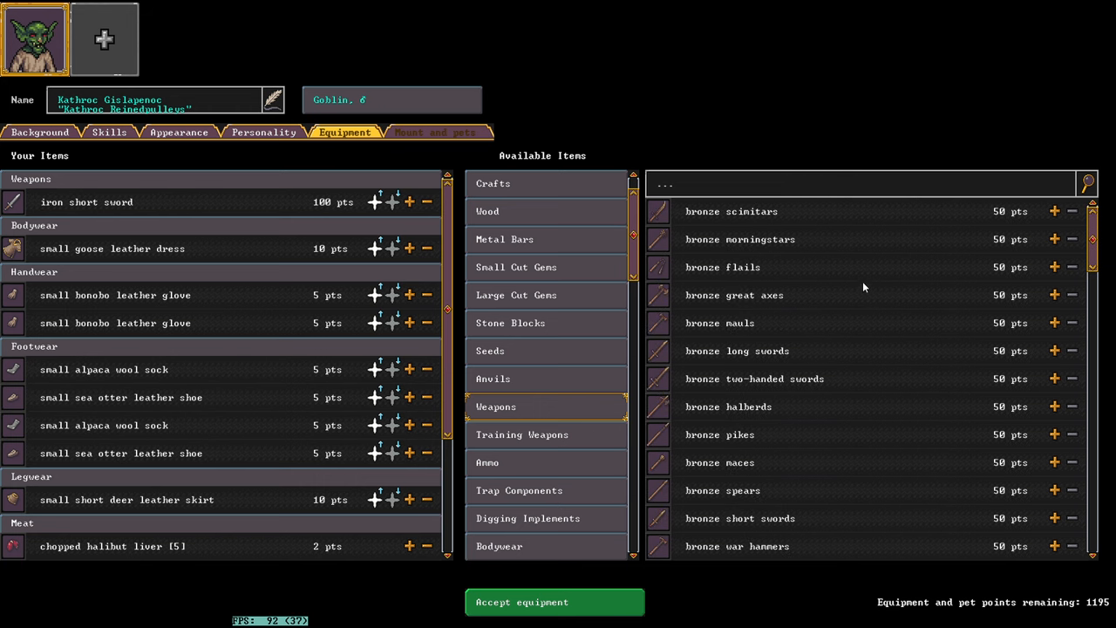
{"action": "mouse_move", "coordinate": [736, 220]}
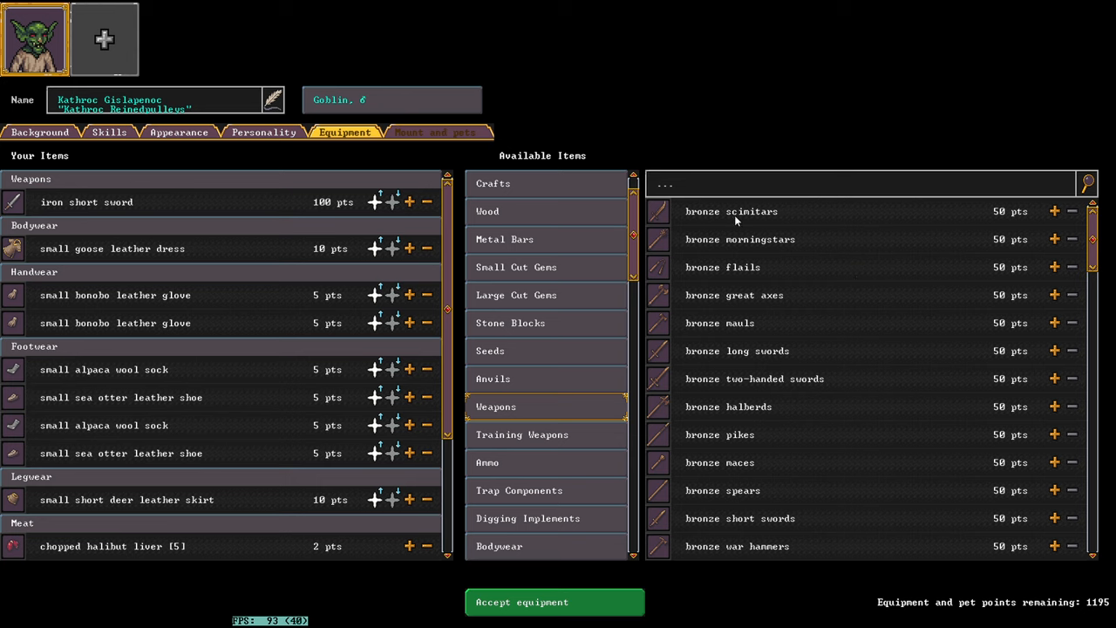
{"action": "mouse_move", "coordinate": [492, 279]}
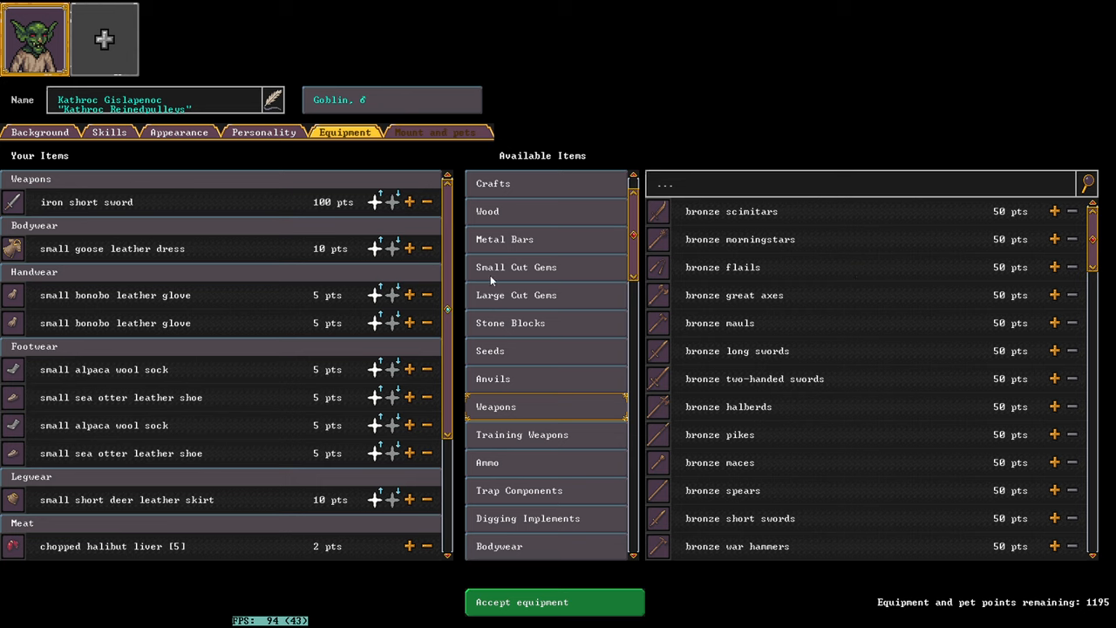
{"action": "scroll", "scroll_direction": "down", "scroll_amount": 3}
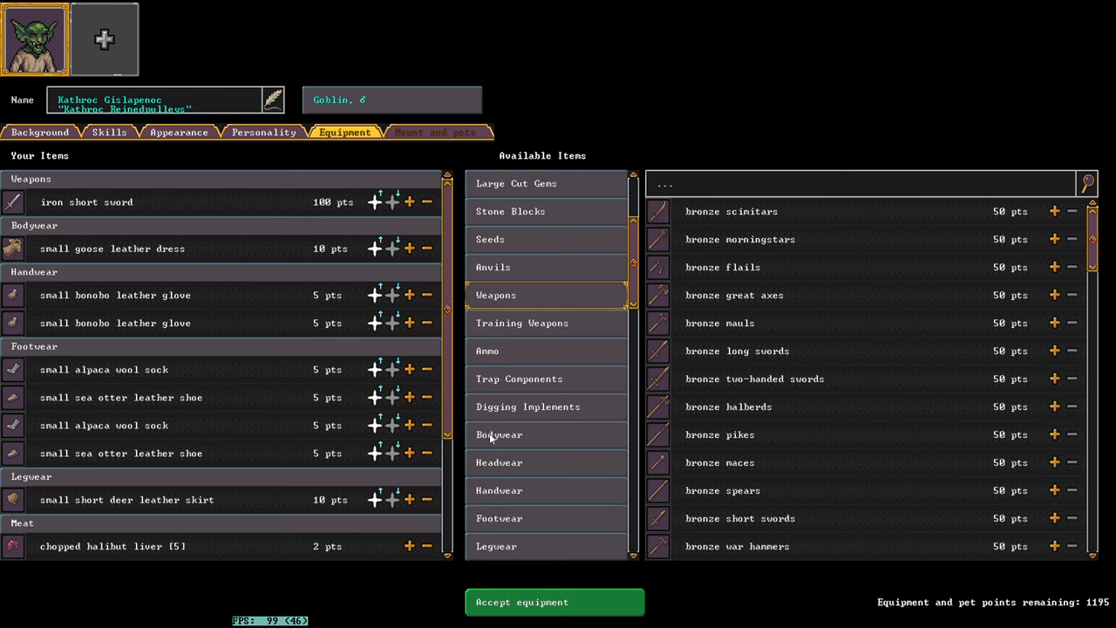
Step: Add an iron breastplate from Body armour, then browse the footwear on offer
{"action": "left_click", "coordinate": [499, 434]}
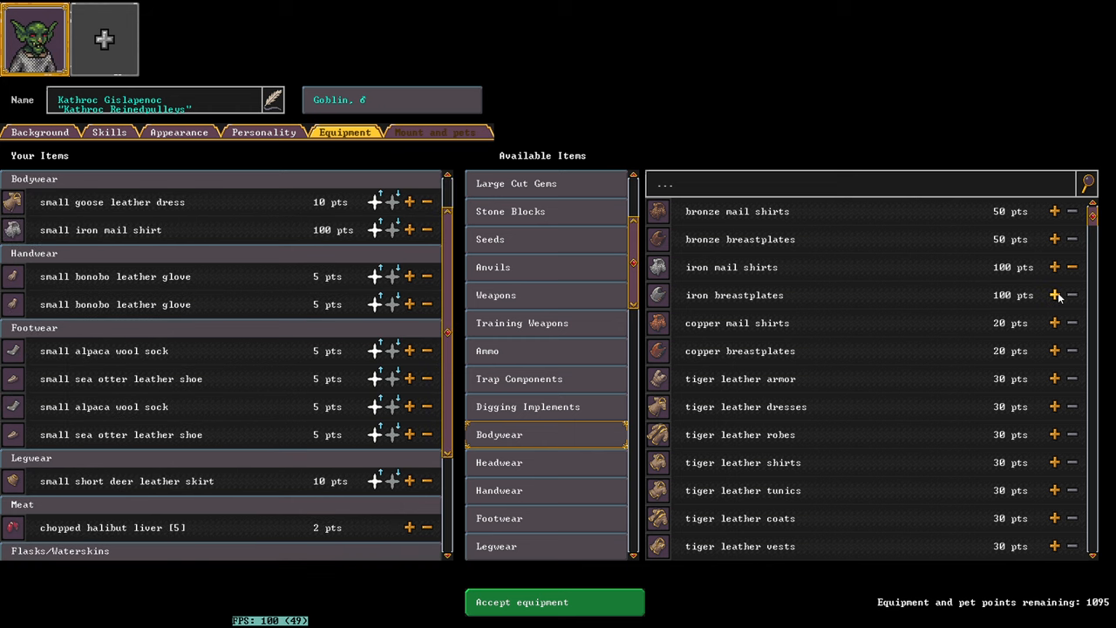
{"action": "left_click", "coordinate": [1053, 295]}
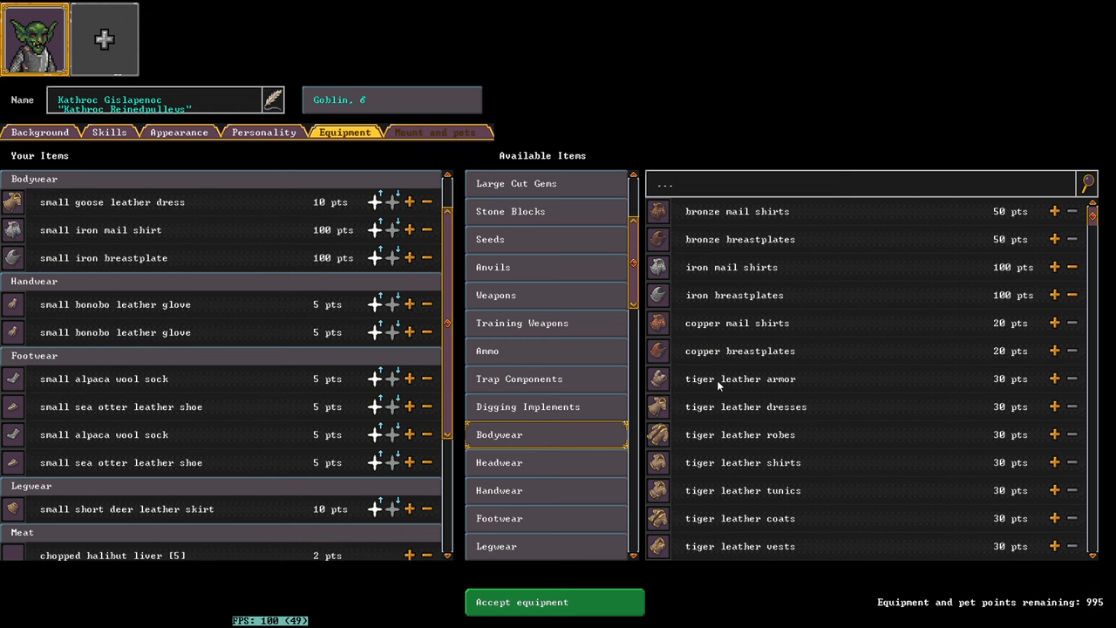
{"action": "left_click", "coordinate": [499, 462]}
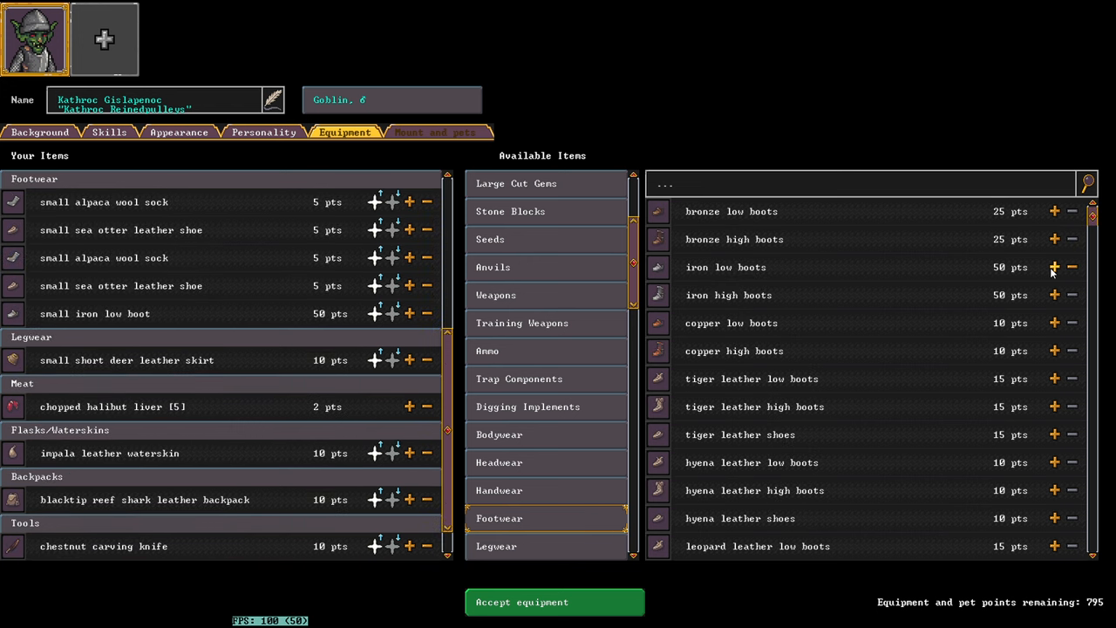
{"action": "scroll", "scroll_direction": "down", "scroll_amount": 3}
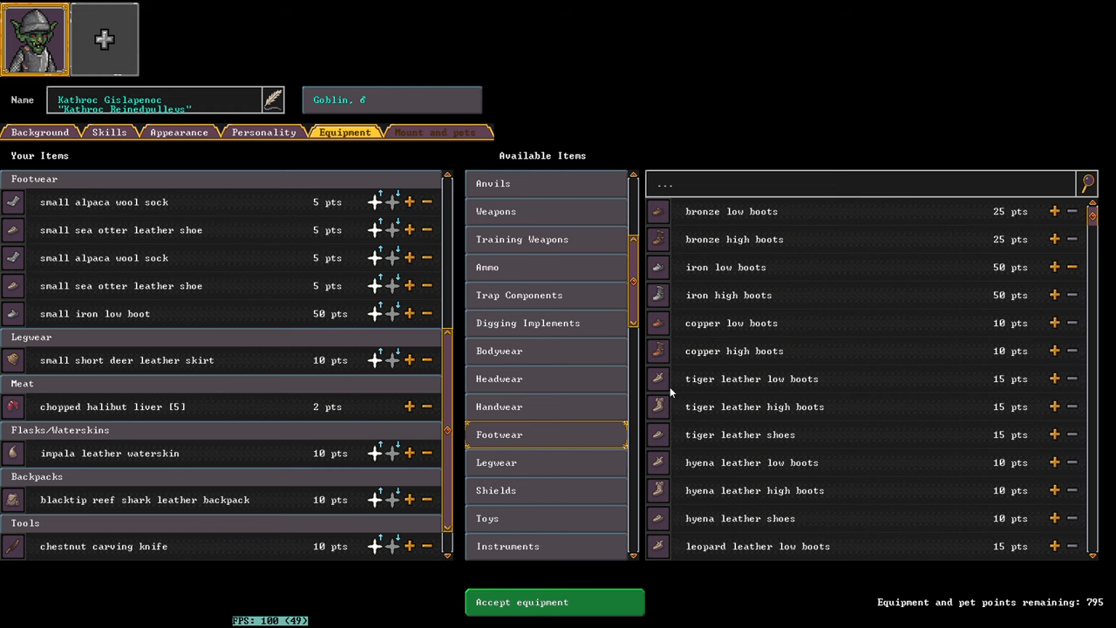
Step: Add iron chain leggings and an iron shield, leaving 595 equipment points
{"action": "left_click", "coordinate": [495, 462]}
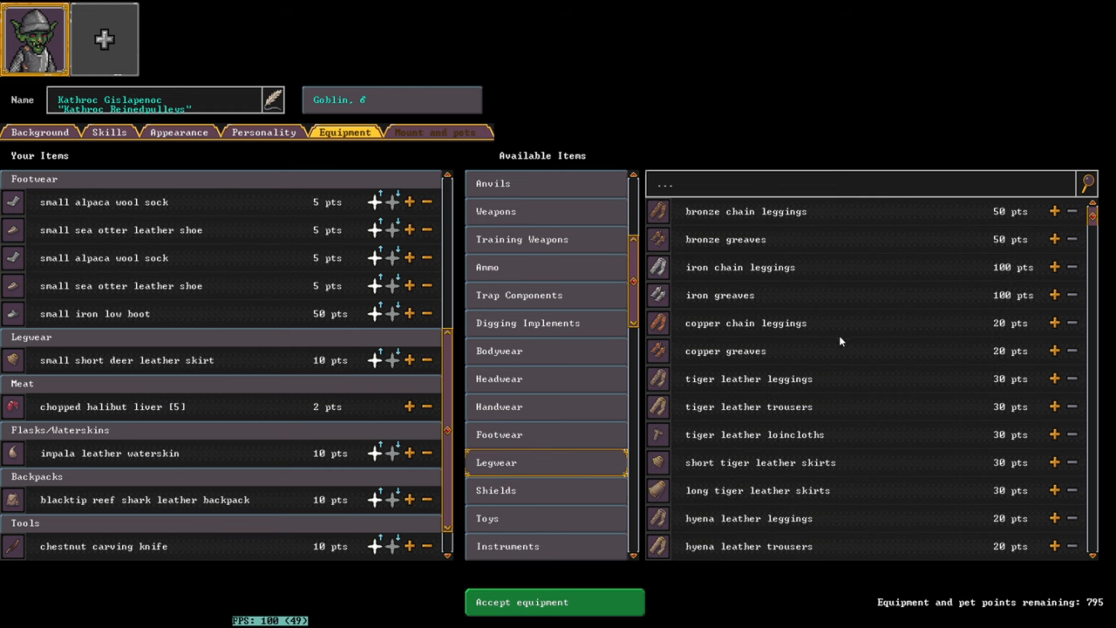
{"action": "mouse_move", "coordinate": [1068, 276]}
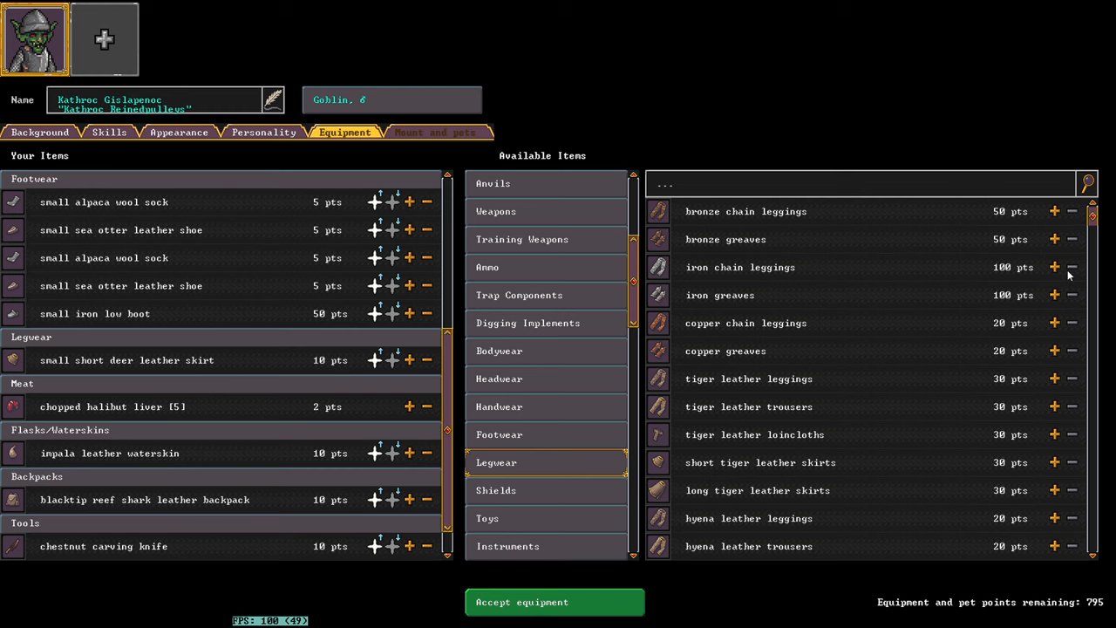
{"action": "left_click", "coordinate": [1053, 267]}
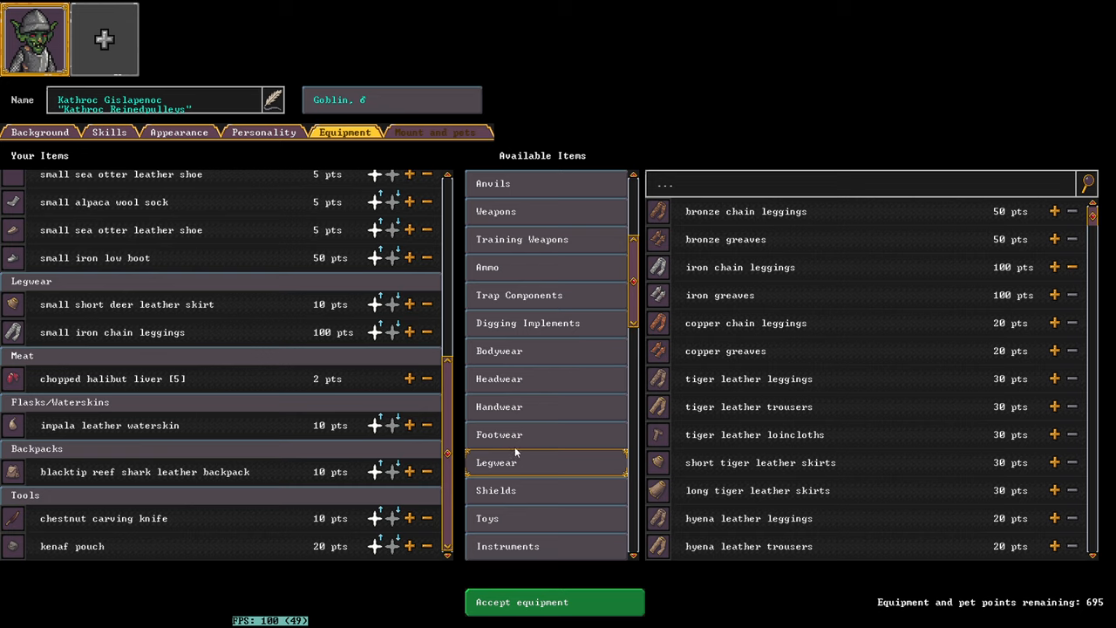
{"action": "mouse_move", "coordinate": [603, 478]}
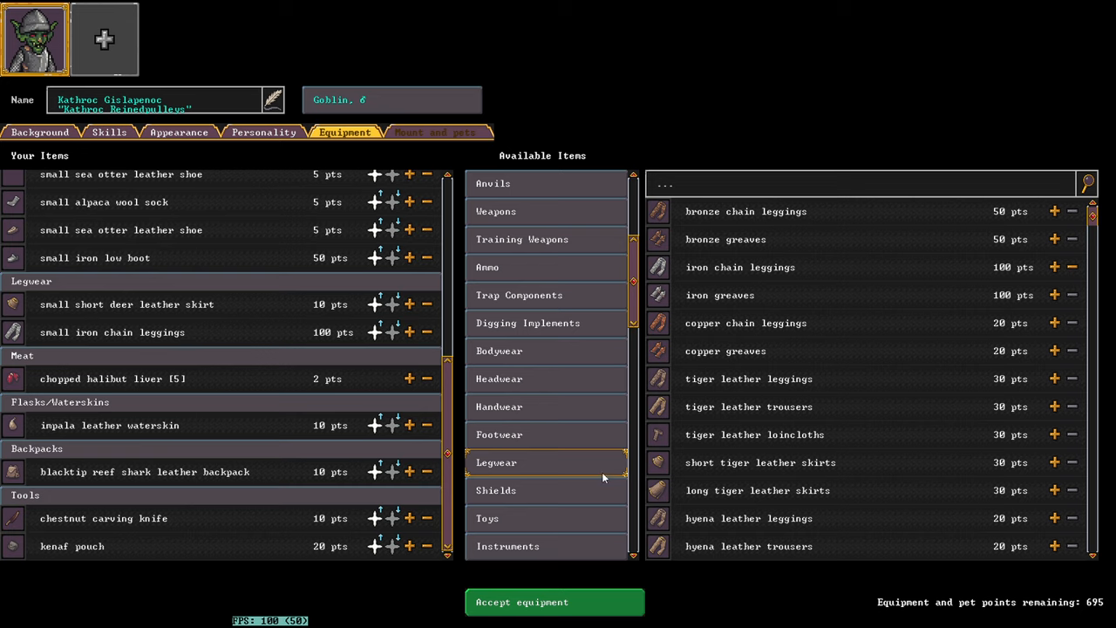
{"action": "left_click", "coordinate": [496, 490]}
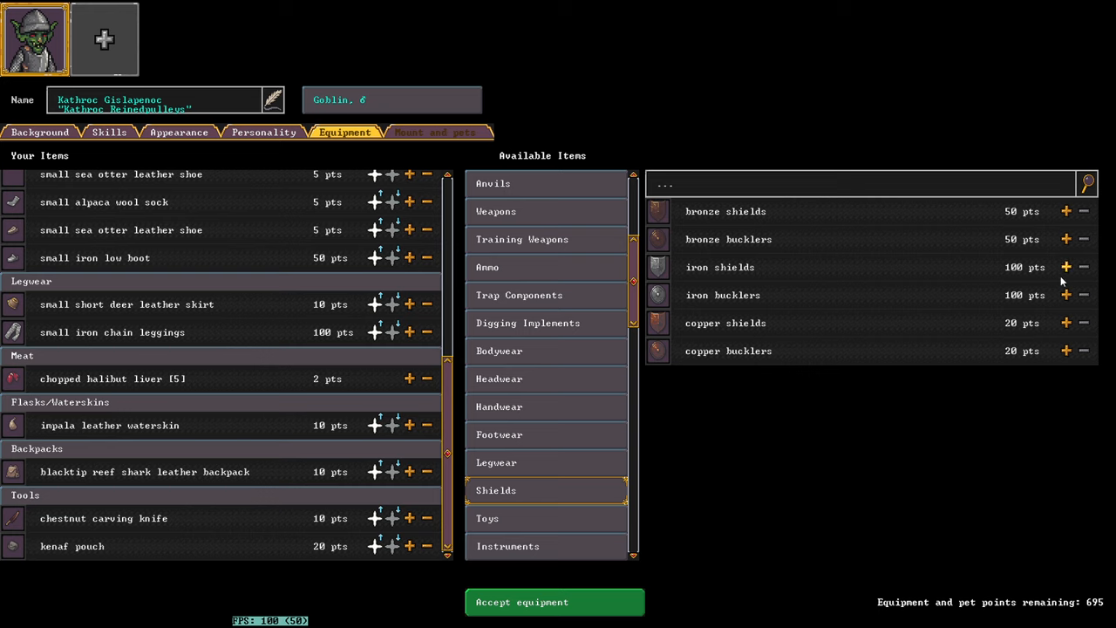
{"action": "left_click", "coordinate": [1065, 267]}
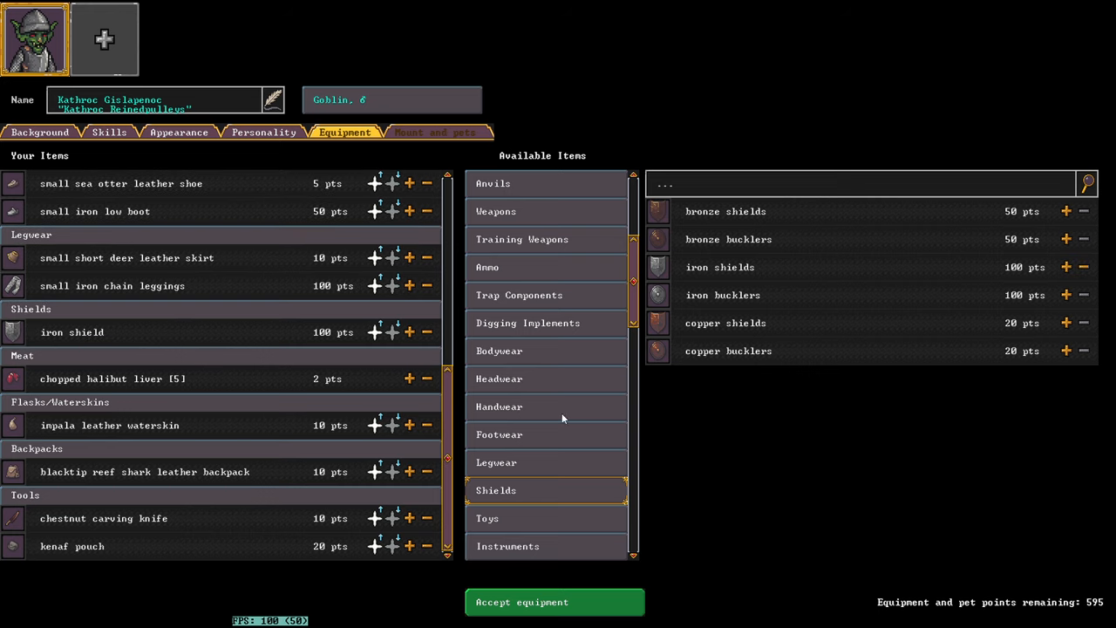
{"action": "mouse_move", "coordinate": [607, 265]}
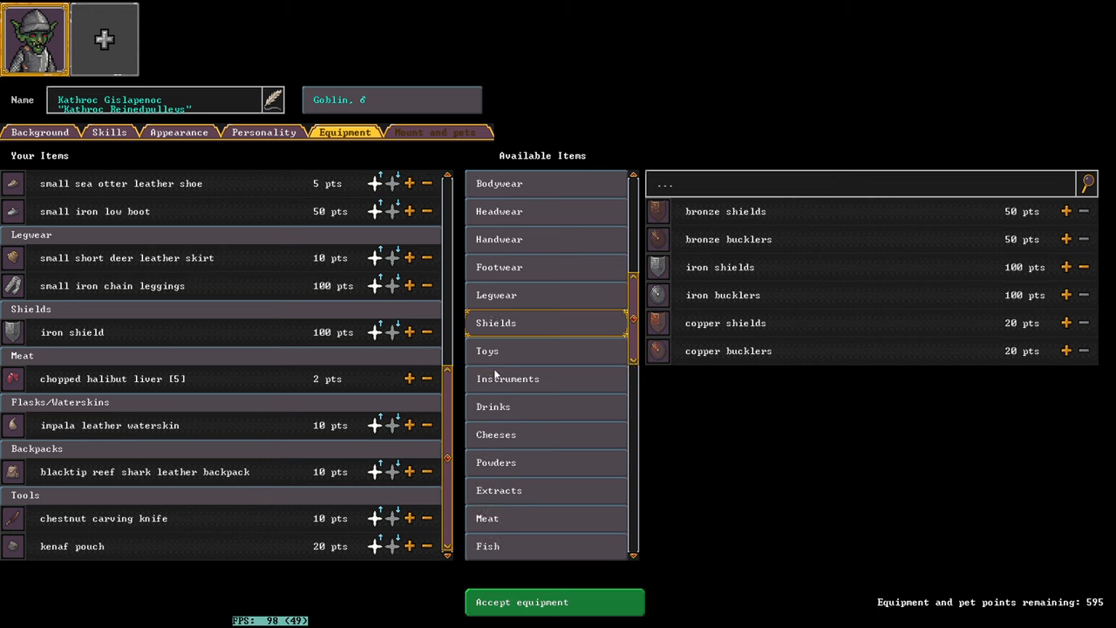
Step: Raise the iron short sword's quality, then revert it to basic quality
{"action": "scroll", "scroll_direction": "down", "scroll_amount": 3}
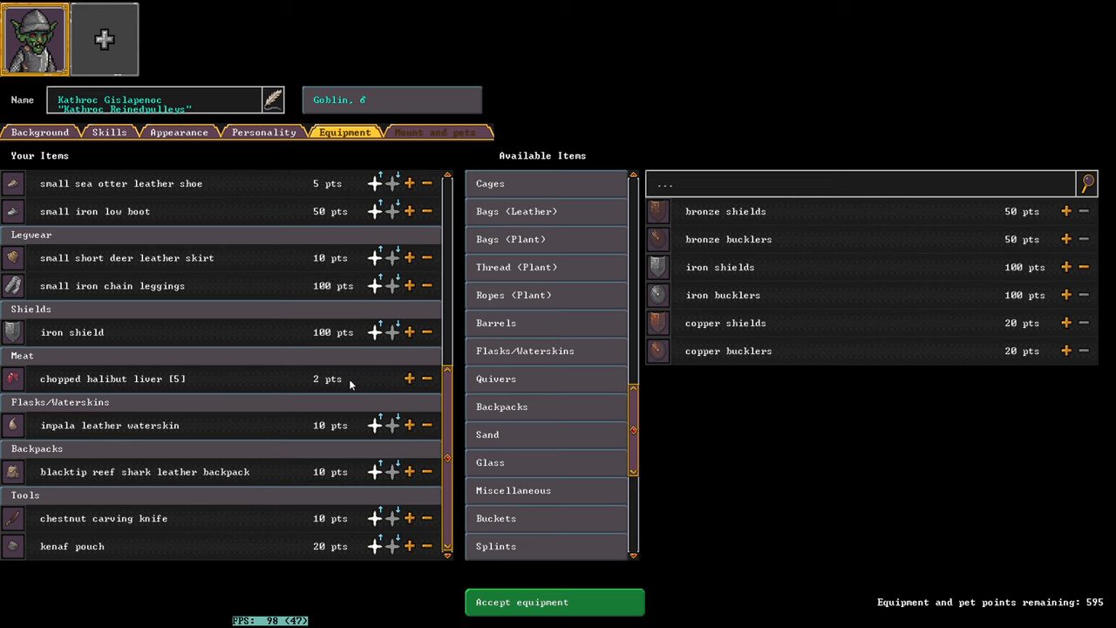
{"action": "mouse_move", "coordinate": [87, 383]}
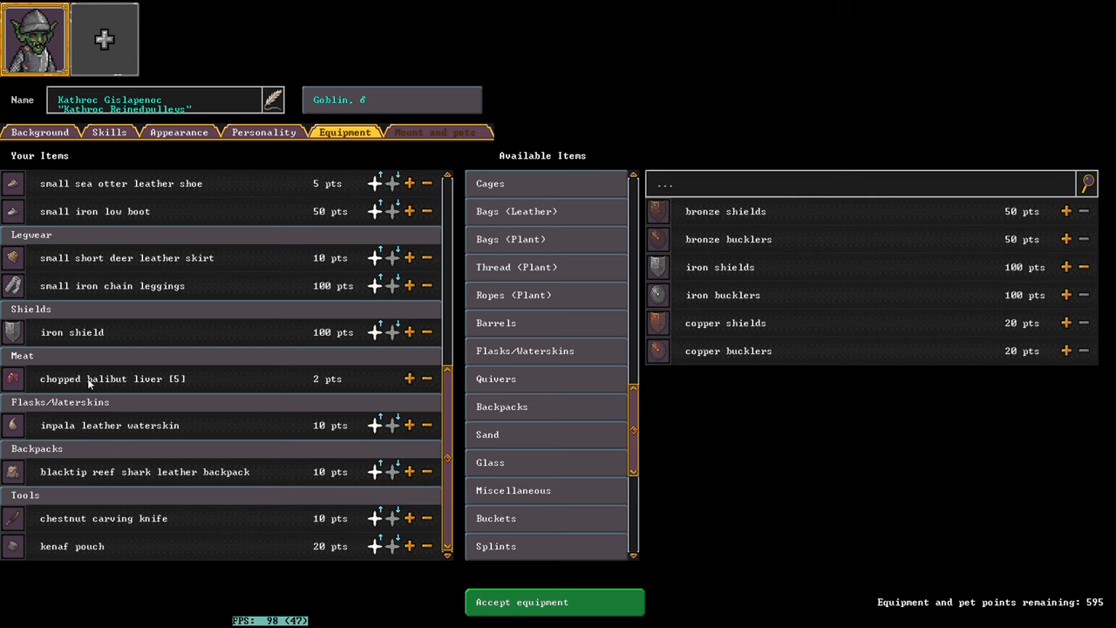
{"action": "mouse_move", "coordinate": [375, 403]}
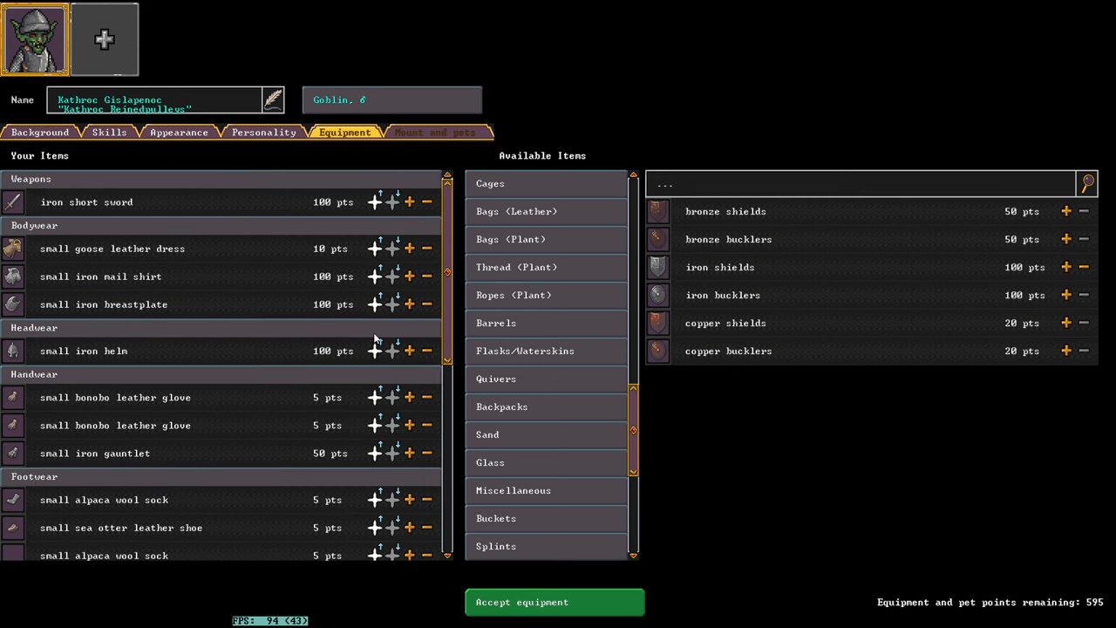
{"action": "left_click", "coordinate": [408, 202]}
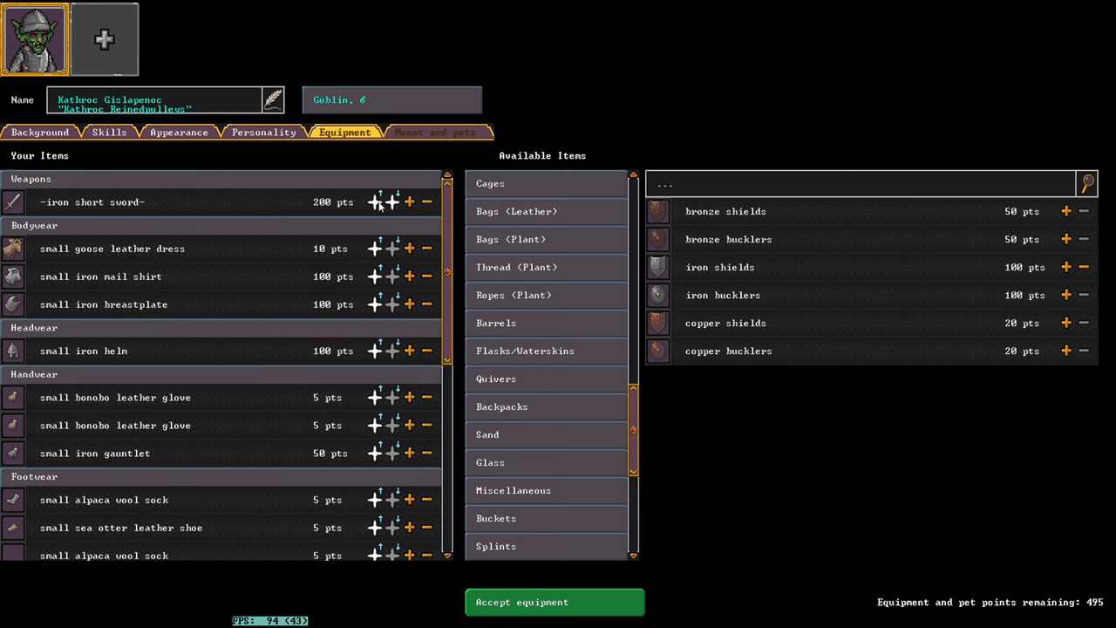
{"action": "left_click", "coordinate": [408, 202]}
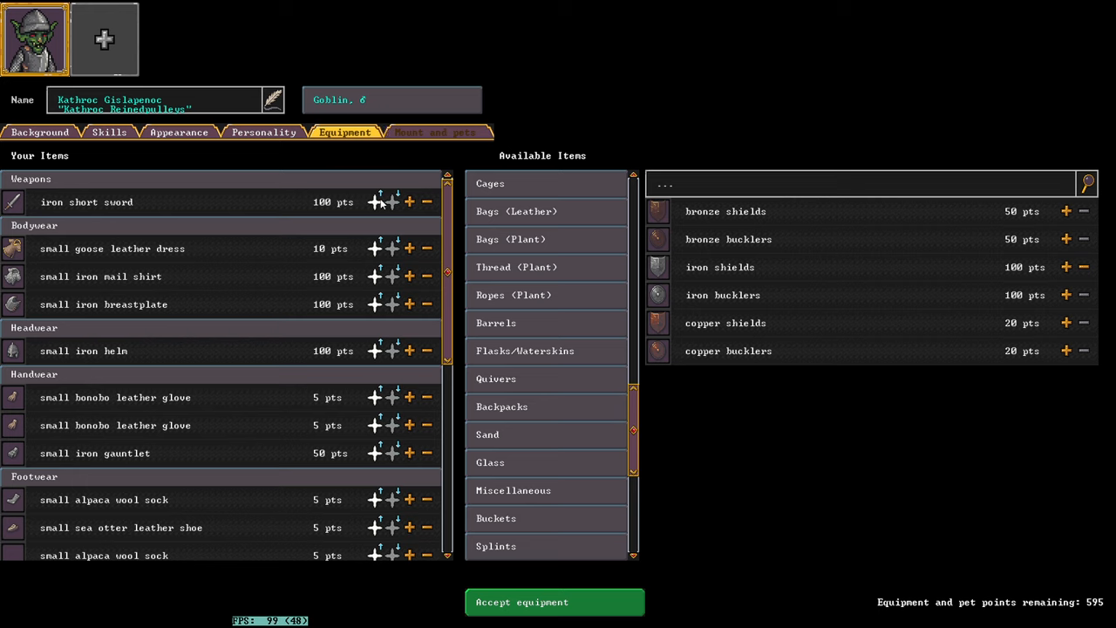
Step: Upgrade the iron helm, iron gauntlet and iron chain leggings to finer quality, leaving 45 points
{"action": "left_click", "coordinate": [409, 203]}
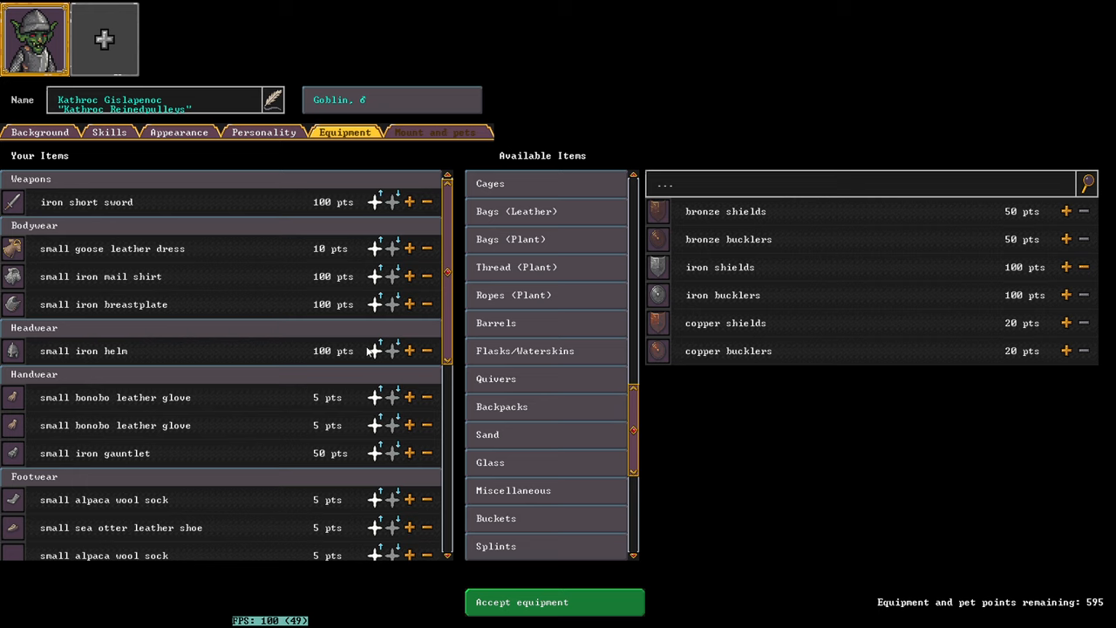
{"action": "left_click", "coordinate": [408, 350]}
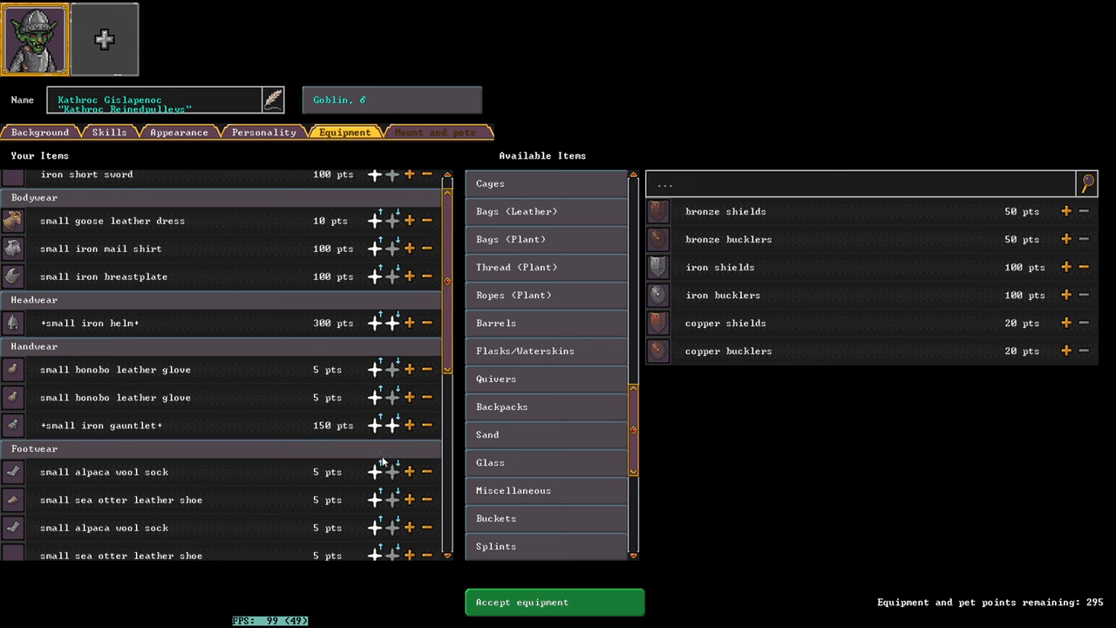
{"action": "scroll", "scroll_direction": "down", "scroll_amount": 3}
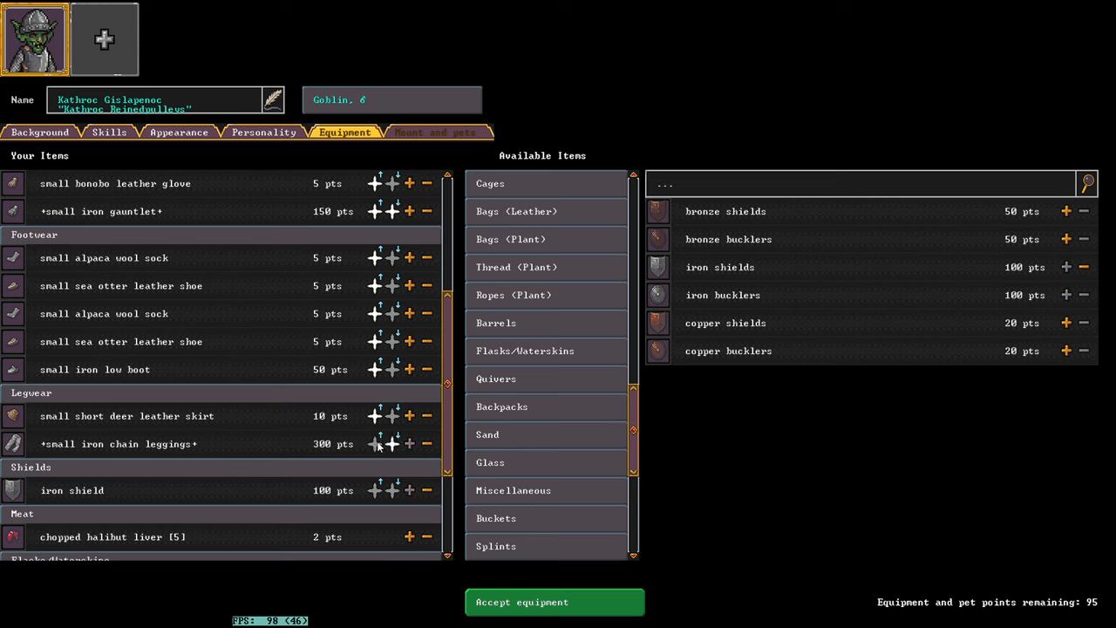
{"action": "mouse_move", "coordinate": [387, 447]}
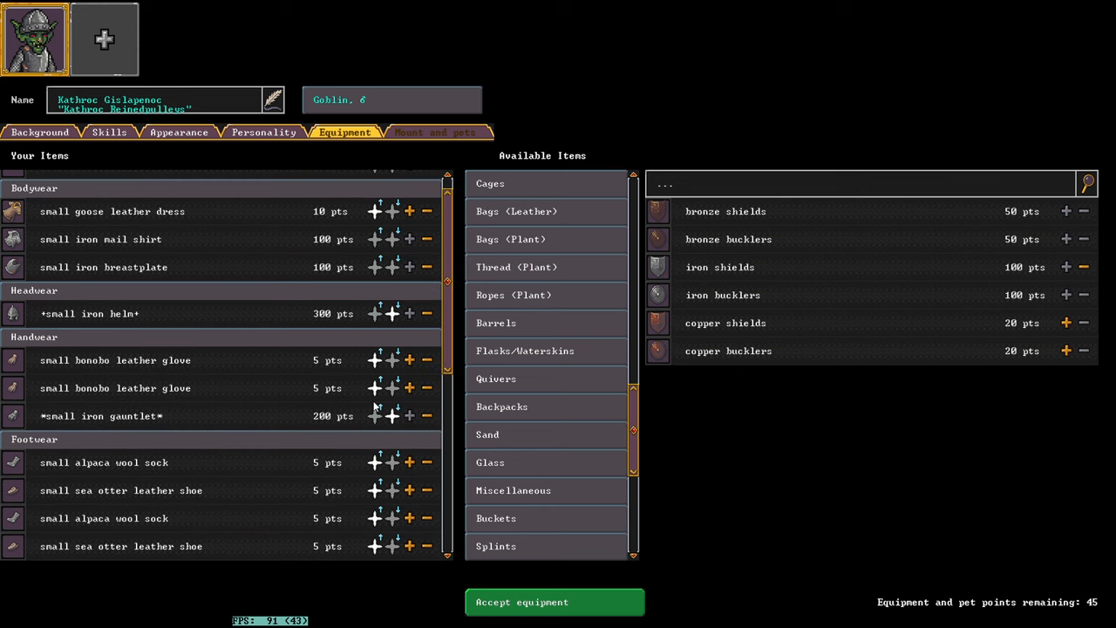
{"action": "scroll", "scroll_direction": "down", "scroll_amount": 3}
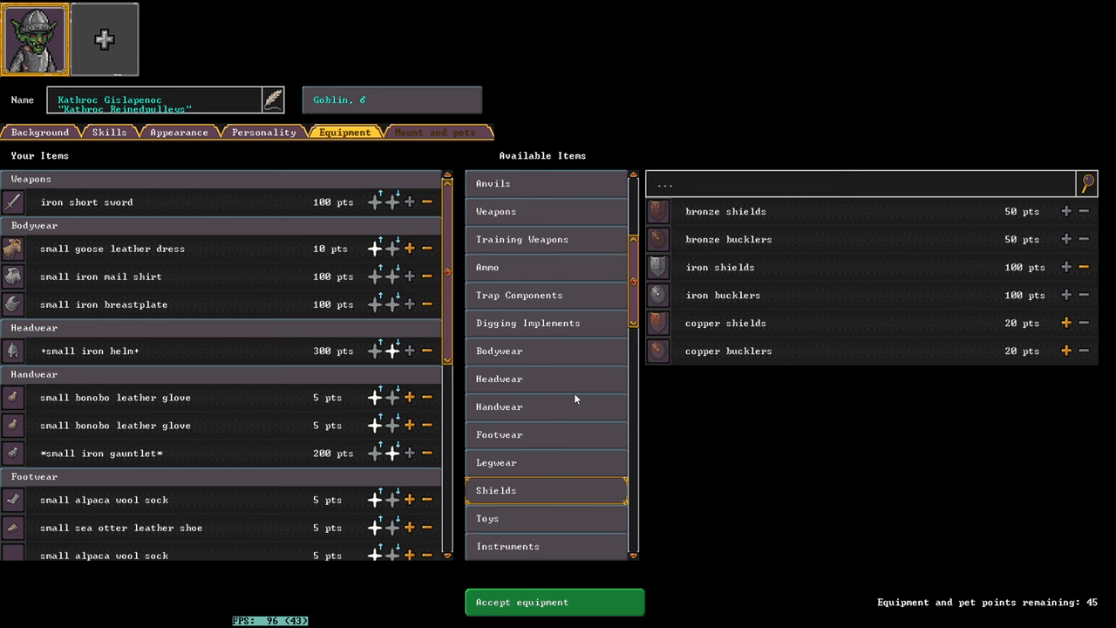
Step: Add a small deer leather cloak from Bodywear and upgrade it to finer quality, leaving 25 points
{"action": "left_click", "coordinate": [499, 351]}
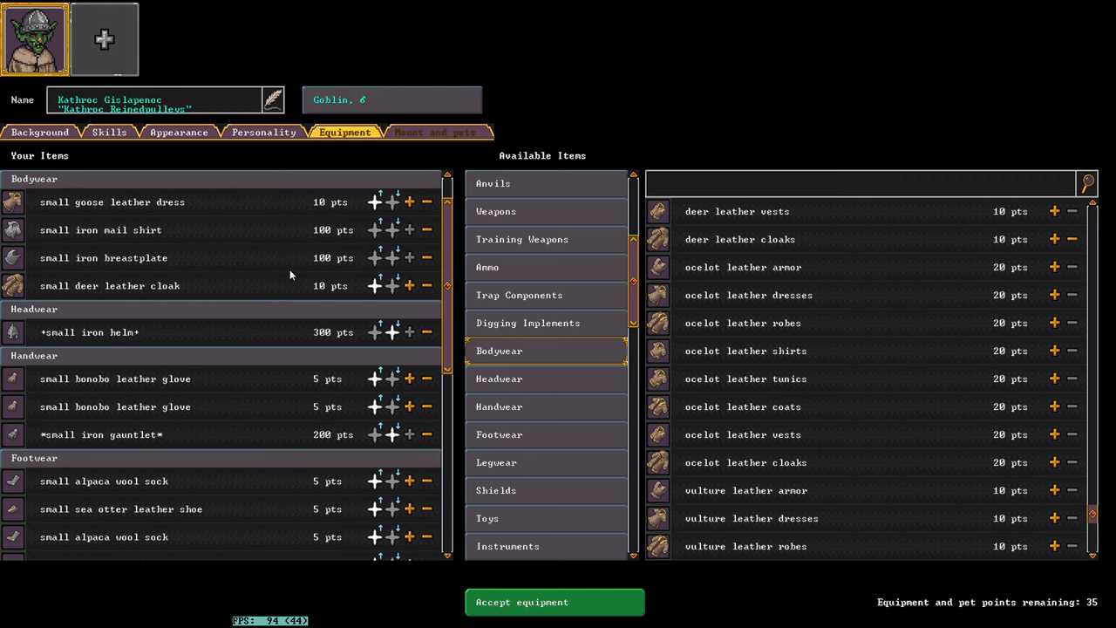
{"action": "mouse_move", "coordinate": [572, 415]}
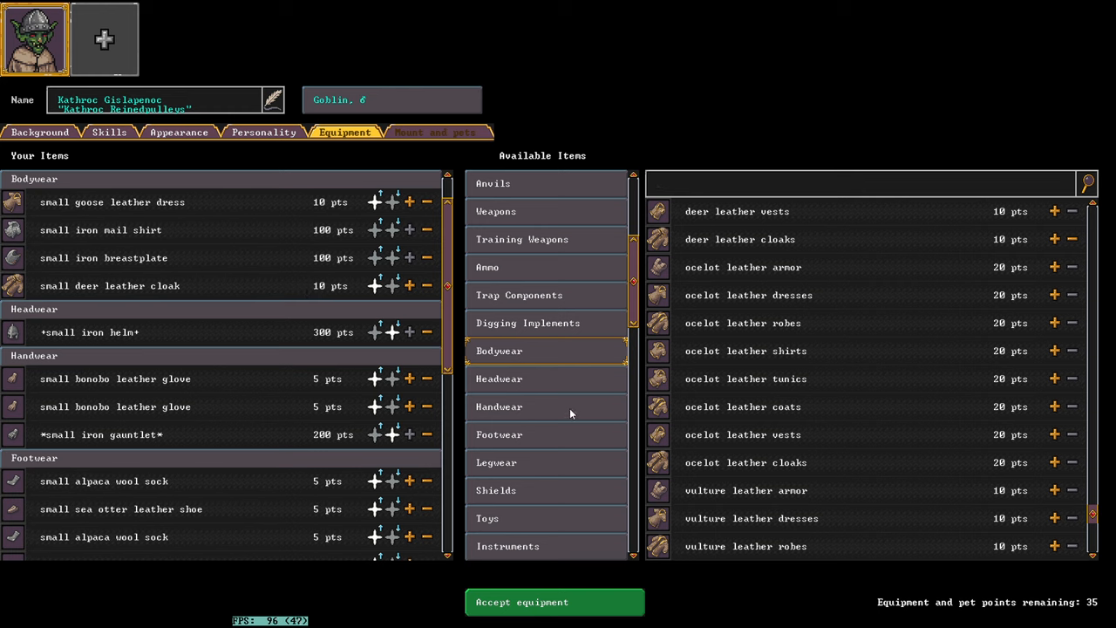
{"action": "mouse_move", "coordinate": [381, 293]}
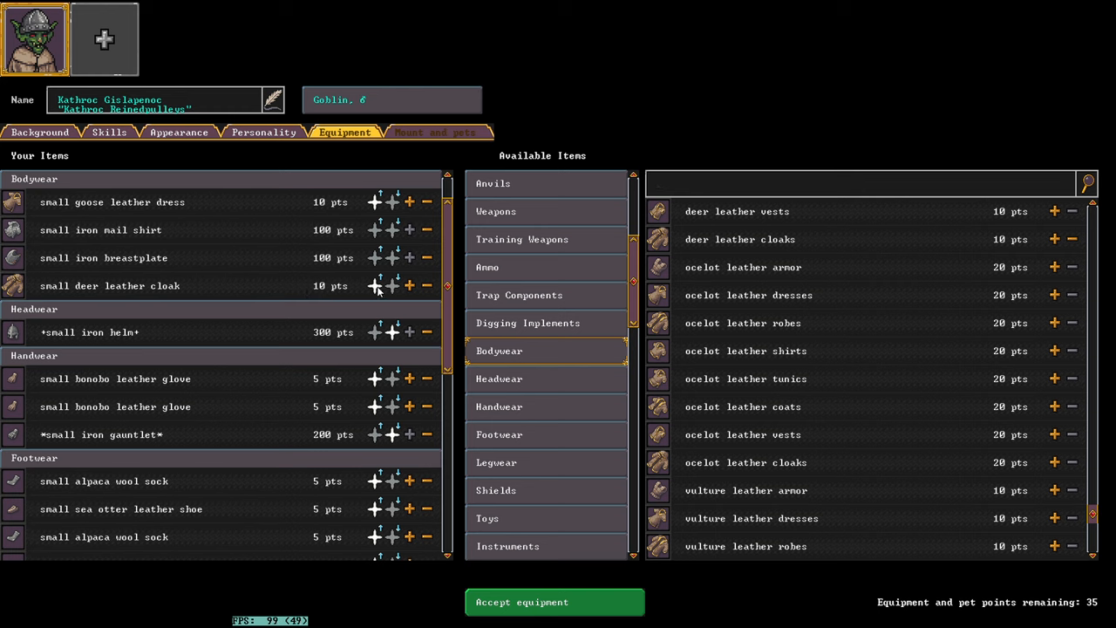
{"action": "left_click", "coordinate": [391, 286]}
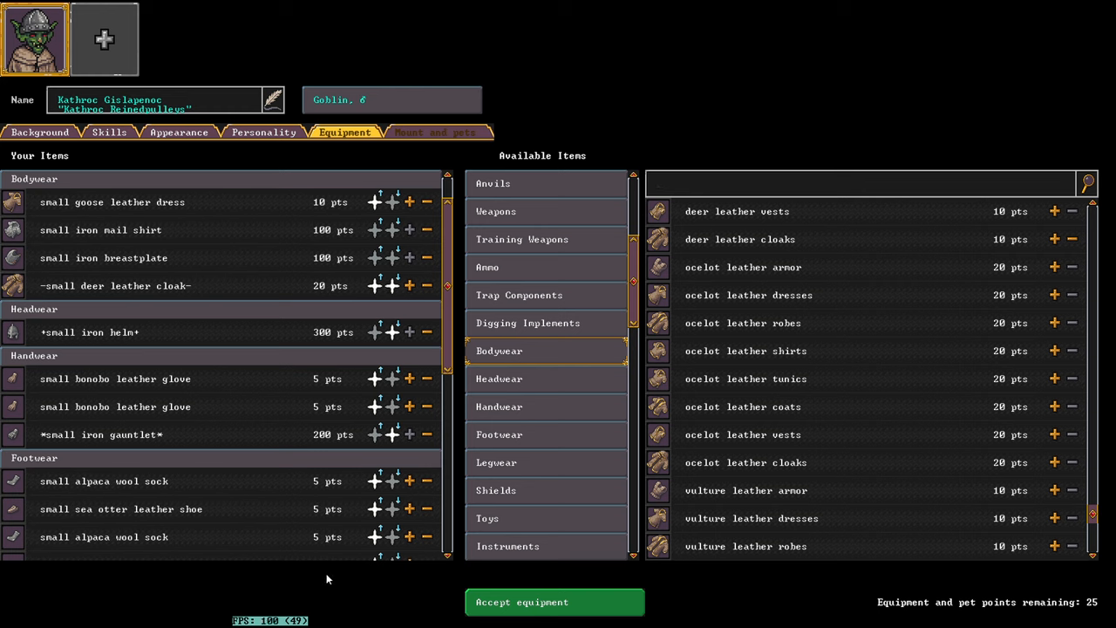
{"action": "mouse_move", "coordinate": [401, 330]}
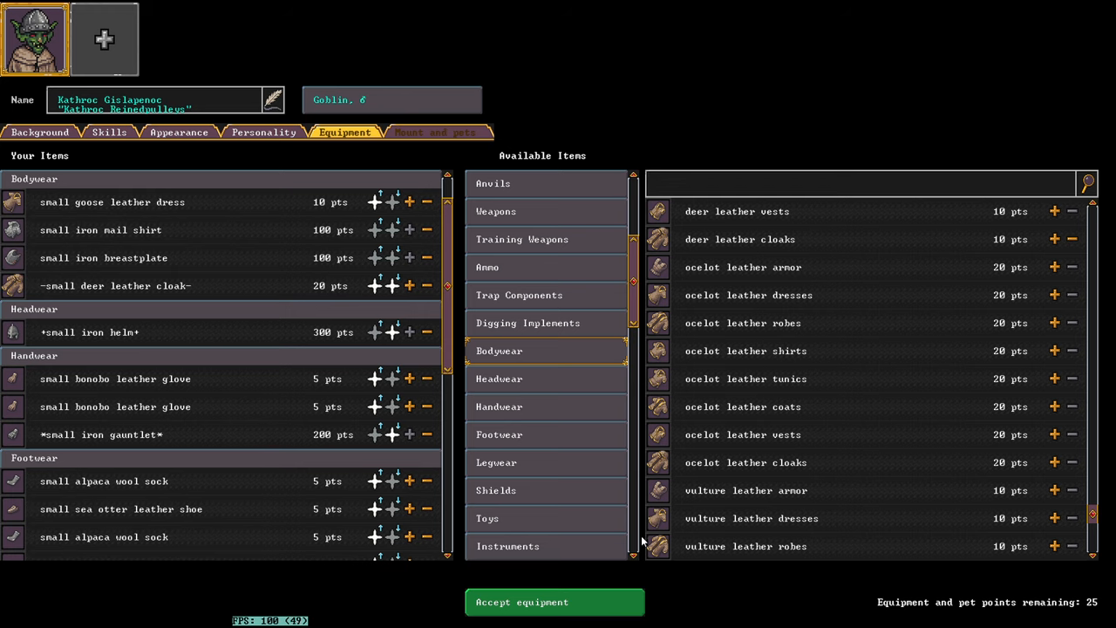
{"action": "mouse_move", "coordinate": [492, 583]}
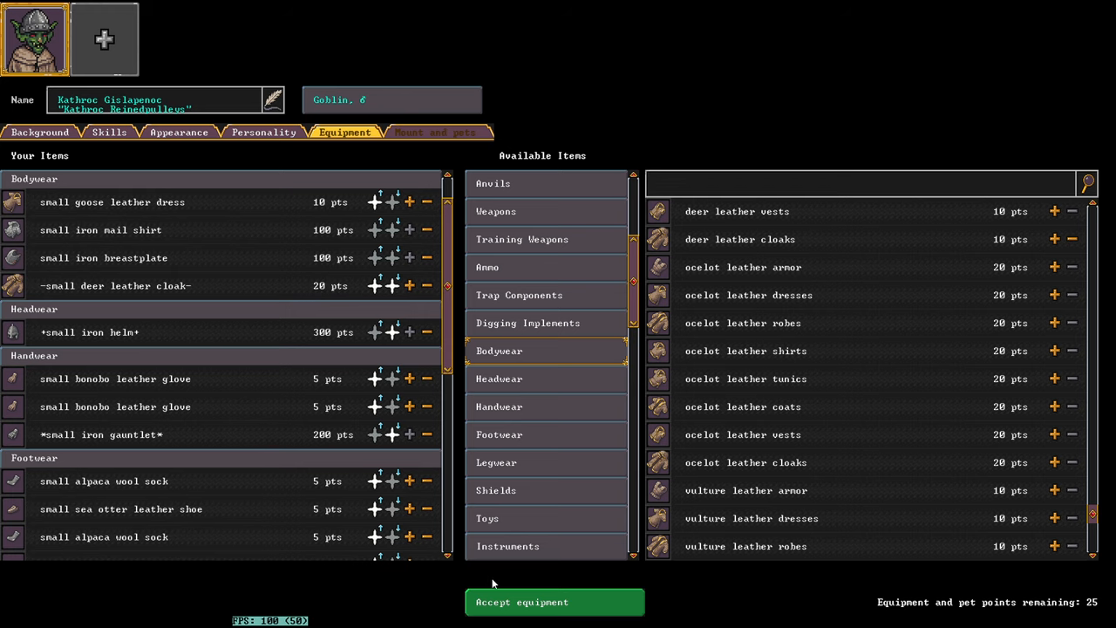
Step: Accept the starting equipment and scroll the mounts and pets list without taking any
{"action": "left_click", "coordinate": [436, 132]}
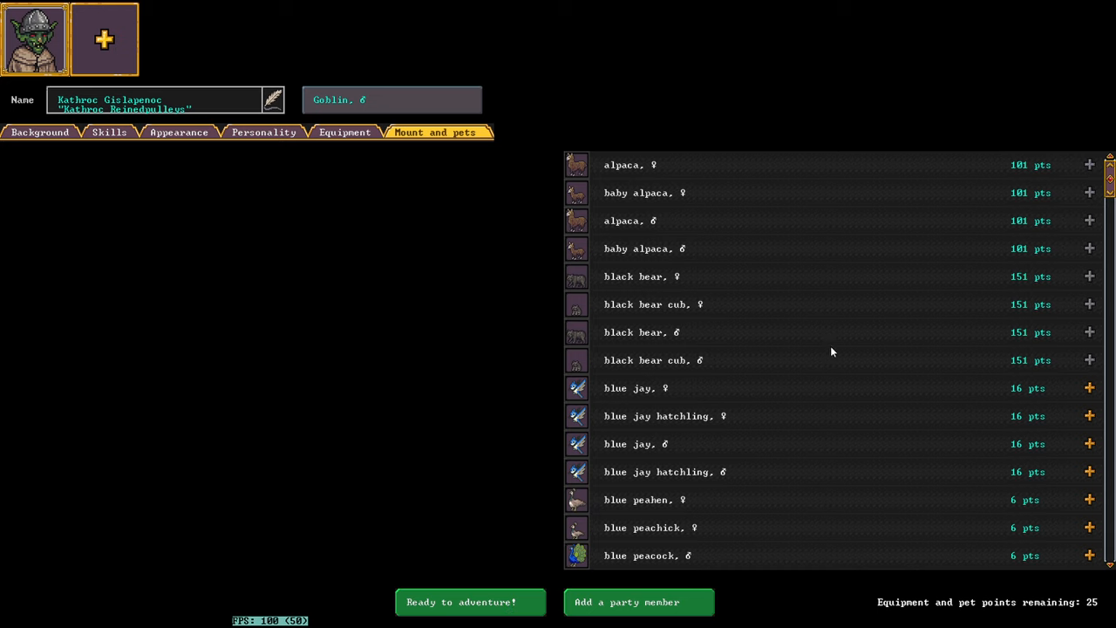
{"action": "scroll", "scroll_direction": "down", "scroll_amount": 3}
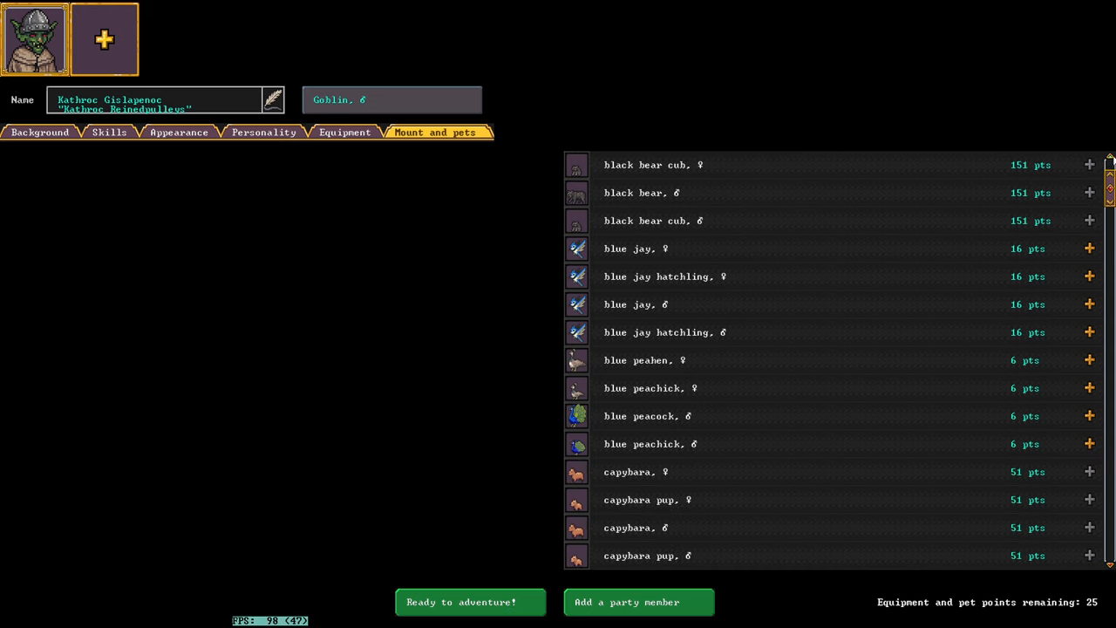
{"action": "scroll", "scroll_direction": "down", "scroll_amount": 3}
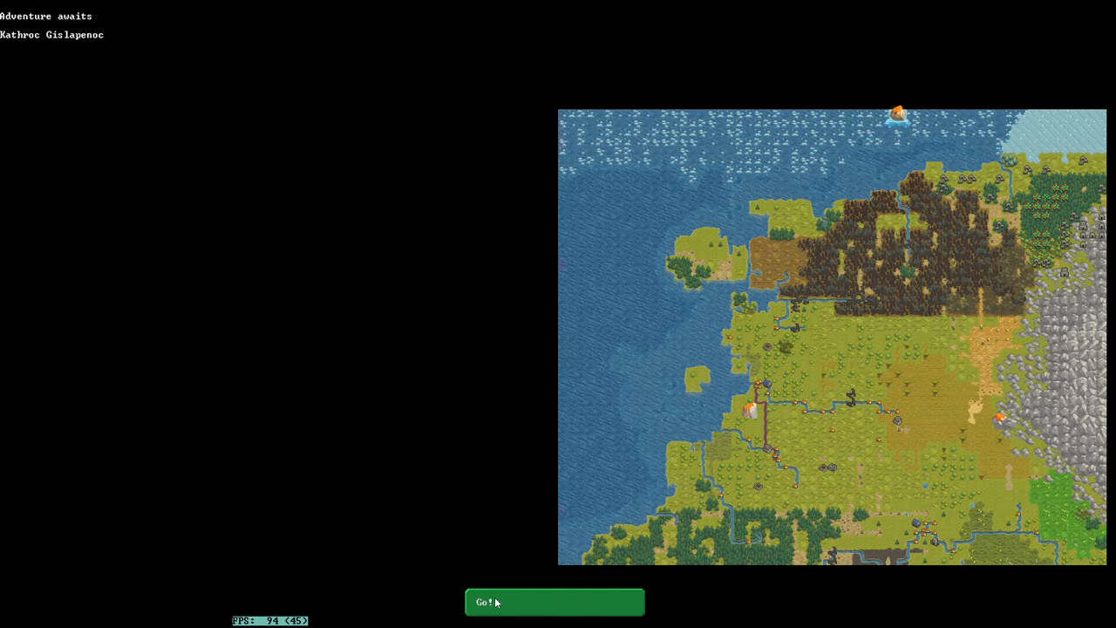
{"action": "mouse_move", "coordinate": [590, 597]}
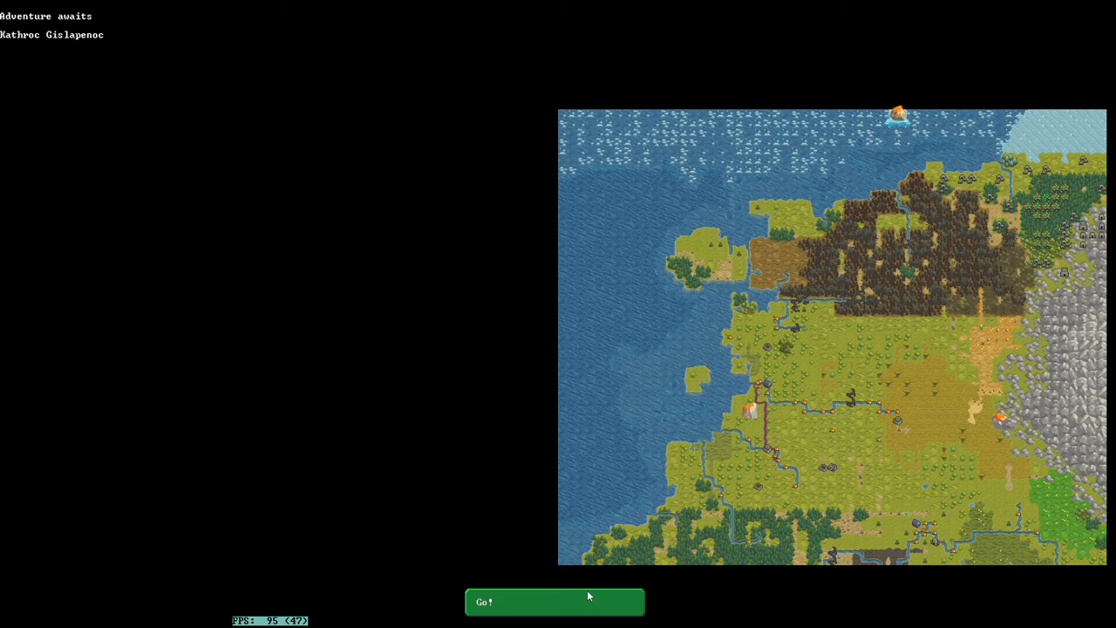
Step: Begin the adventure with Go! and dismiss the introductory story message
{"action": "left_click", "coordinate": [554, 601]}
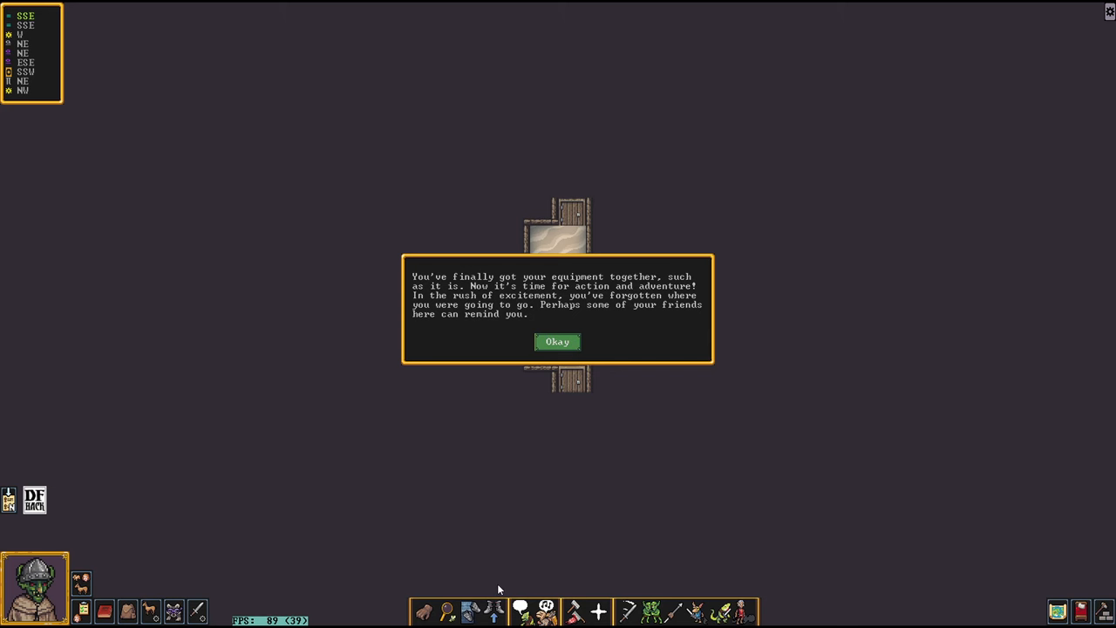
{"action": "left_click", "coordinate": [558, 340]}
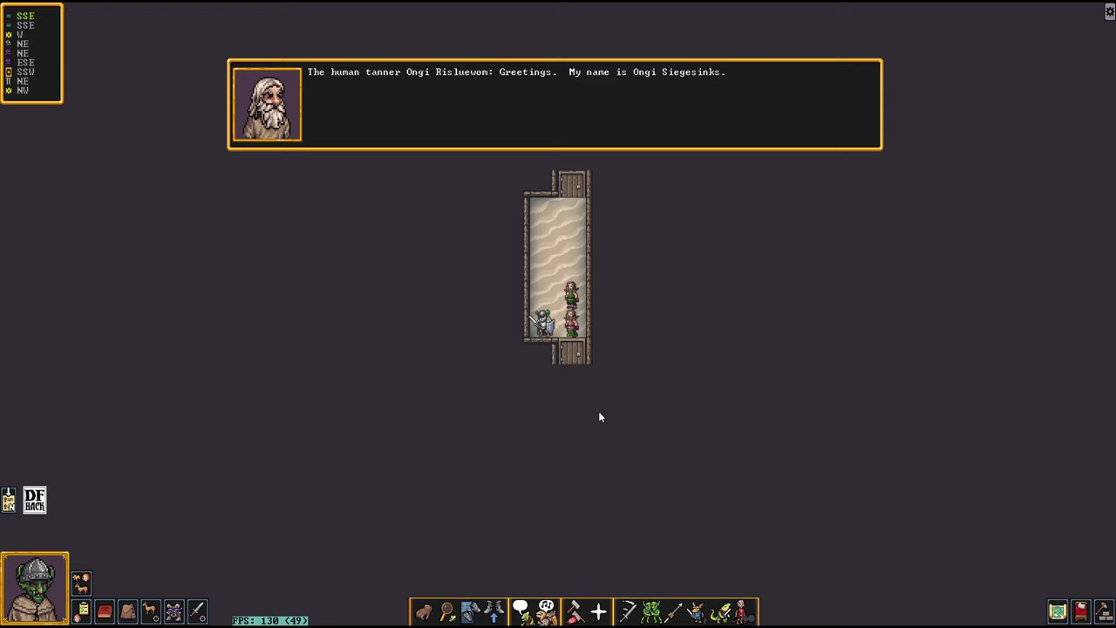
{"action": "mouse_move", "coordinate": [522, 160]}
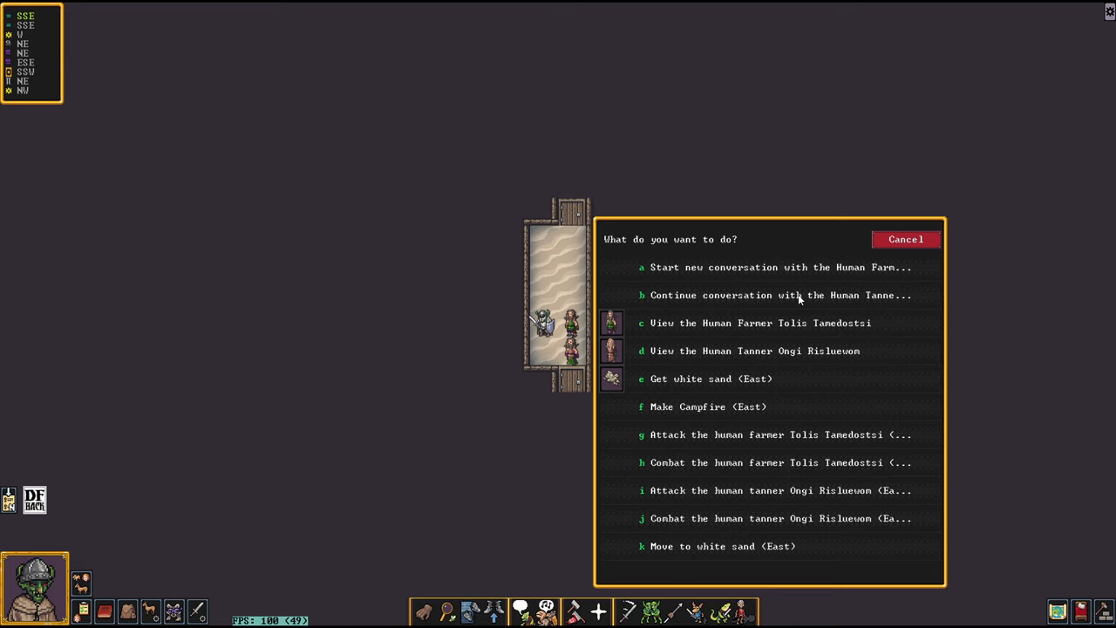
Step: Back out of the tanner's conversation with Nevermind and bring up interactions beside the butcher
{"action": "left_click", "coordinate": [779, 294]}
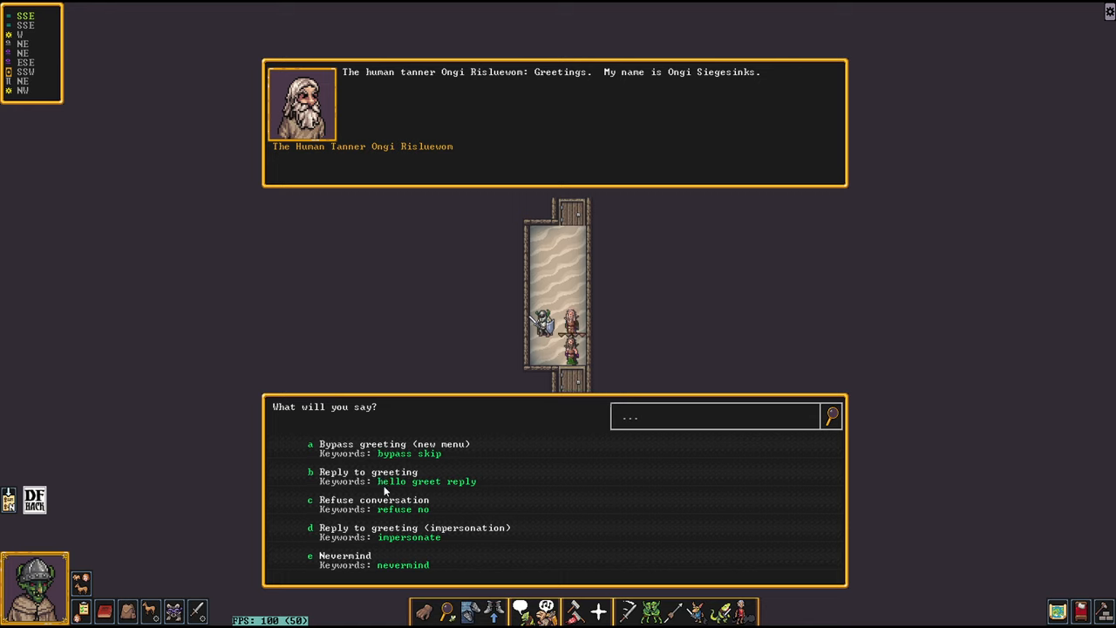
{"action": "mouse_move", "coordinate": [388, 488]}
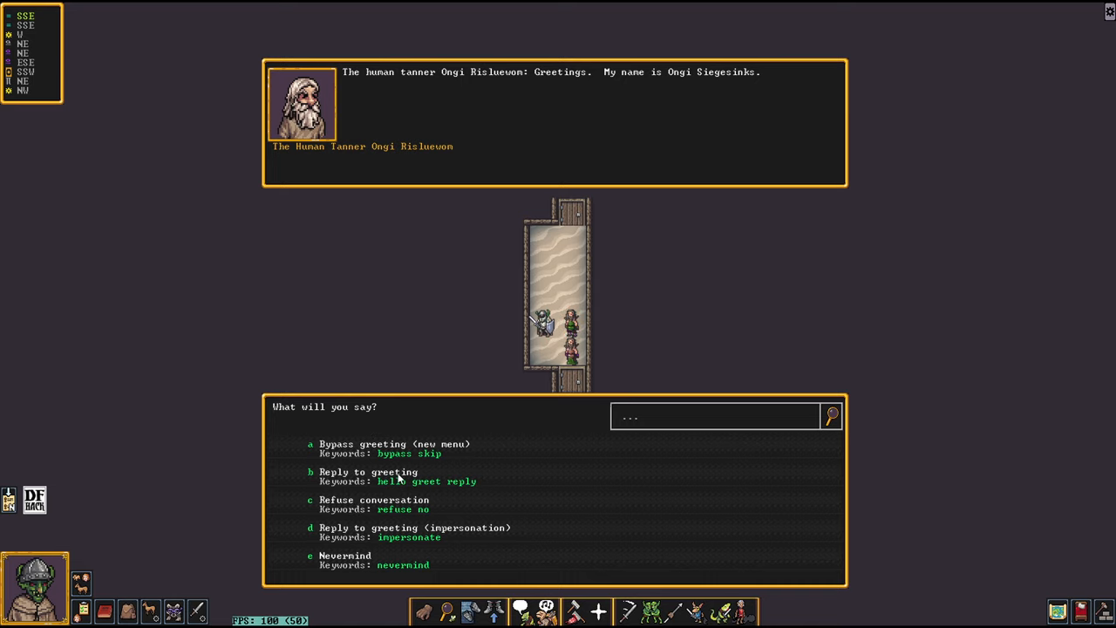
{"action": "left_click", "coordinate": [368, 471]}
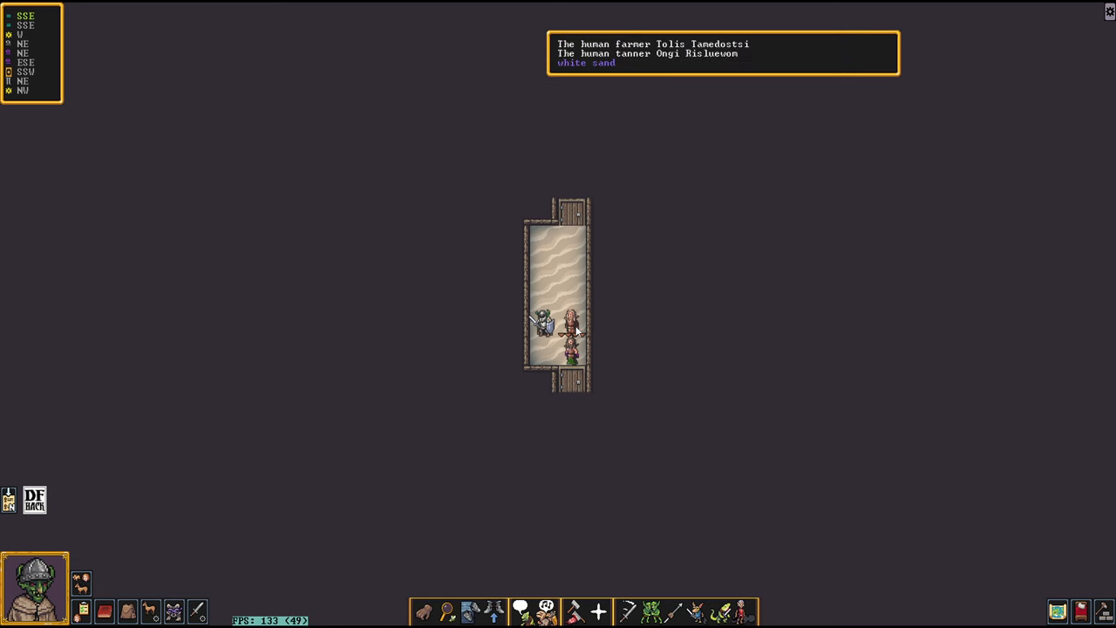
{"action": "left_click", "coordinate": [572, 328]}
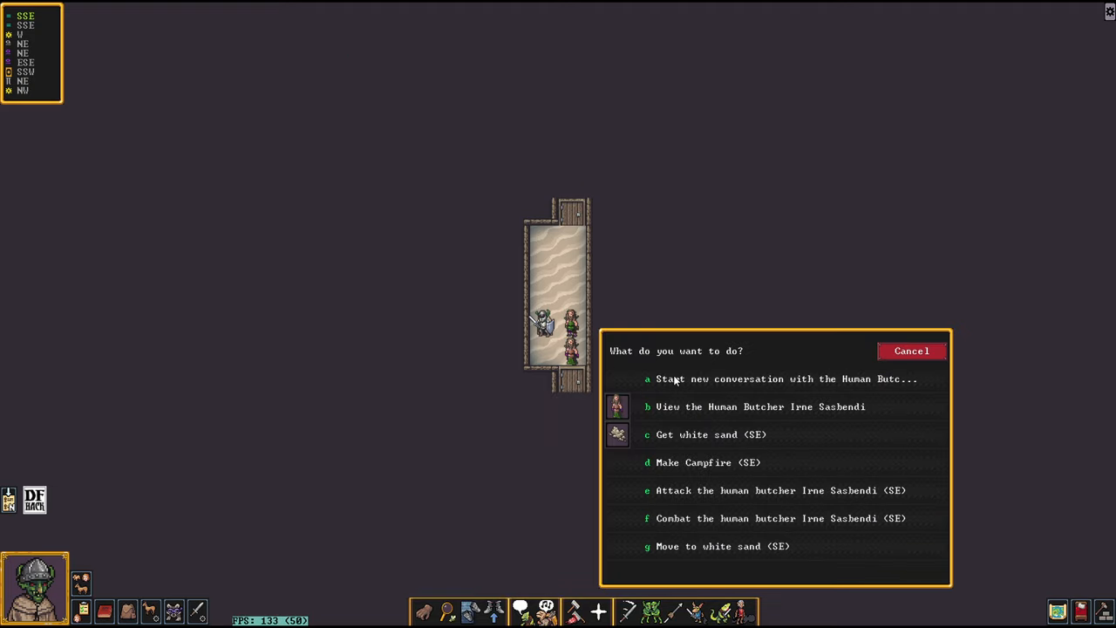
Step: Greet butcher Iree Sasbendi, browse the conversation options, then leave the talk with Escape
{"action": "left_click", "coordinate": [787, 379]}
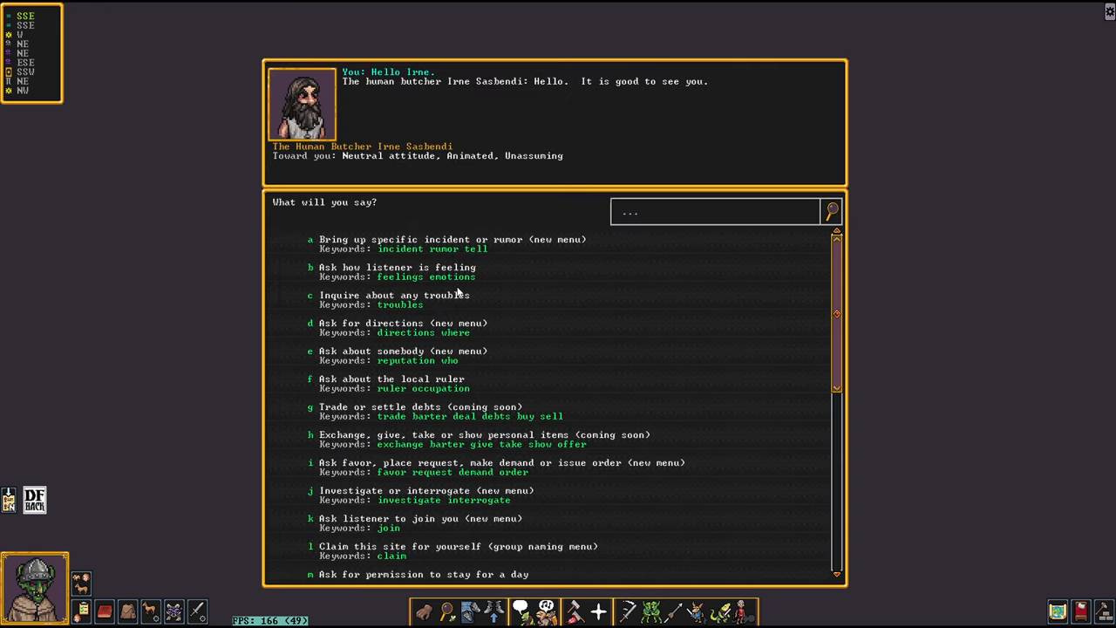
{"action": "mouse_move", "coordinate": [576, 312]}
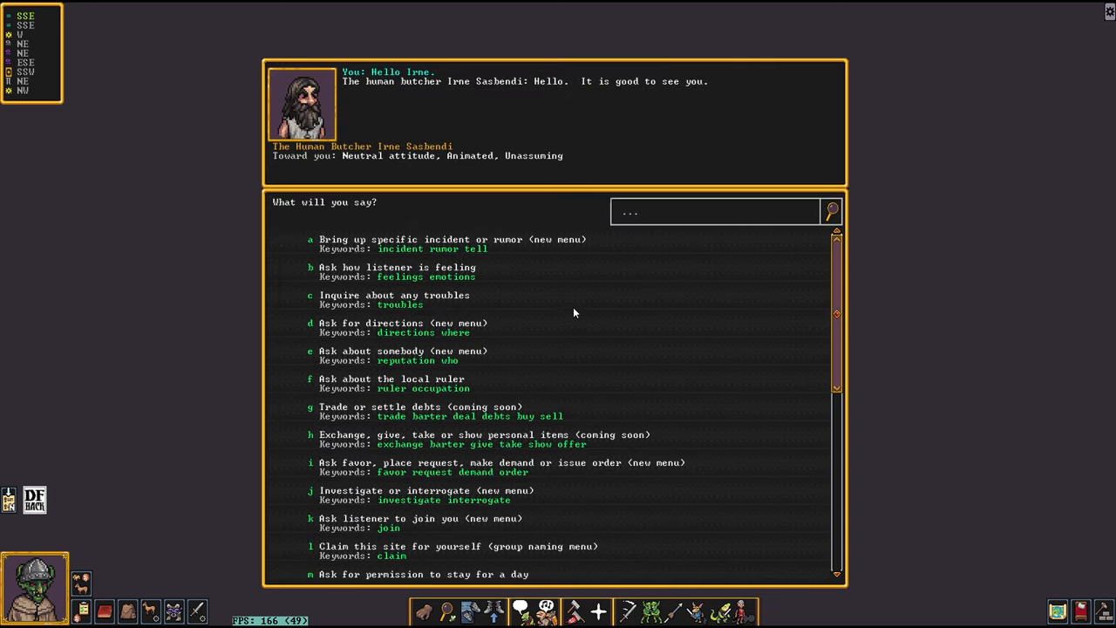
{"action": "mouse_move", "coordinate": [576, 328]}
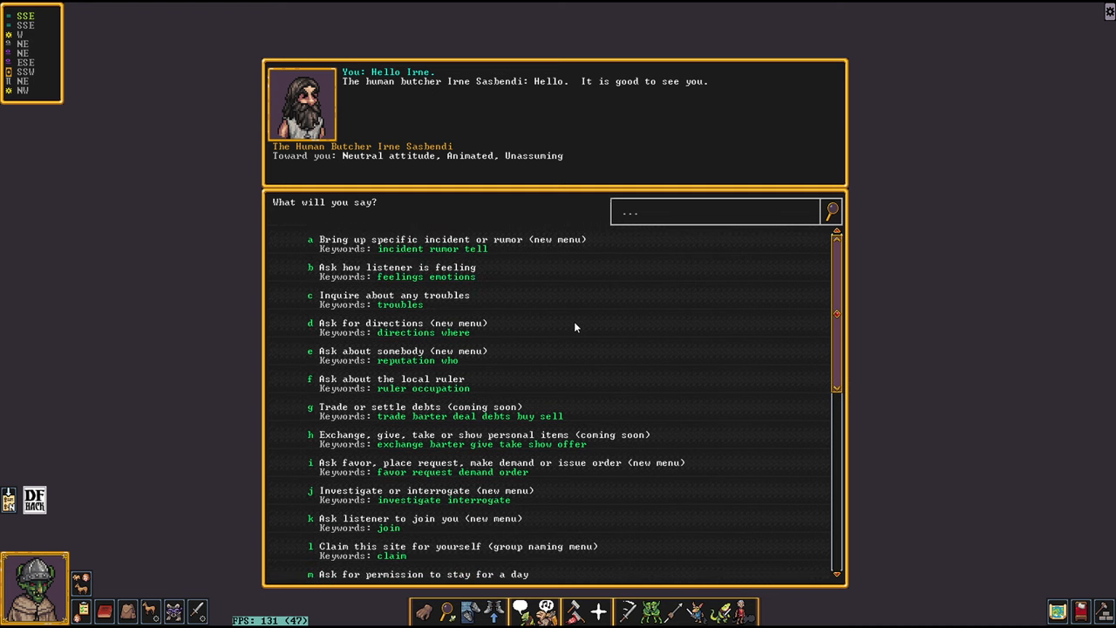
{"action": "mouse_move", "coordinate": [516, 276]}
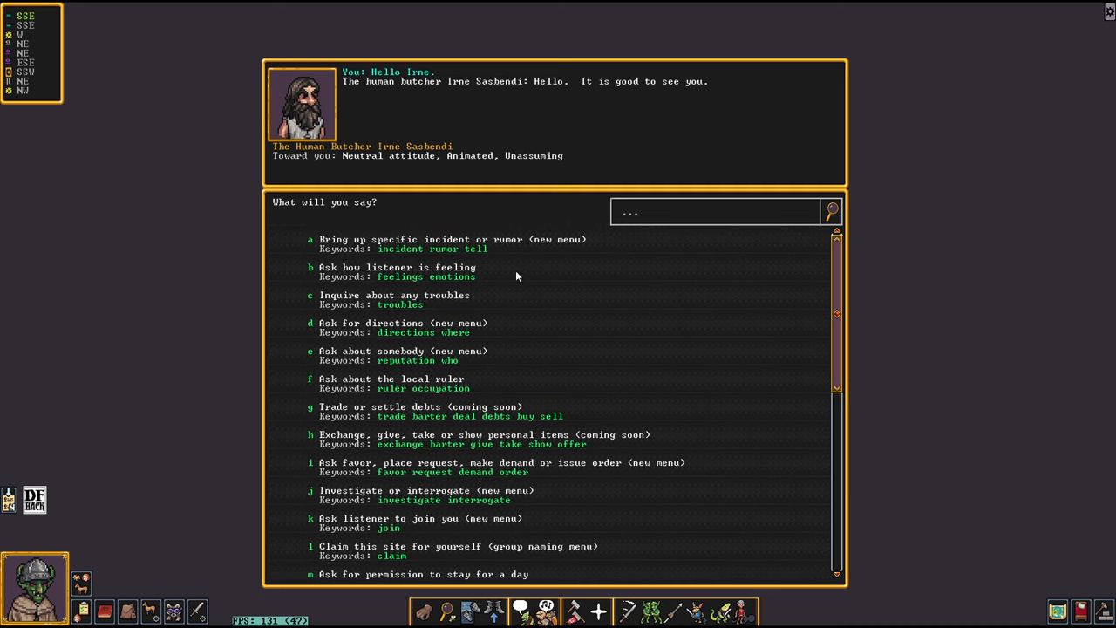
{"action": "mouse_move", "coordinate": [391, 330]}
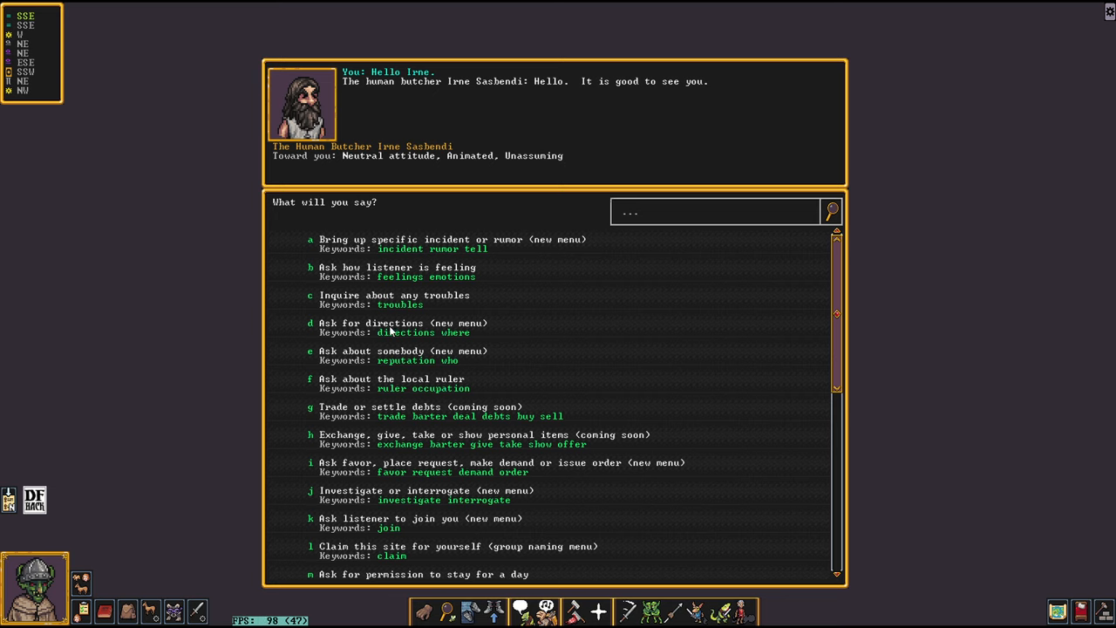
{"action": "mouse_move", "coordinate": [467, 373]}
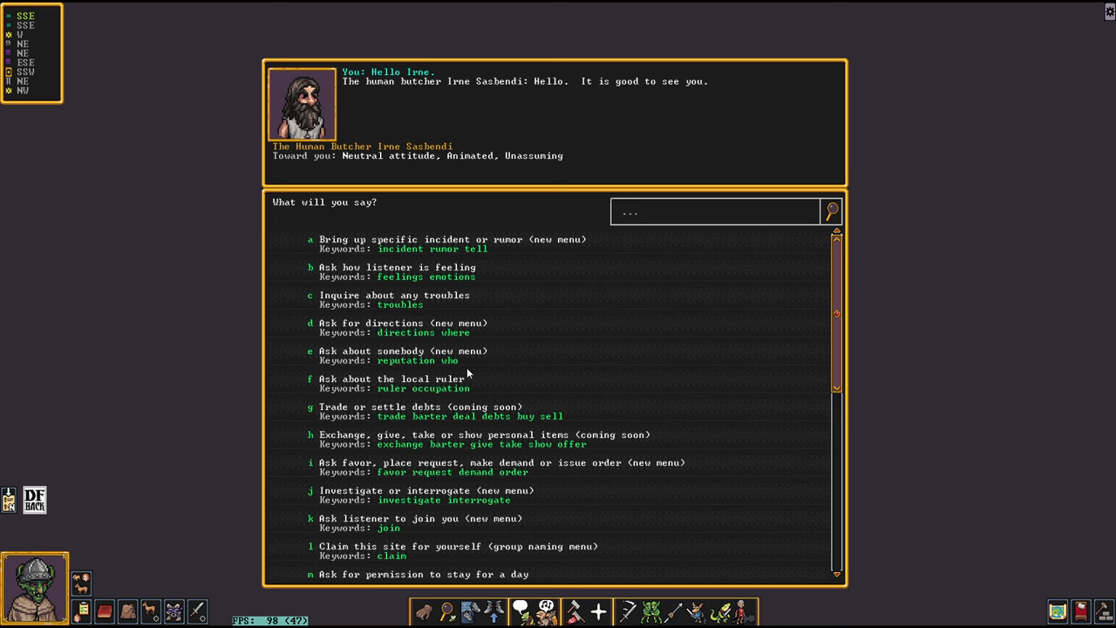
{"action": "mouse_move", "coordinate": [443, 266]}
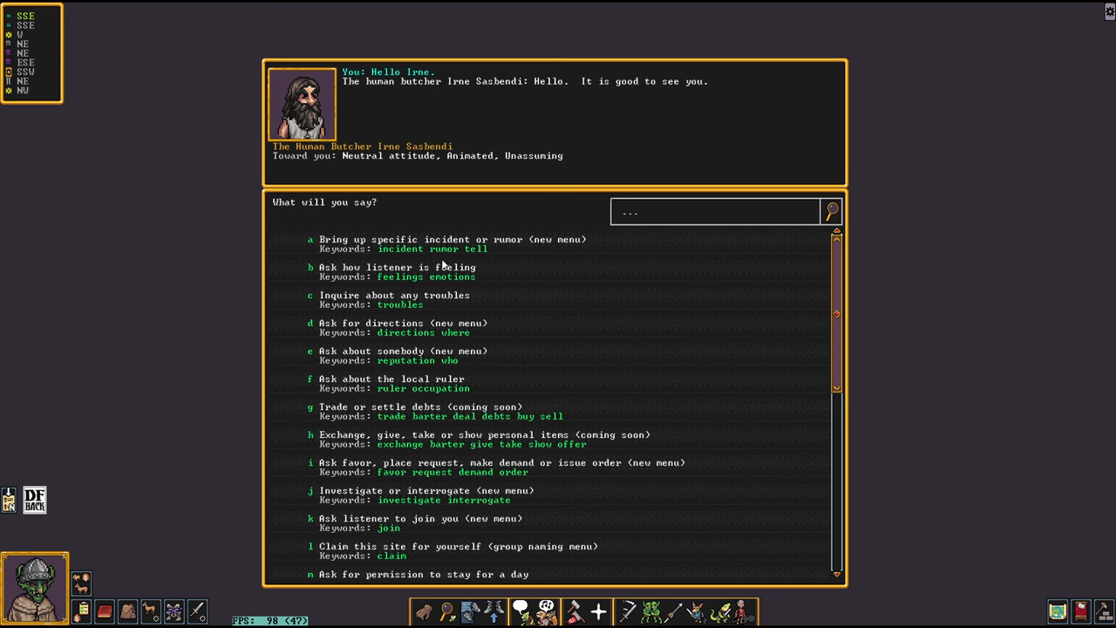
{"action": "mouse_move", "coordinate": [625, 366]}
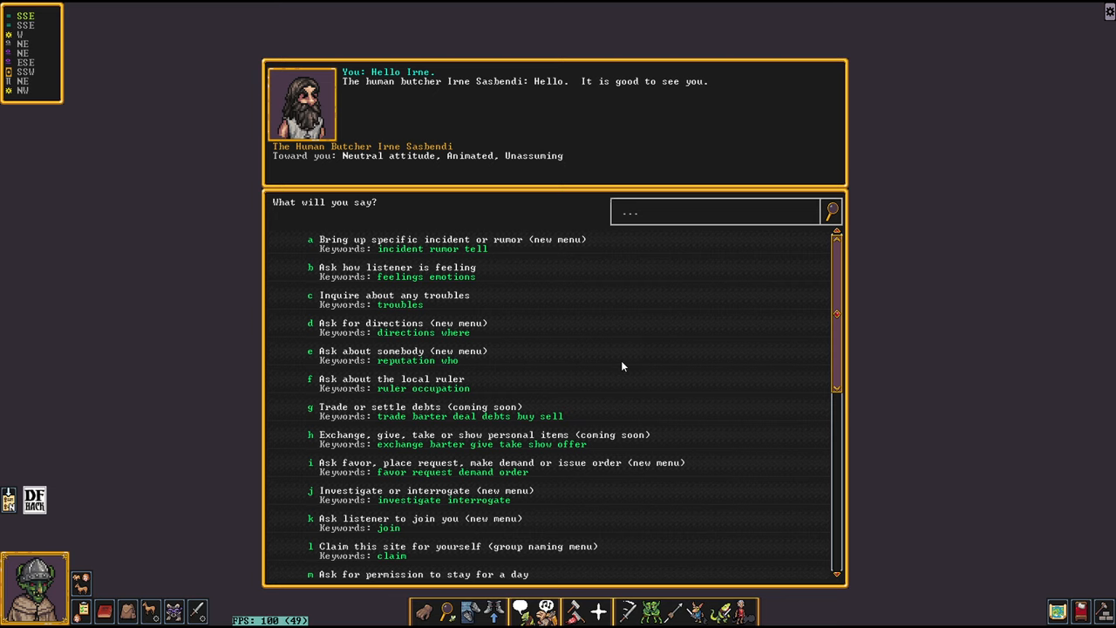
{"action": "scroll", "scroll_direction": "down", "scroll_amount": 3}
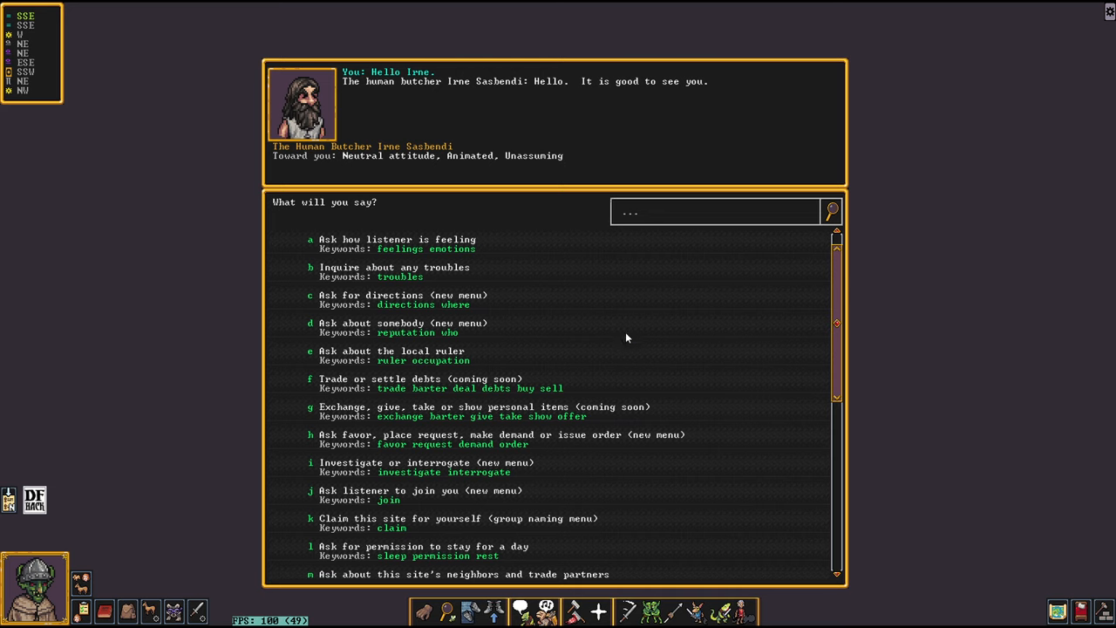
{"action": "mouse_move", "coordinate": [307, 401]}
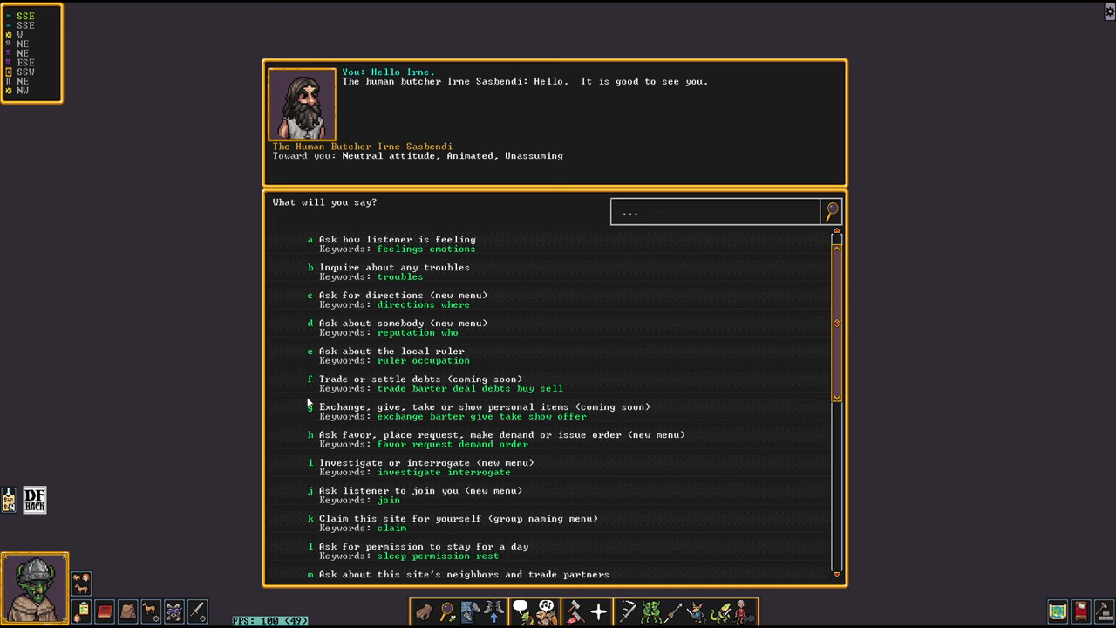
{"action": "mouse_move", "coordinate": [366, 387]}
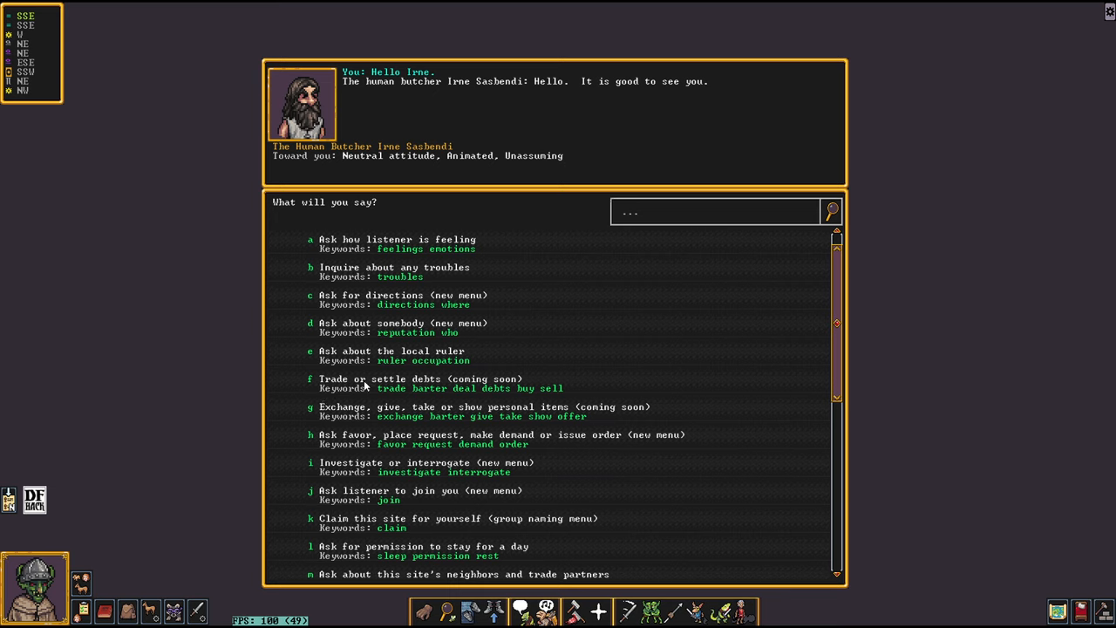
{"action": "mouse_move", "coordinate": [364, 391]}
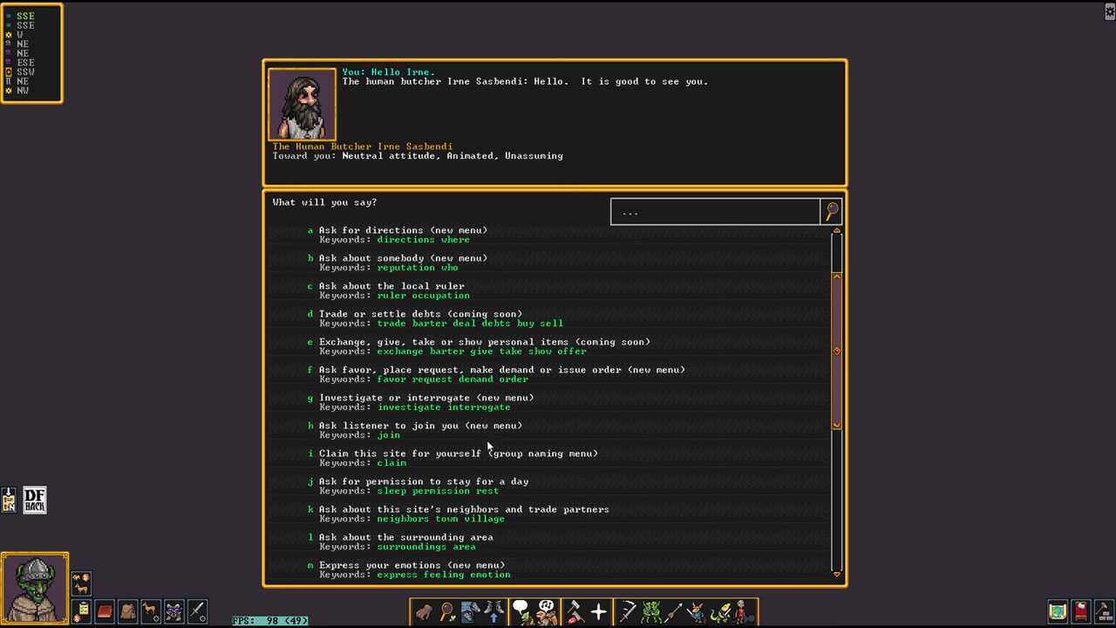
{"action": "scroll", "scroll_direction": "down", "scroll_amount": 3}
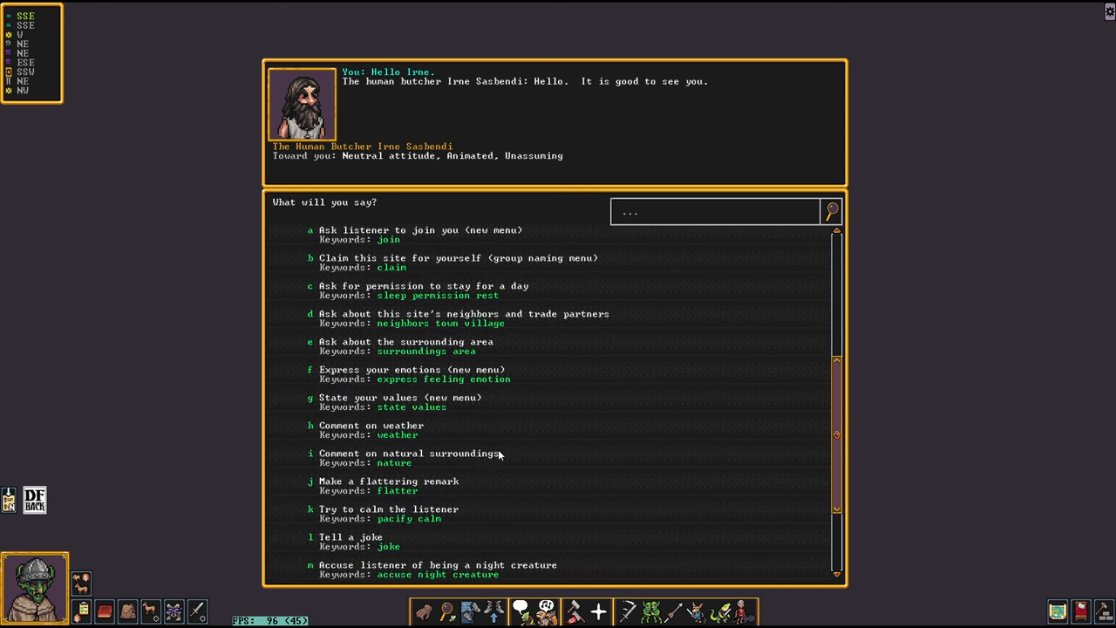
{"action": "scroll", "scroll_direction": "down", "scroll_amount": 3}
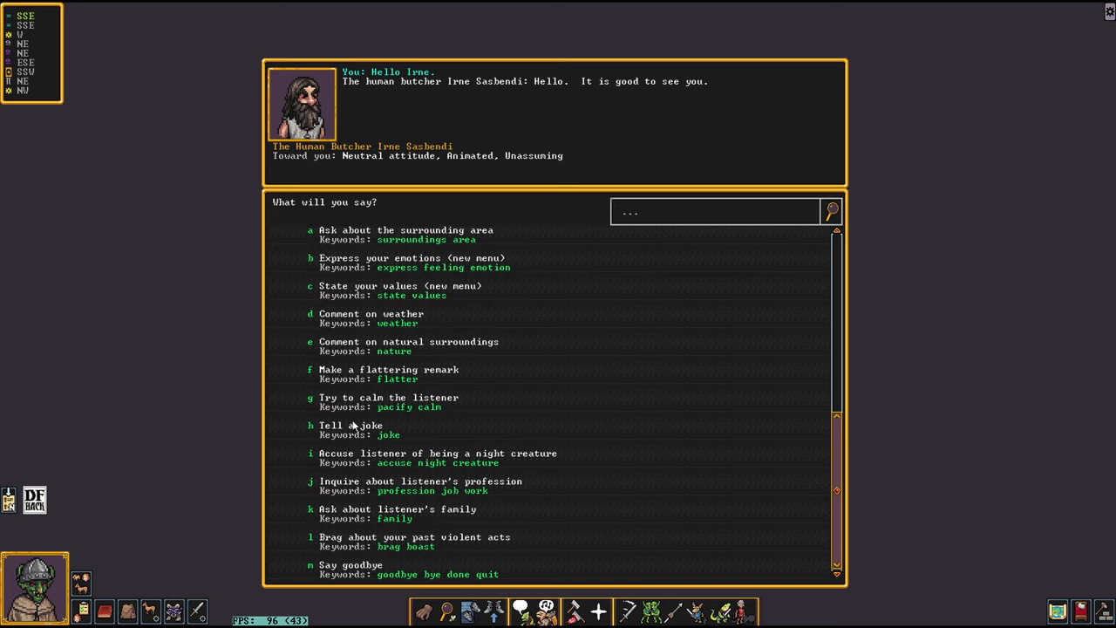
{"action": "mouse_move", "coordinate": [326, 558]}
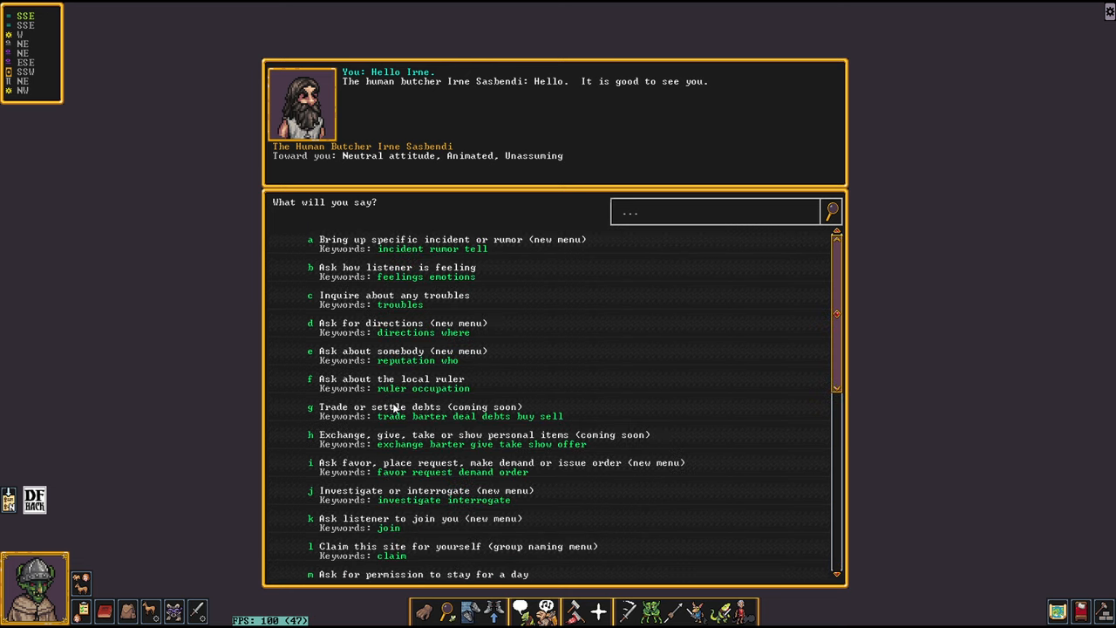
{"action": "mouse_move", "coordinate": [504, 345]}
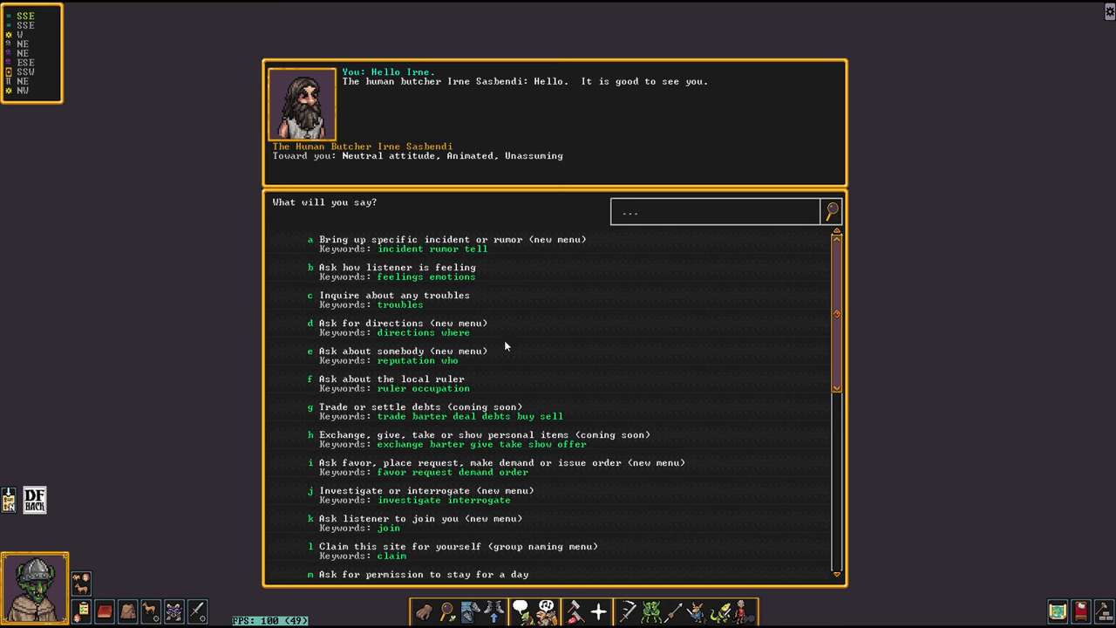
{"action": "mouse_move", "coordinate": [527, 331]}
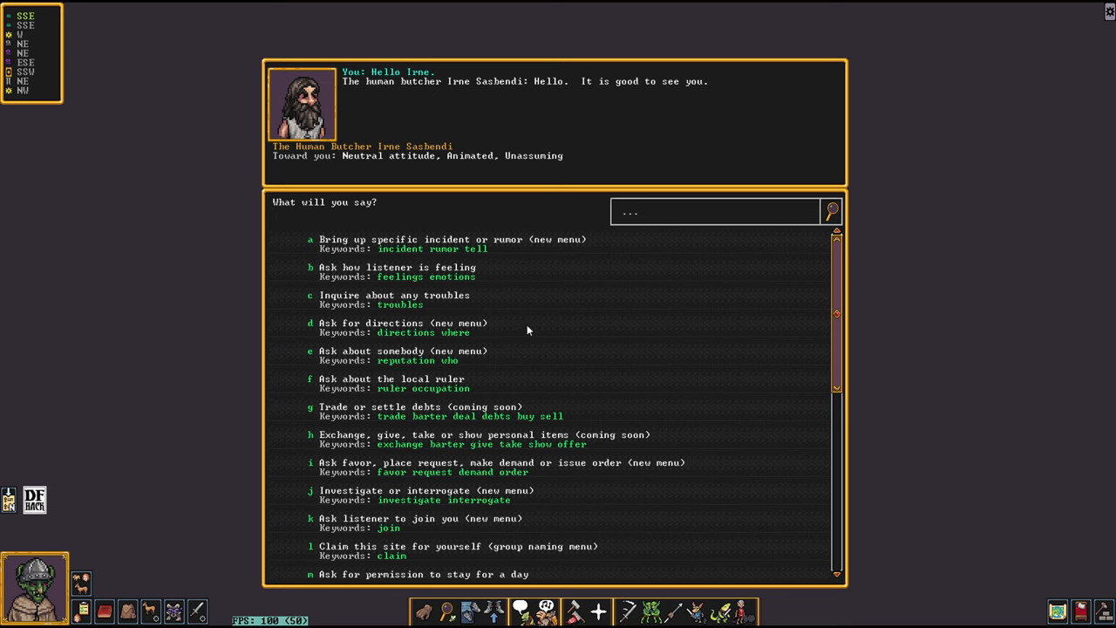
{"action": "mouse_move", "coordinate": [534, 328]}
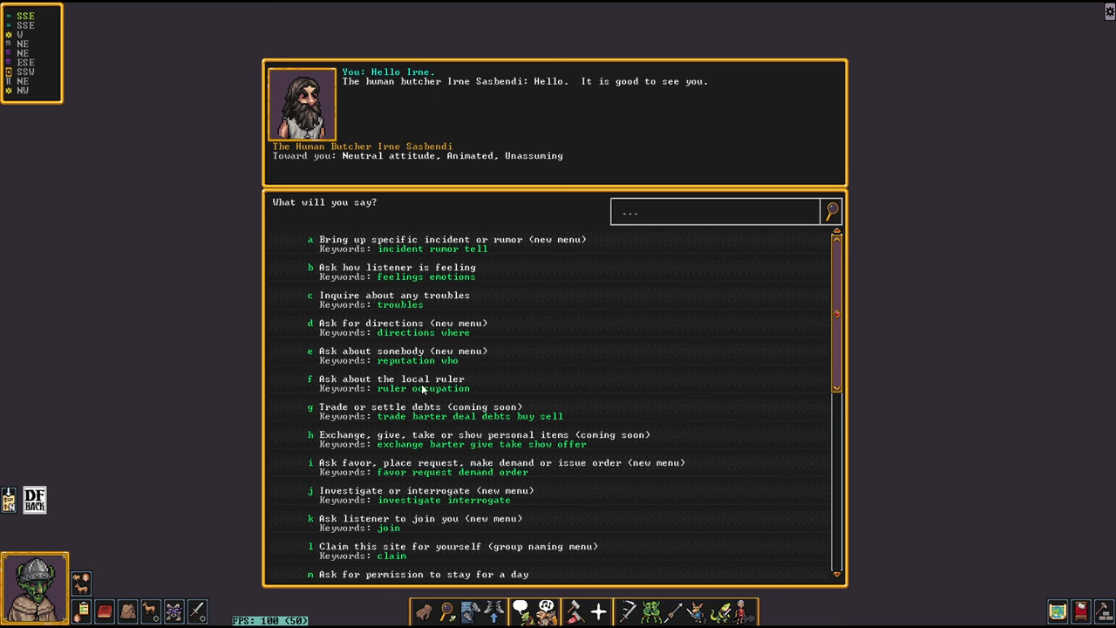
{"action": "key", "text": "Escape"}
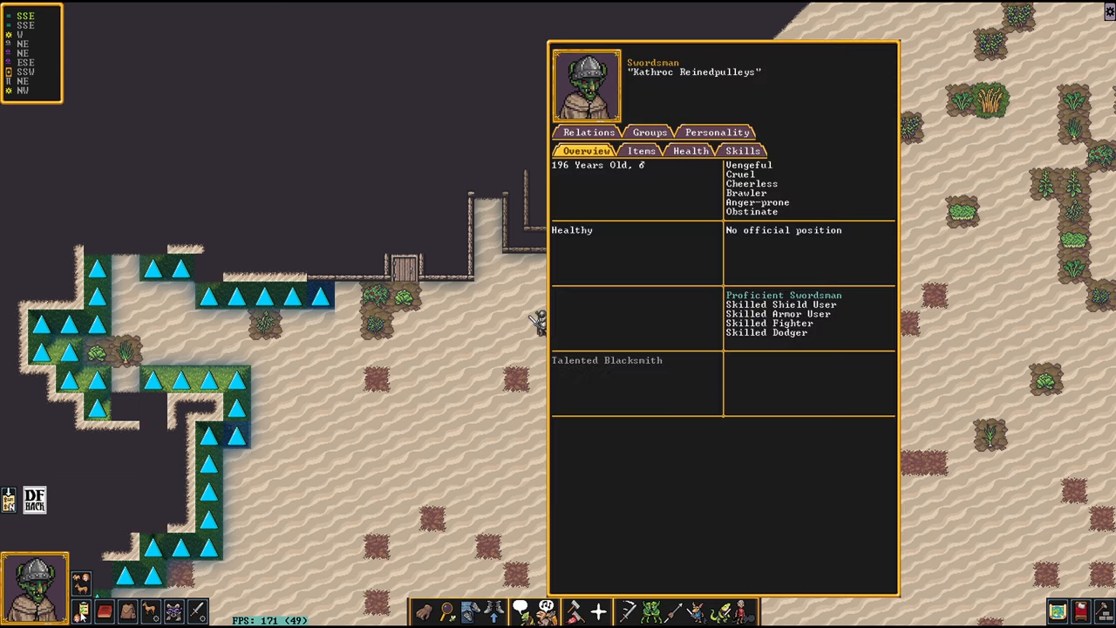
Step: Show the carried inventory and scroll down to the backpack, waterskin, knife and coins
{"action": "left_click", "coordinate": [641, 150]}
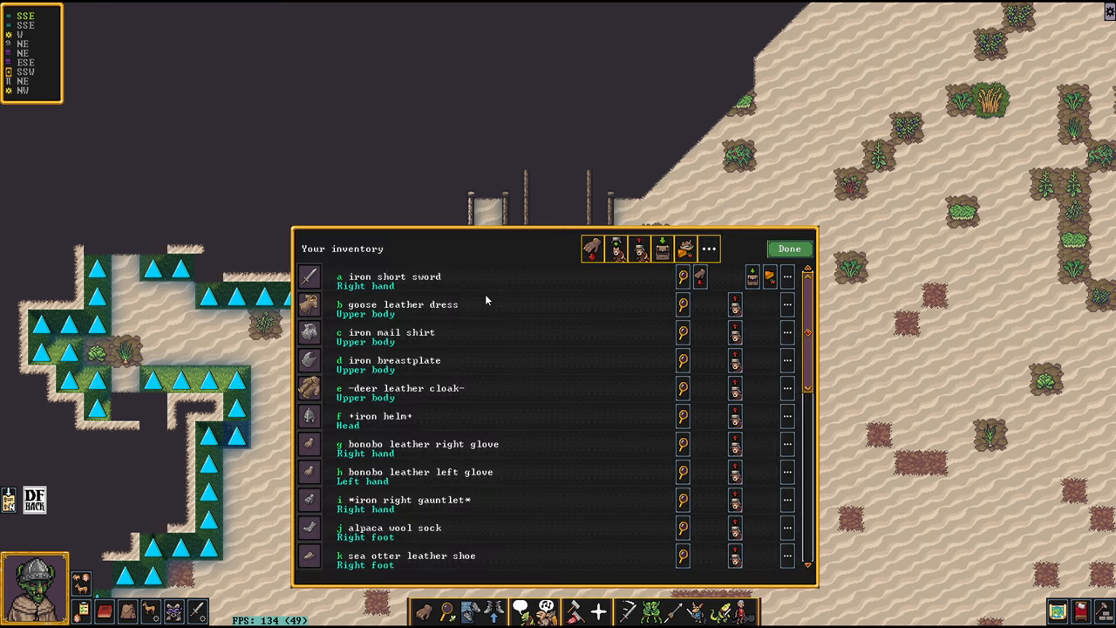
{"action": "left_click", "coordinate": [788, 248]}
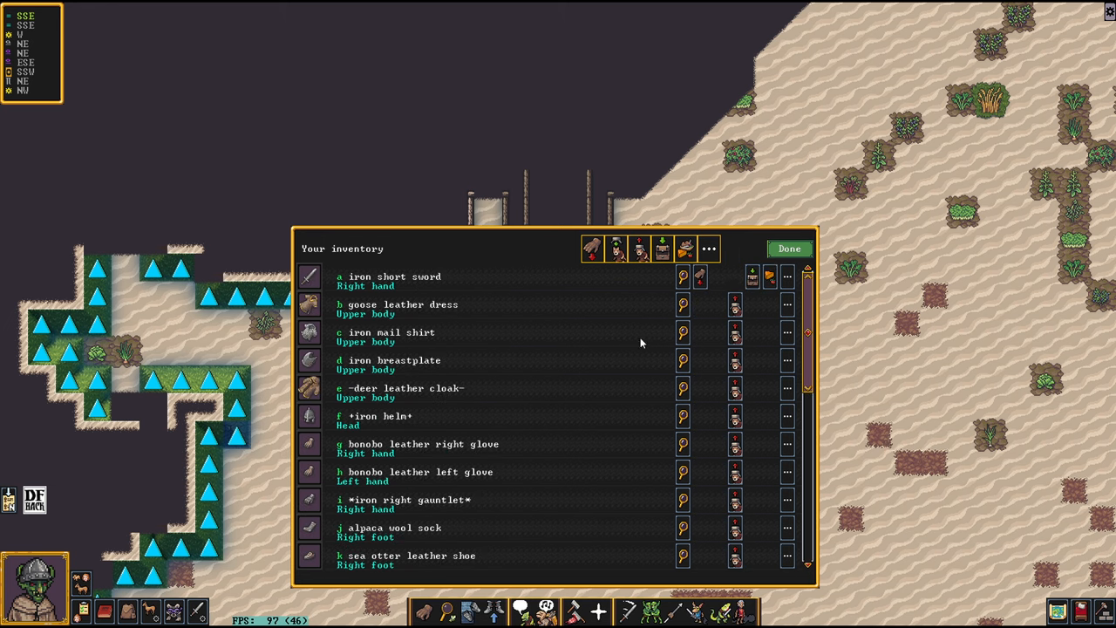
{"action": "scroll", "scroll_direction": "down", "scroll_amount": 3}
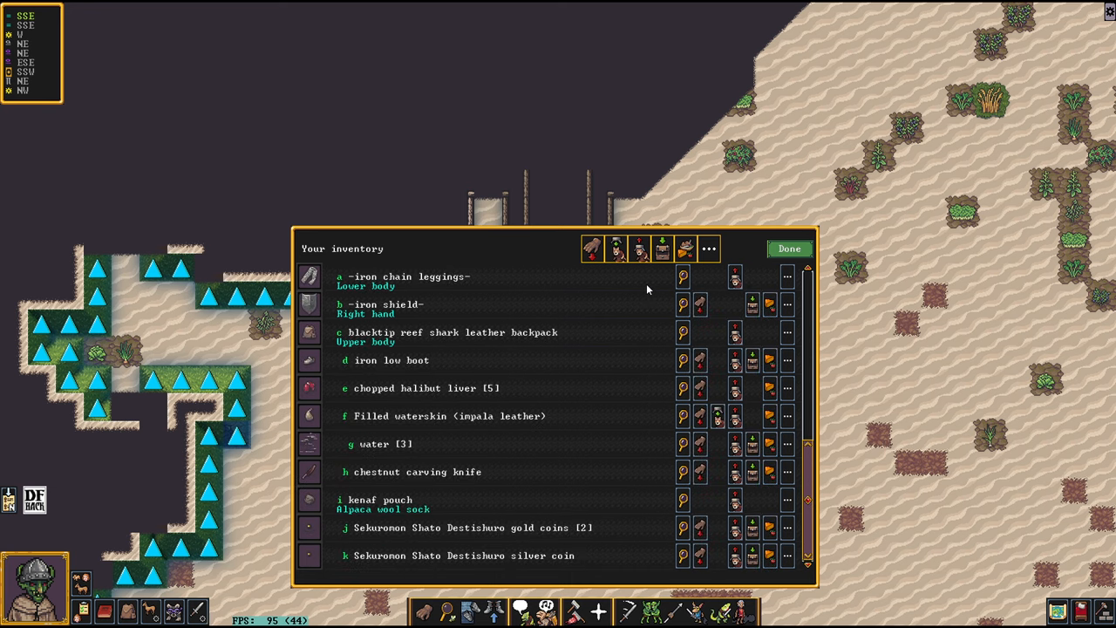
{"action": "mouse_move", "coordinate": [900, 338]}
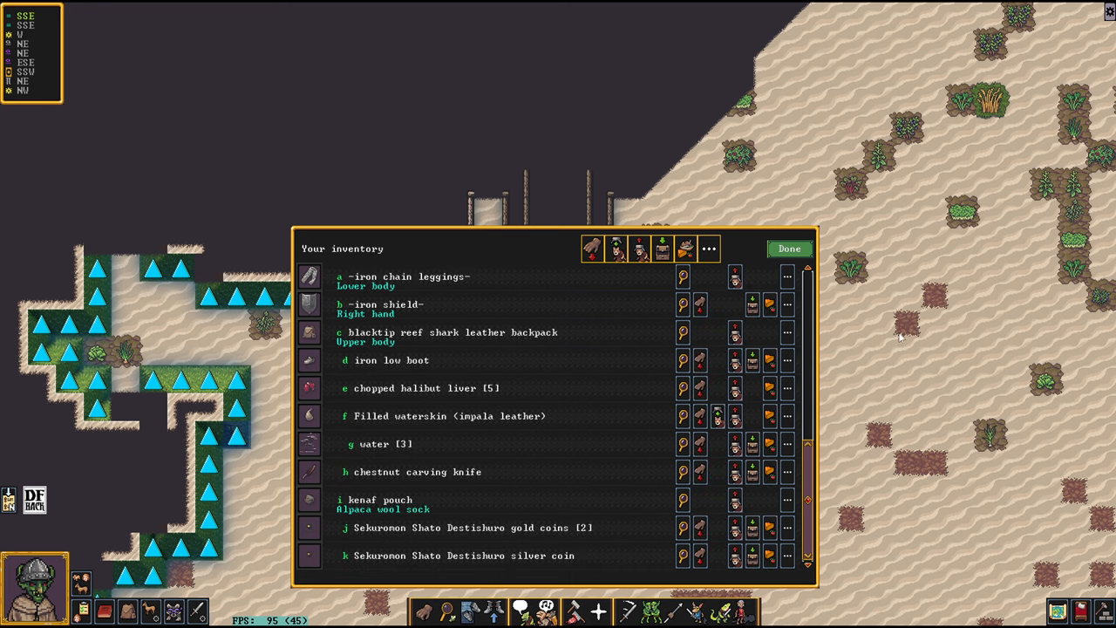
{"action": "mouse_move", "coordinate": [917, 426]}
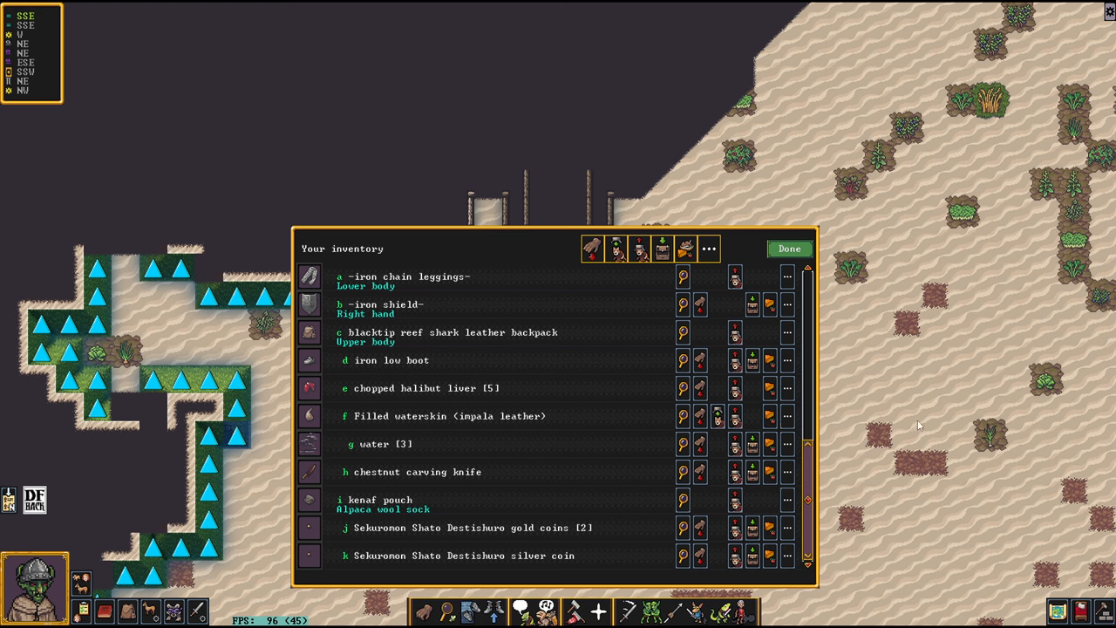
{"action": "mouse_move", "coordinate": [476, 397]}
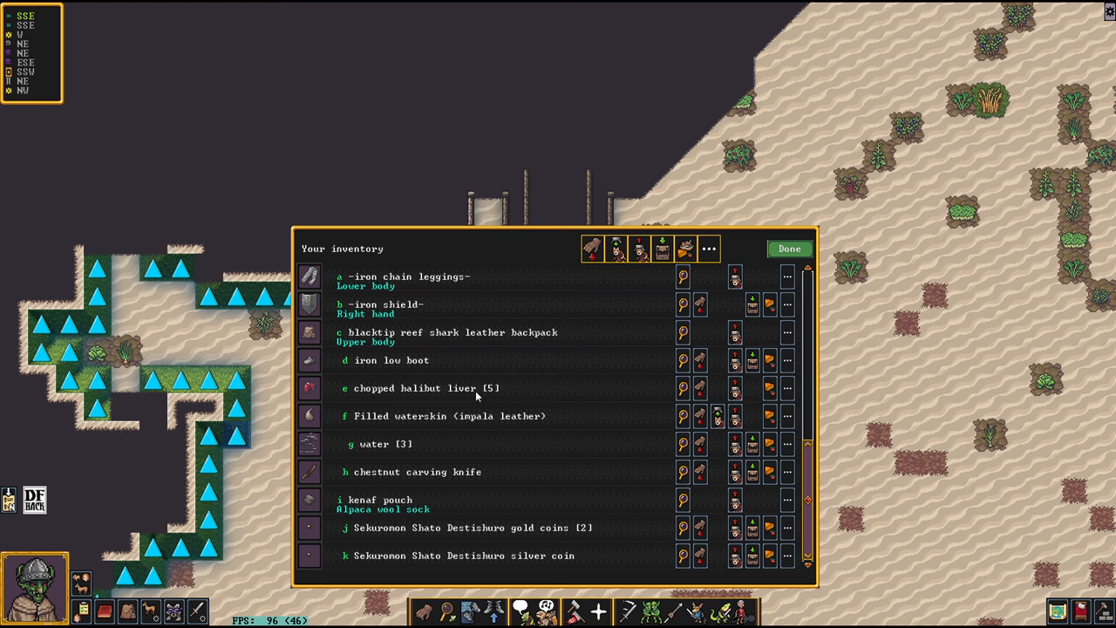
{"action": "mouse_move", "coordinate": [512, 335]}
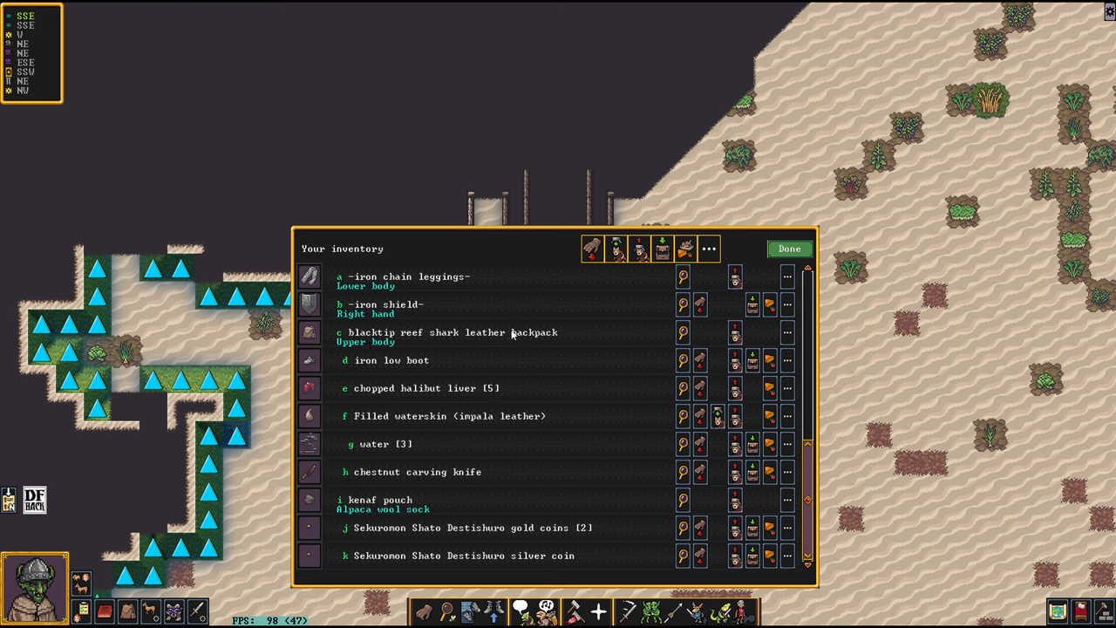
{"action": "mouse_move", "coordinate": [270, 363]}
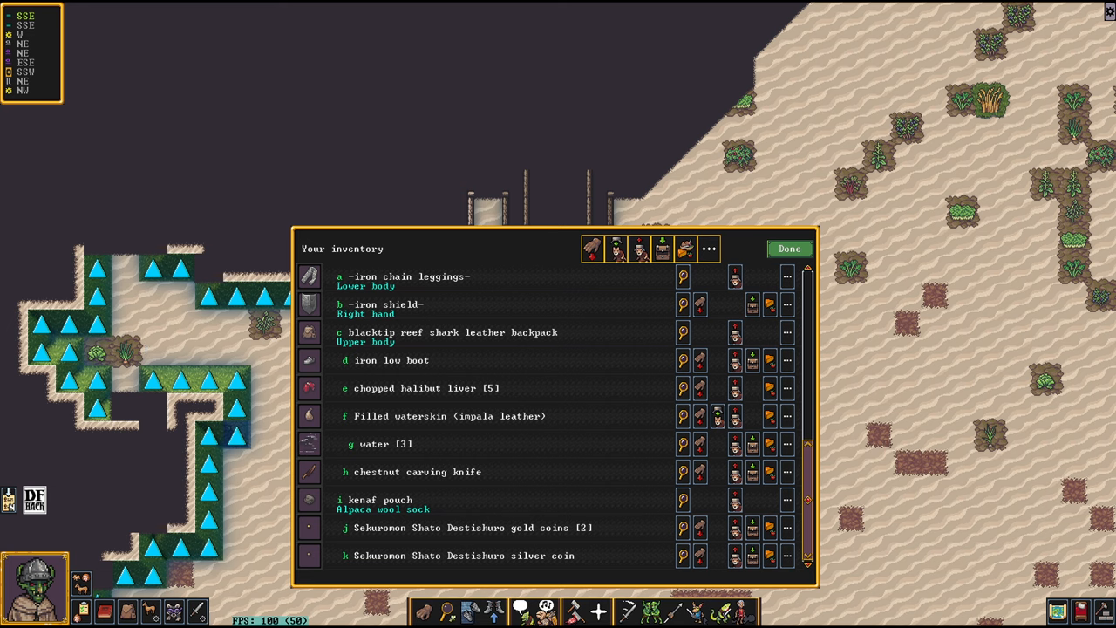
Step: Leave the inventory, keep Walk as the movement pace and confirm with Done
{"action": "left_click", "coordinate": [788, 248]}
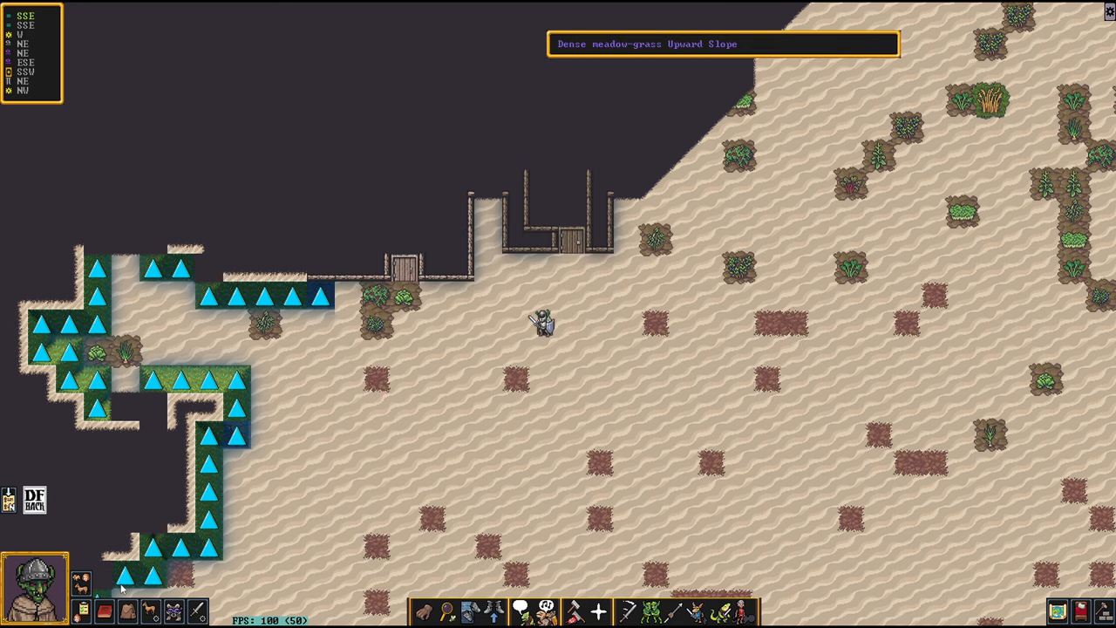
{"action": "mouse_move", "coordinate": [104, 611]}
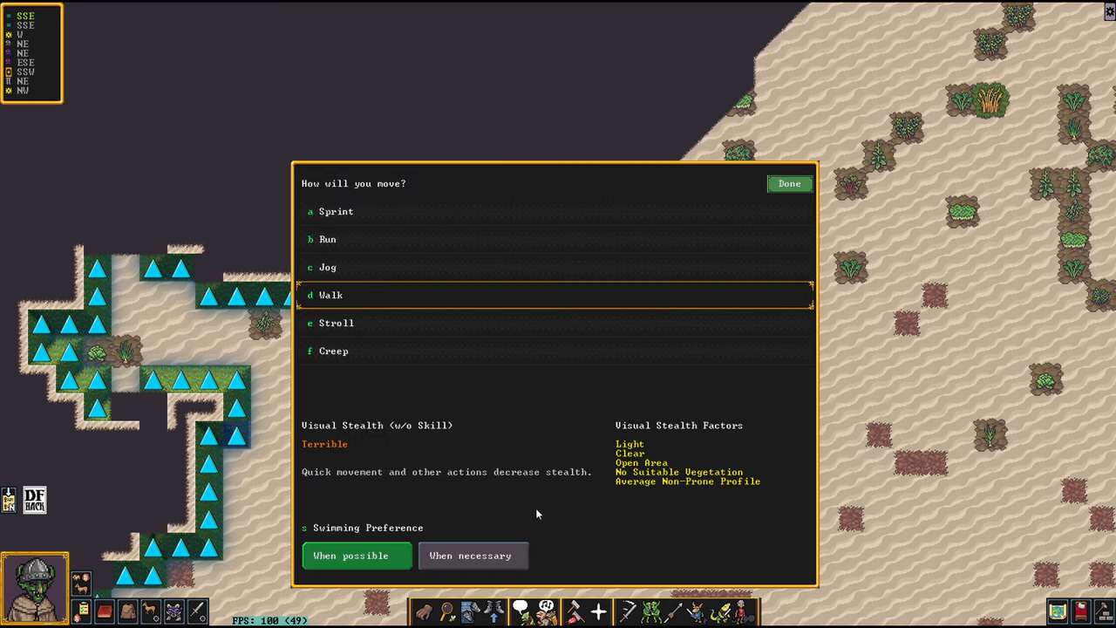
{"action": "mouse_move", "coordinate": [312, 304]}
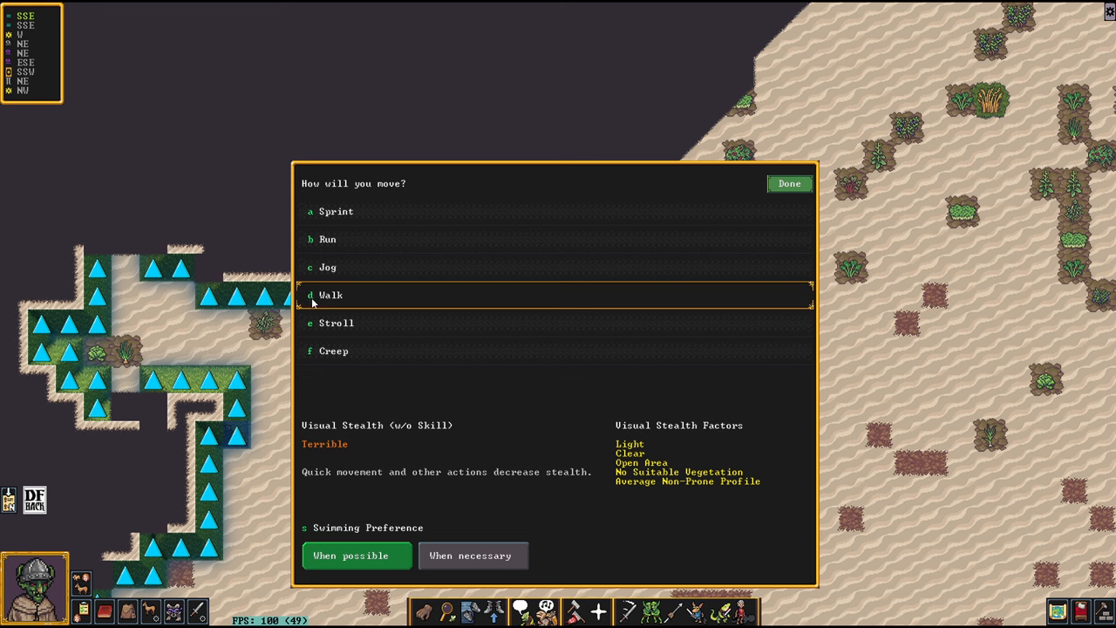
{"action": "mouse_move", "coordinate": [827, 195]}
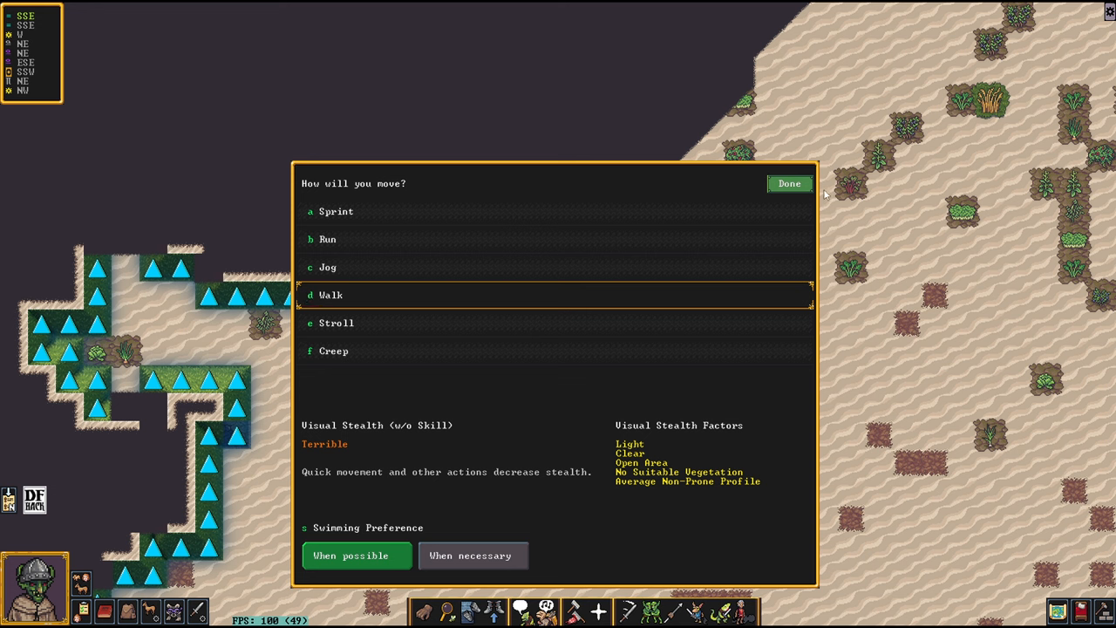
{"action": "mouse_move", "coordinate": [626, 178]}
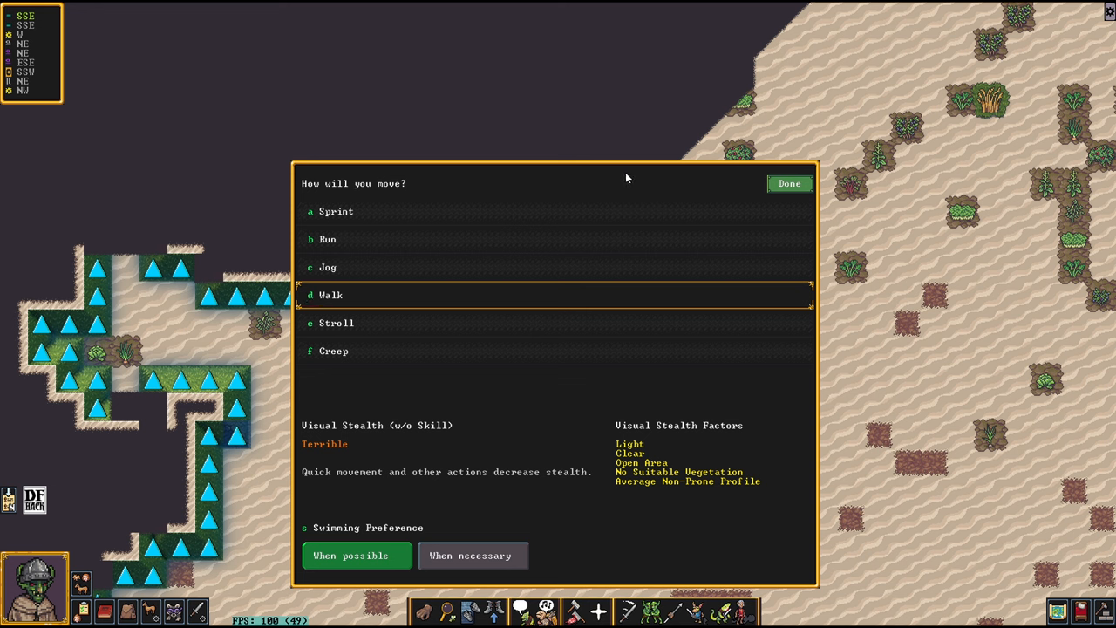
{"action": "mouse_move", "coordinate": [872, 132]}
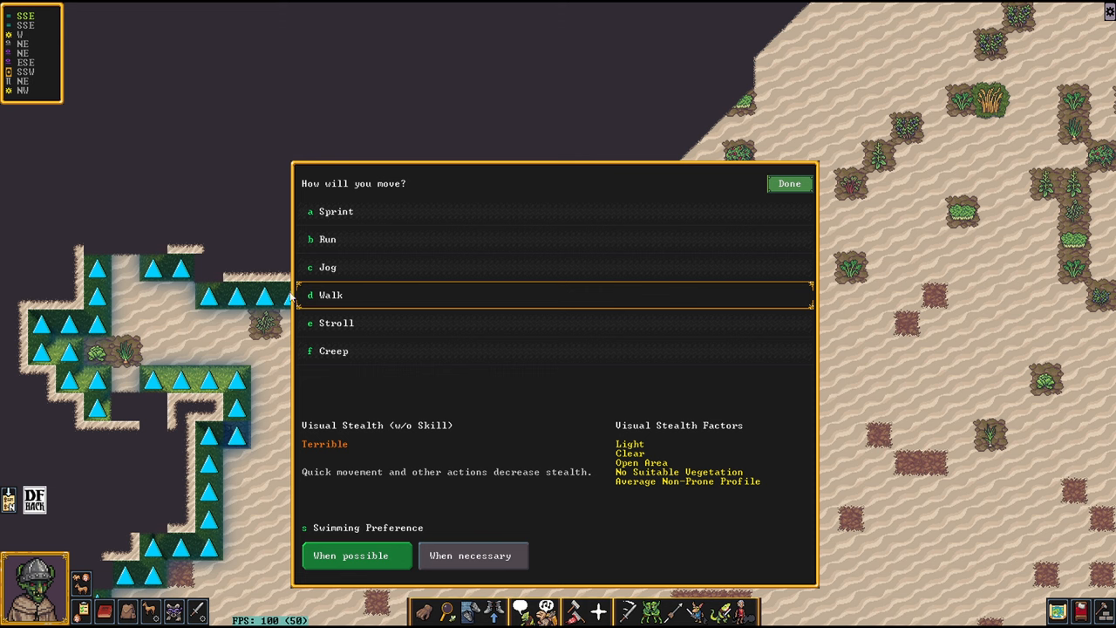
{"action": "mouse_move", "coordinate": [356, 152]}
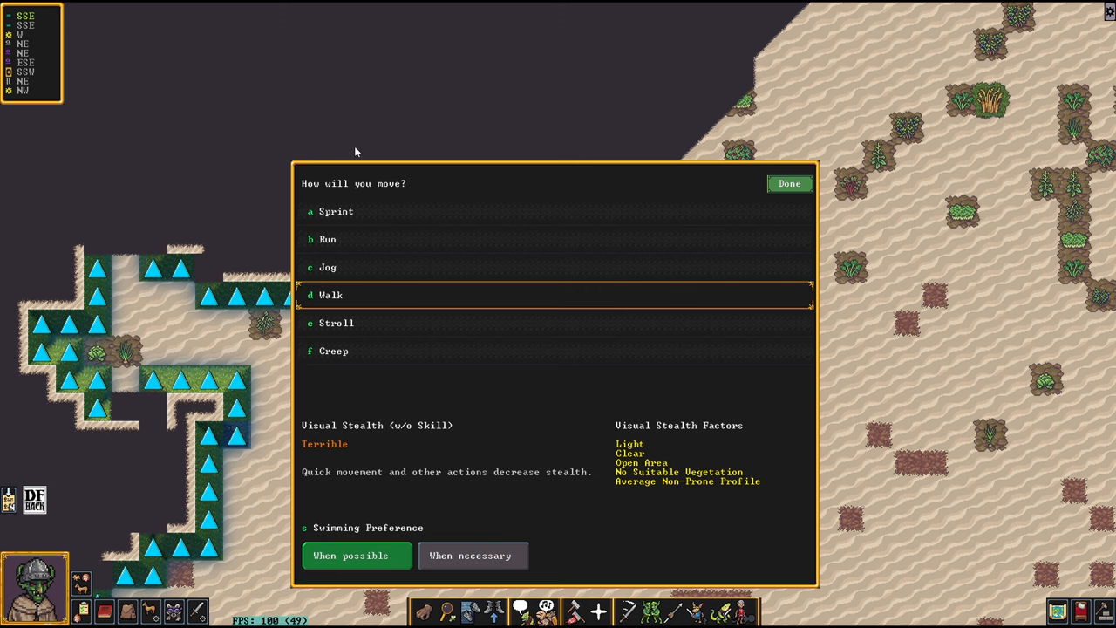
{"action": "mouse_move", "coordinate": [345, 216]}
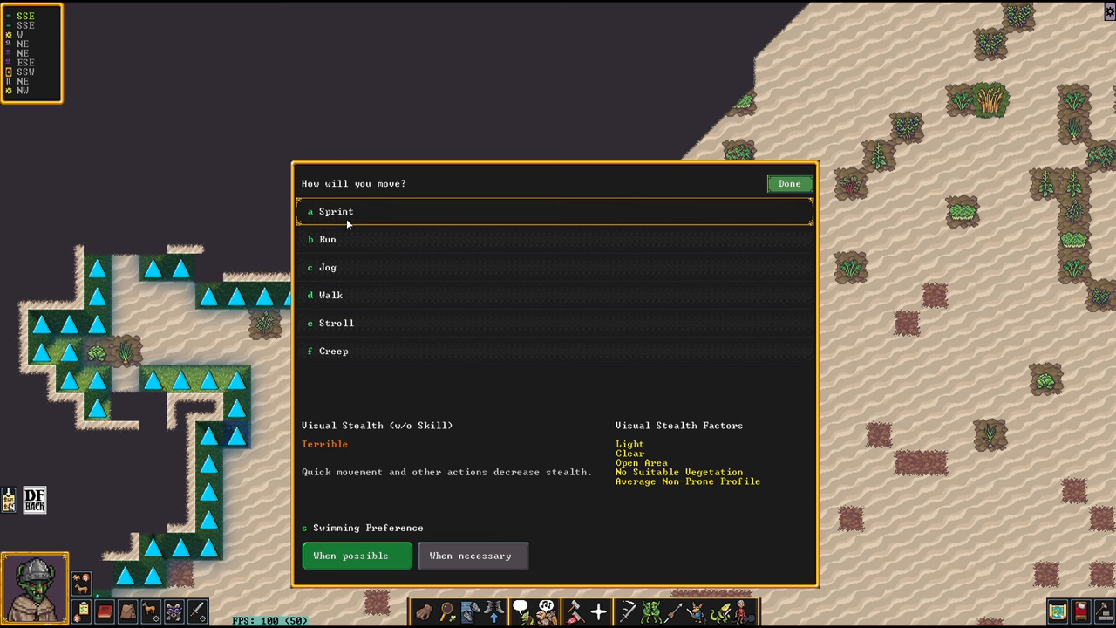
{"action": "mouse_move", "coordinate": [356, 293]}
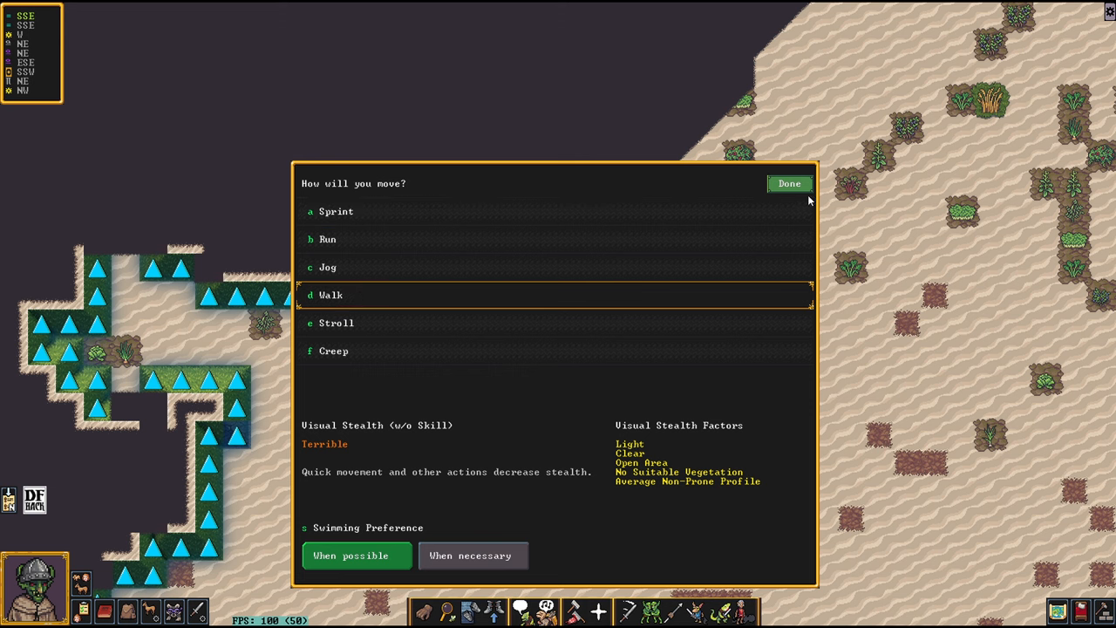
{"action": "left_click", "coordinate": [788, 183]}
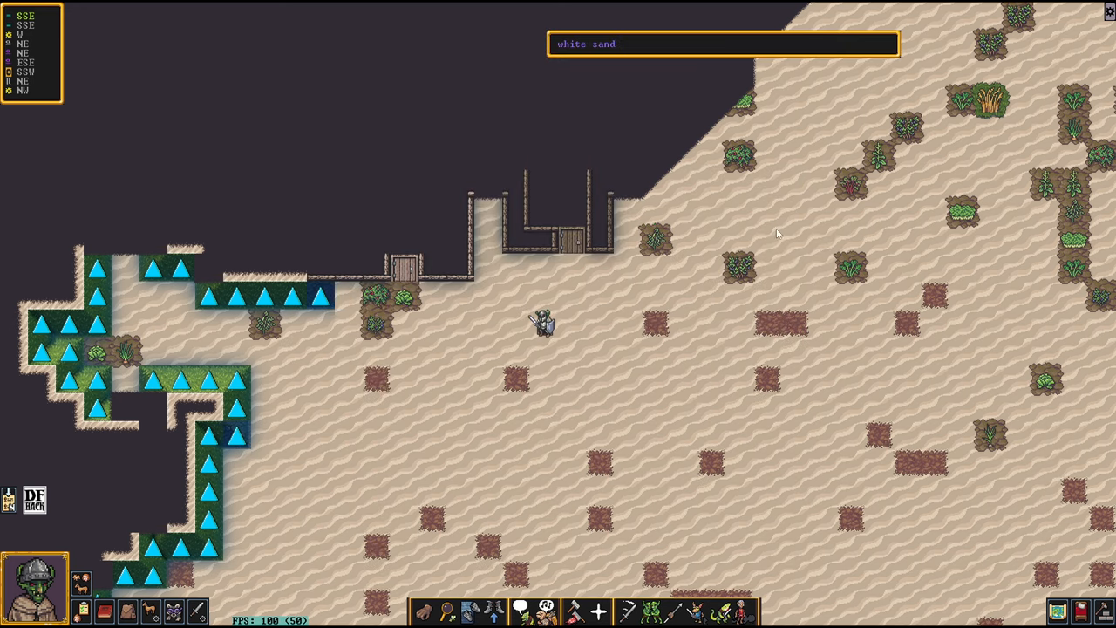
{"action": "mouse_move", "coordinate": [432, 471]}
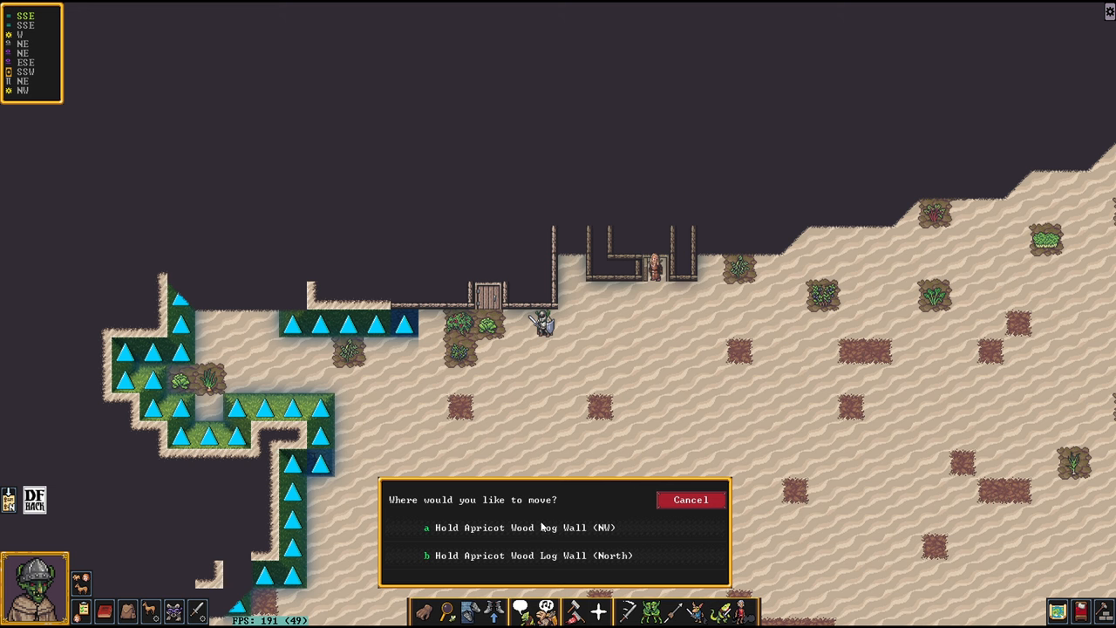
Step: Decline climbing onto the apricot wood log wall via Cancel on the move prompt
{"action": "left_click", "coordinate": [691, 499]}
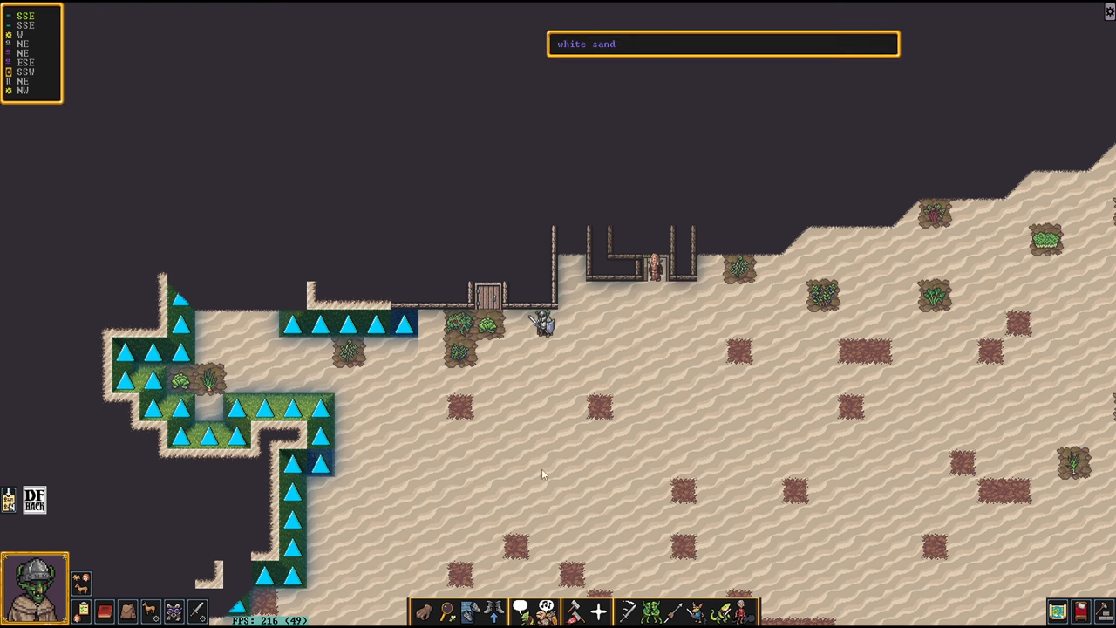
{"action": "mouse_move", "coordinate": [471, 612]}
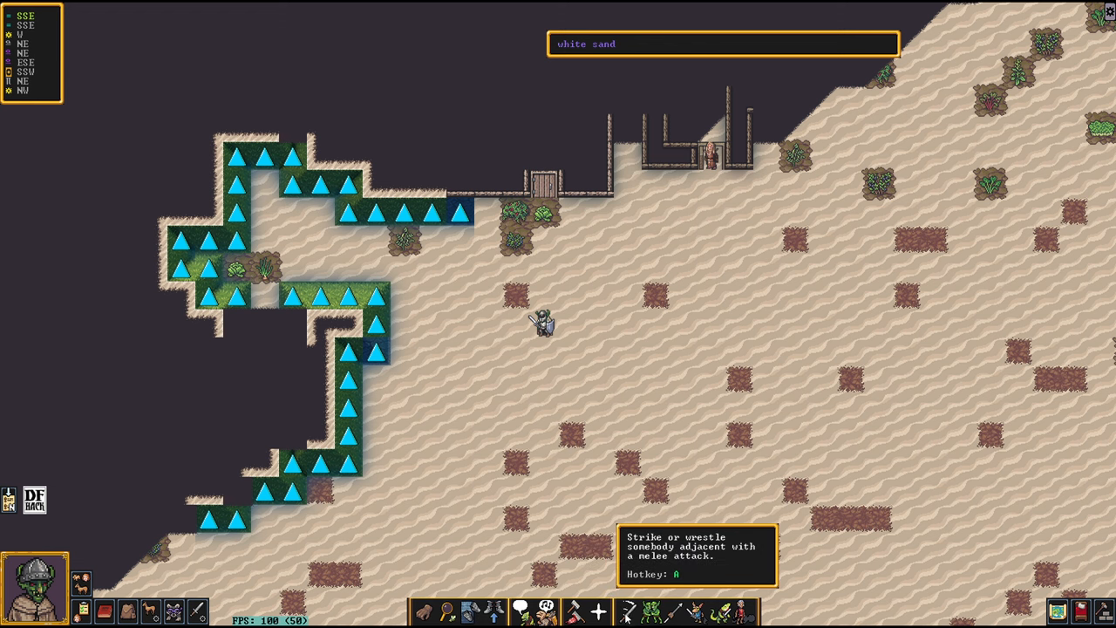
{"action": "mouse_move", "coordinate": [626, 619]}
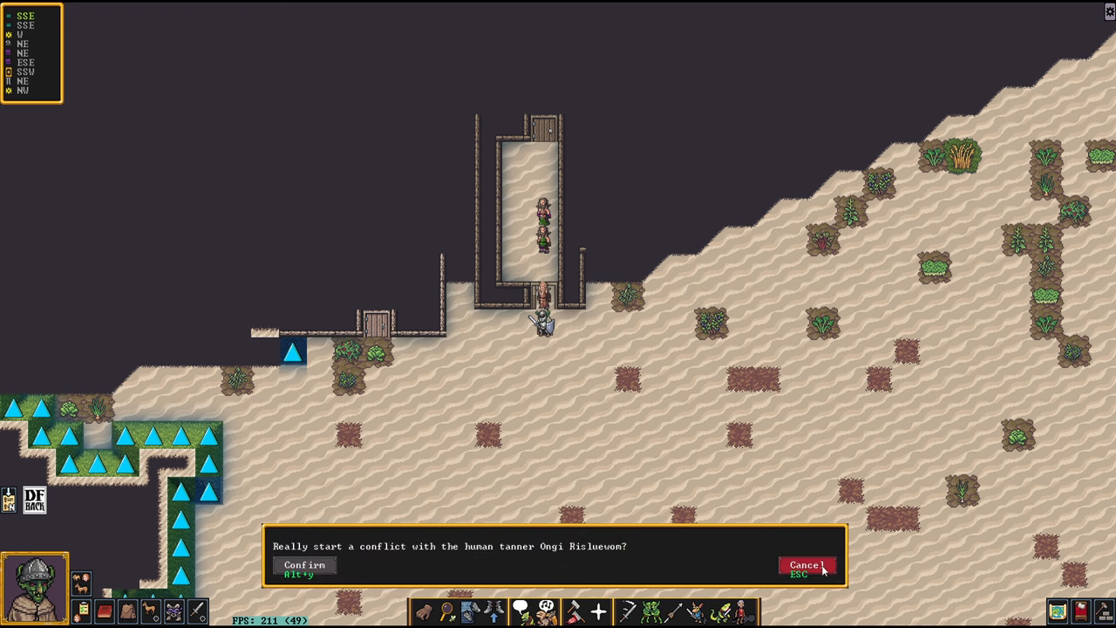
Step: Cancel the conflict with the human tanner, then have the goblin lie down
{"action": "left_click", "coordinate": [804, 565]}
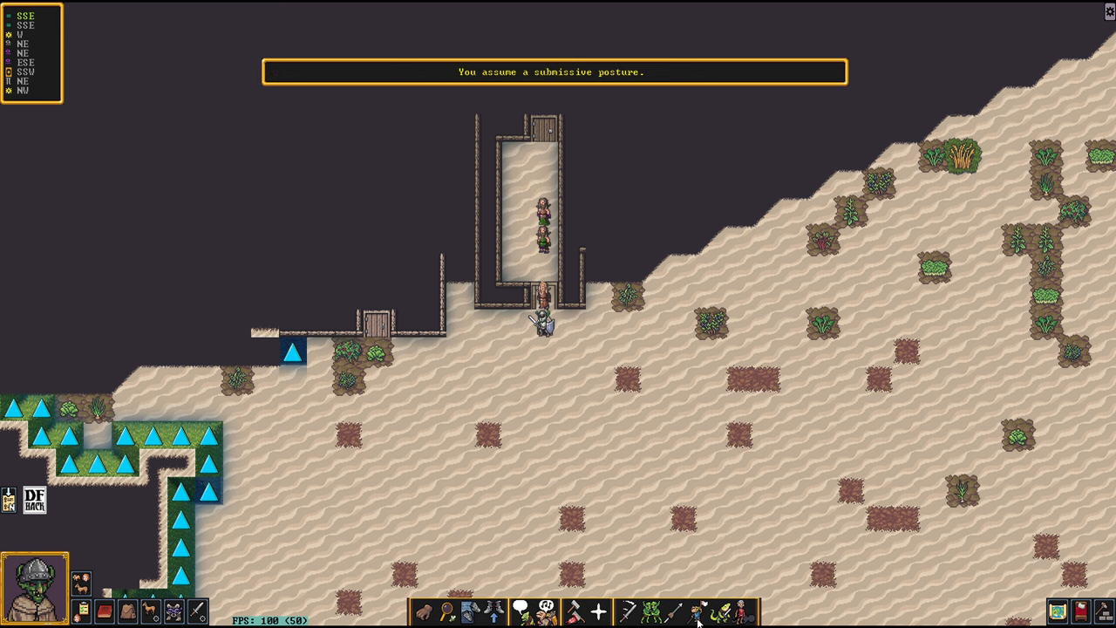
{"action": "mouse_move", "coordinate": [539, 103]}
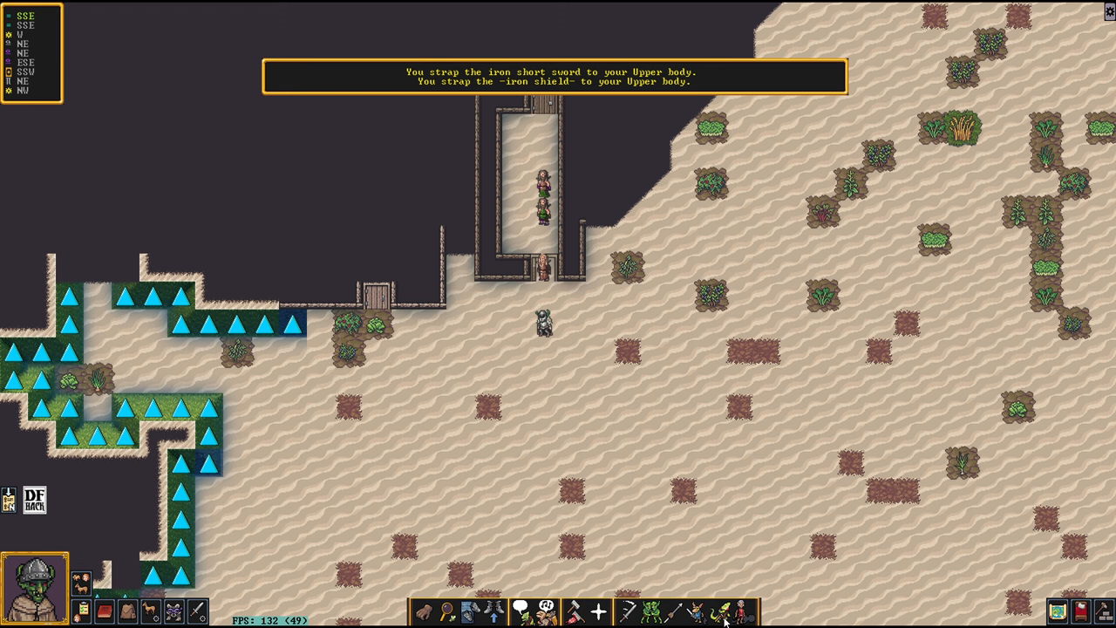
{"action": "left_click", "coordinate": [726, 612]}
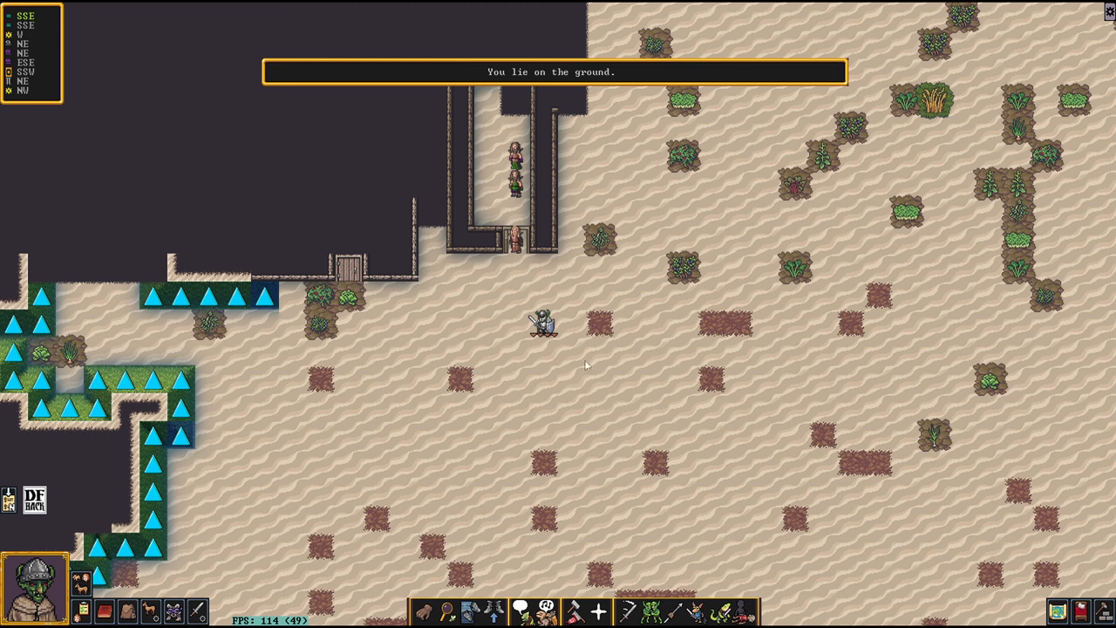
{"action": "mouse_move", "coordinate": [535, 370]}
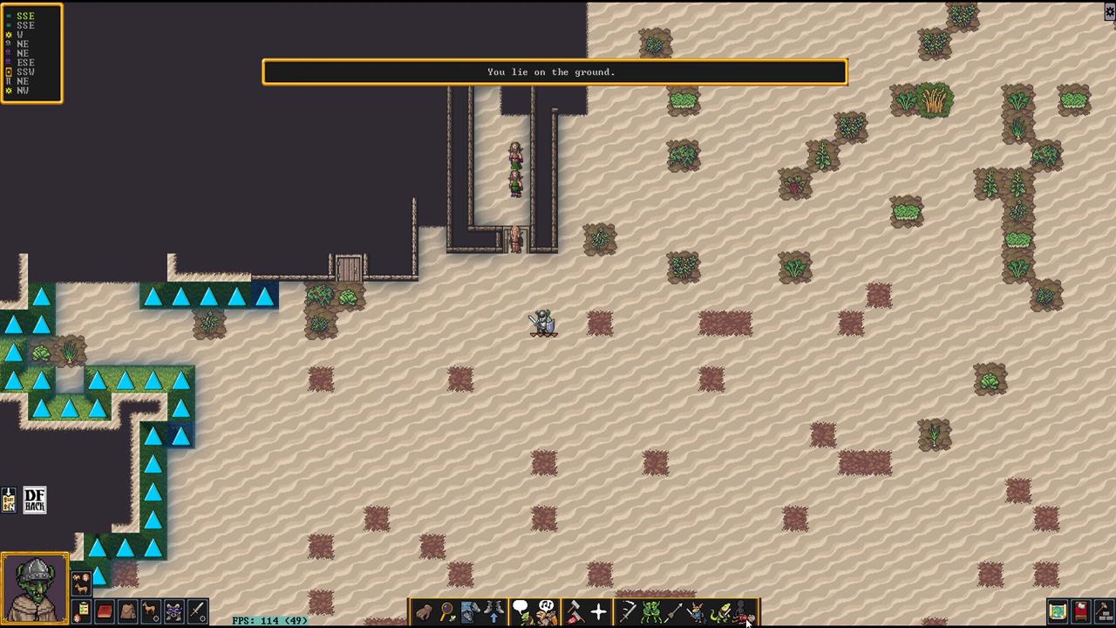
{"action": "mouse_move", "coordinate": [741, 614]}
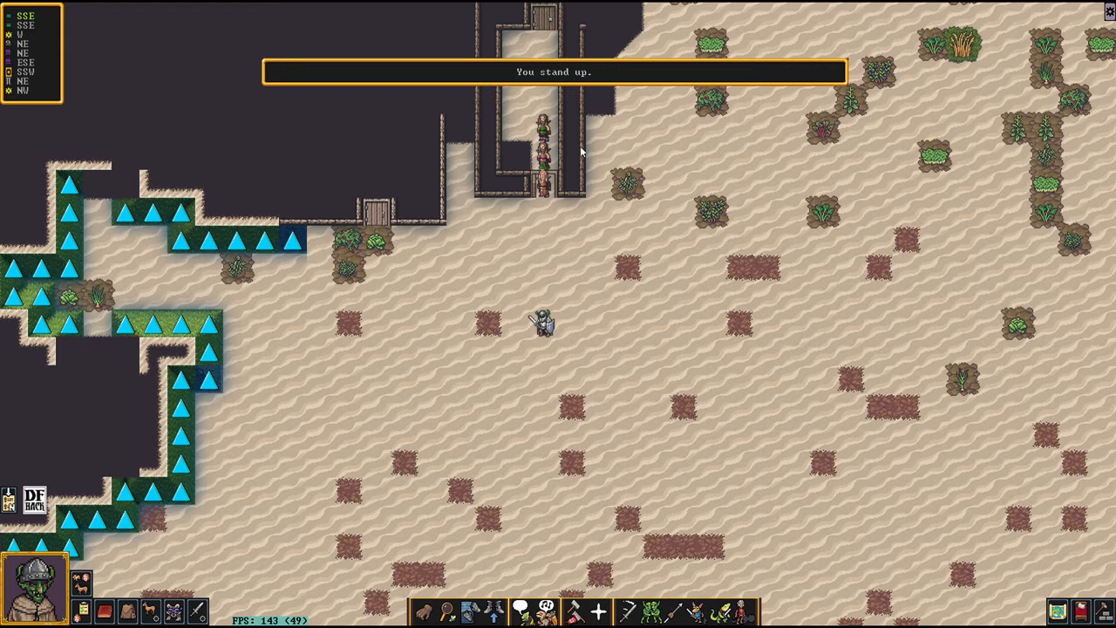
{"action": "mouse_move", "coordinate": [572, 375]}
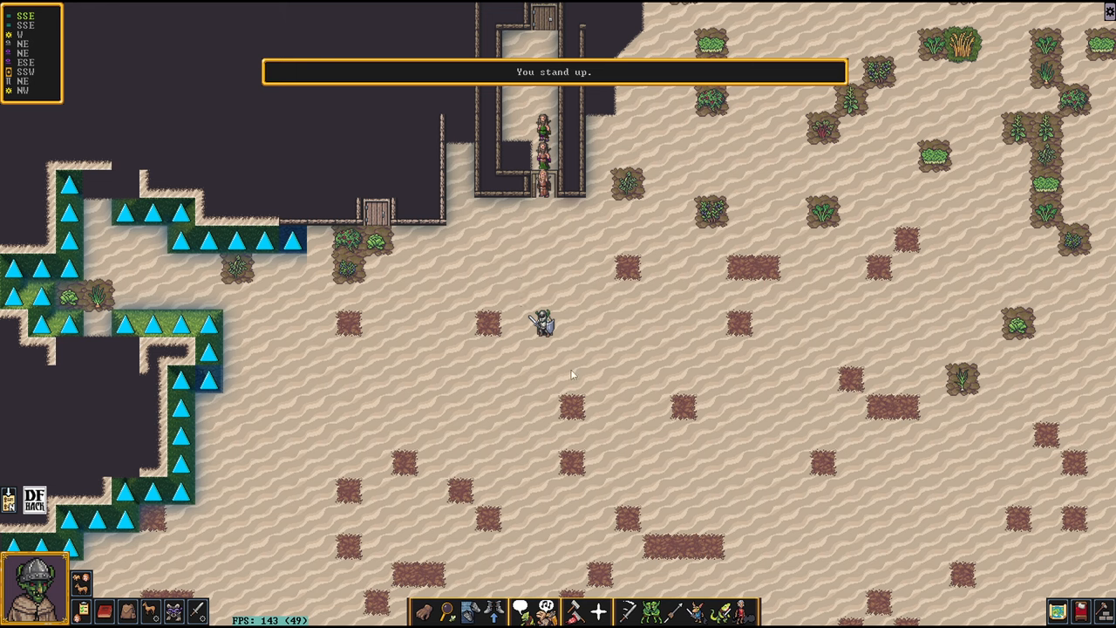
{"action": "mouse_move", "coordinate": [440, 288]}
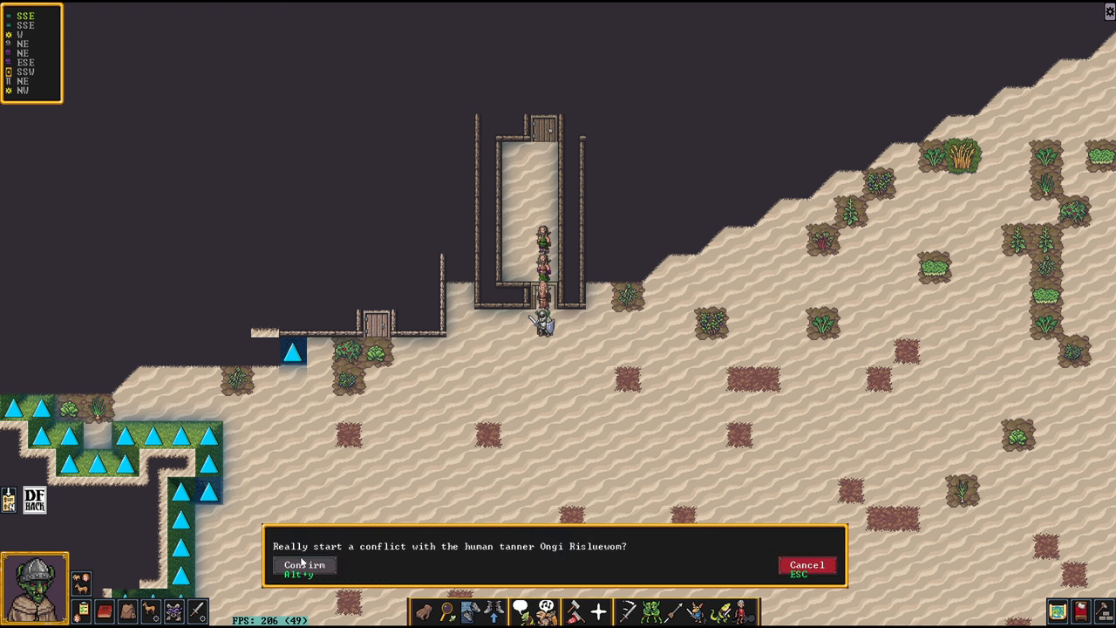
Step: Confirm the fight with the tanner, choose Strike and scroll the aim list to arms, legs and feet
{"action": "left_click", "coordinate": [304, 565]}
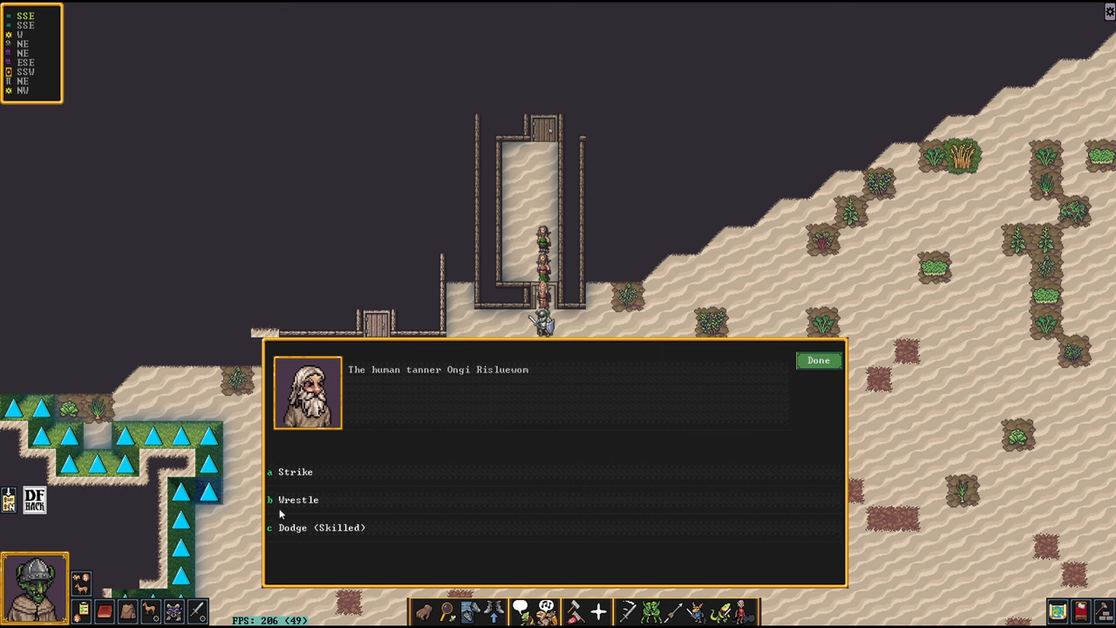
{"action": "mouse_move", "coordinate": [331, 499]}
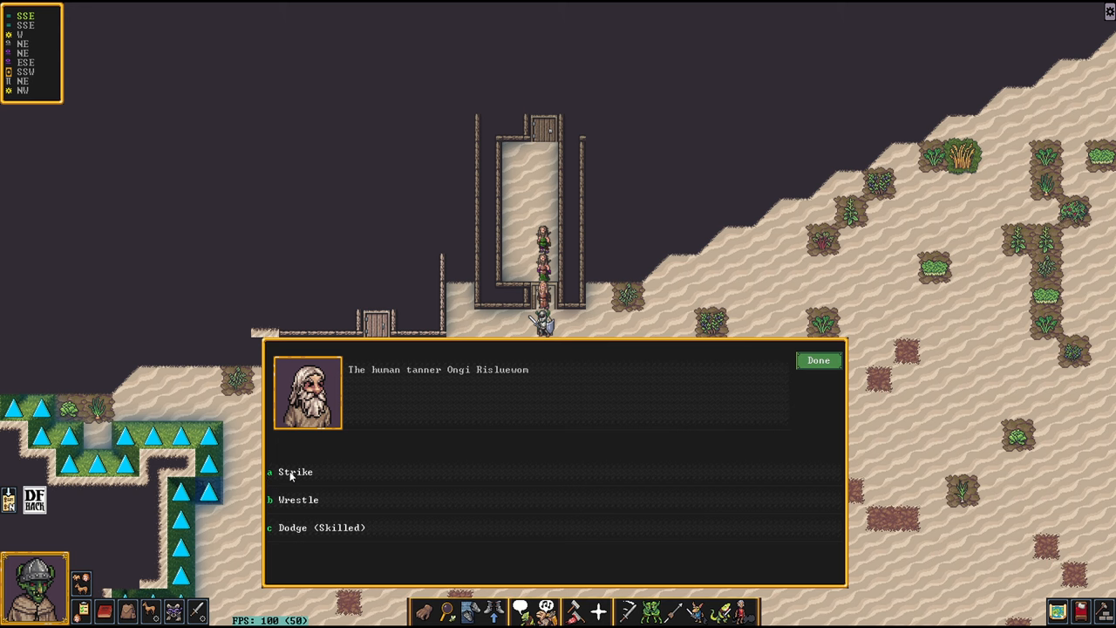
{"action": "left_click", "coordinate": [295, 471]}
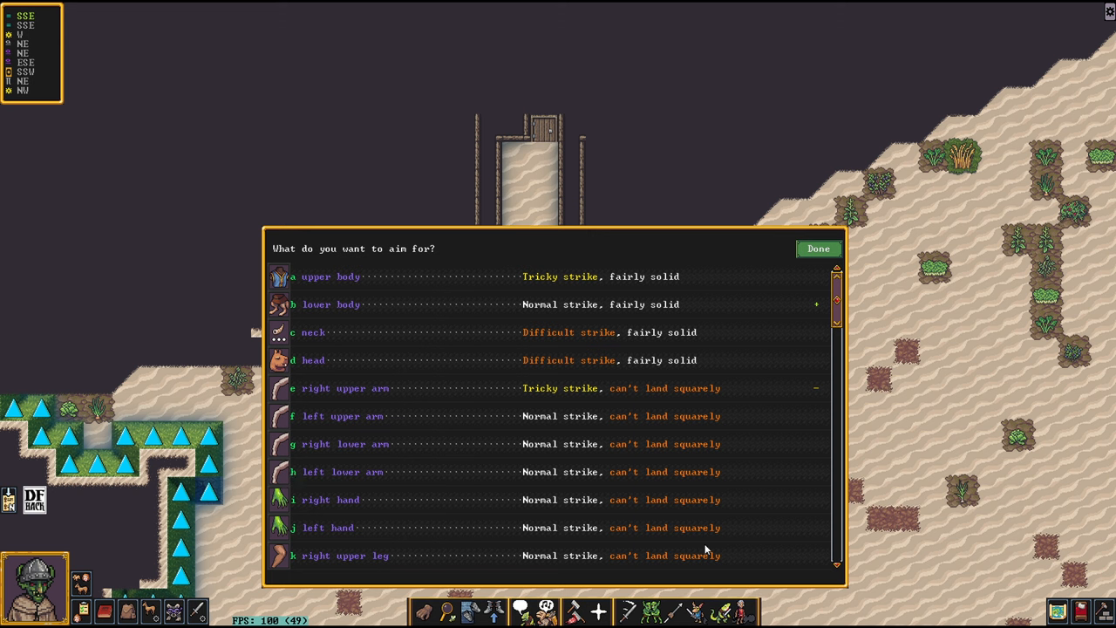
{"action": "mouse_move", "coordinate": [410, 417]}
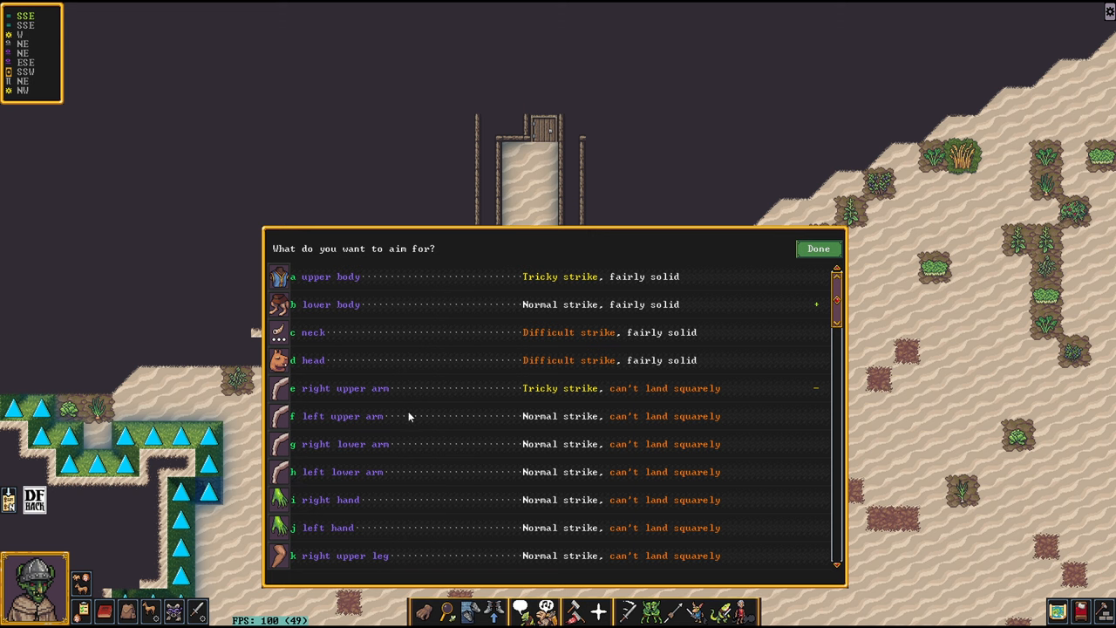
{"action": "scroll", "scroll_direction": "down", "scroll_amount": 3}
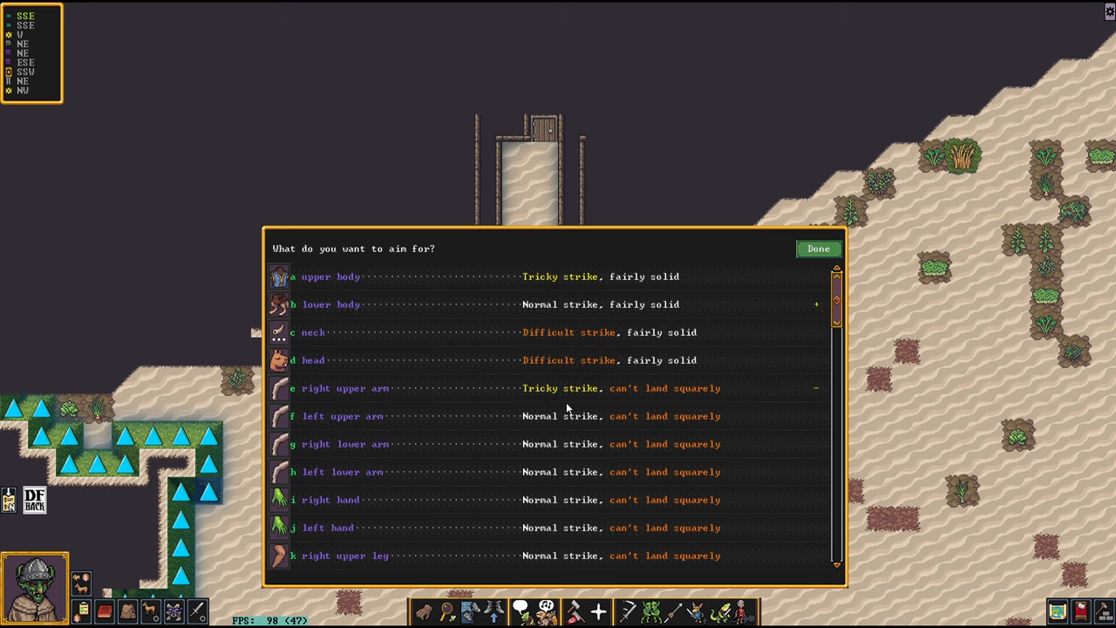
{"action": "mouse_move", "coordinate": [591, 310]}
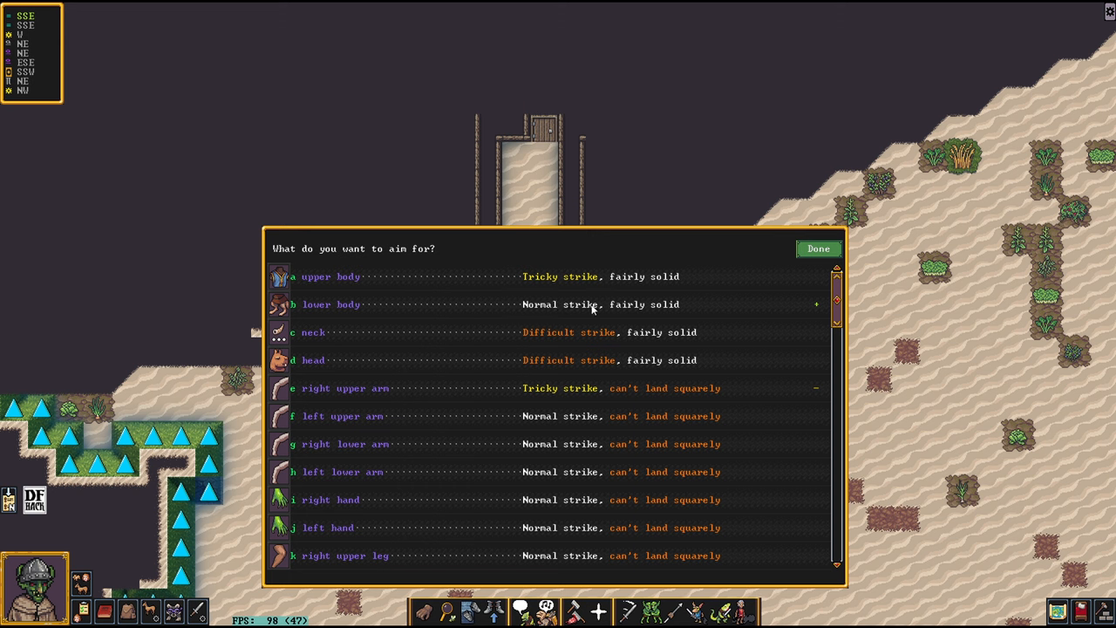
{"action": "mouse_move", "coordinate": [645, 311]}
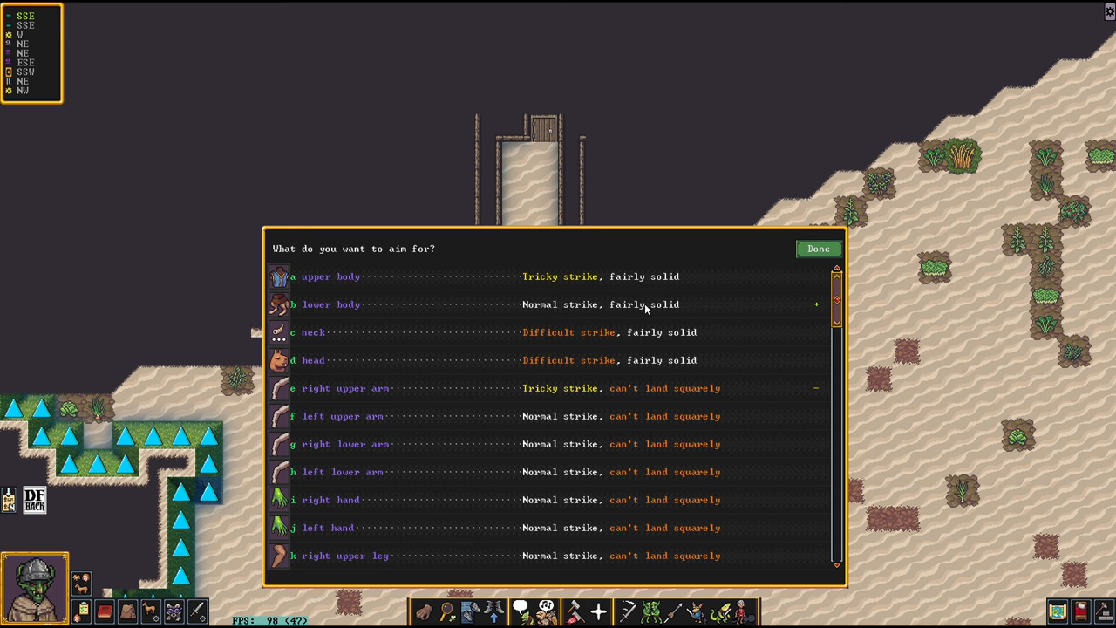
{"action": "mouse_move", "coordinate": [511, 429]}
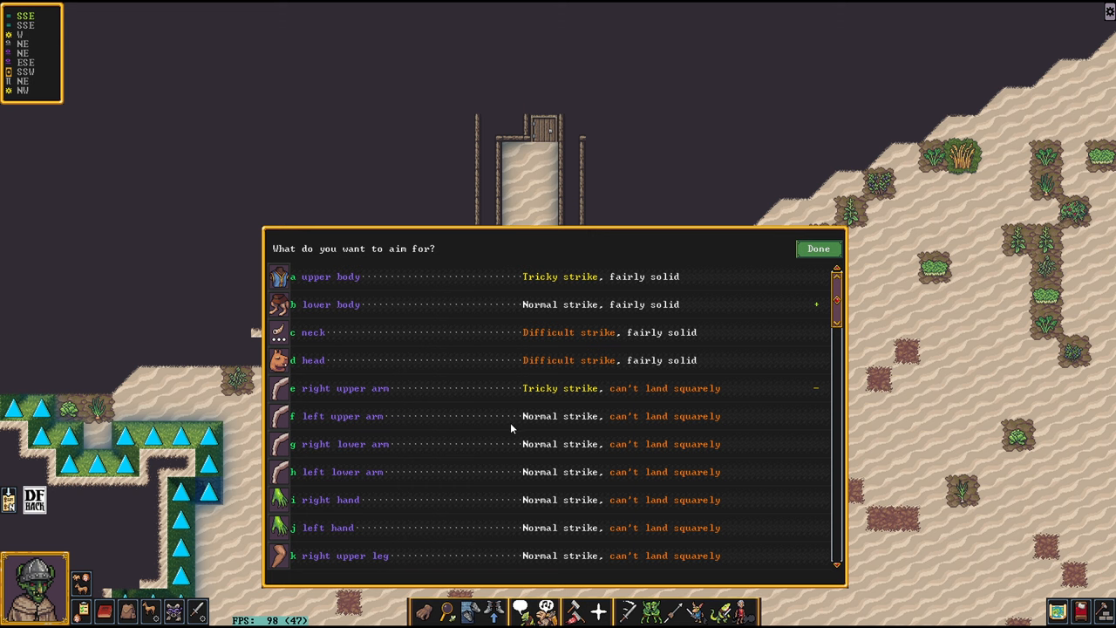
{"action": "mouse_move", "coordinate": [582, 471]}
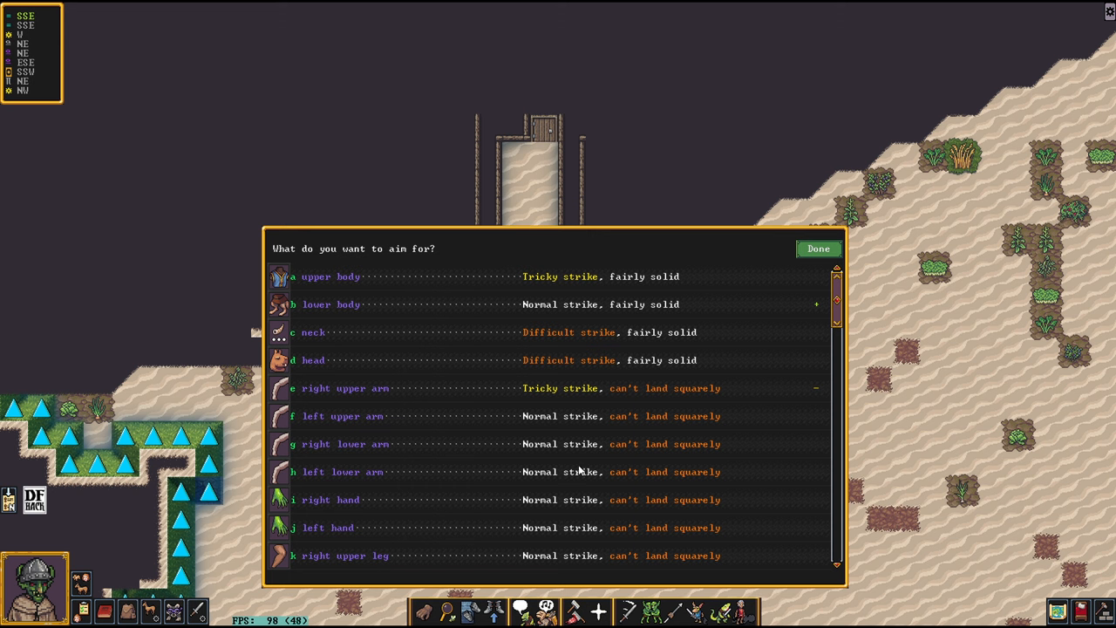
{"action": "mouse_move", "coordinate": [600, 454]}
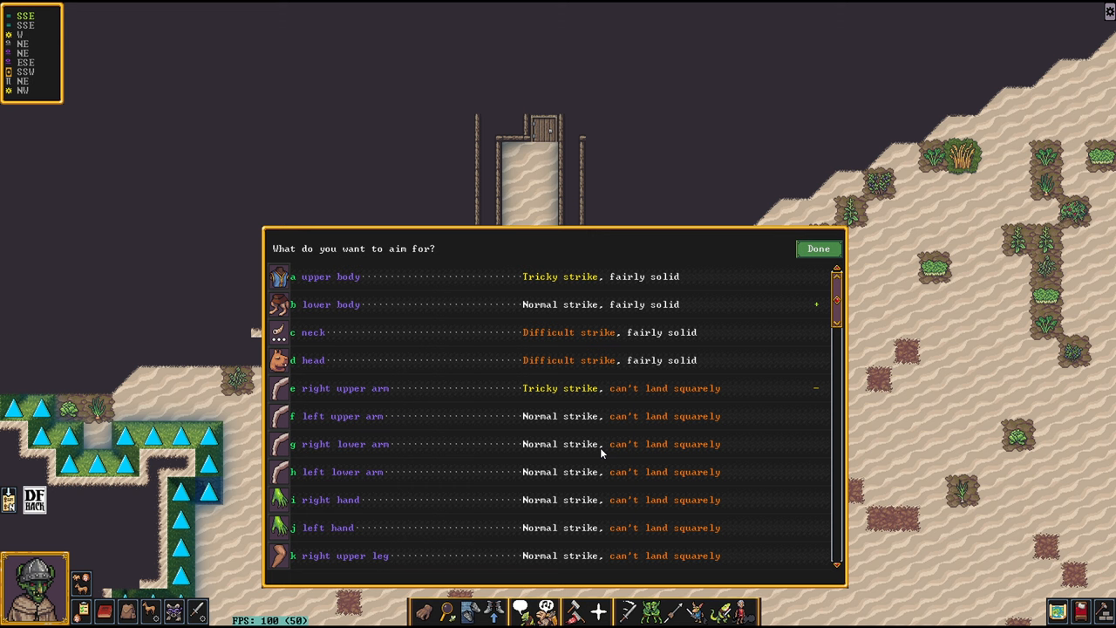
{"action": "scroll", "scroll_direction": "down", "scroll_amount": 3}
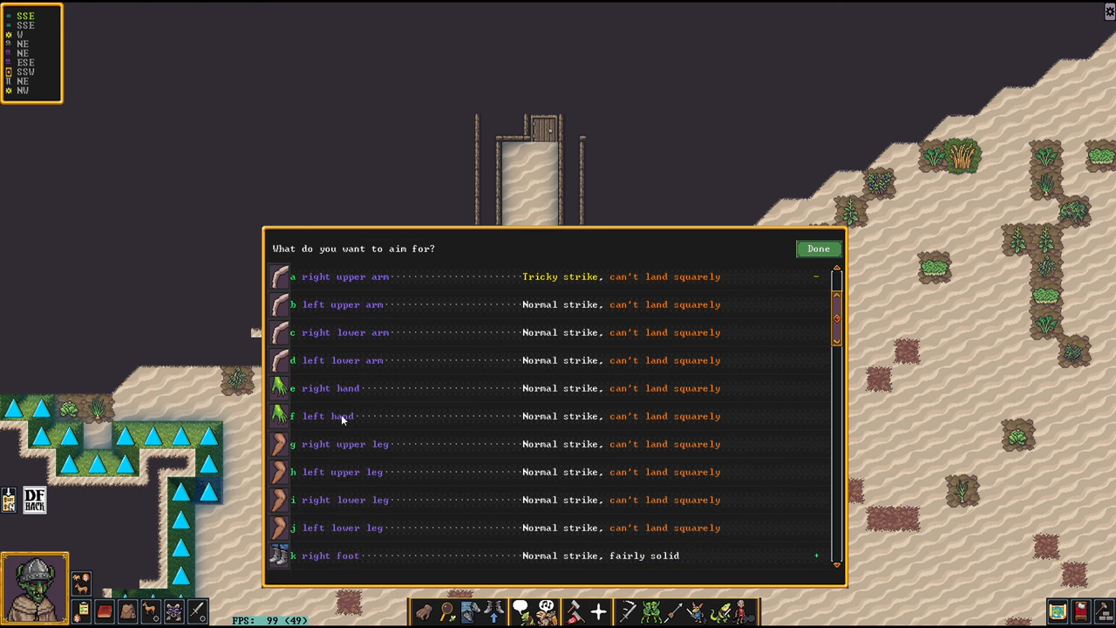
{"action": "mouse_move", "coordinate": [565, 454]}
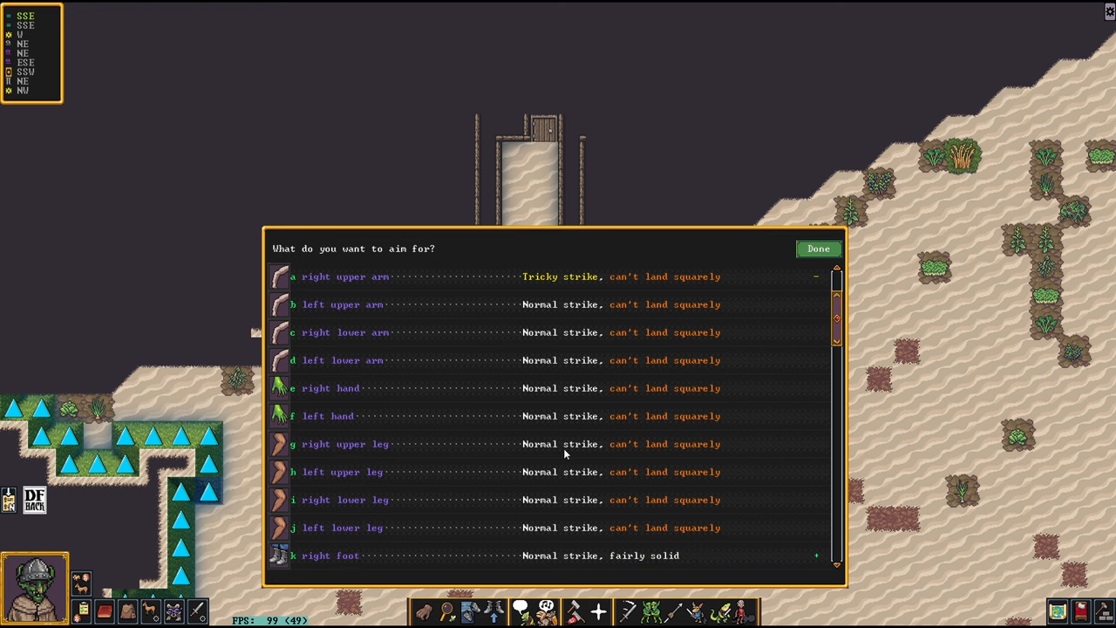
{"action": "mouse_move", "coordinate": [520, 499]}
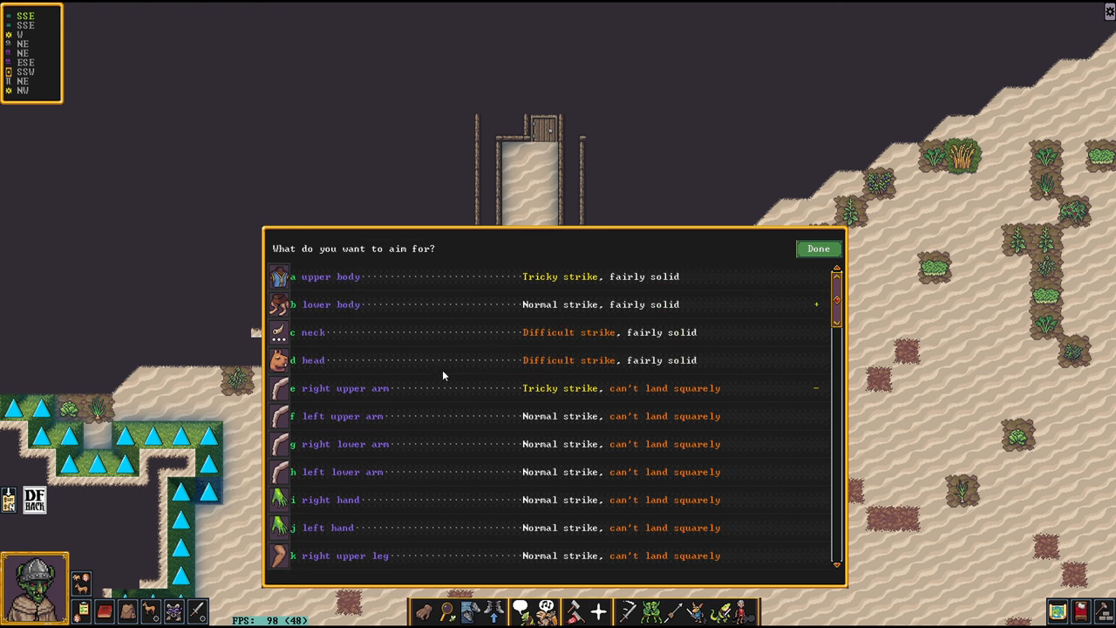
{"action": "mouse_move", "coordinate": [358, 303]}
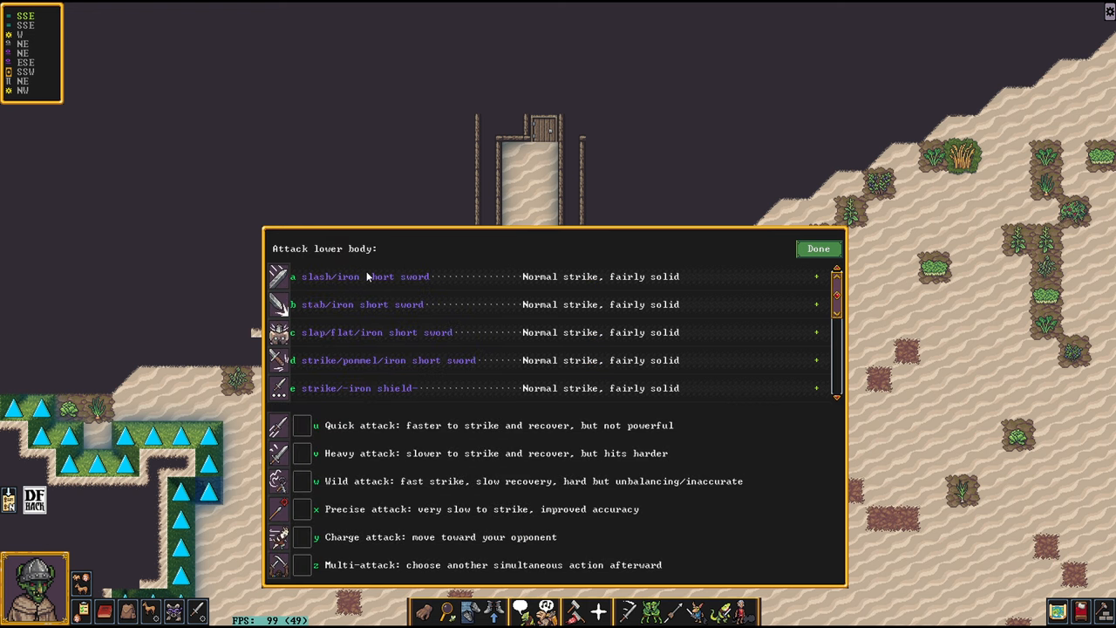
{"action": "mouse_move", "coordinate": [380, 408]}
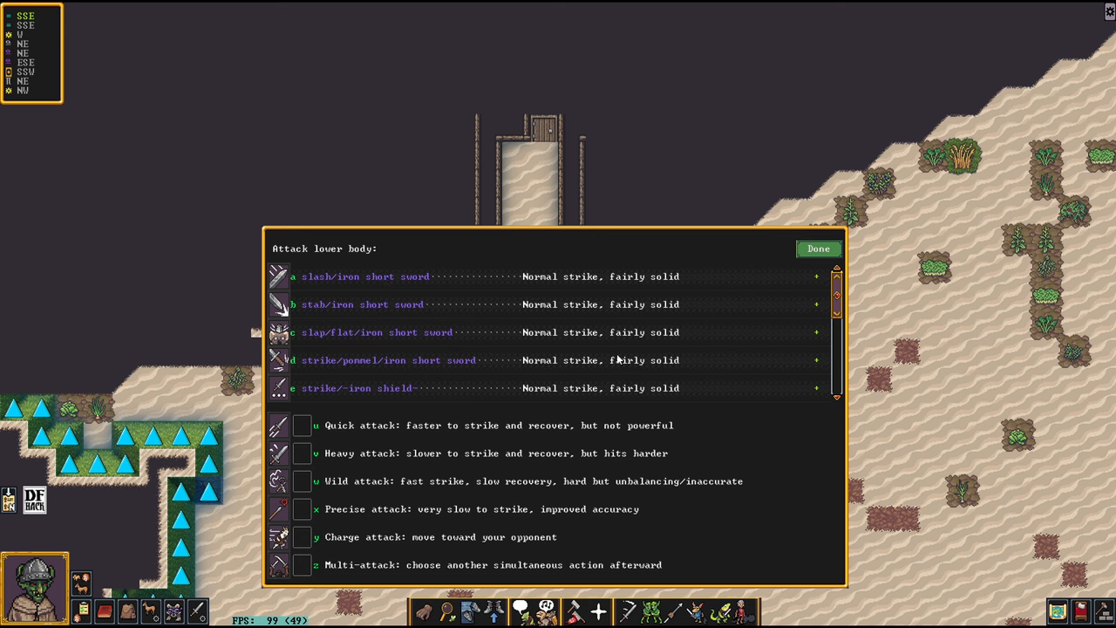
{"action": "mouse_move", "coordinate": [377, 396]}
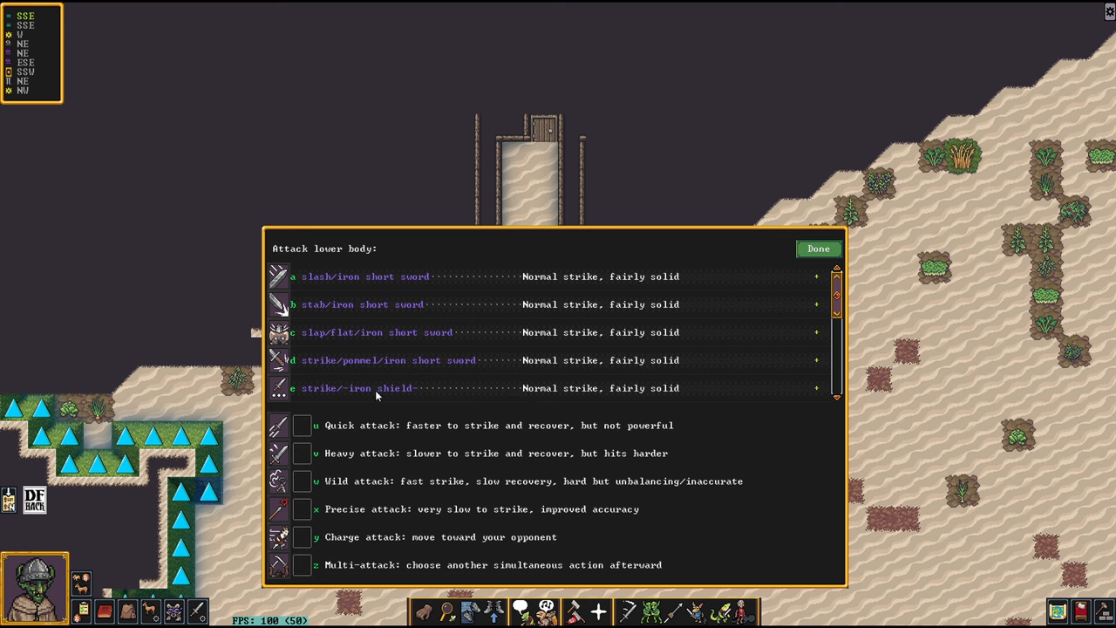
{"action": "mouse_move", "coordinate": [349, 460]}
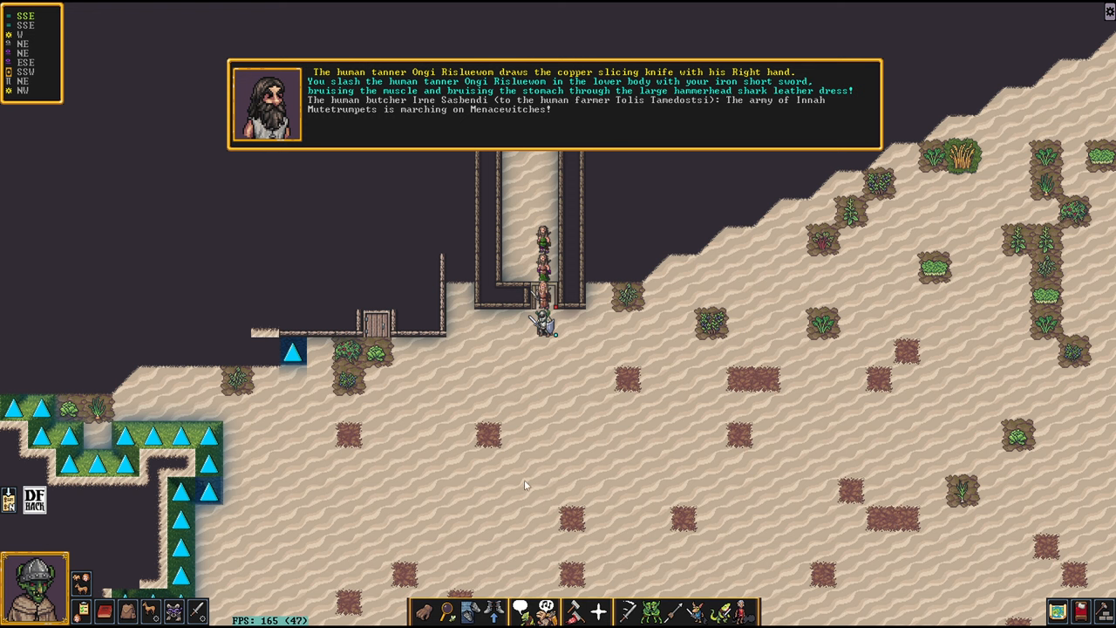
{"action": "mouse_move", "coordinate": [497, 159]}
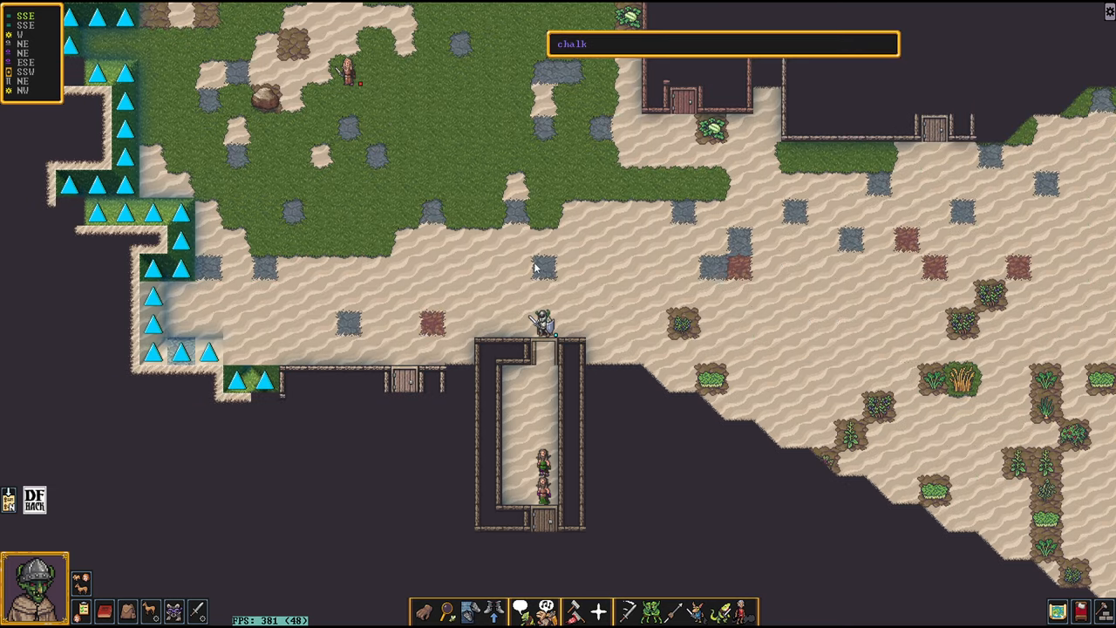
{"action": "mouse_move", "coordinate": [558, 412]}
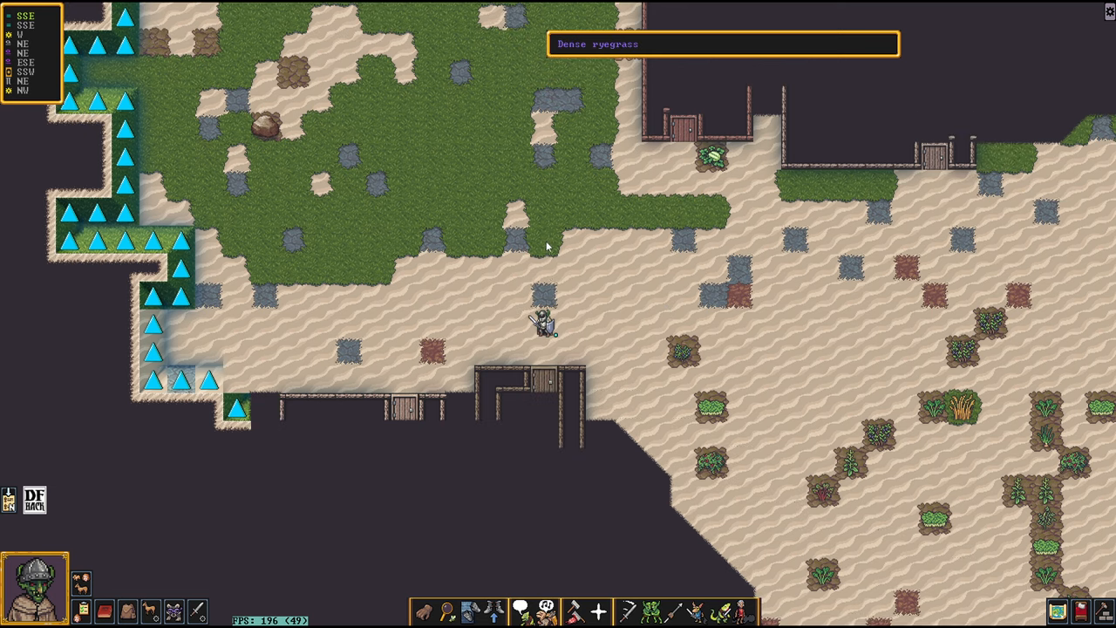
{"action": "mouse_move", "coordinate": [626, 255]}
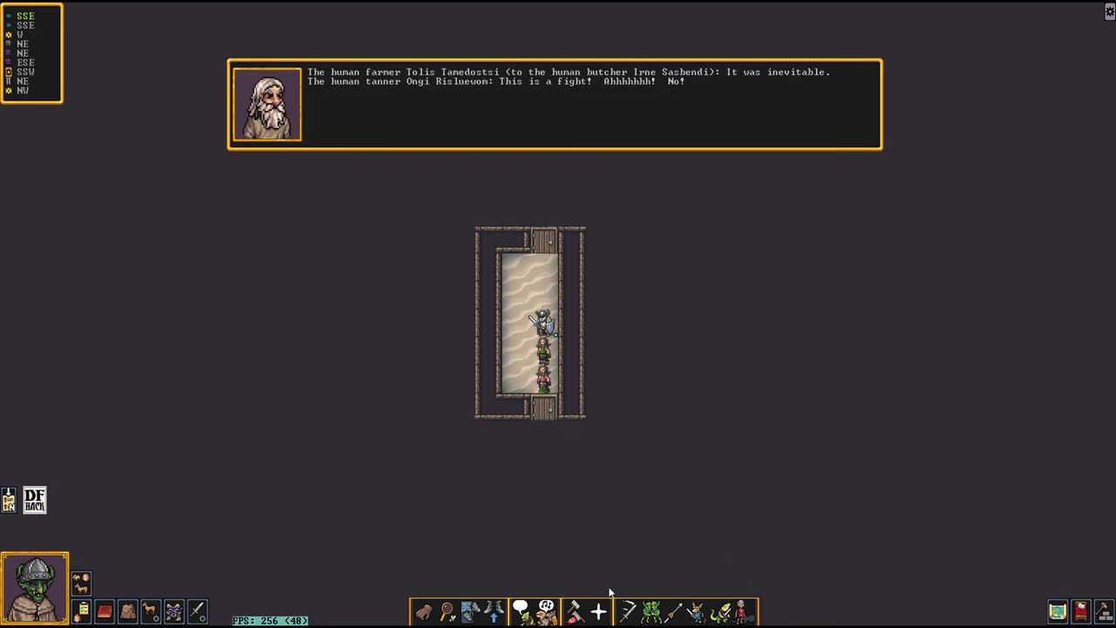
{"action": "mouse_move", "coordinate": [683, 427]}
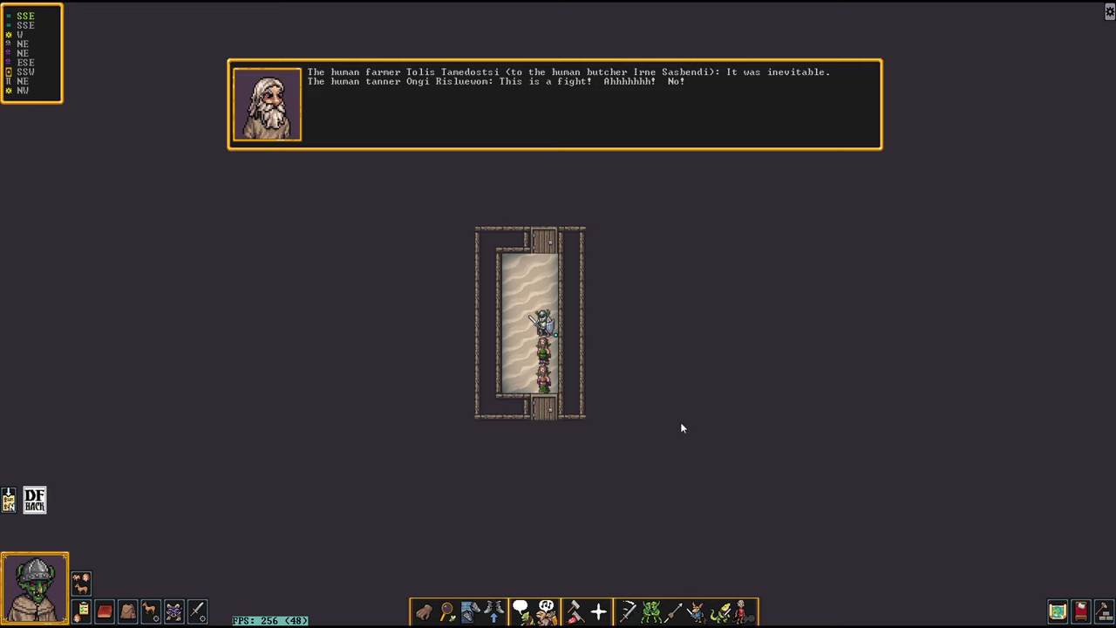
{"action": "mouse_move", "coordinate": [706, 485]}
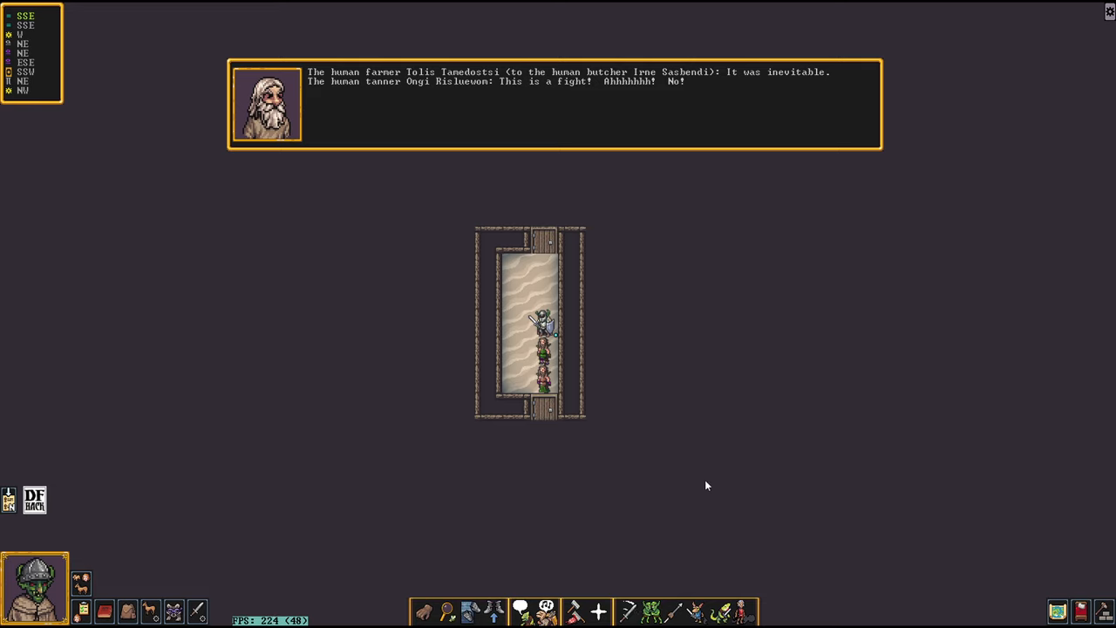
{"action": "mouse_move", "coordinate": [748, 564]}
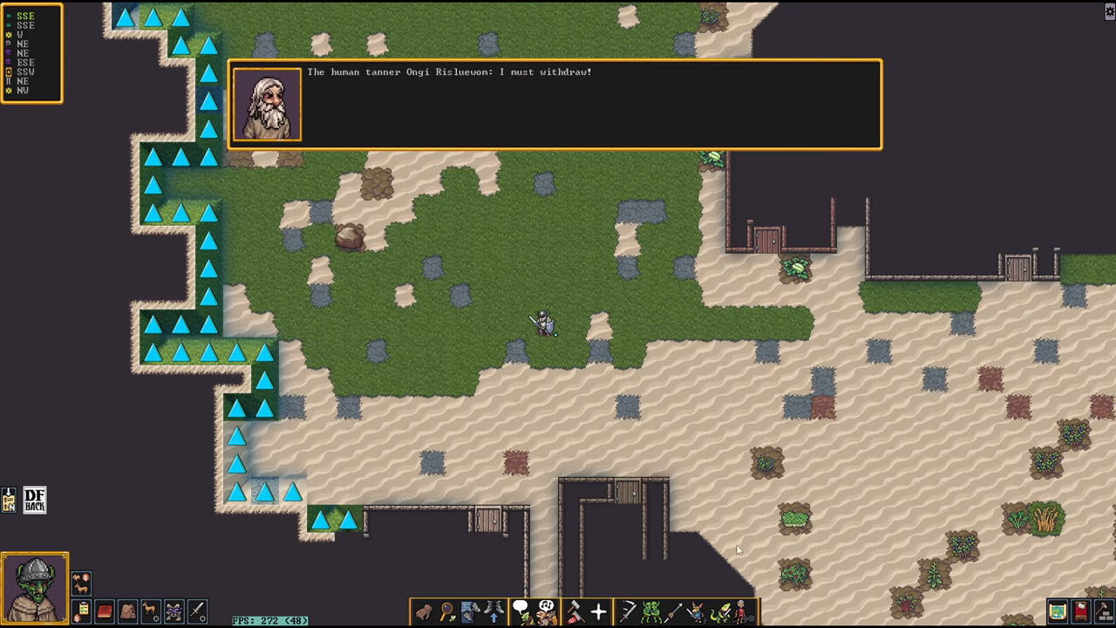
{"action": "mouse_move", "coordinate": [600, 370]}
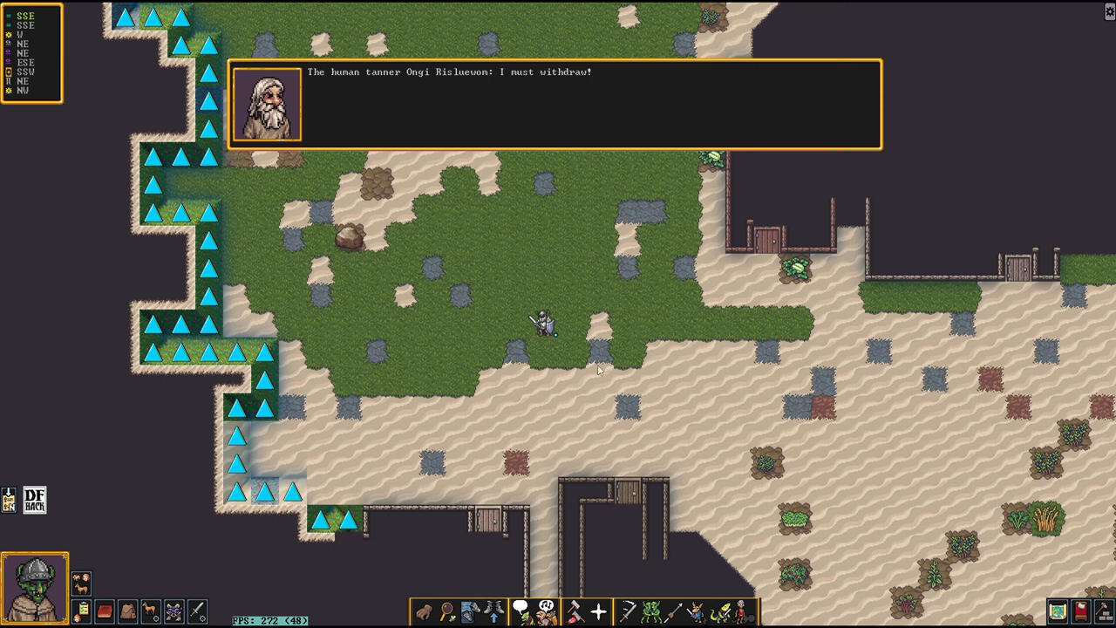
{"action": "mouse_move", "coordinate": [568, 387]}
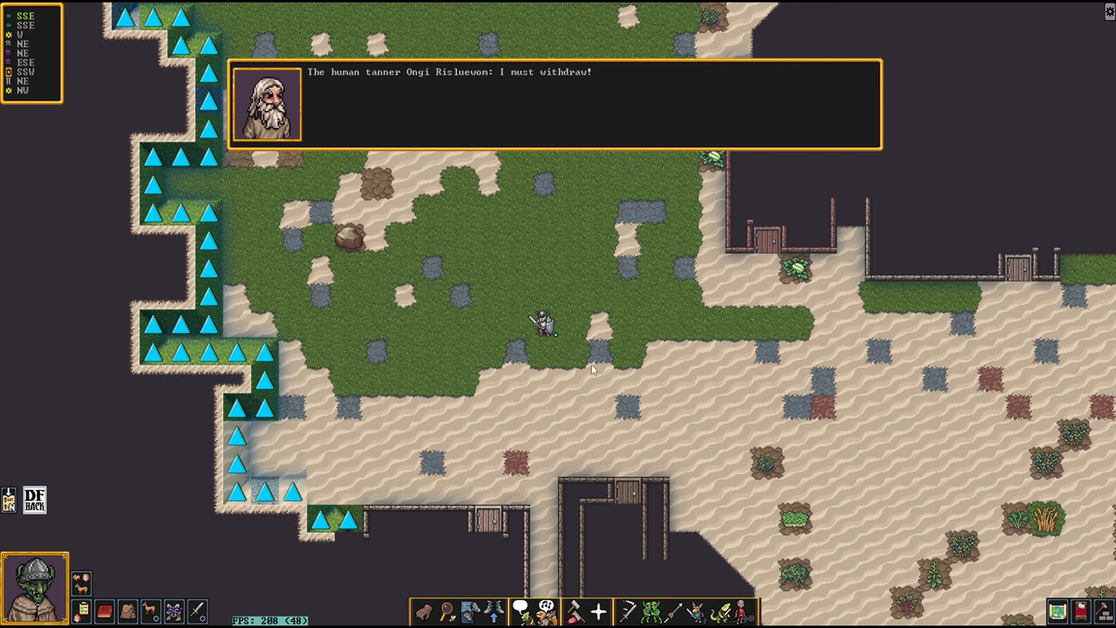
{"action": "mouse_move", "coordinate": [573, 319]}
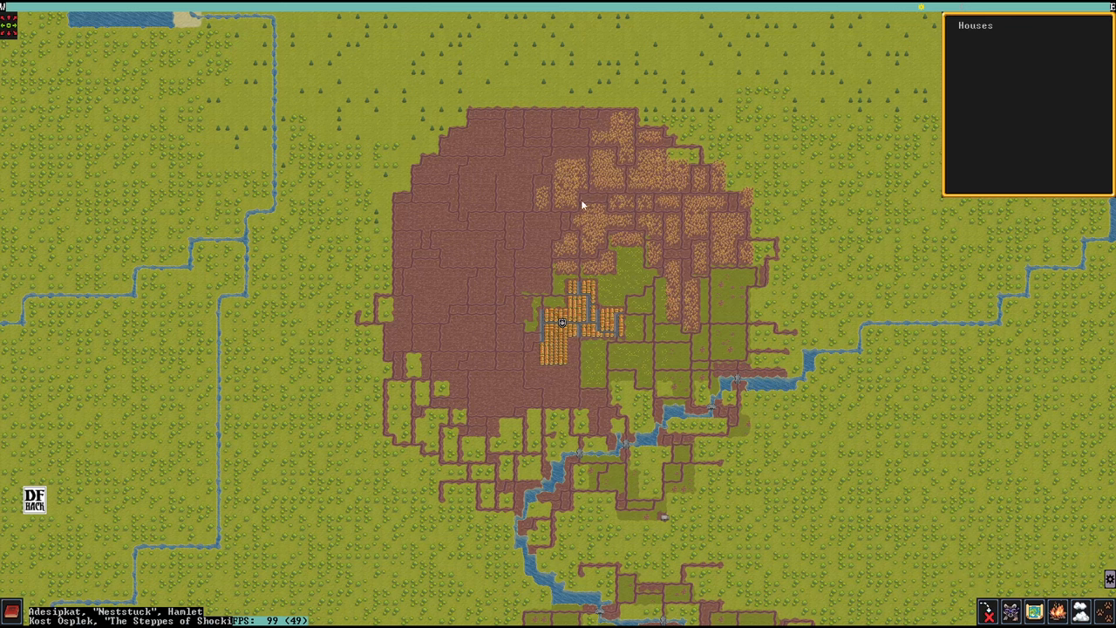
{"action": "mouse_move", "coordinate": [685, 547]}
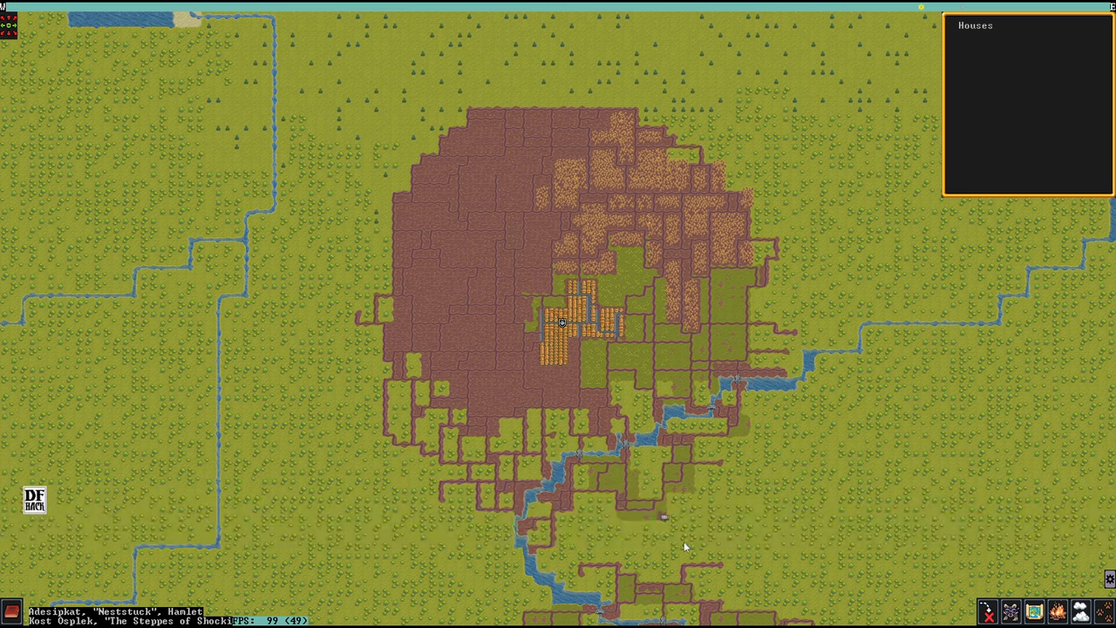
{"action": "mouse_move", "coordinate": [823, 391]}
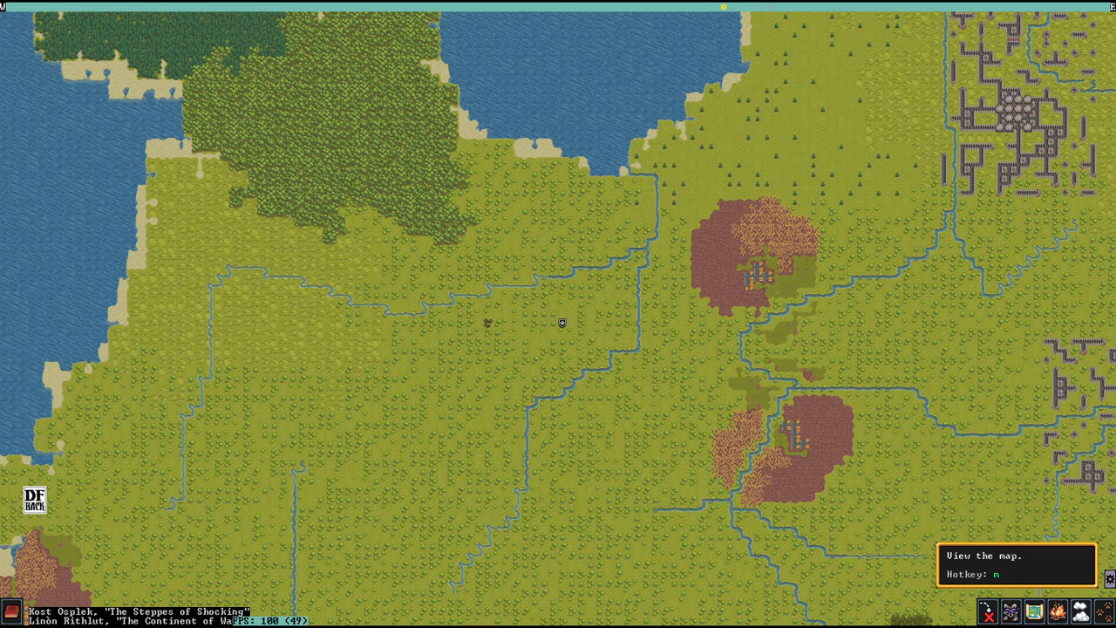
{"action": "mouse_move", "coordinate": [893, 537]}
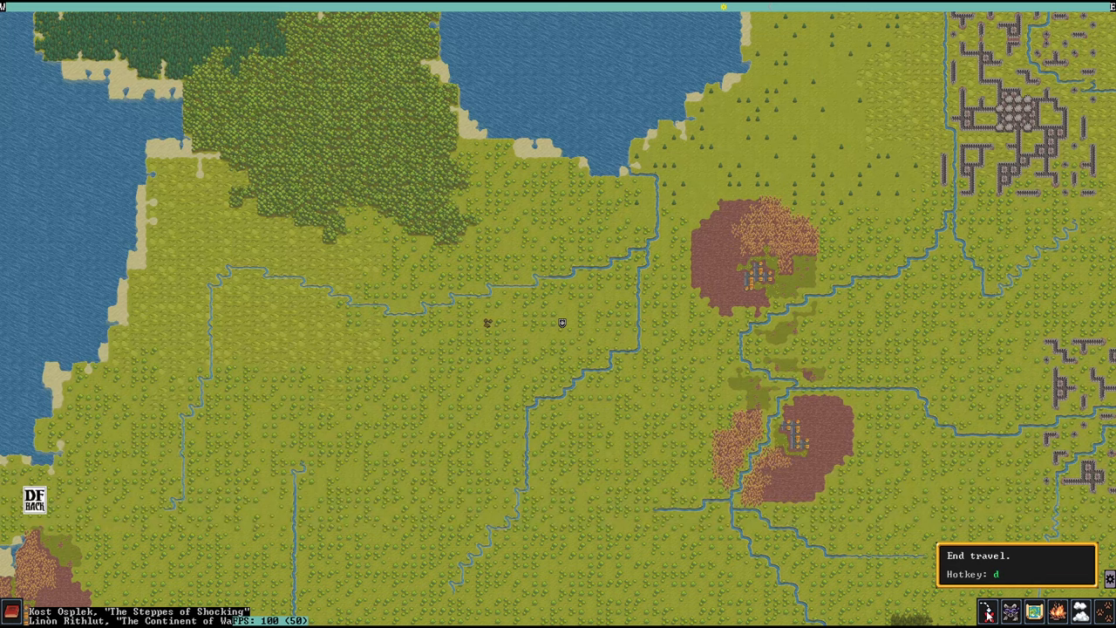
Step: End fast travel with d, returning to the local area near the prickle berries
{"action": "key", "text": "d"}
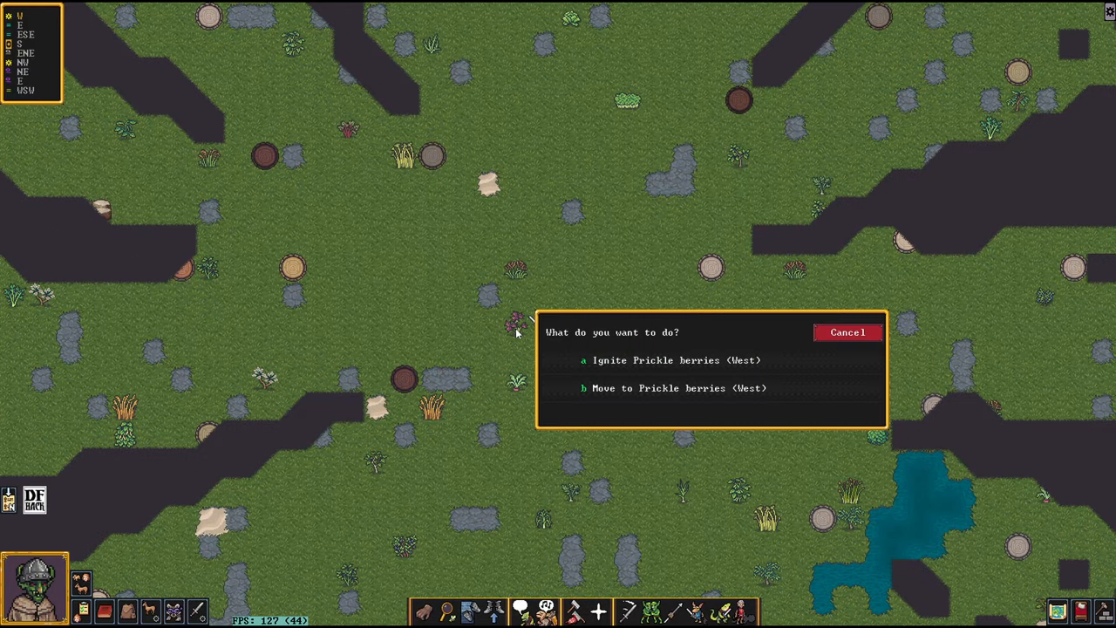
{"action": "mouse_move", "coordinate": [606, 340]}
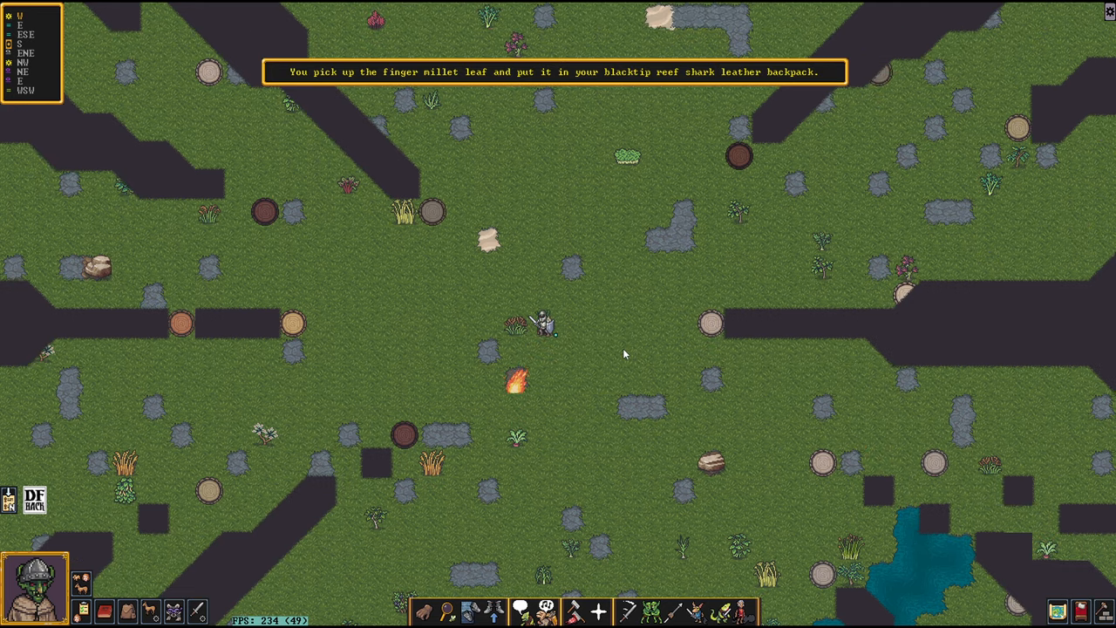
{"action": "mouse_move", "coordinate": [318, 86]}
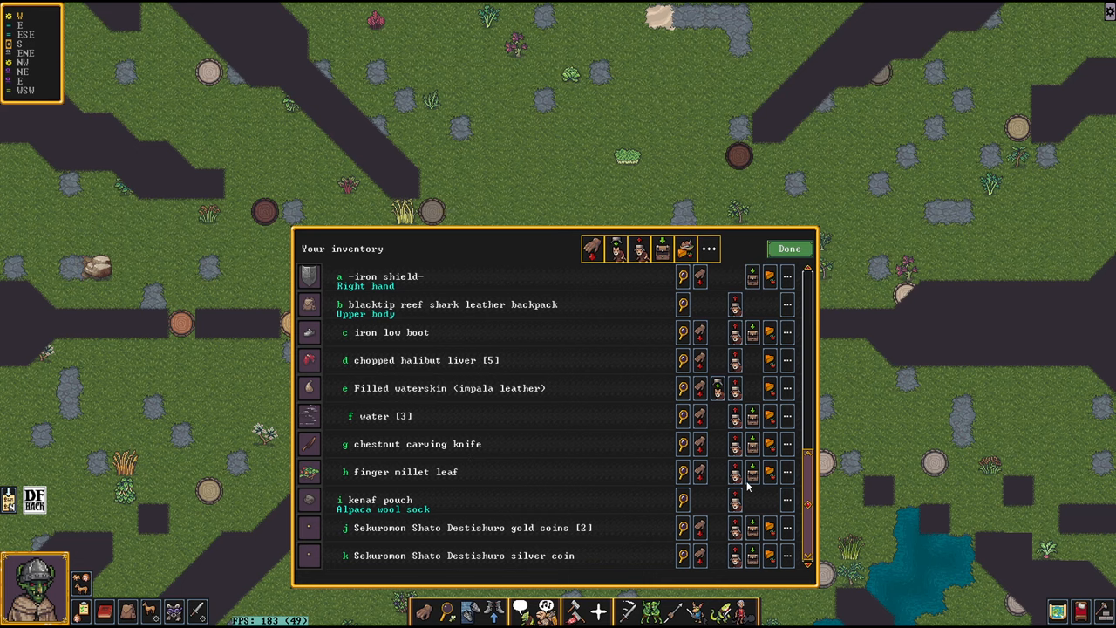
{"action": "mouse_move", "coordinate": [771, 482]}
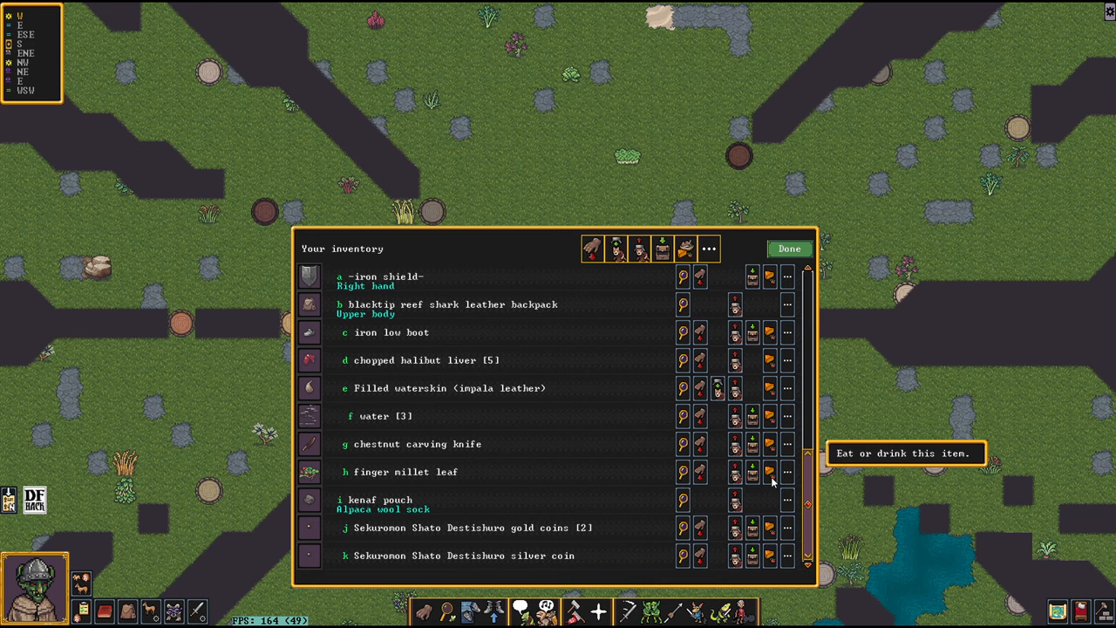
Step: Eat the foraged finger millet leaf from the inventory
{"action": "left_click", "coordinate": [771, 471]}
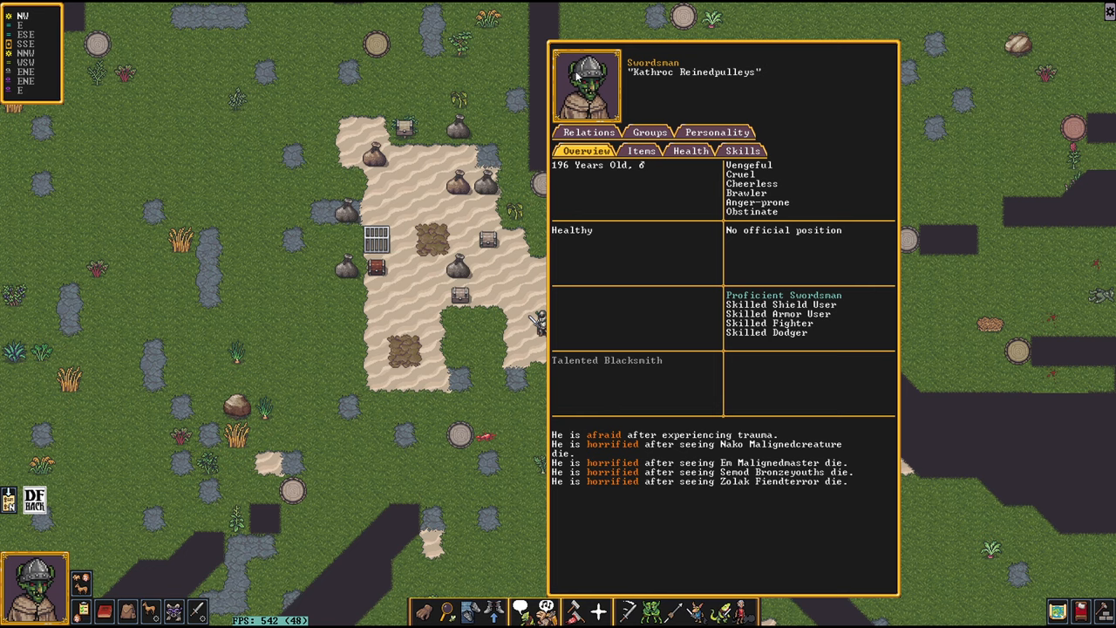
Step: View the adventurer's Health details and its Status sub-tab
{"action": "left_click", "coordinate": [690, 150]}
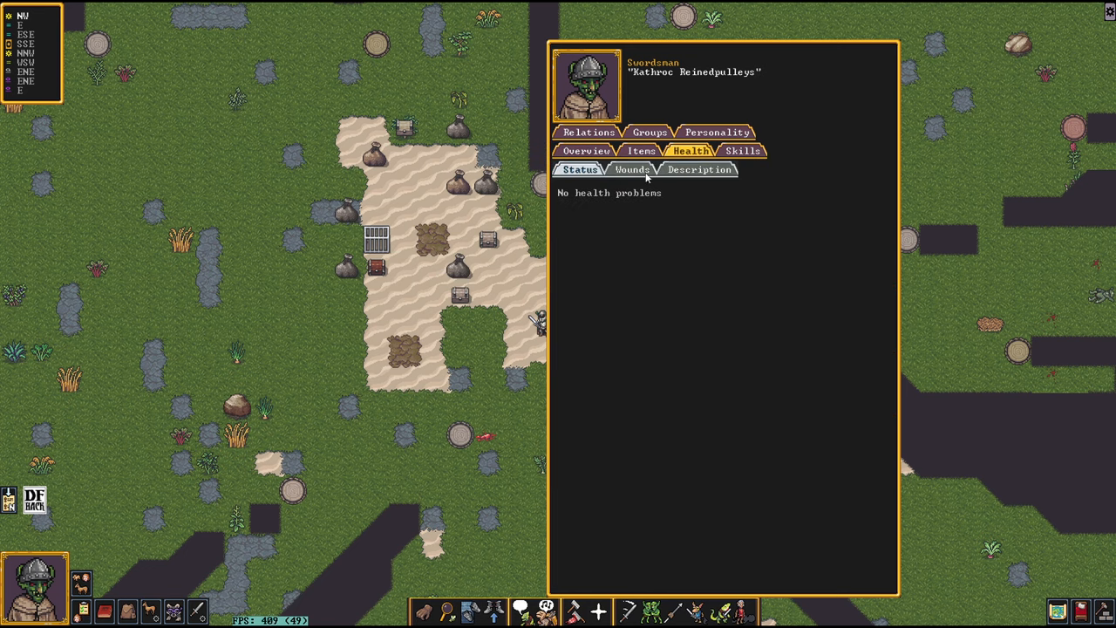
{"action": "left_click", "coordinate": [631, 169]}
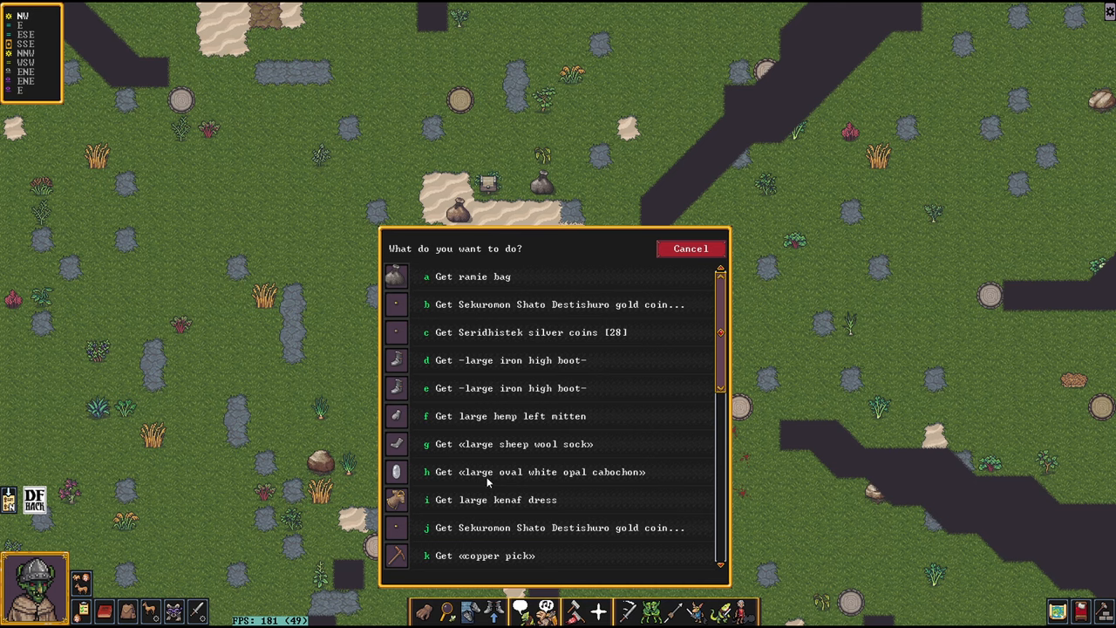
Step: Scroll down the Get items list of loot lying on the ground
{"action": "scroll", "scroll_direction": "down", "scroll_amount": 3}
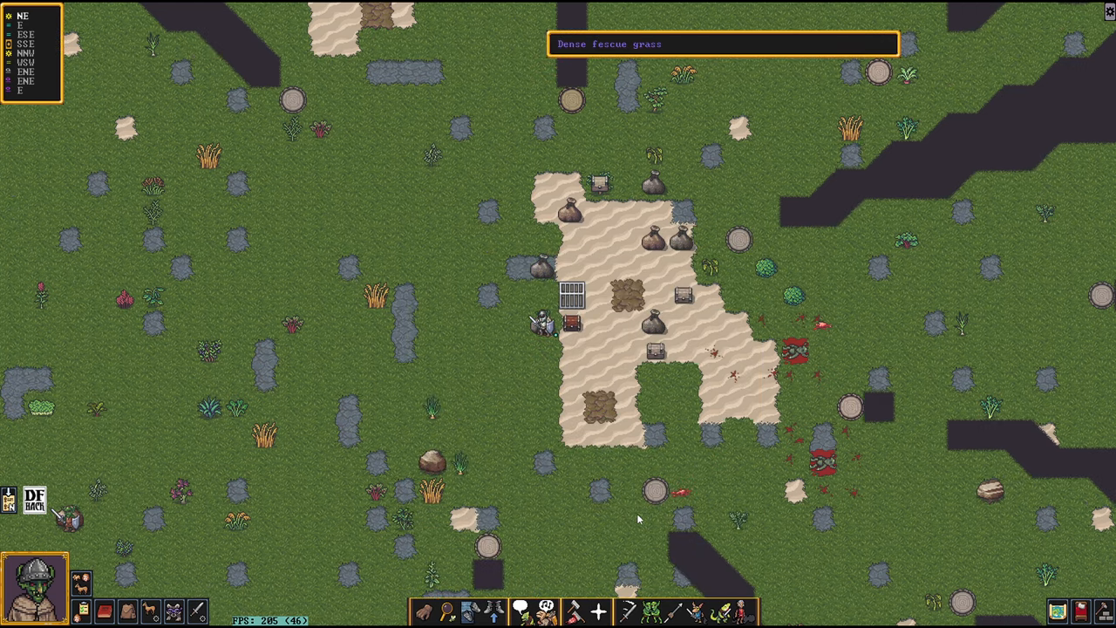
{"action": "mouse_move", "coordinate": [590, 402]}
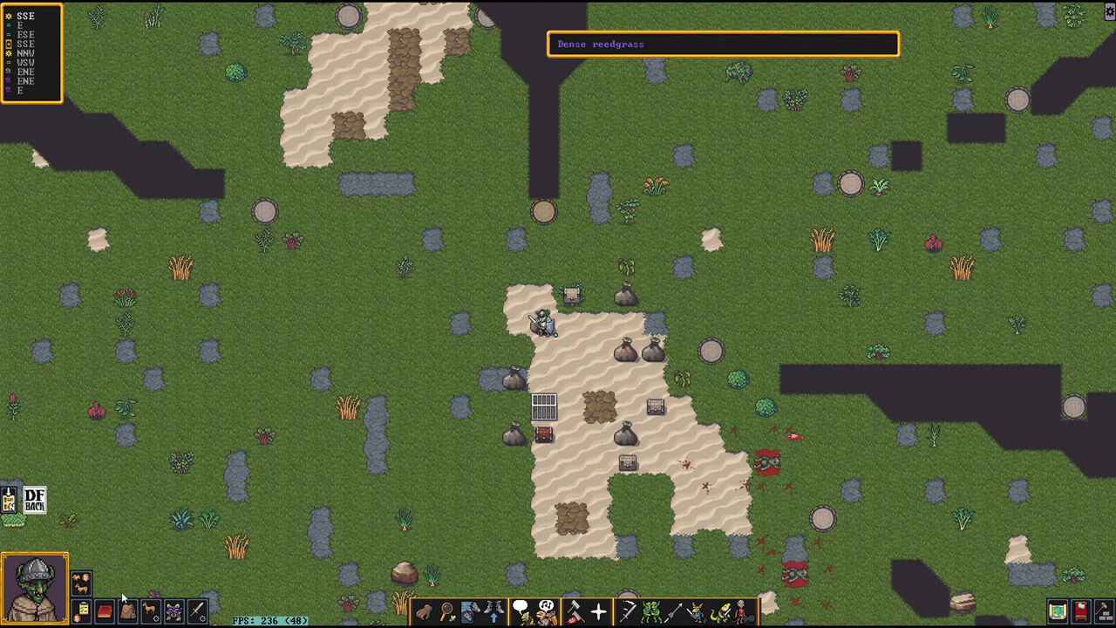
{"action": "mouse_move", "coordinate": [265, 356]}
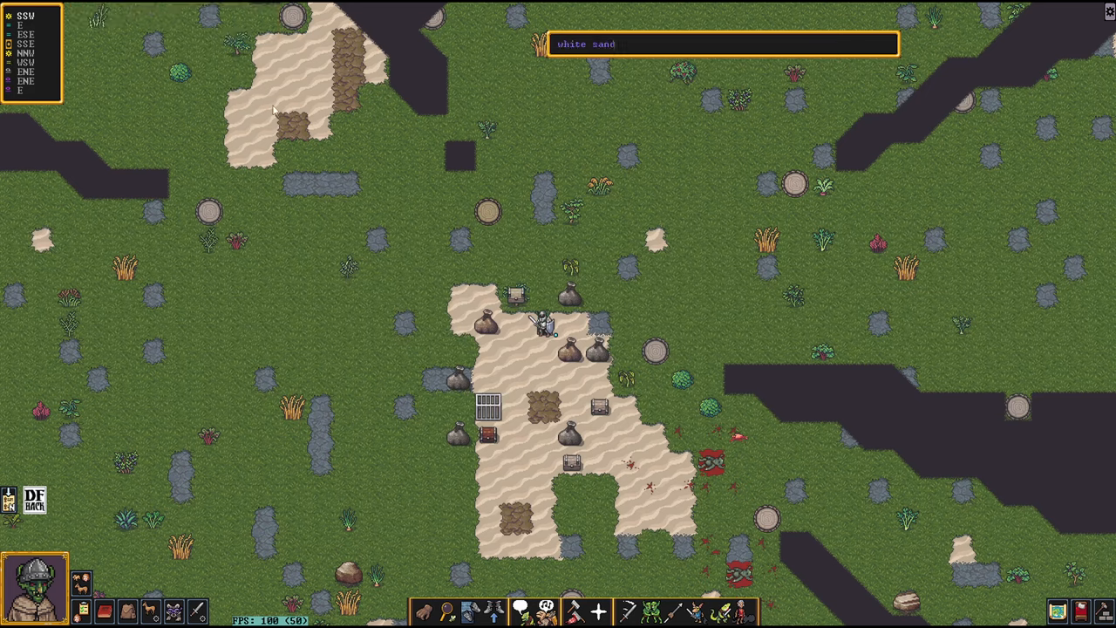
{"action": "mouse_move", "coordinate": [671, 317]}
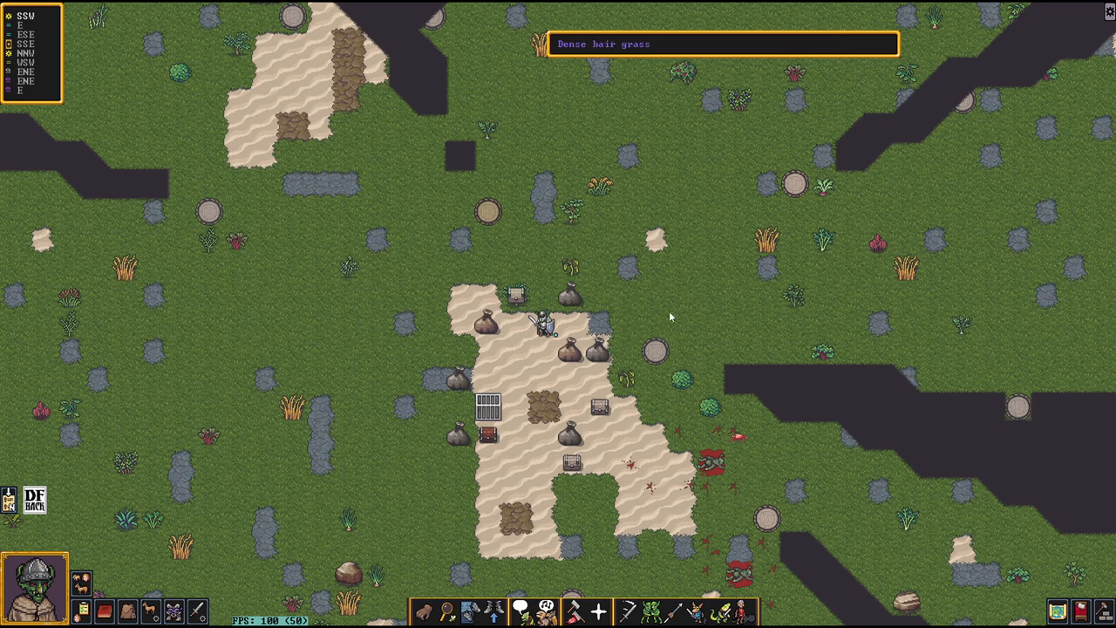
{"action": "mouse_move", "coordinate": [705, 291]}
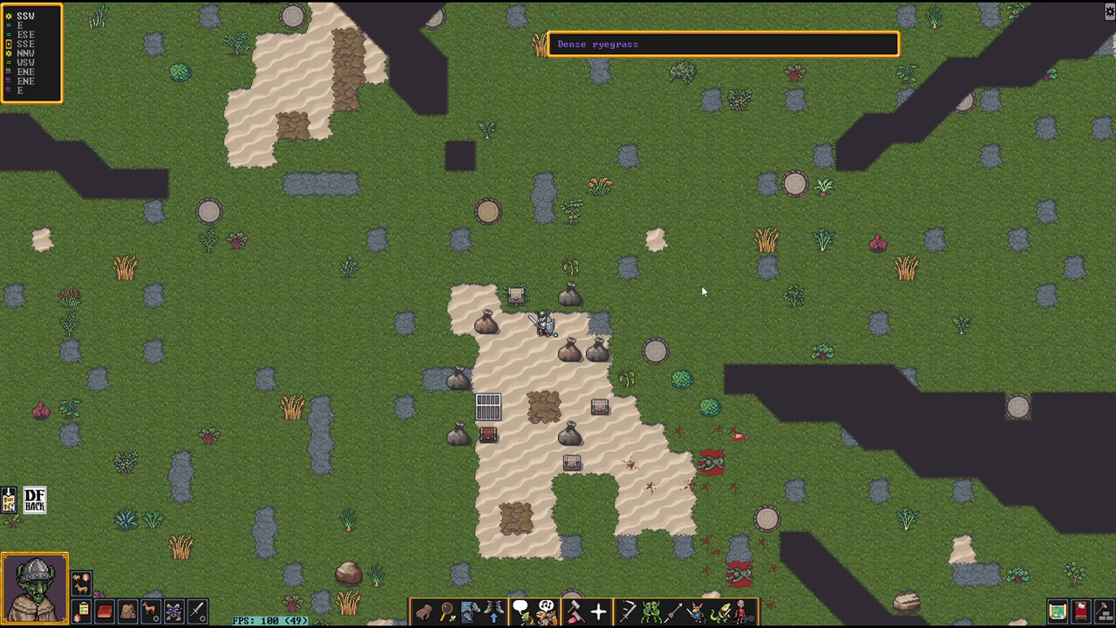
{"action": "mouse_move", "coordinate": [704, 283]}
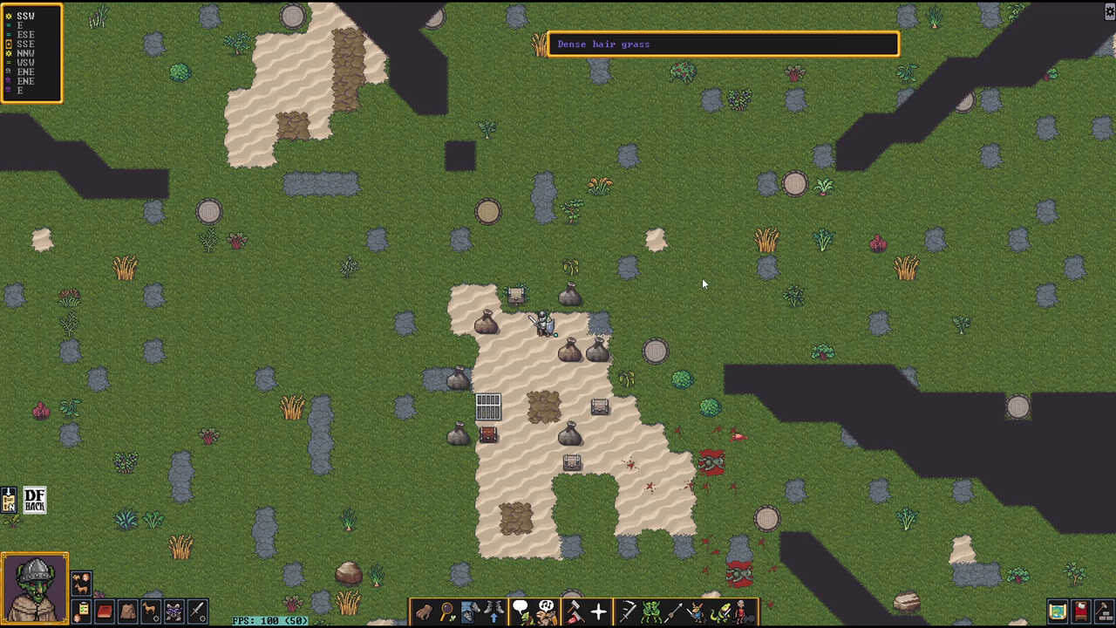